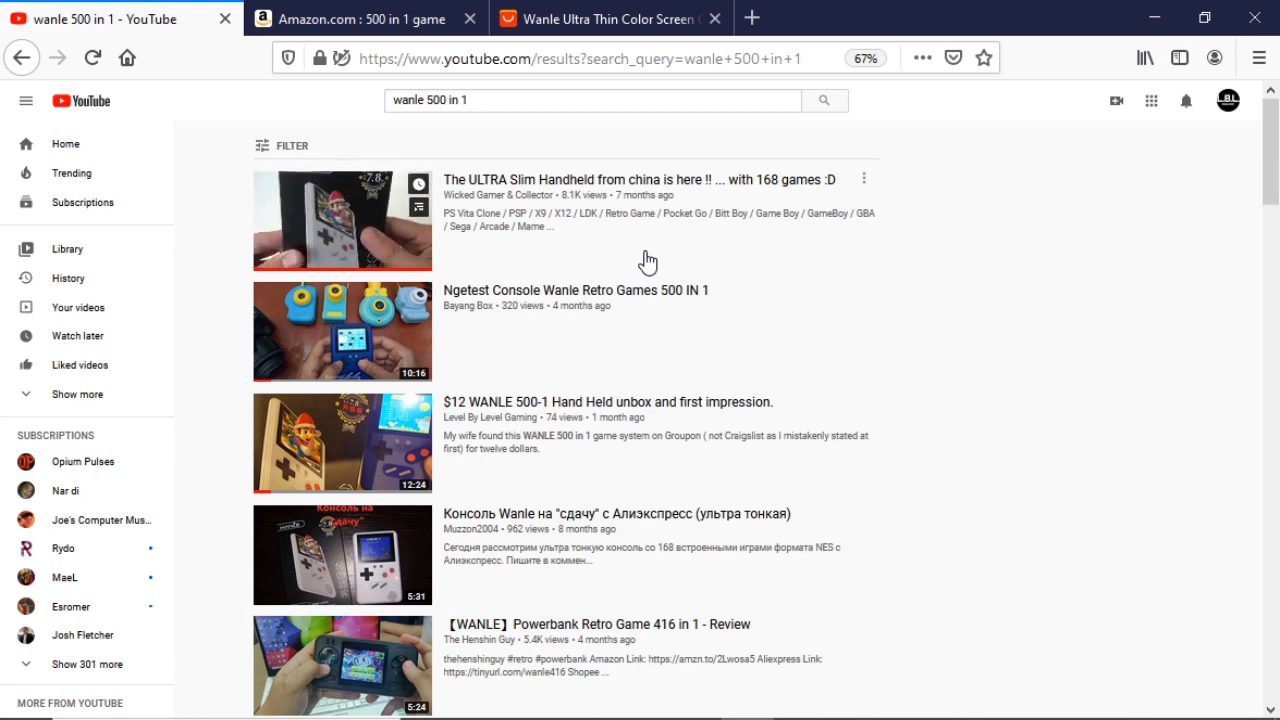
Step: Scroll down through the YouTube video results for '500 in 1 game'
scroll("down", 3)
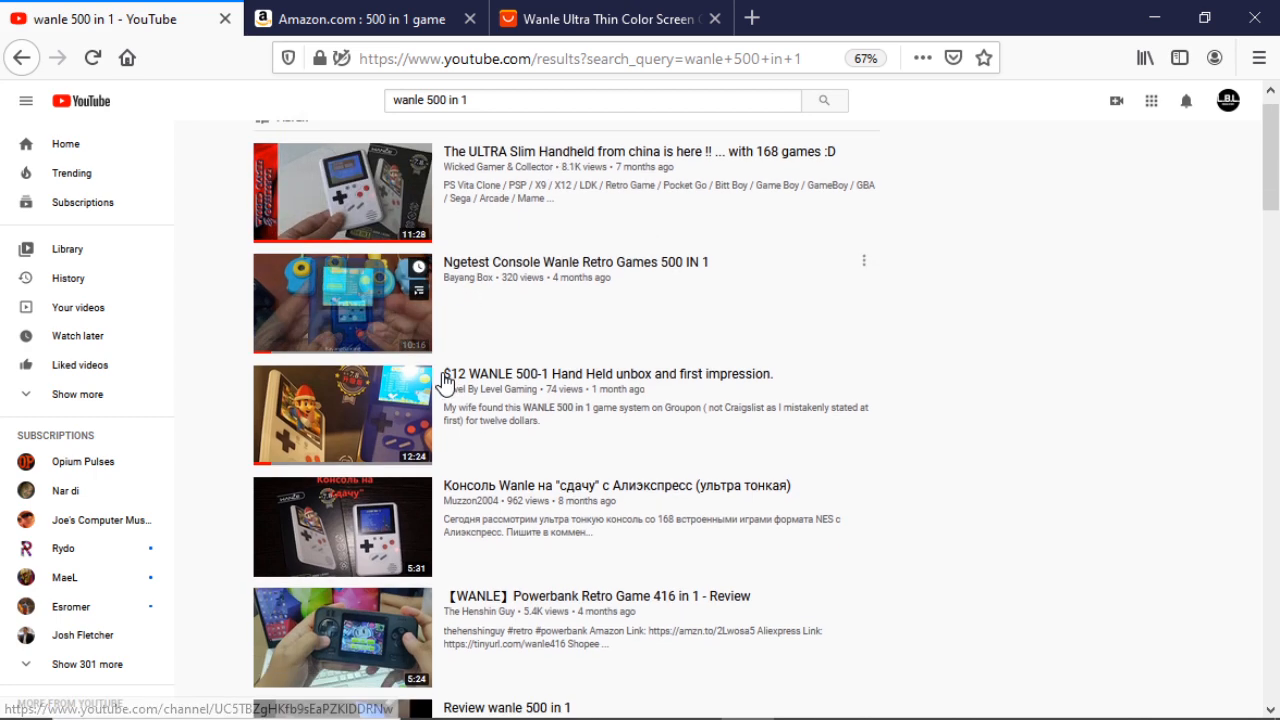
scroll("down", 3)
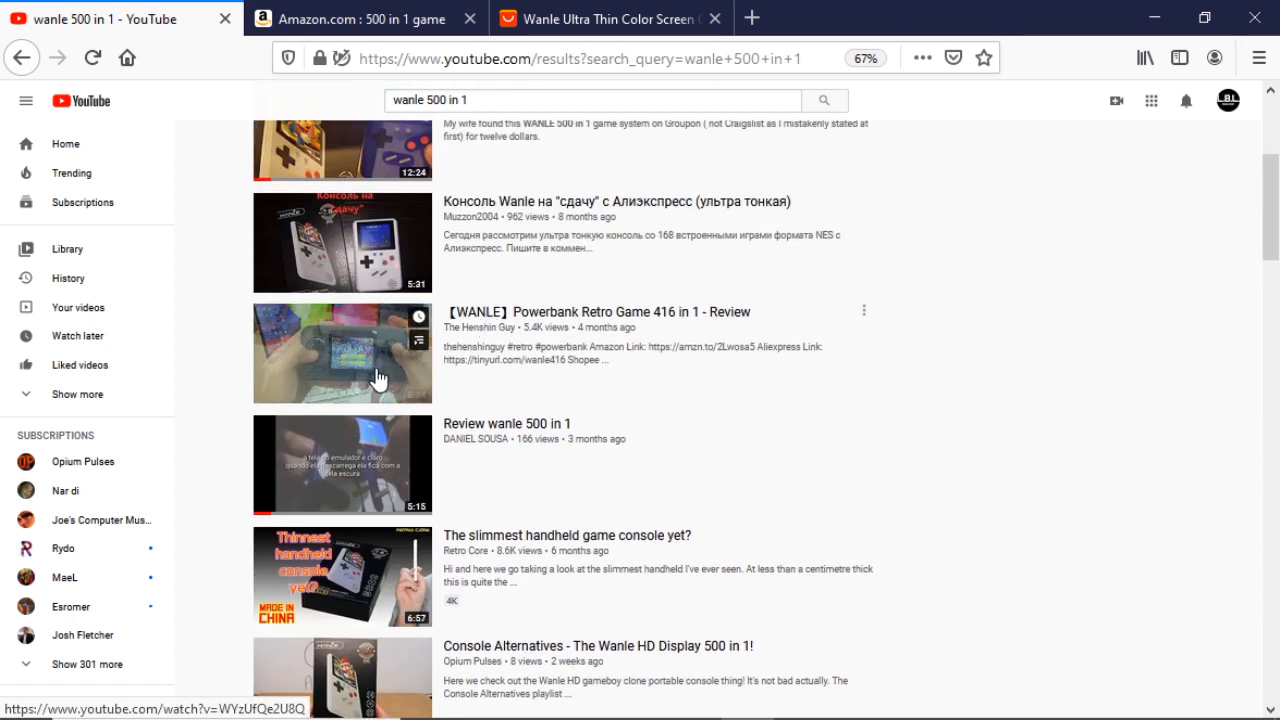
scroll("down", 3)
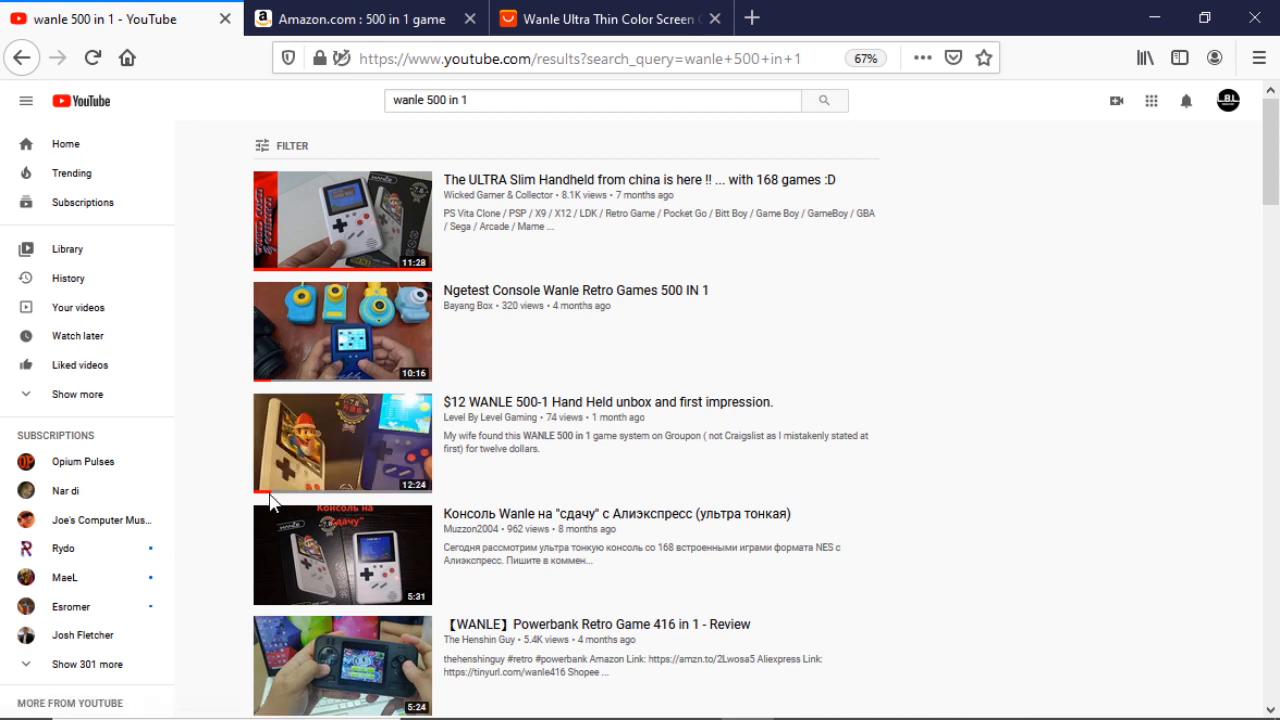
scroll("down", 3)
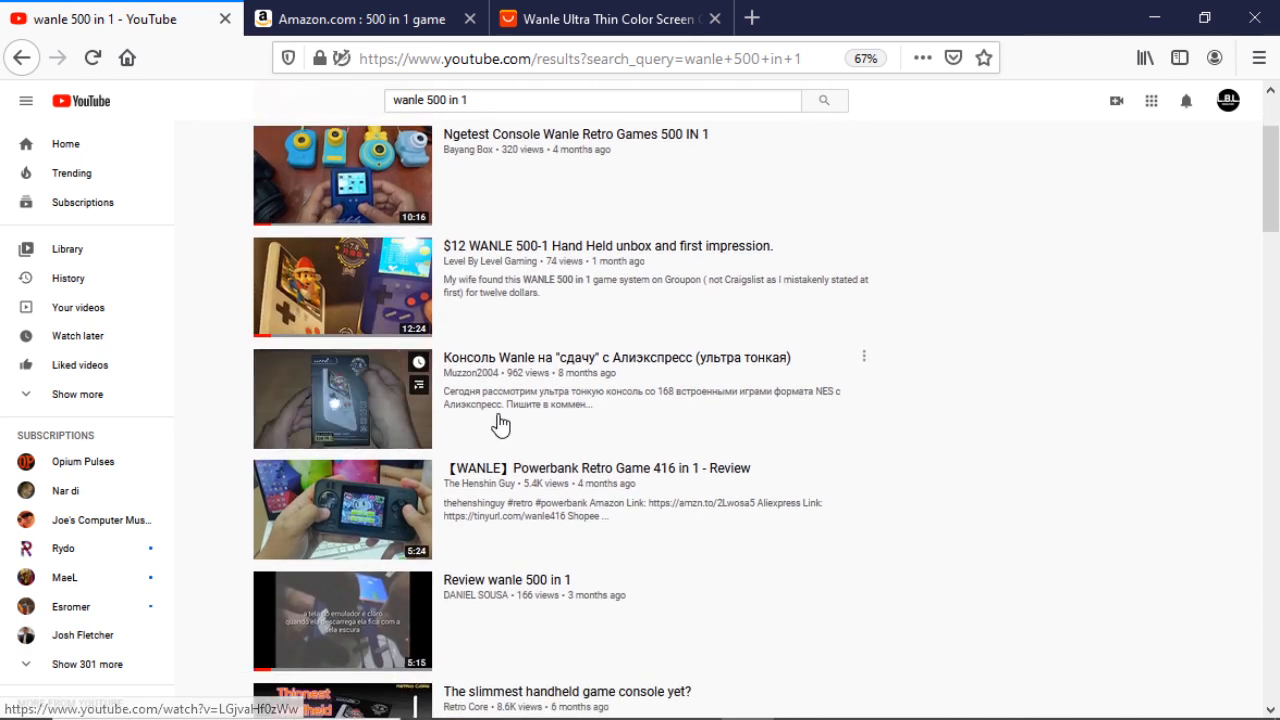
scroll("down", 3)
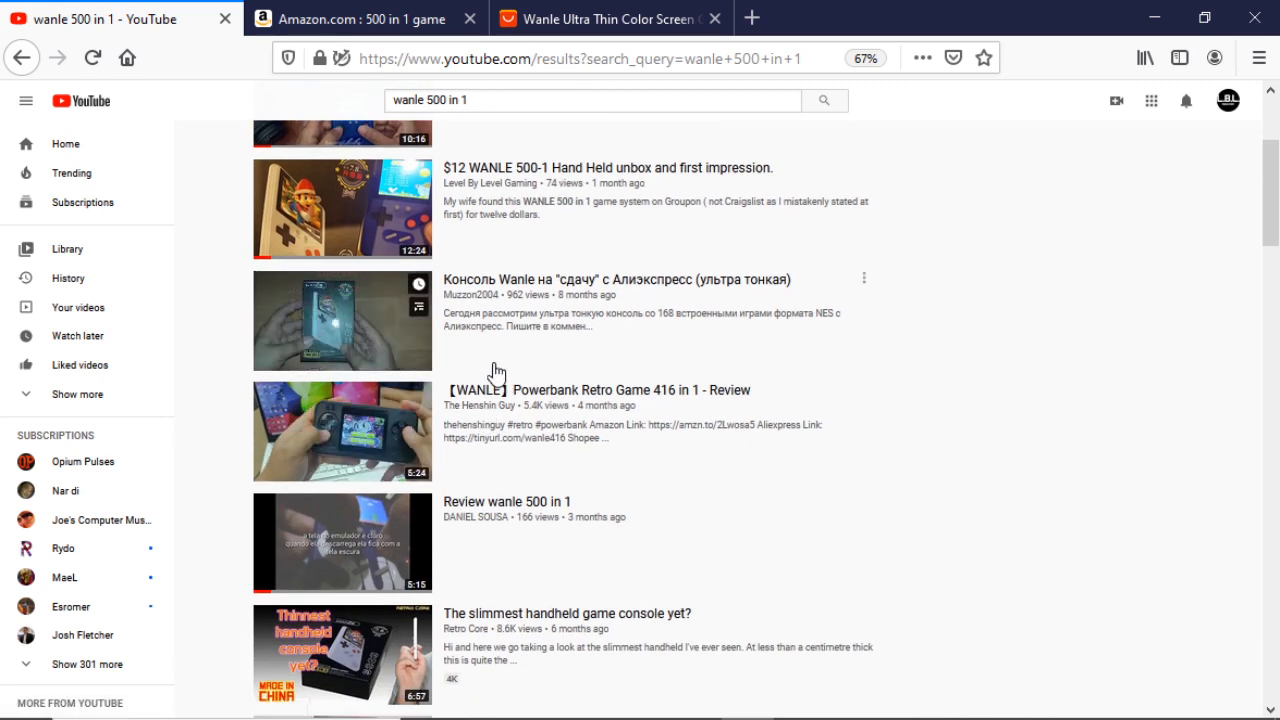
scroll("down", 3)
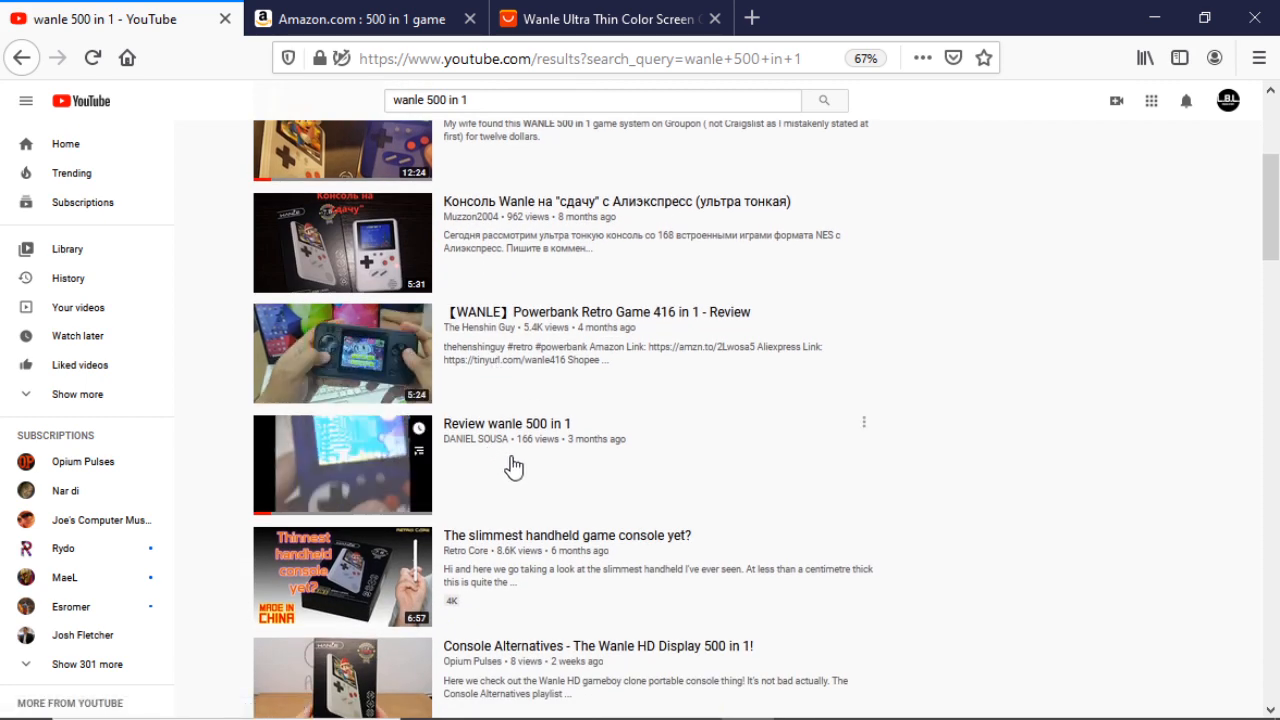
scroll("down", 3)
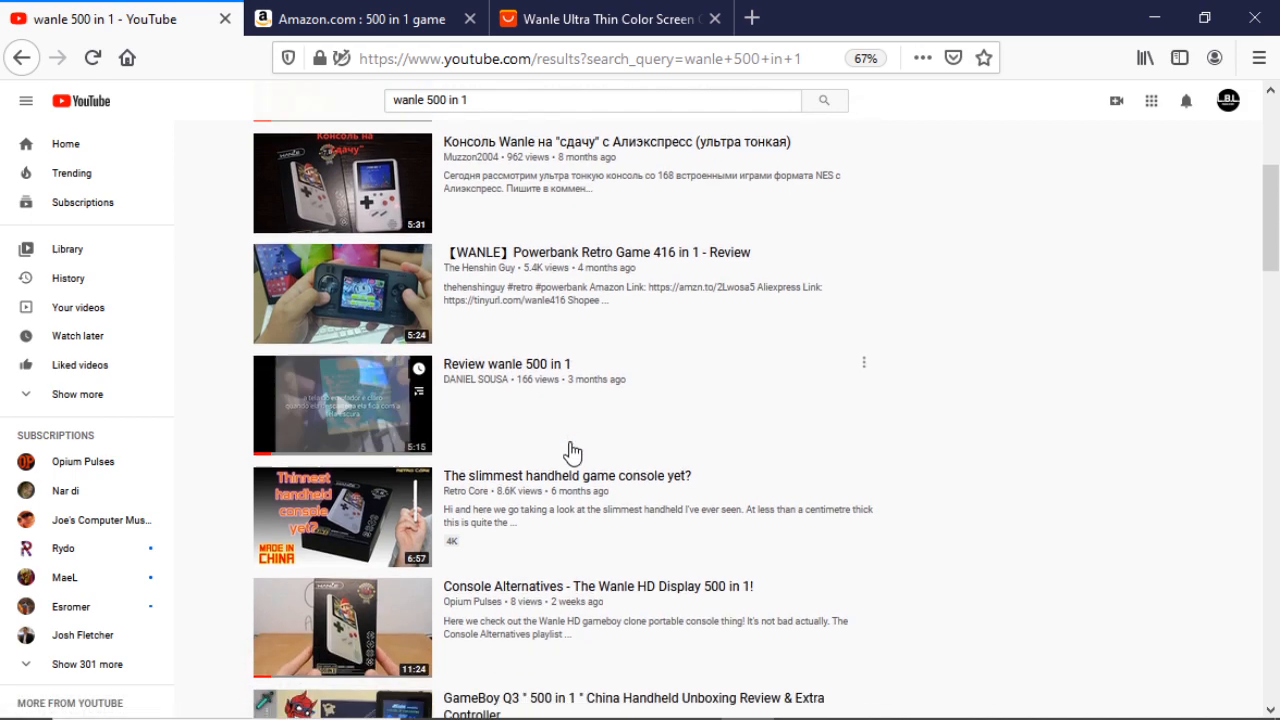
scroll("down", 3)
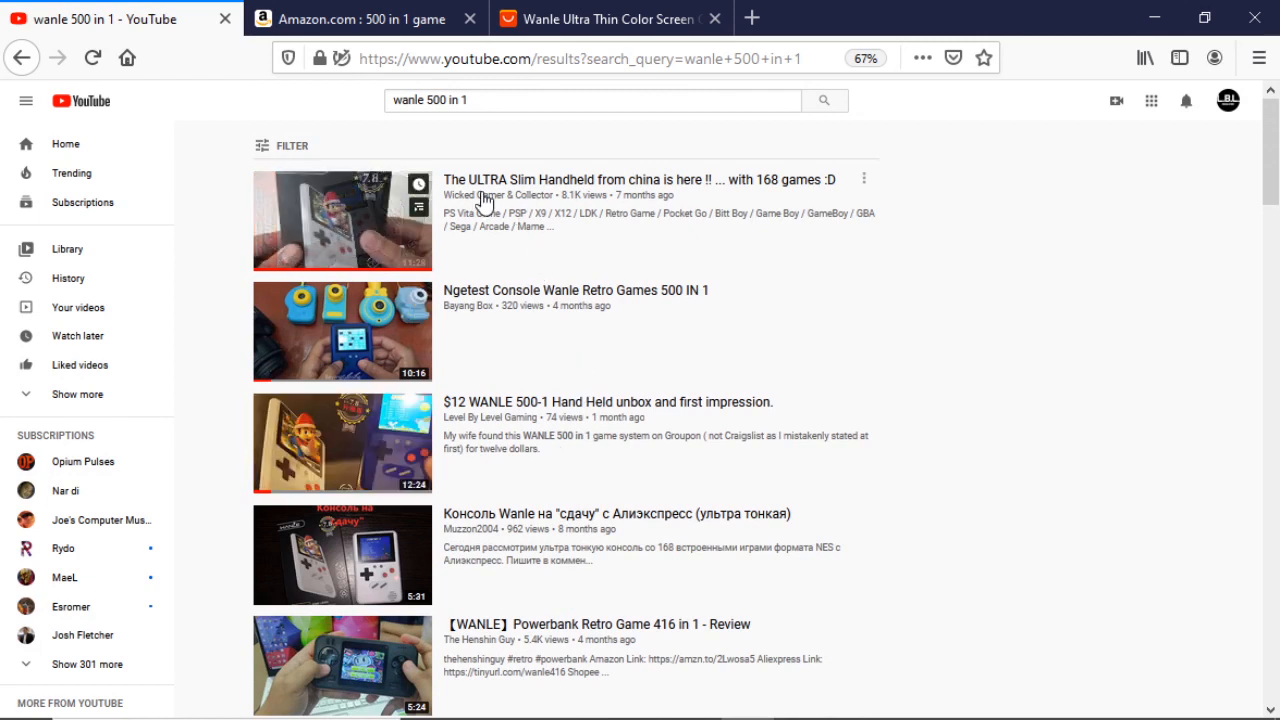
mouse_move(350, 220)
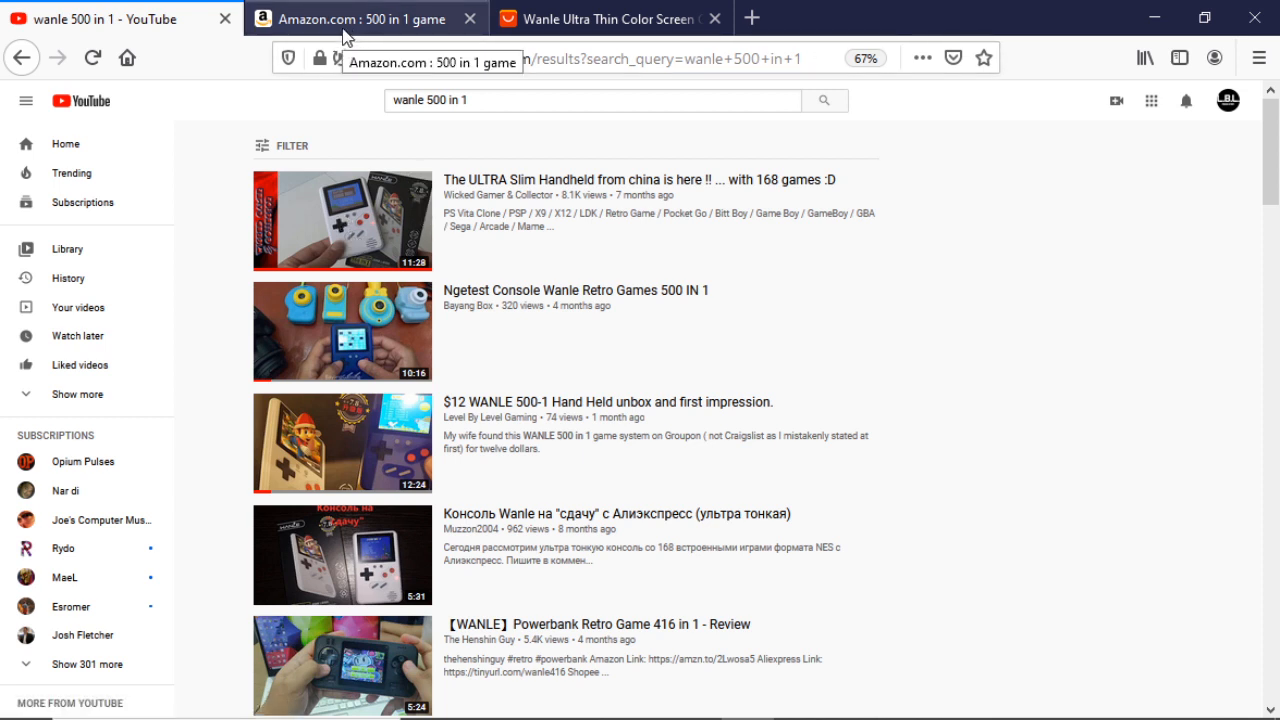
Step: Switch to Amazon and browse the '500 in 1 game' cartridge and handheld listings
left_click(360, 18)
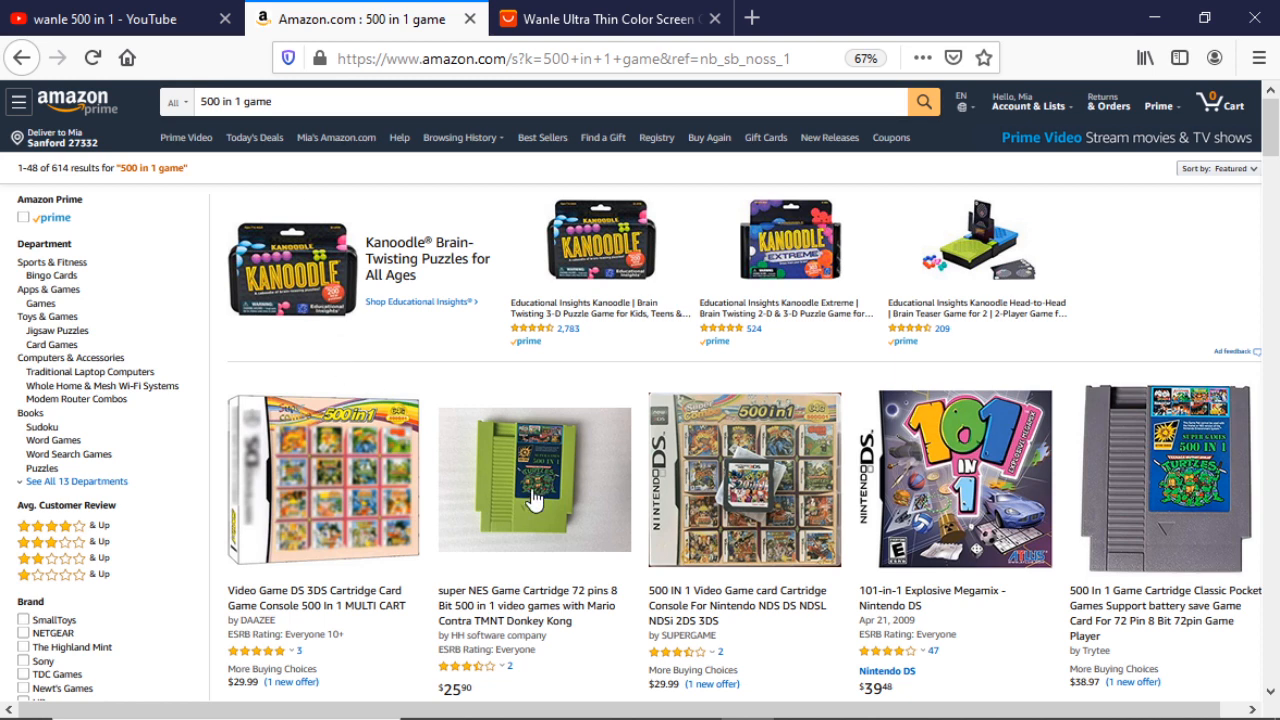
mouse_move(497, 422)
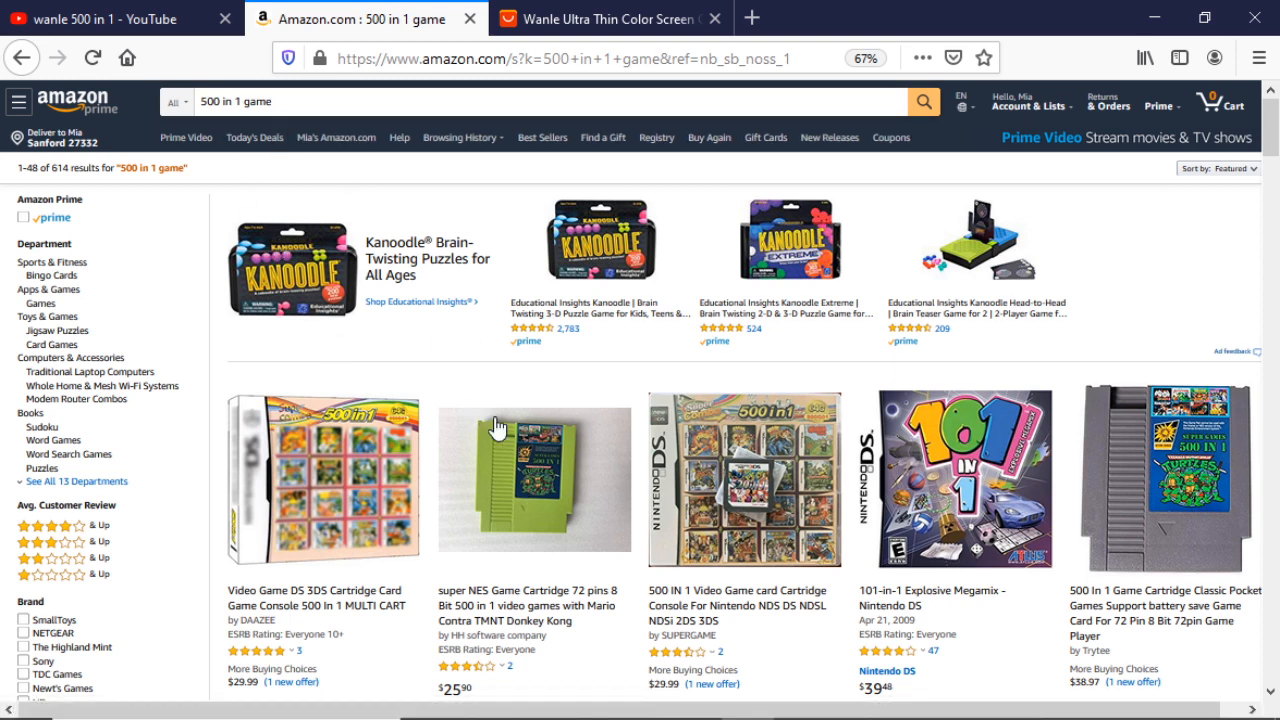
mouse_move(1195, 485)
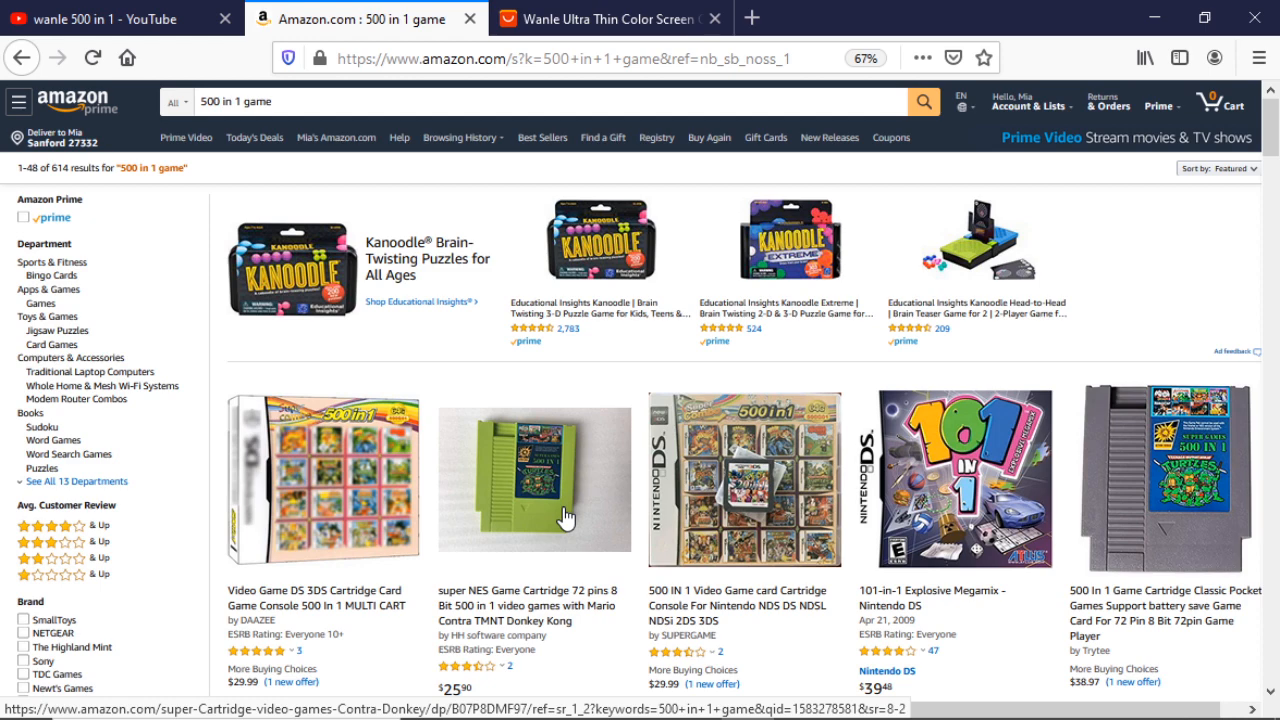
scroll("down", 3)
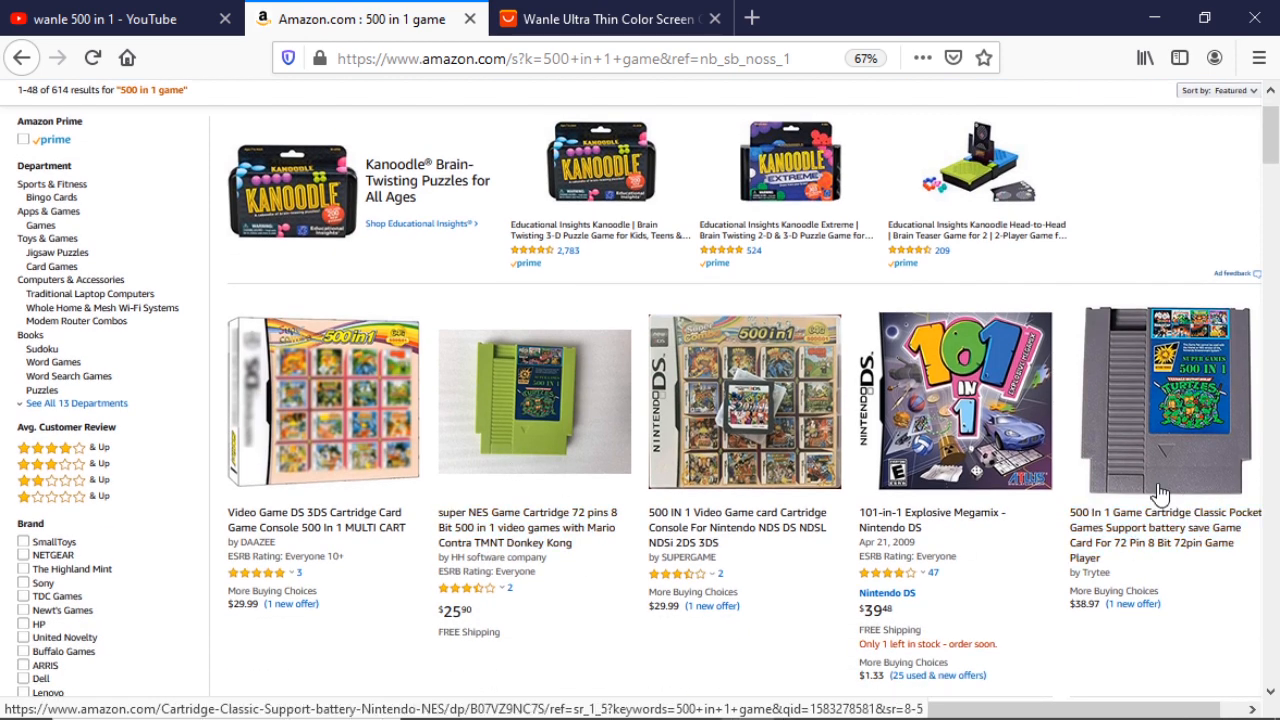
scroll("down", 3)
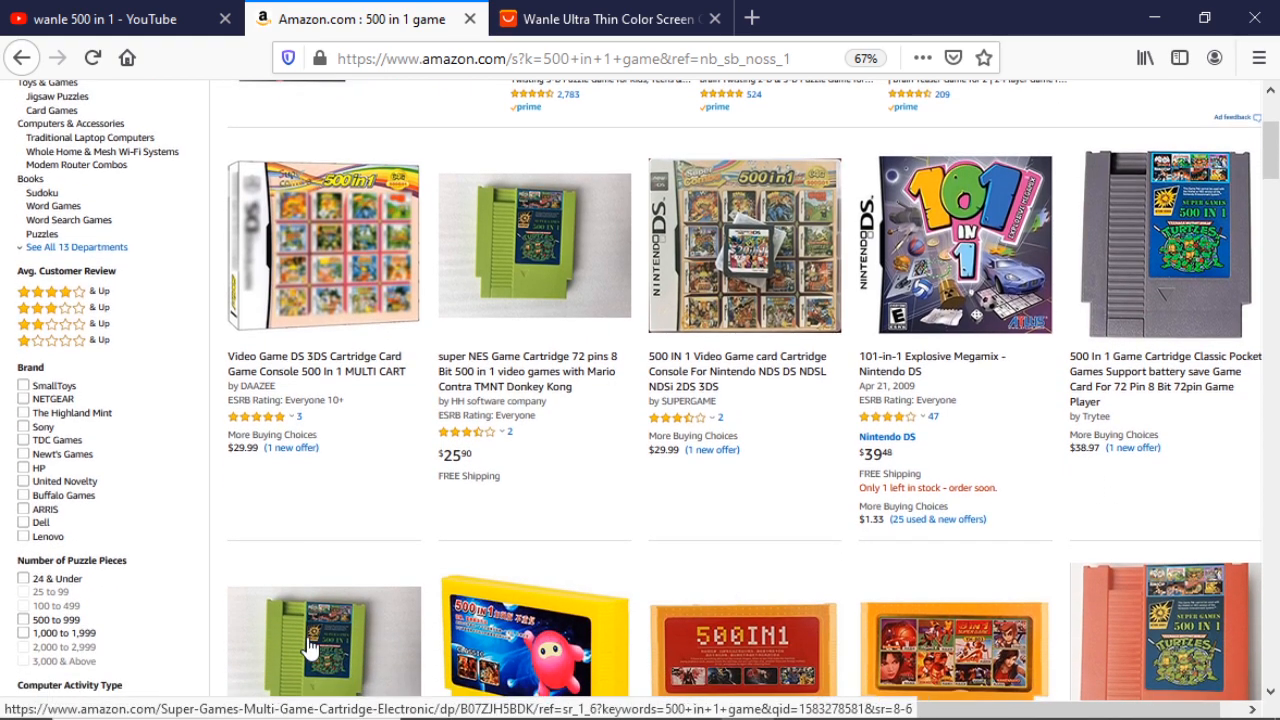
scroll("down", 3)
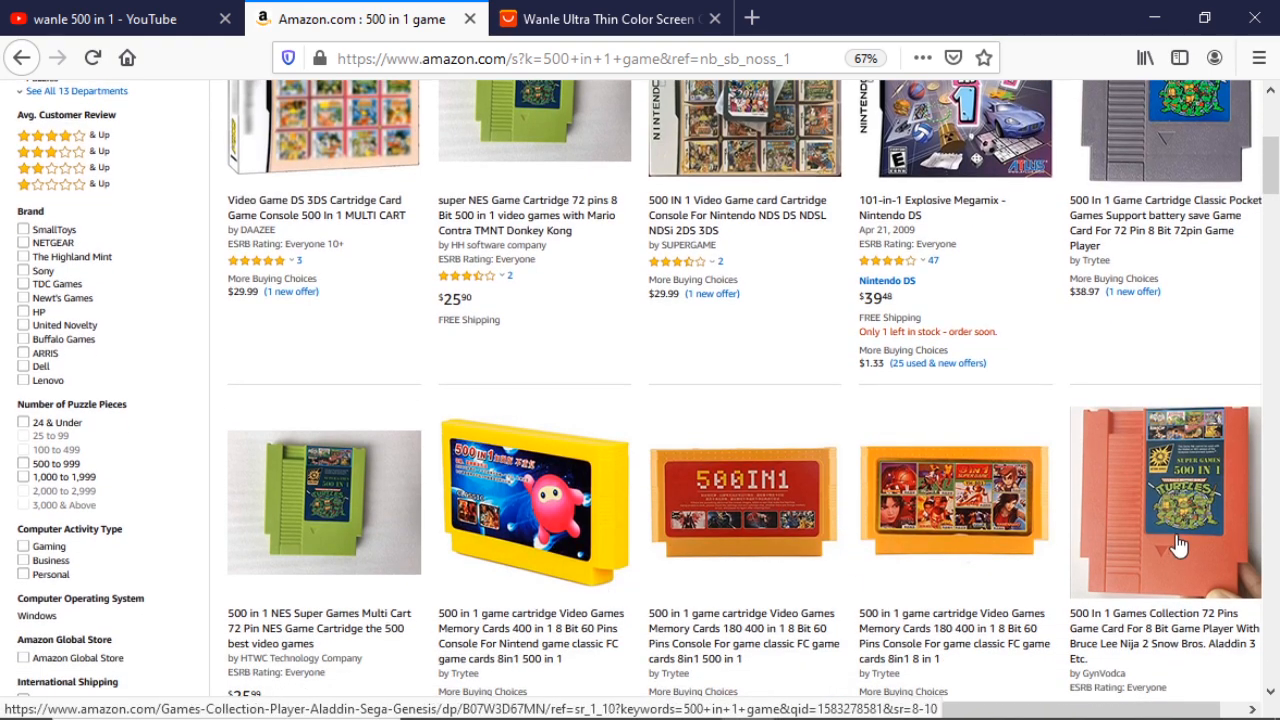
scroll("down", 3)
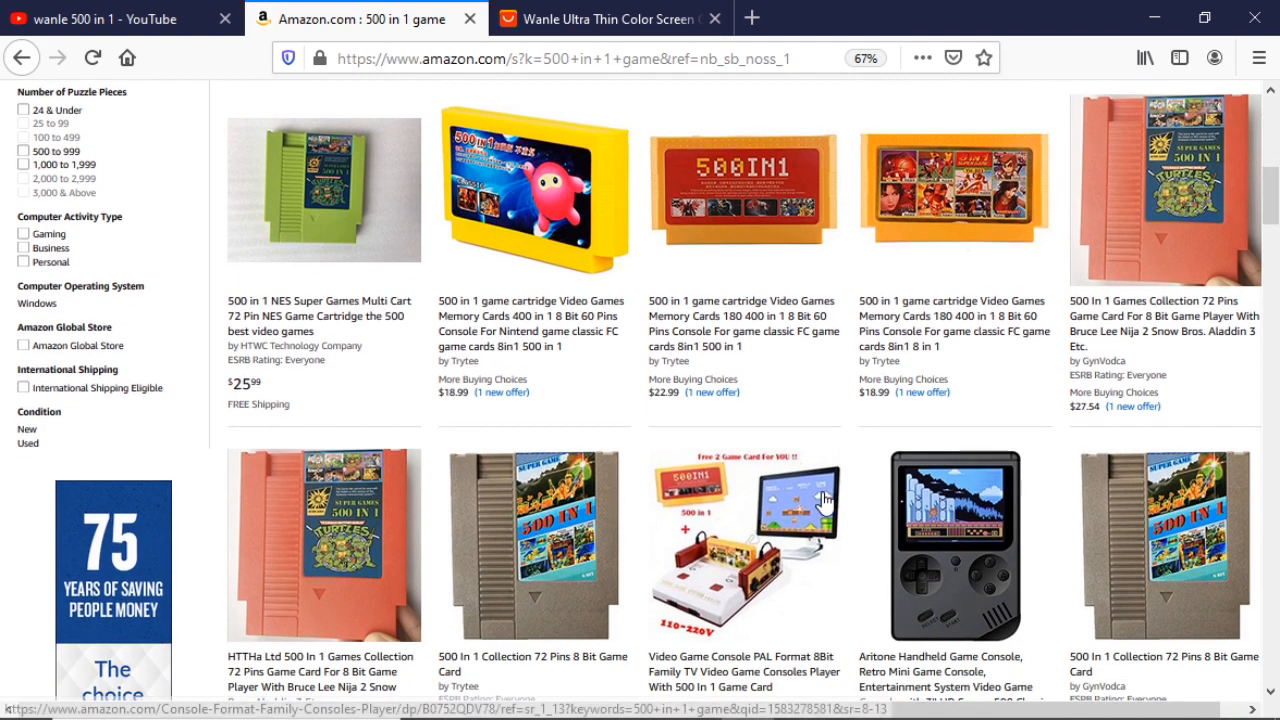
scroll("down", 3)
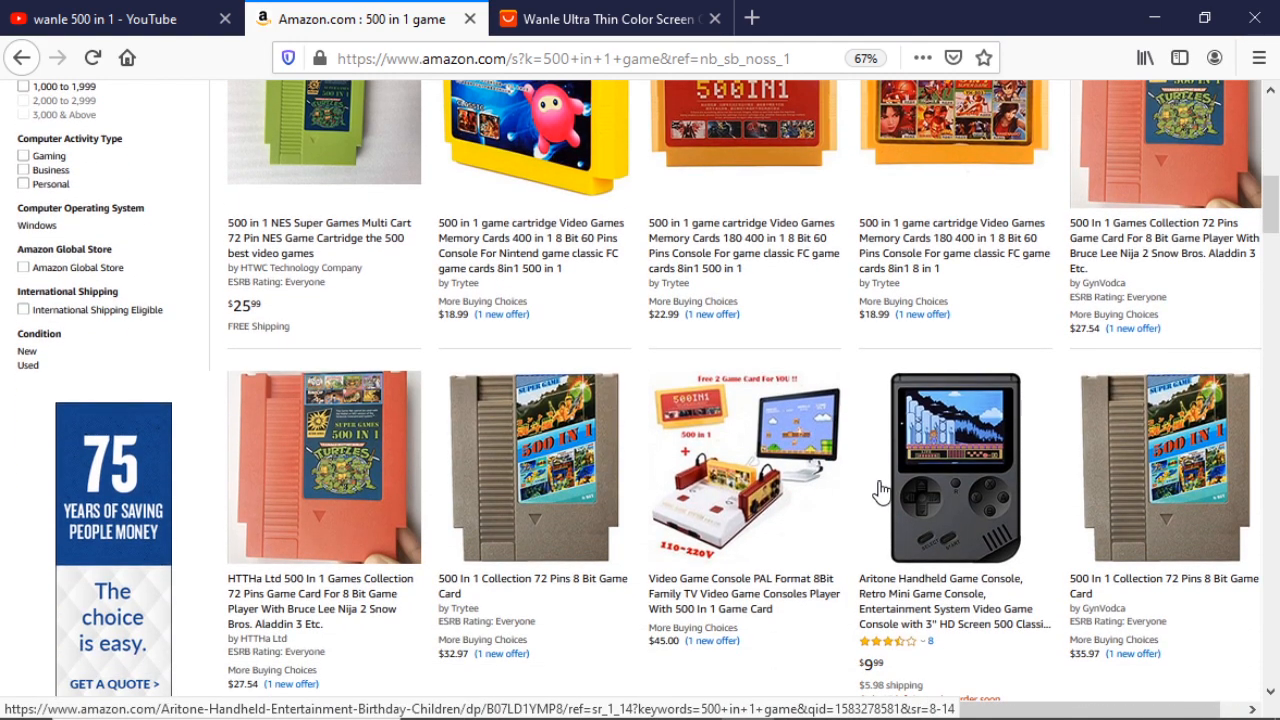
scroll("down", 3)
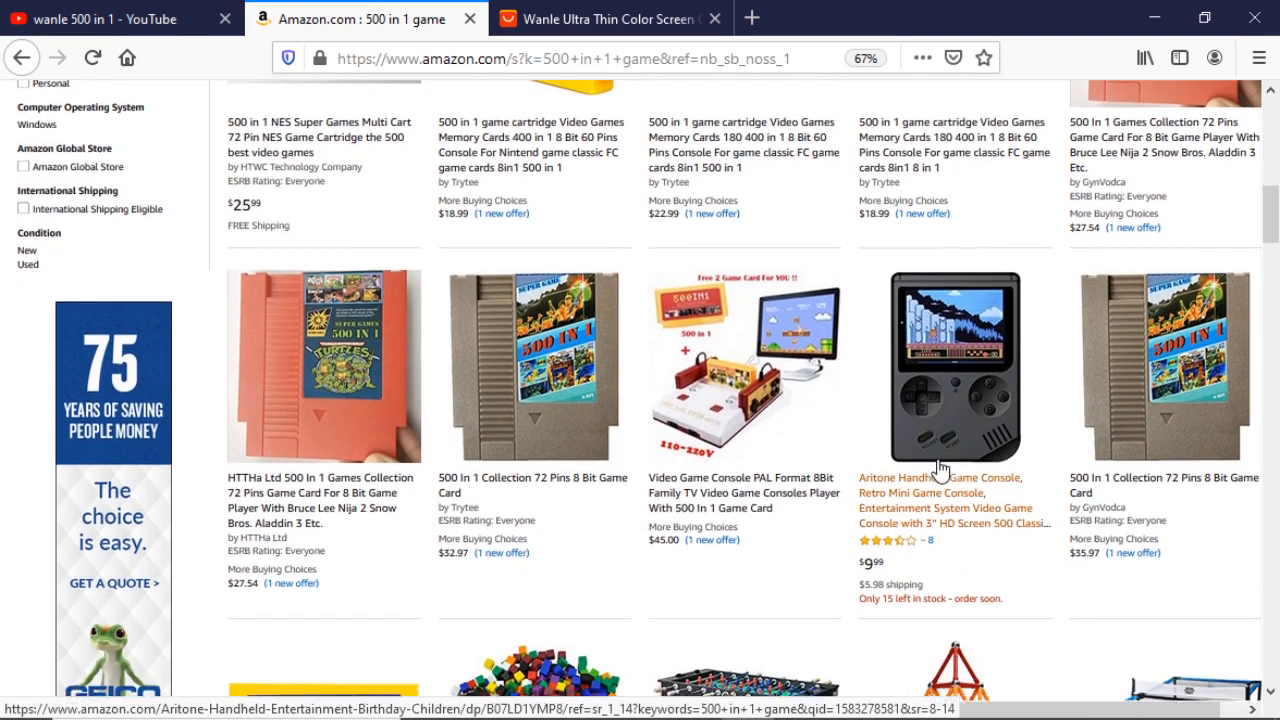
scroll("down", 3)
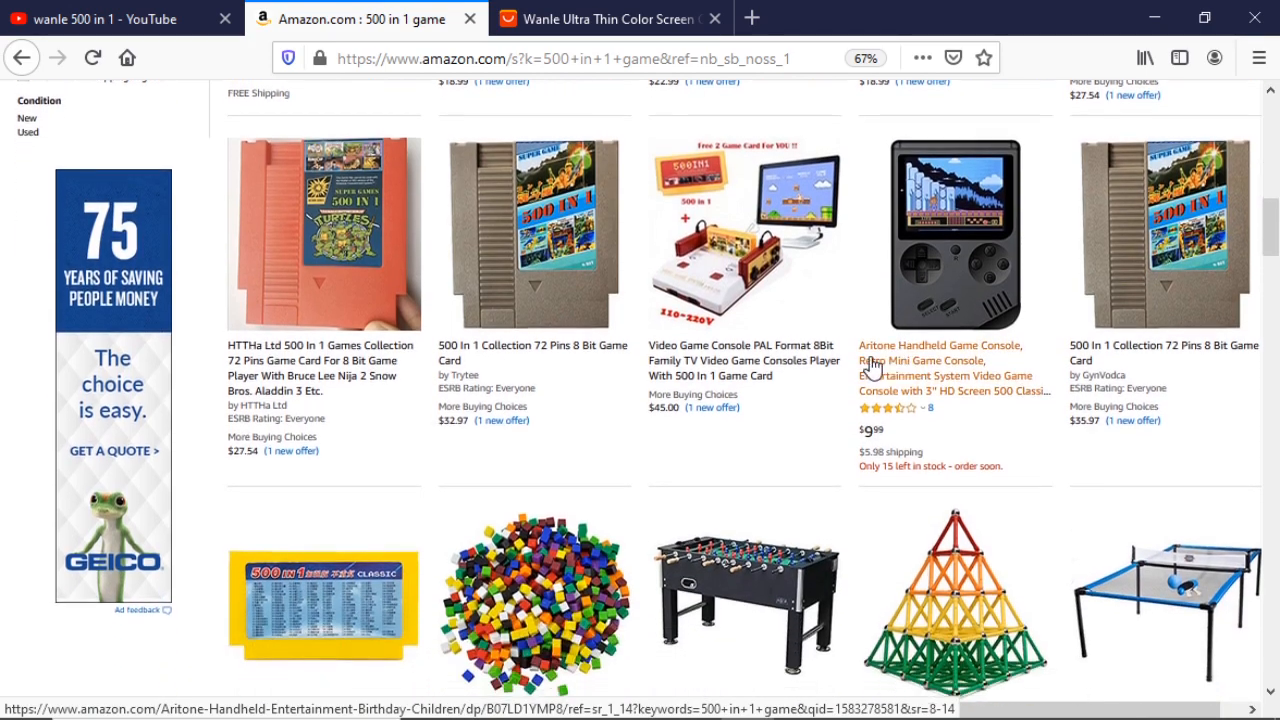
scroll("down", 3)
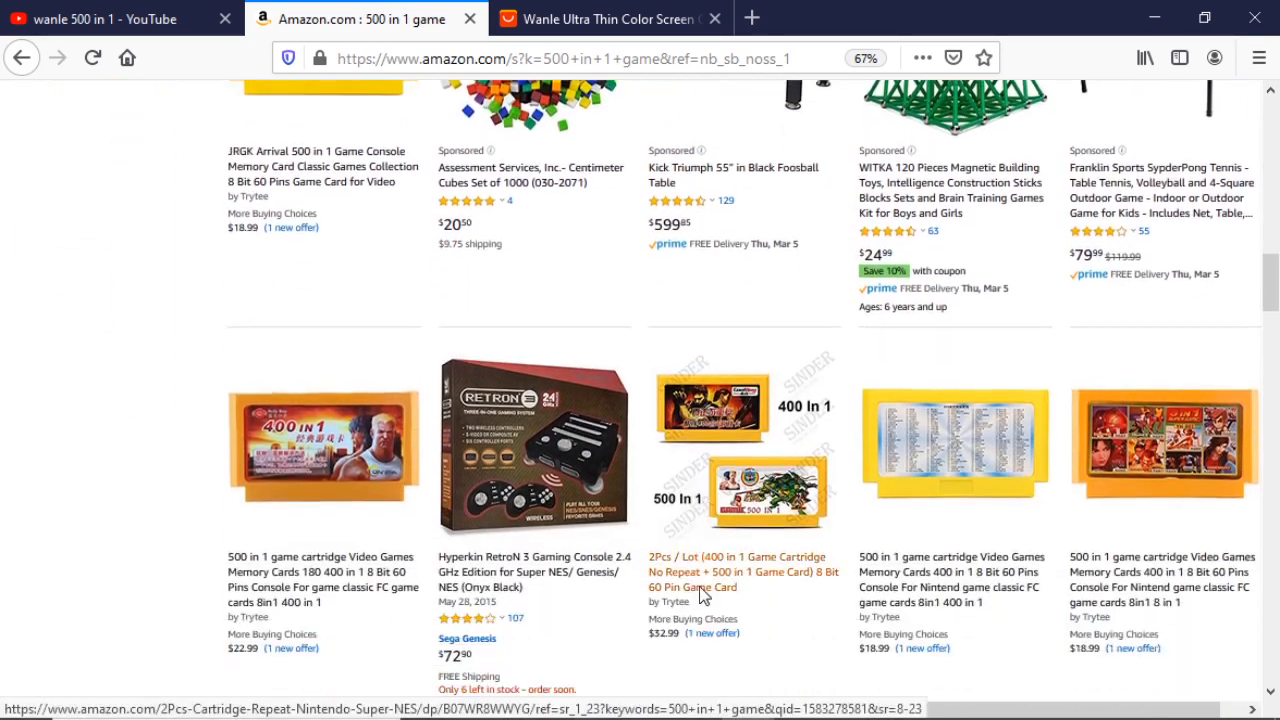
scroll("down", 3)
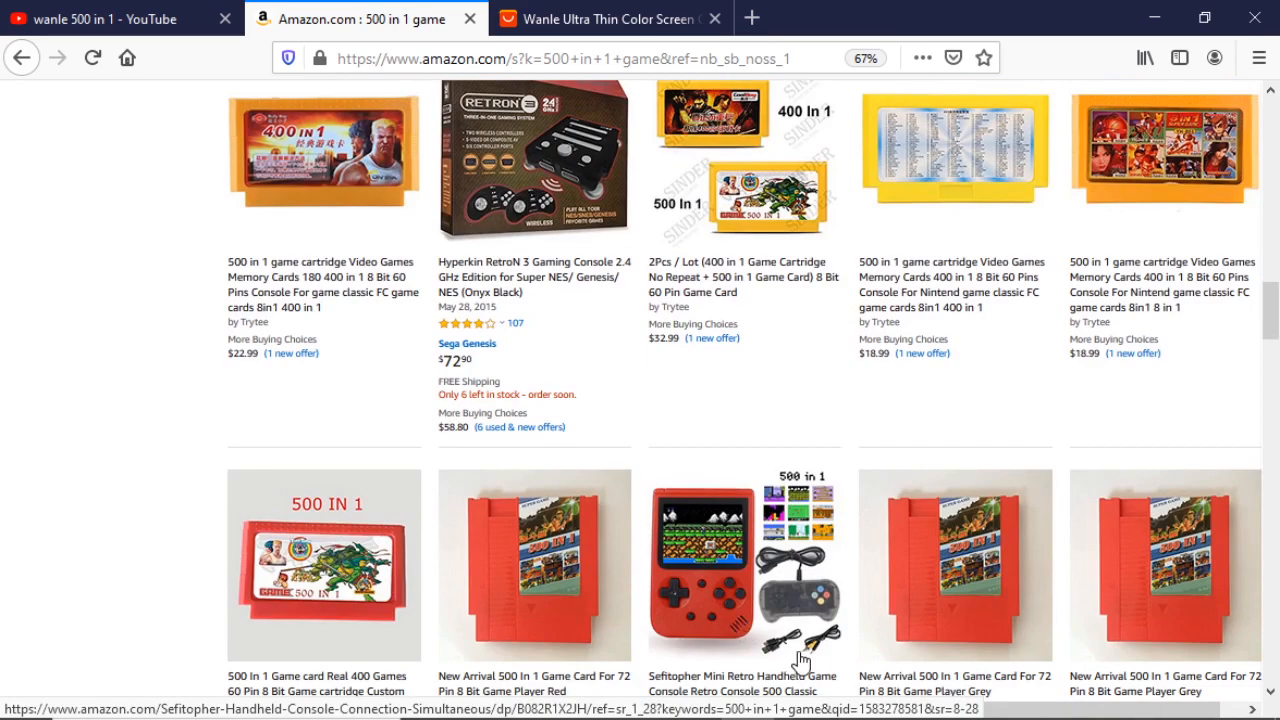
mouse_move(785, 575)
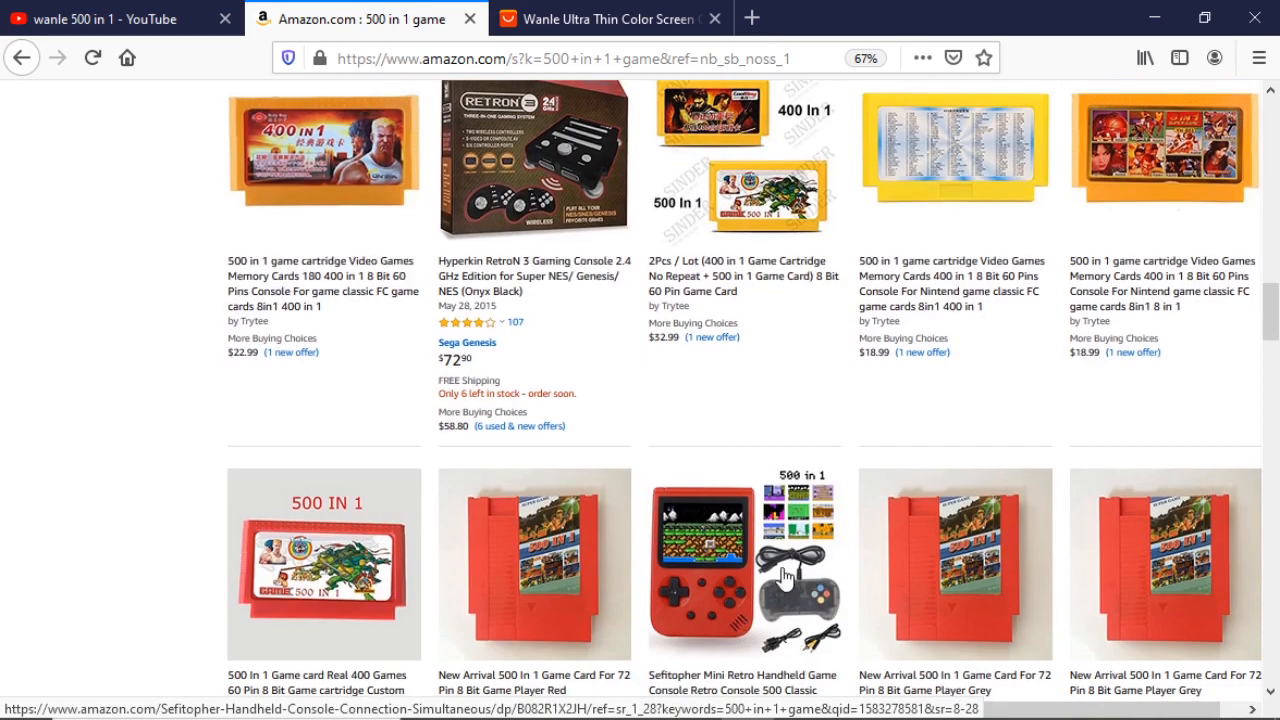
scroll("down", 3)
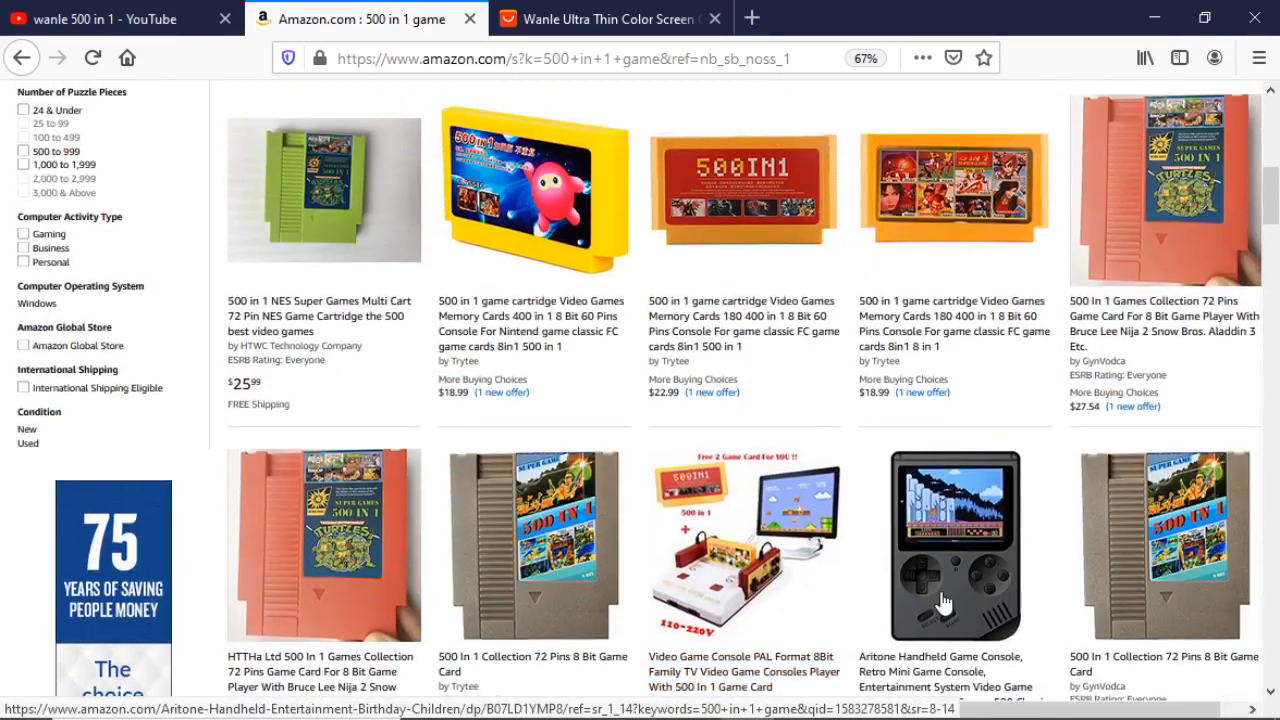
scroll("down", 3)
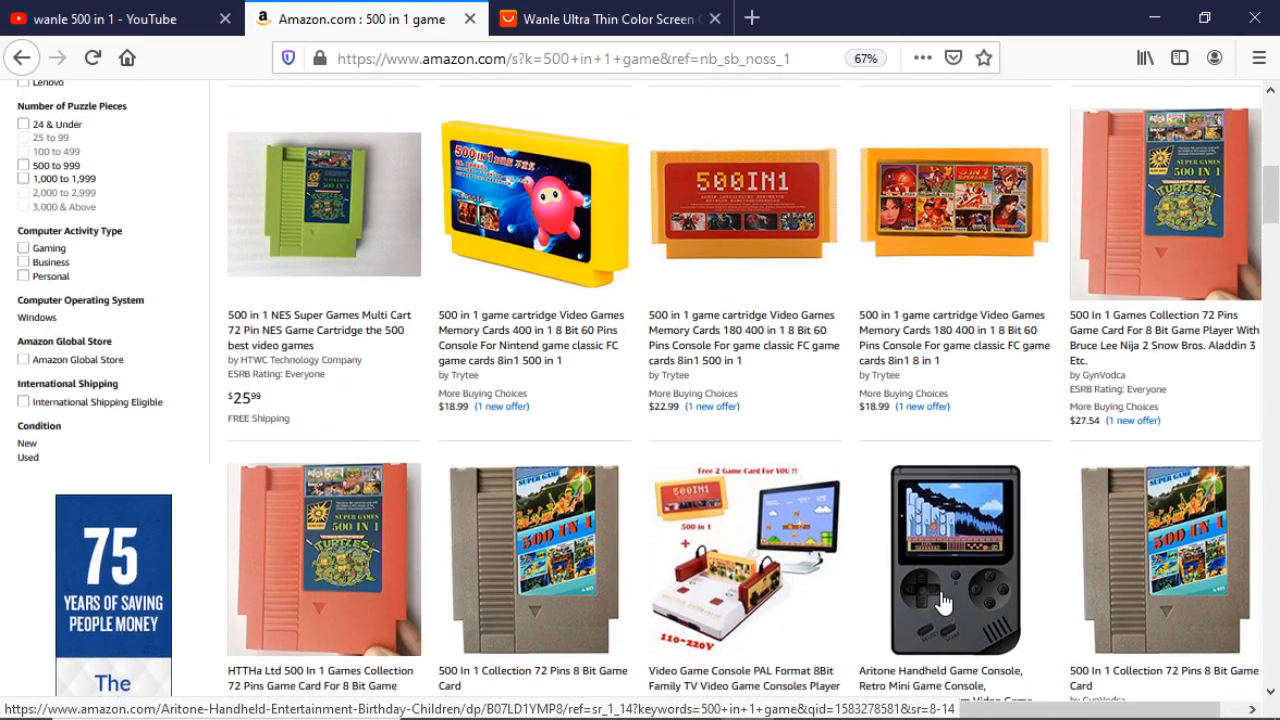
scroll("down", 3)
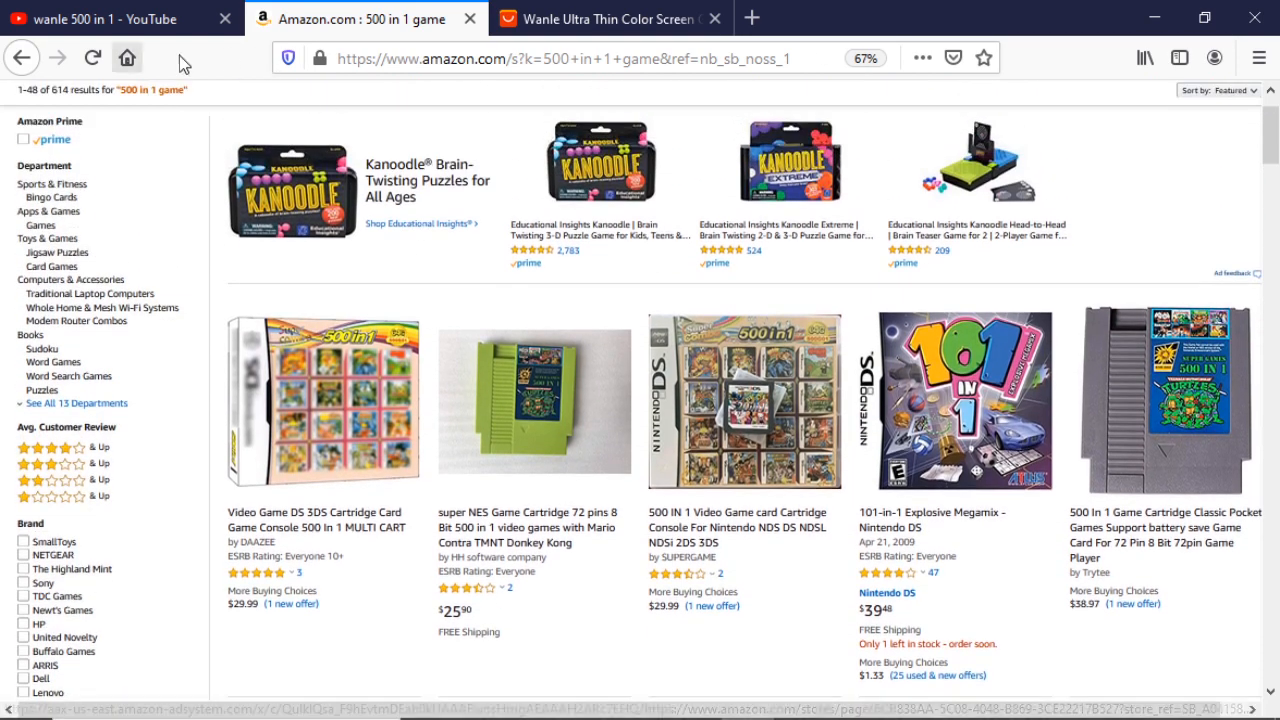
mouse_move(610, 19)
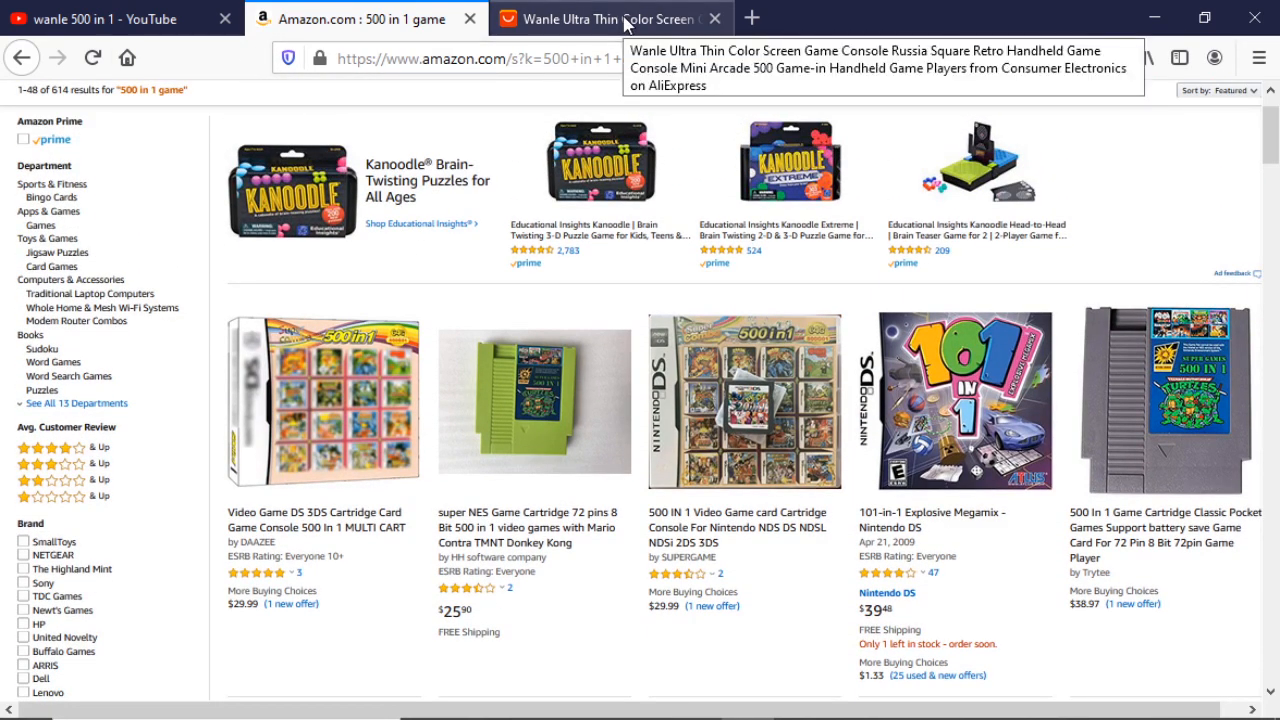
Step: Switch to AliExpress and scroll the Wanle ultra-thin console listing at US $12.17
left_click(595, 19)
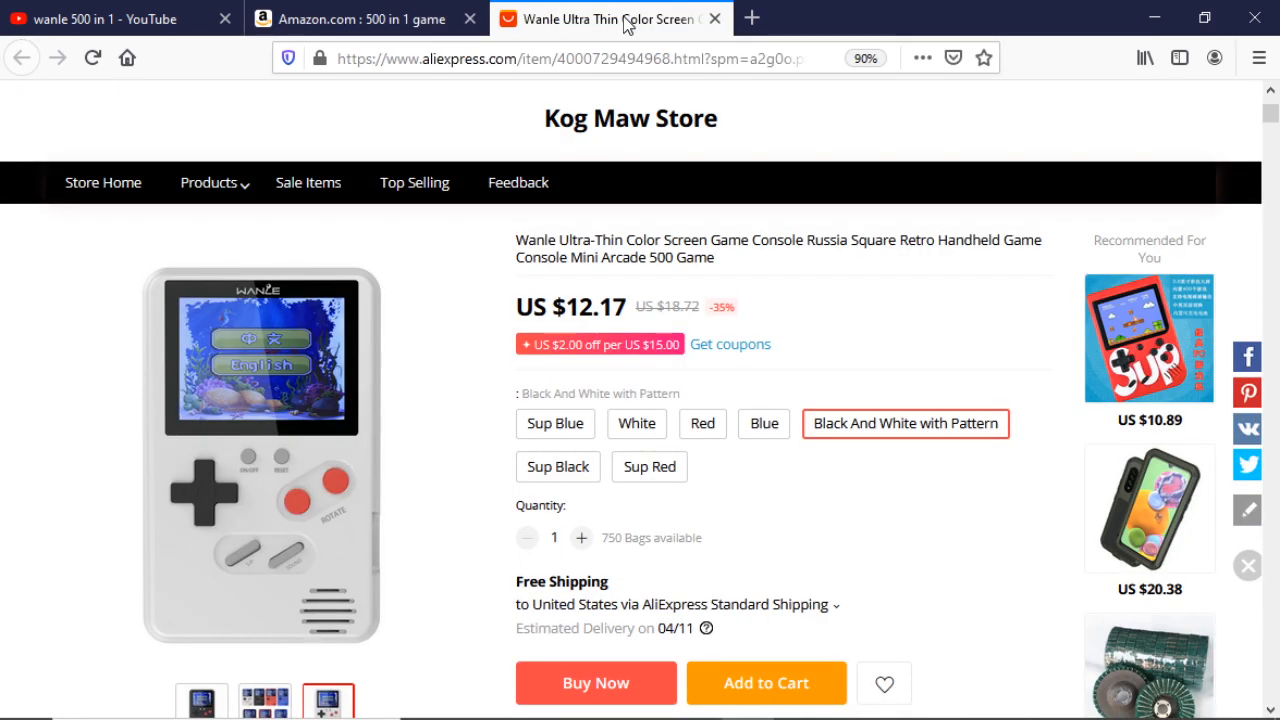
mouse_move(390, 383)
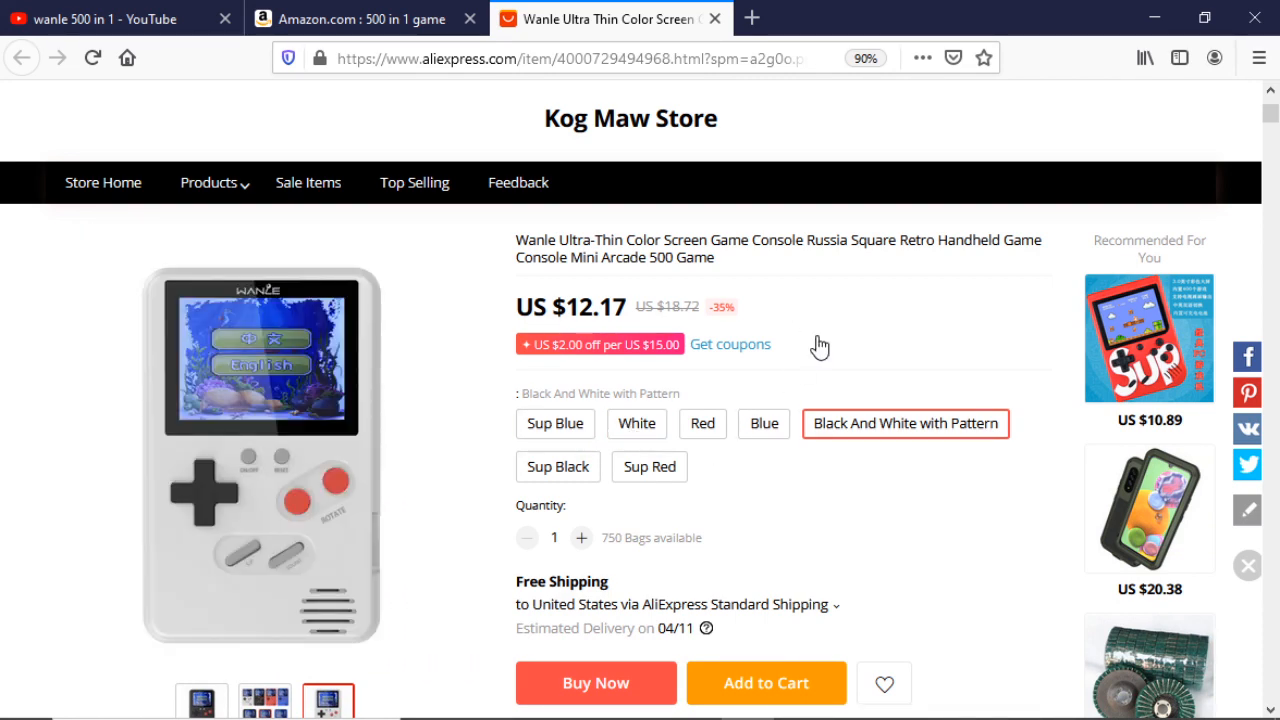
scroll("down", 3)
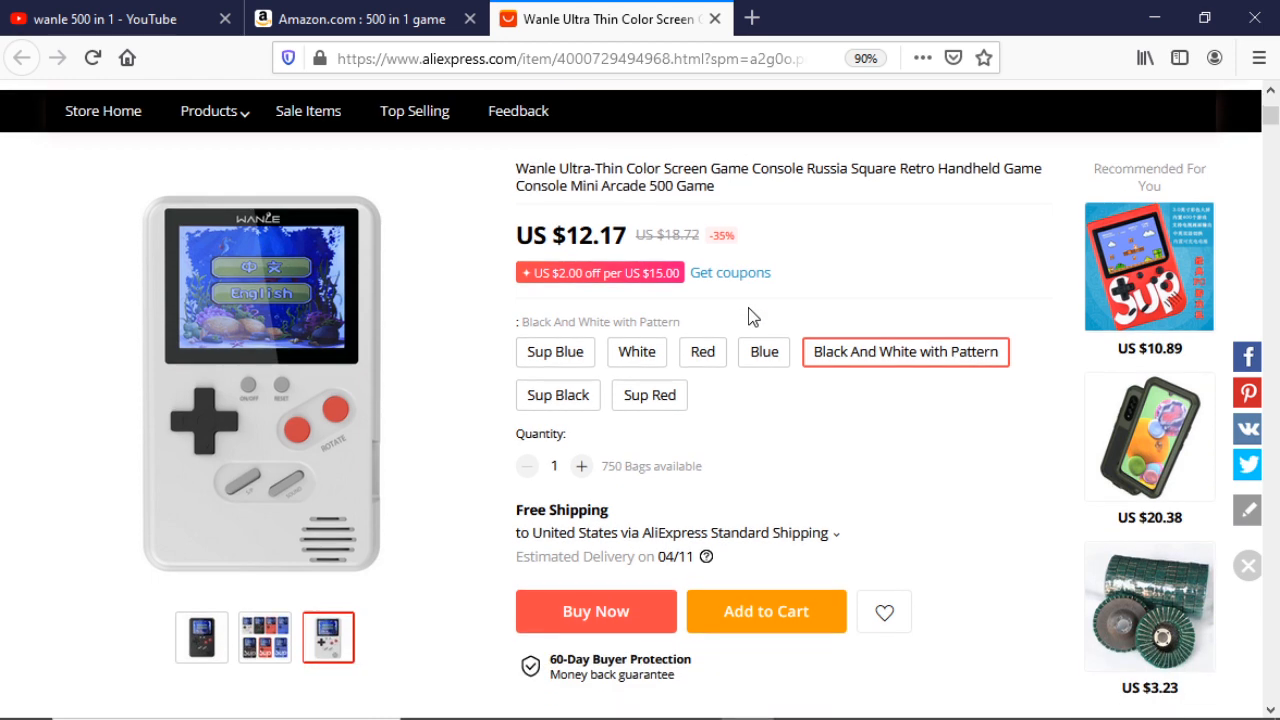
scroll("down", 3)
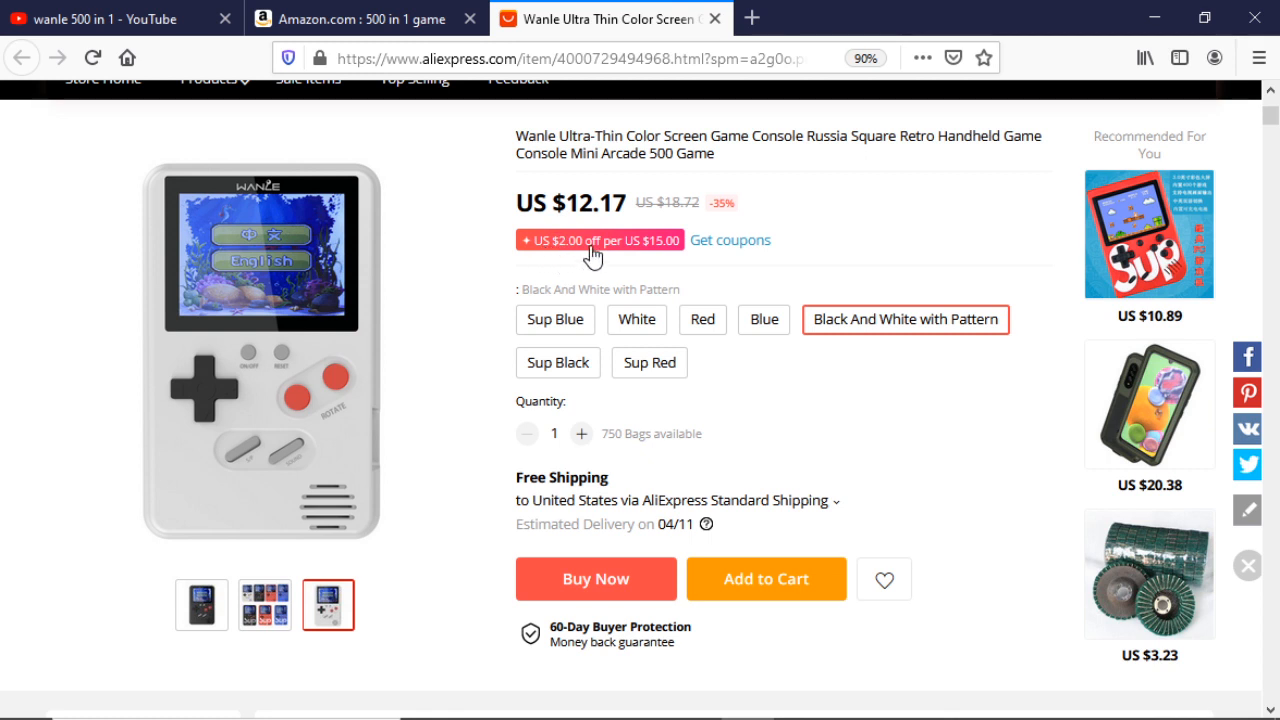
mouse_move(668, 266)
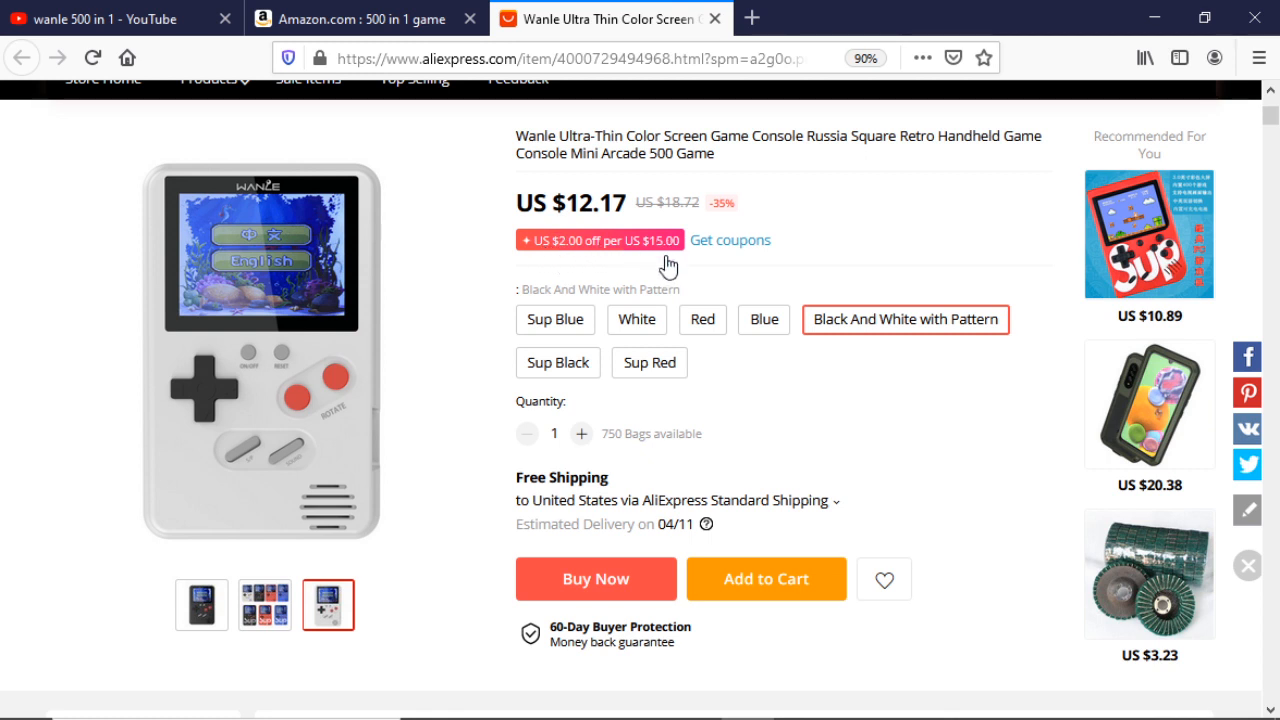
mouse_move(563, 533)
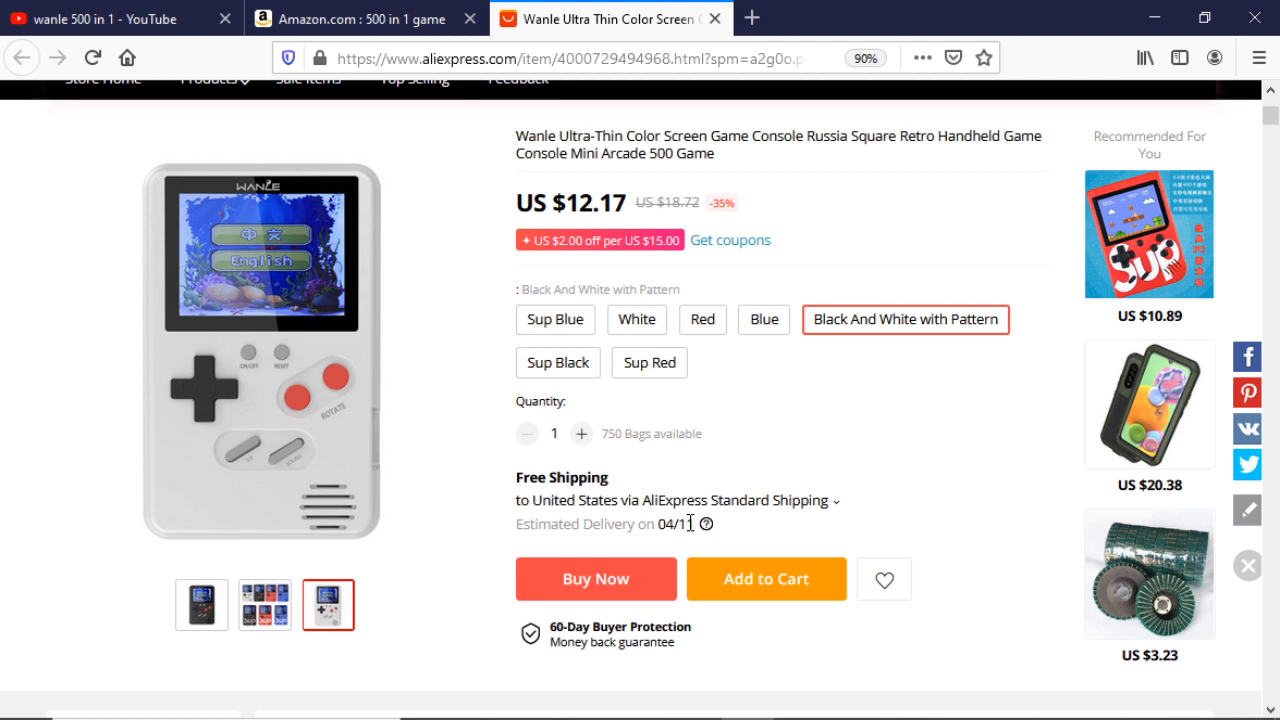
mouse_move(705, 524)
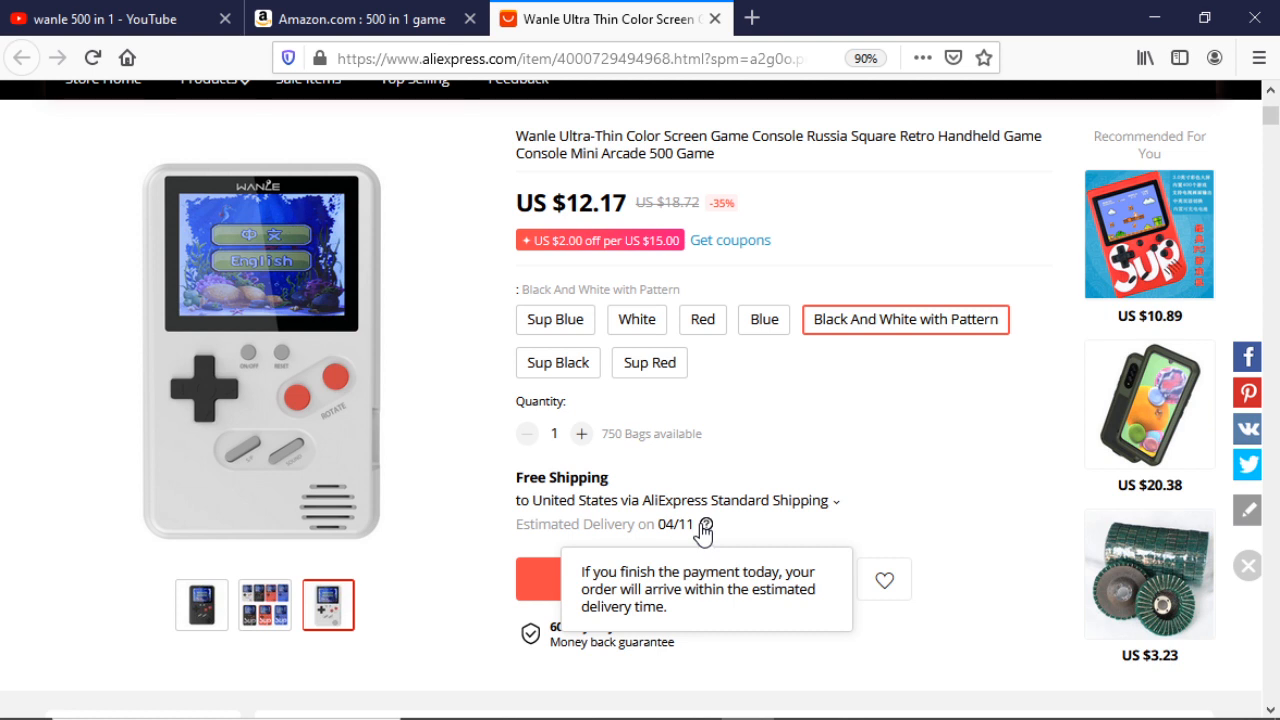
mouse_move(779, 470)
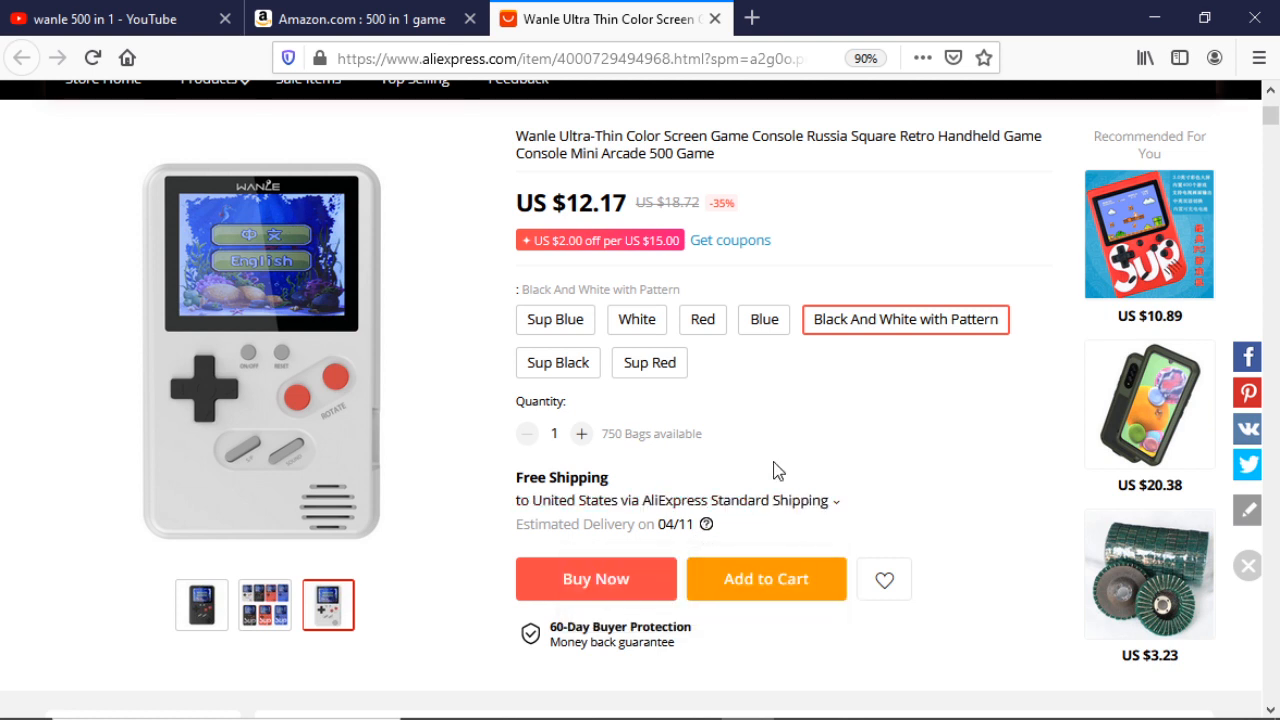
mouse_move(761, 463)
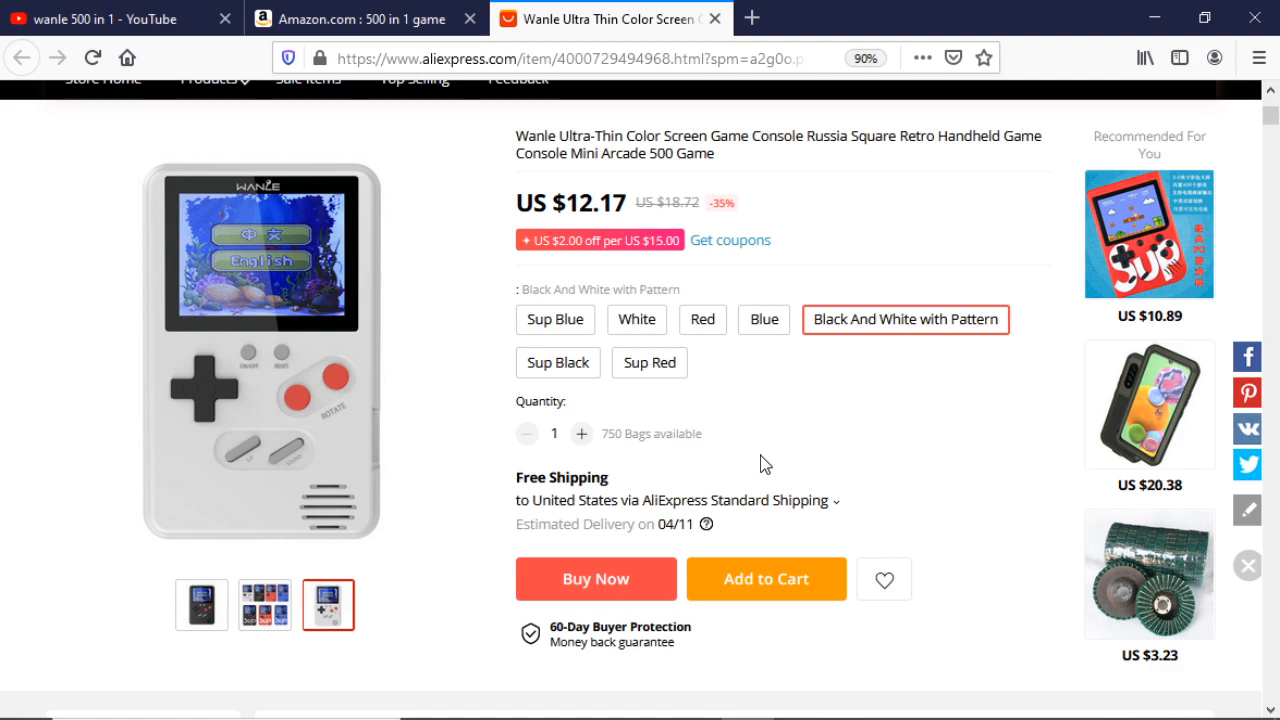
scroll("down", 3)
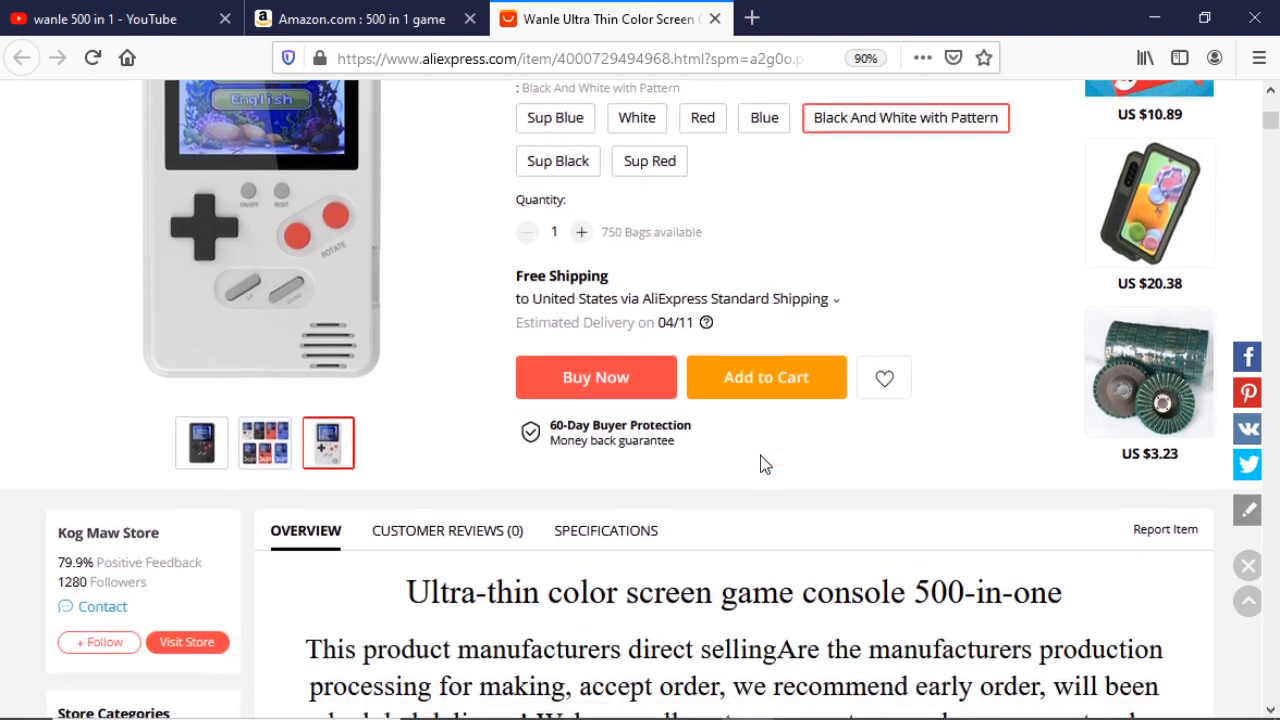
scroll("down", 3)
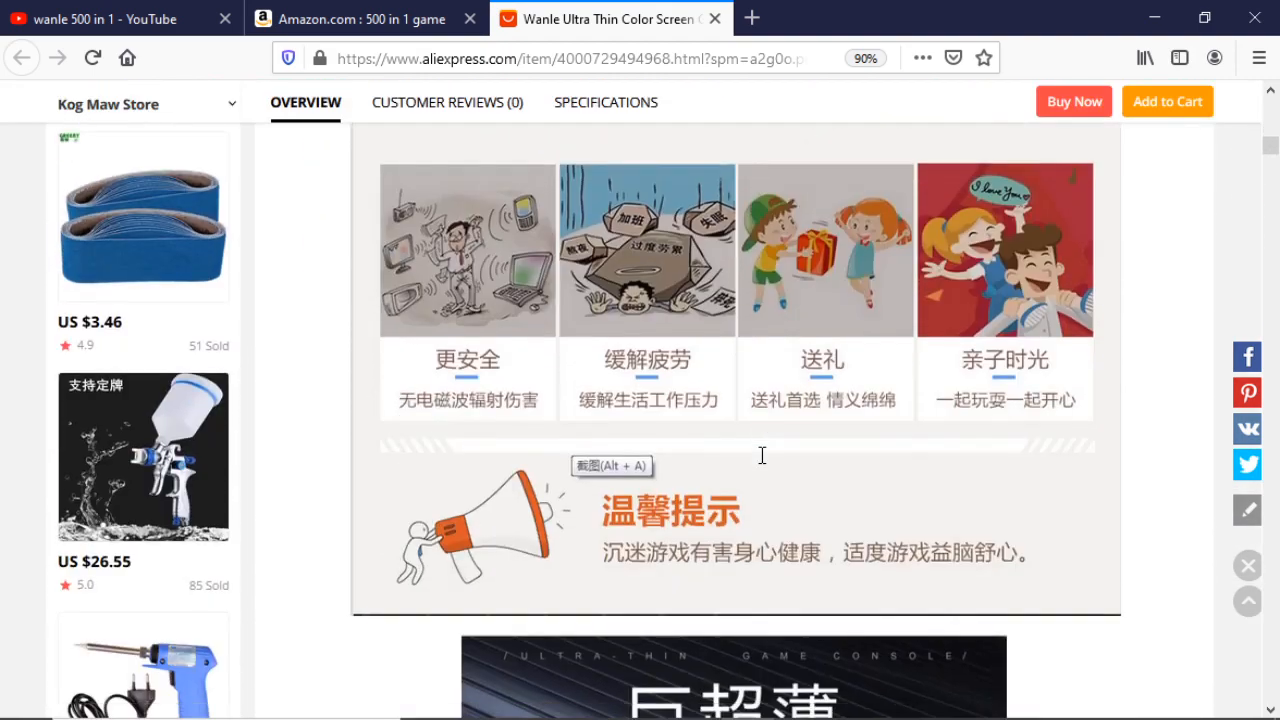
scroll("down", 3)
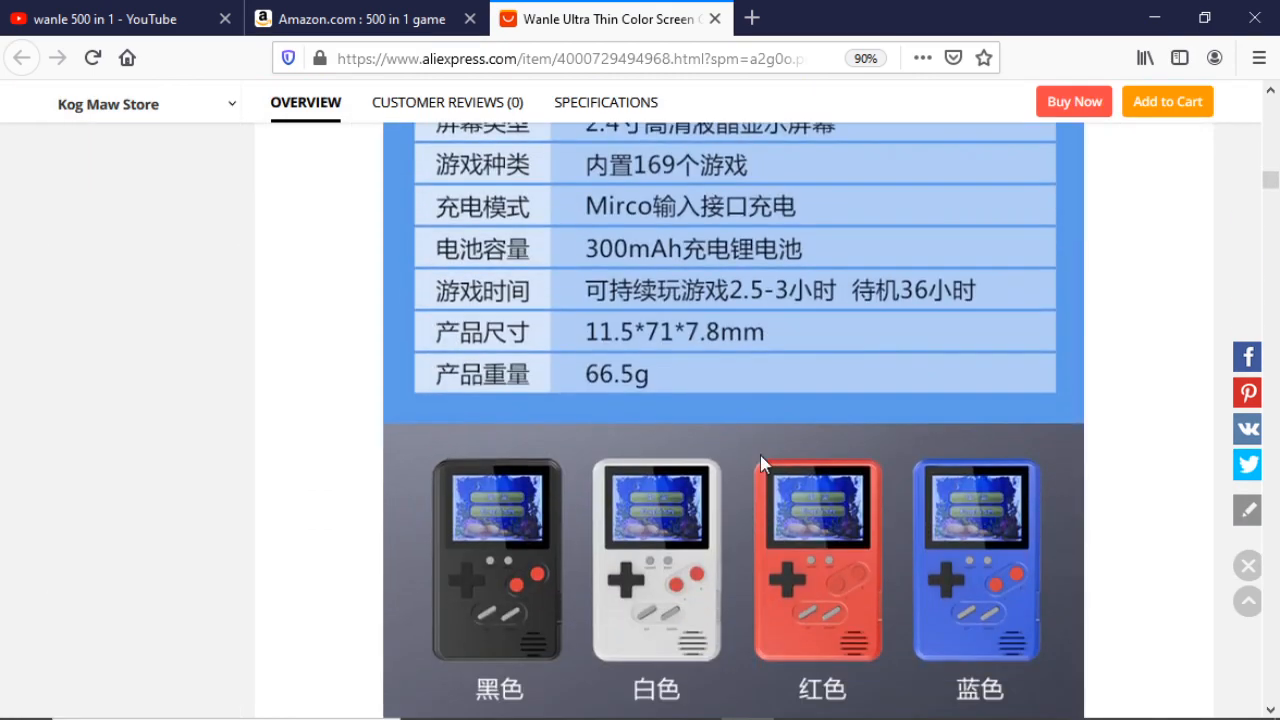
scroll("down", 3)
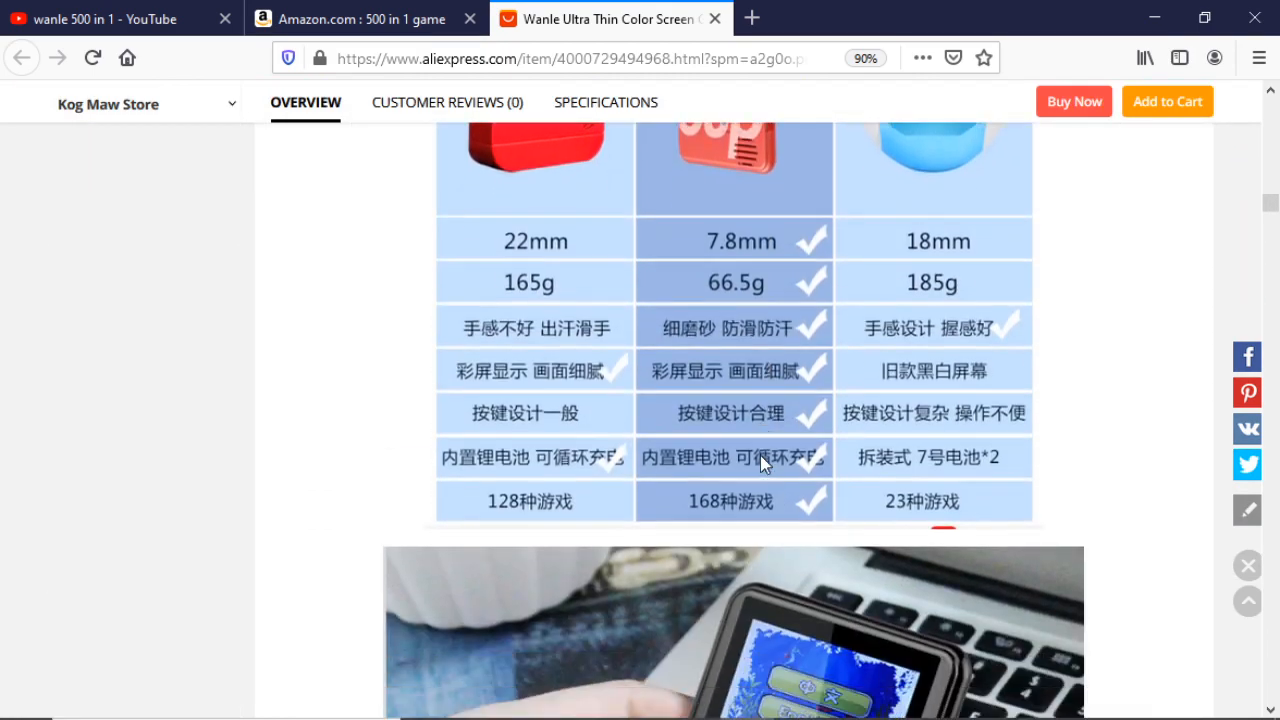
scroll("down", 3)
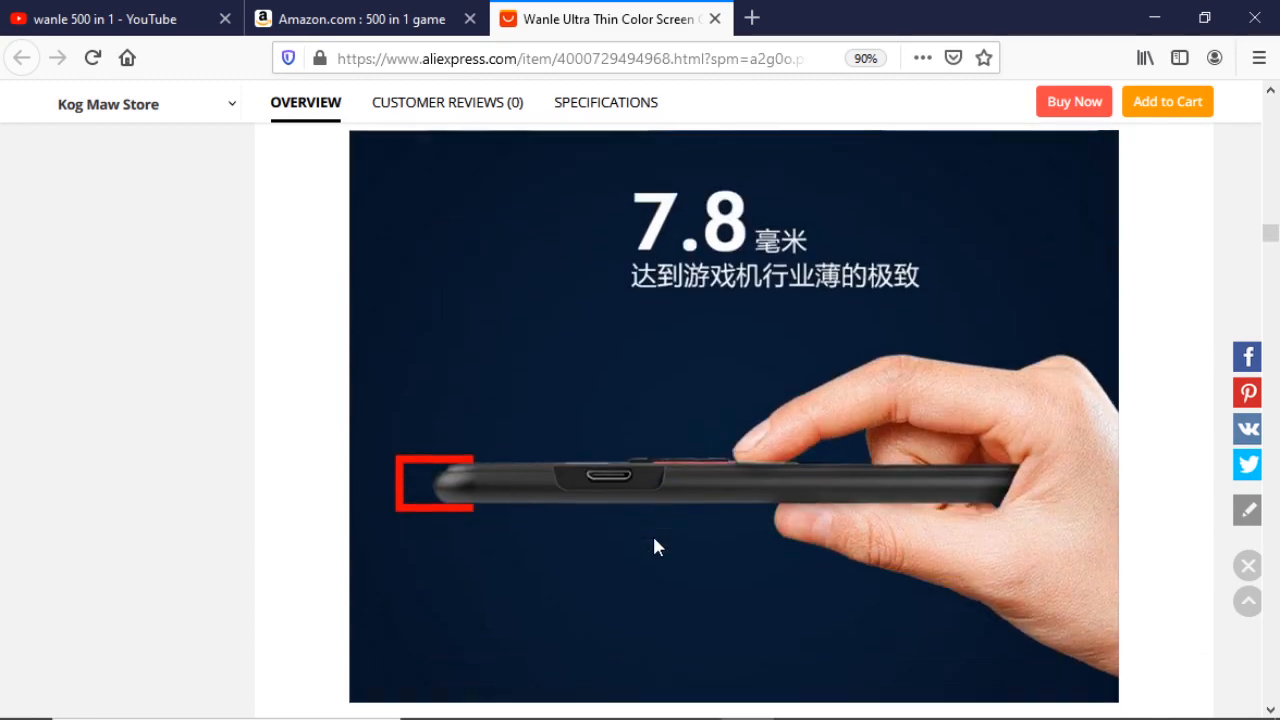
scroll("down", 3)
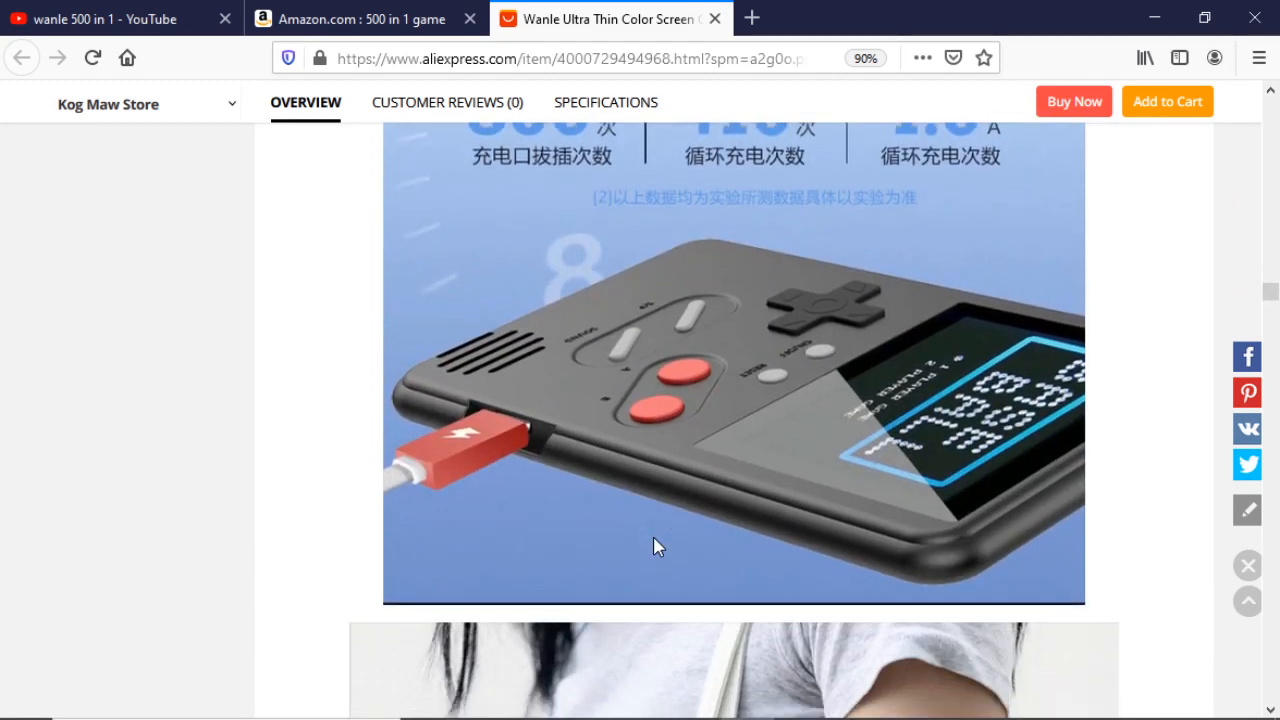
scroll("down", 3)
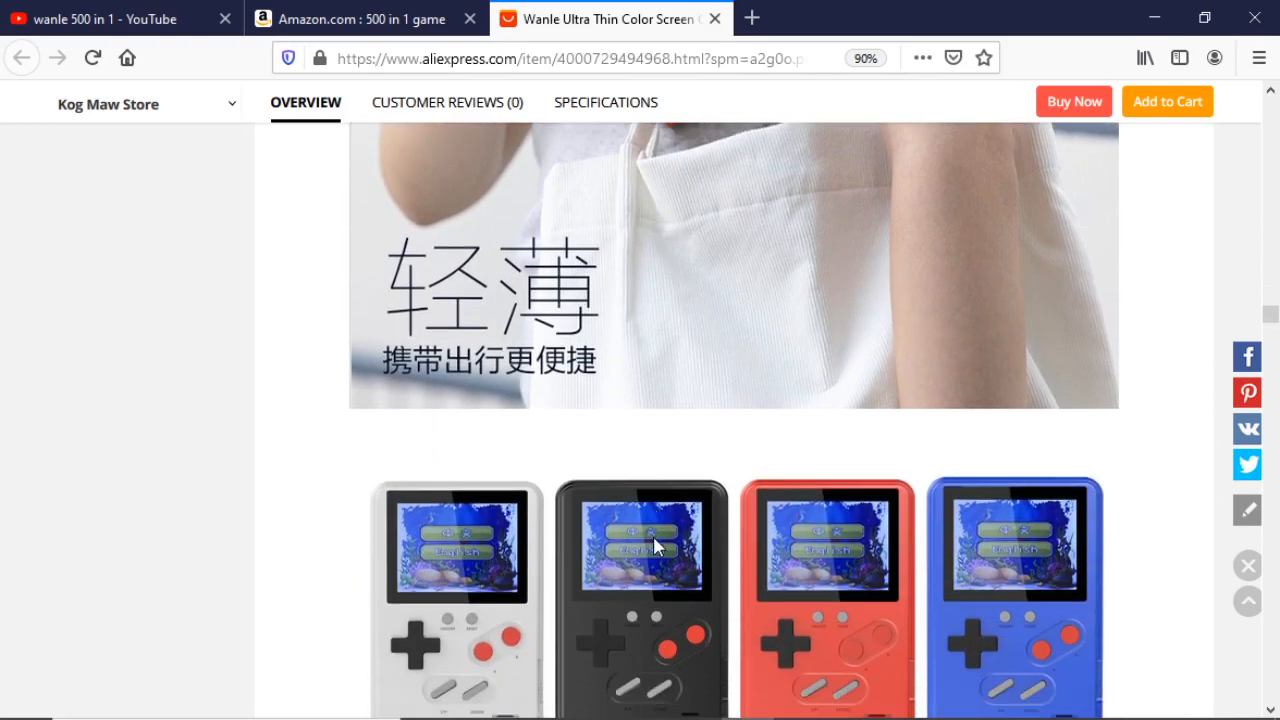
scroll("down", 3)
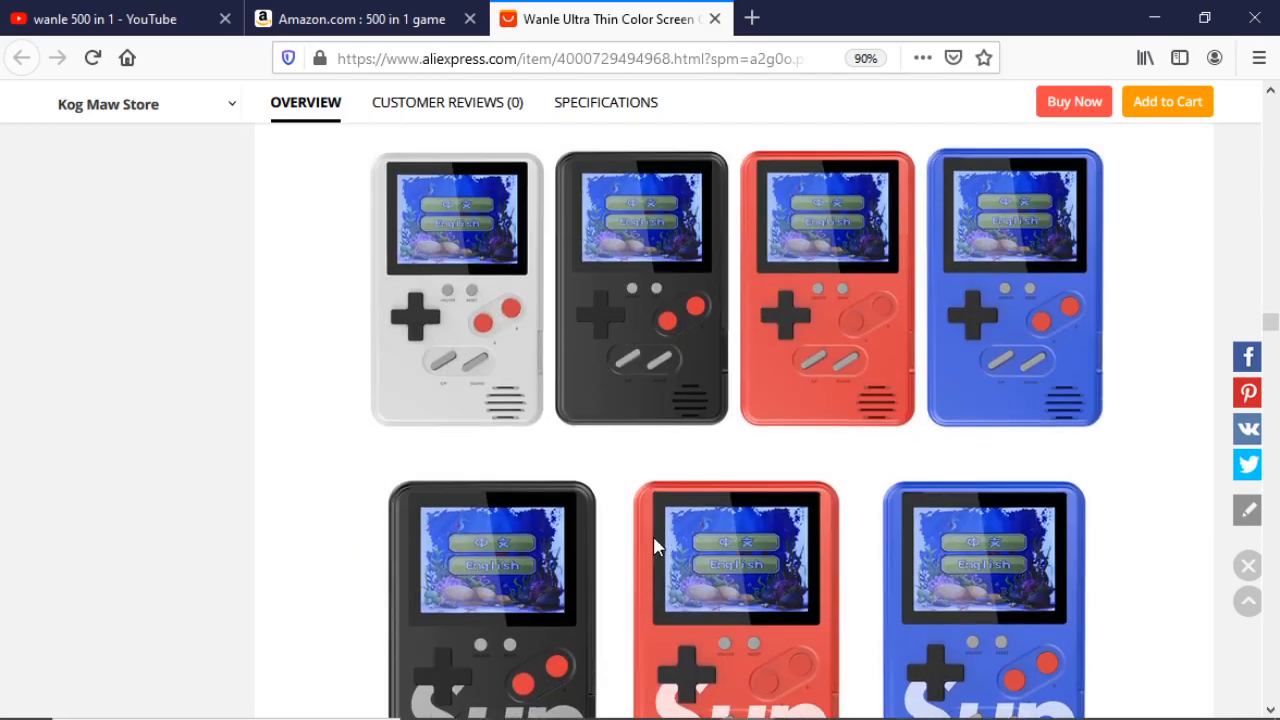
scroll("down", 3)
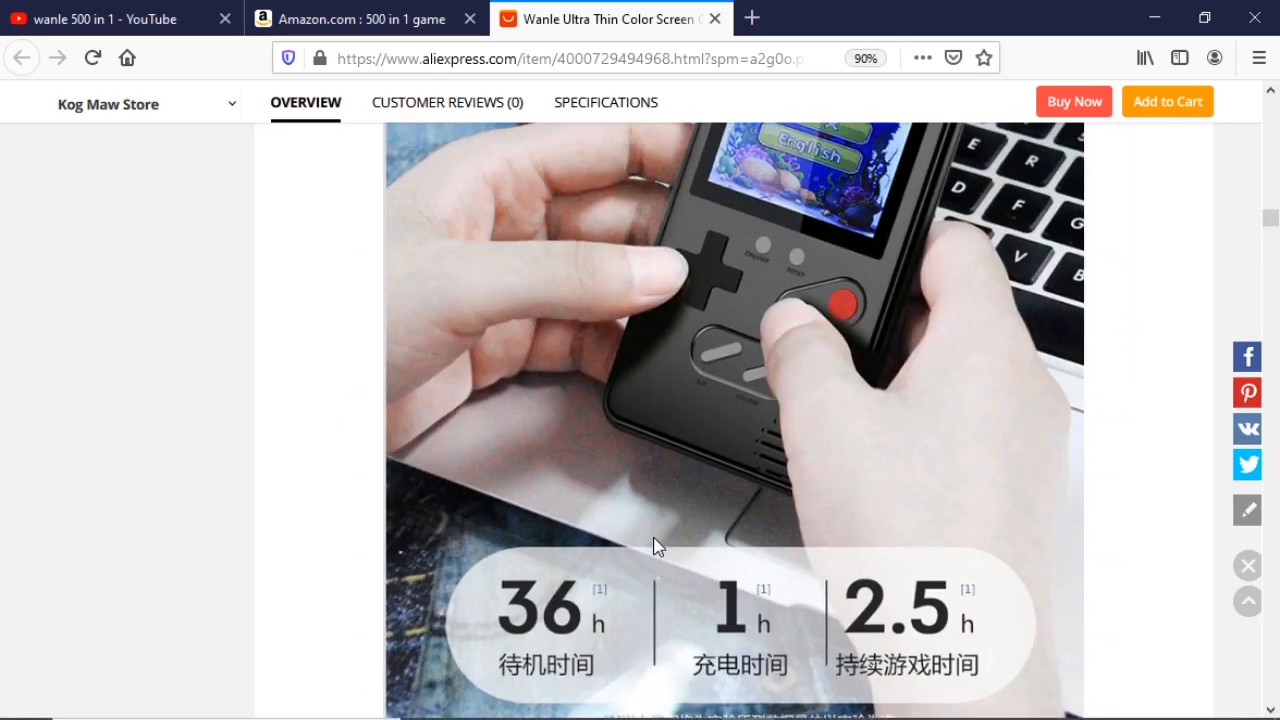
scroll("down", 3)
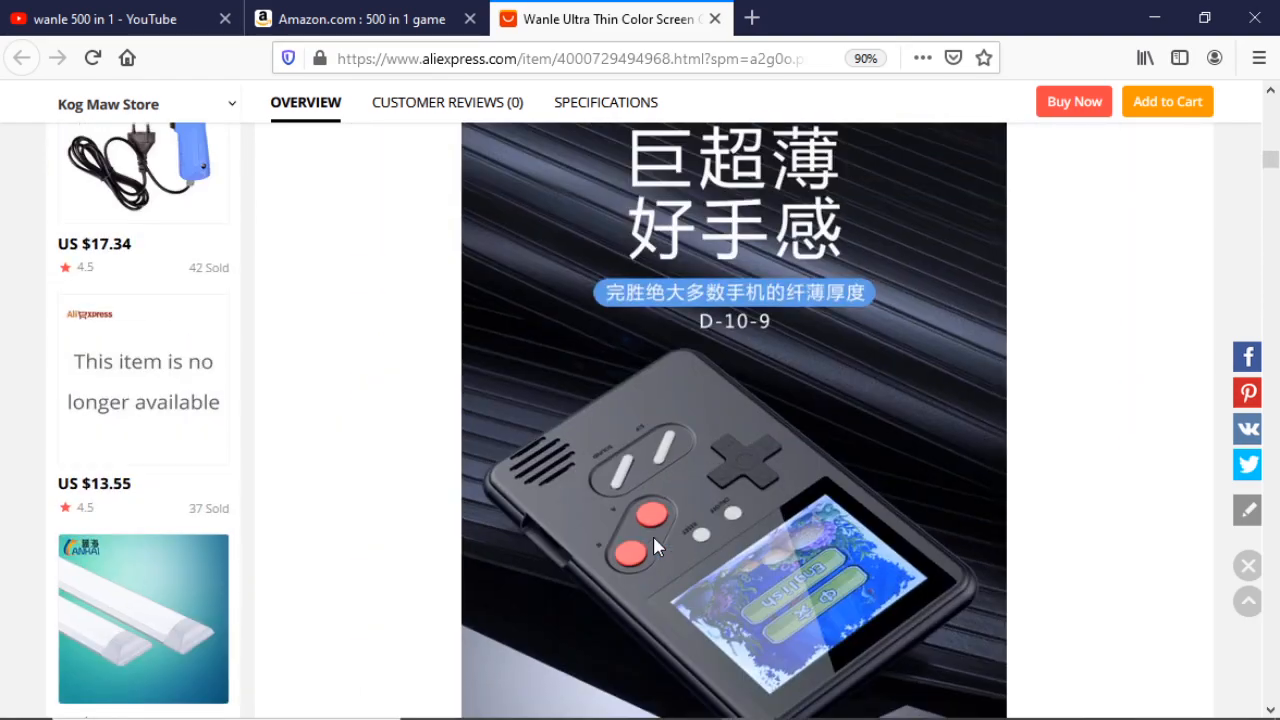
scroll("down", 3)
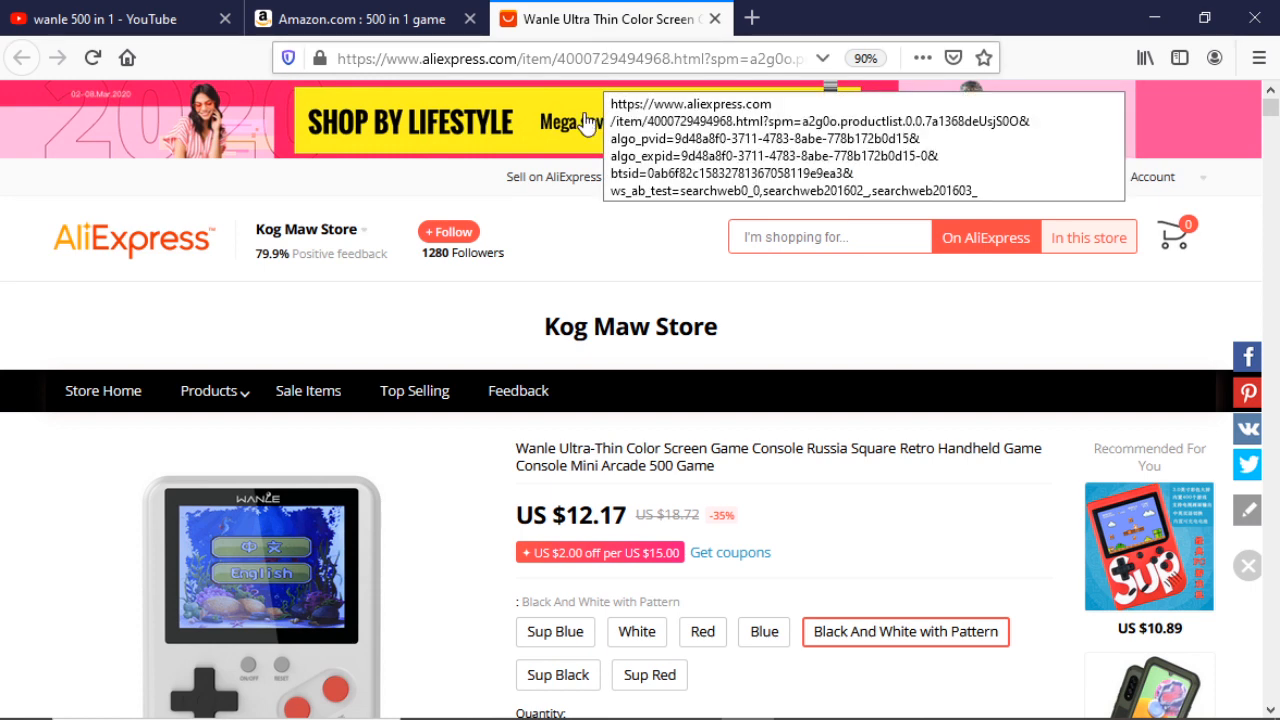
mouse_move(960, 547)
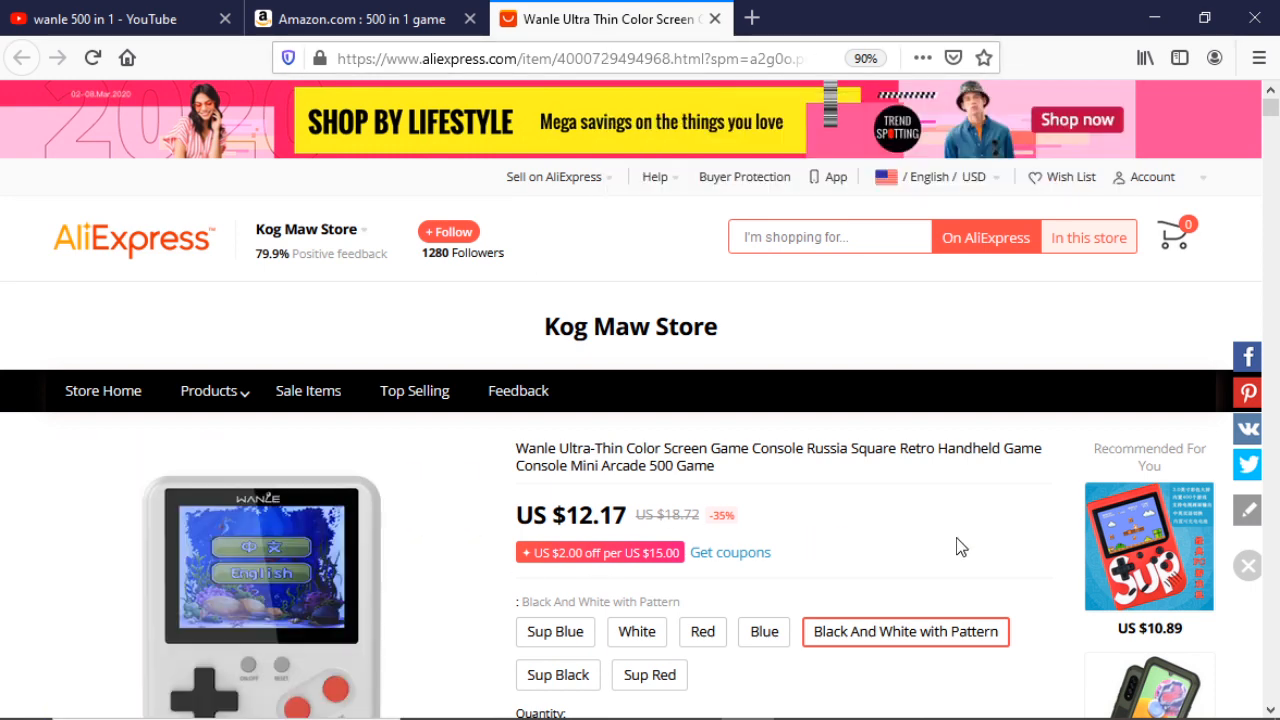
mouse_move(920, 558)
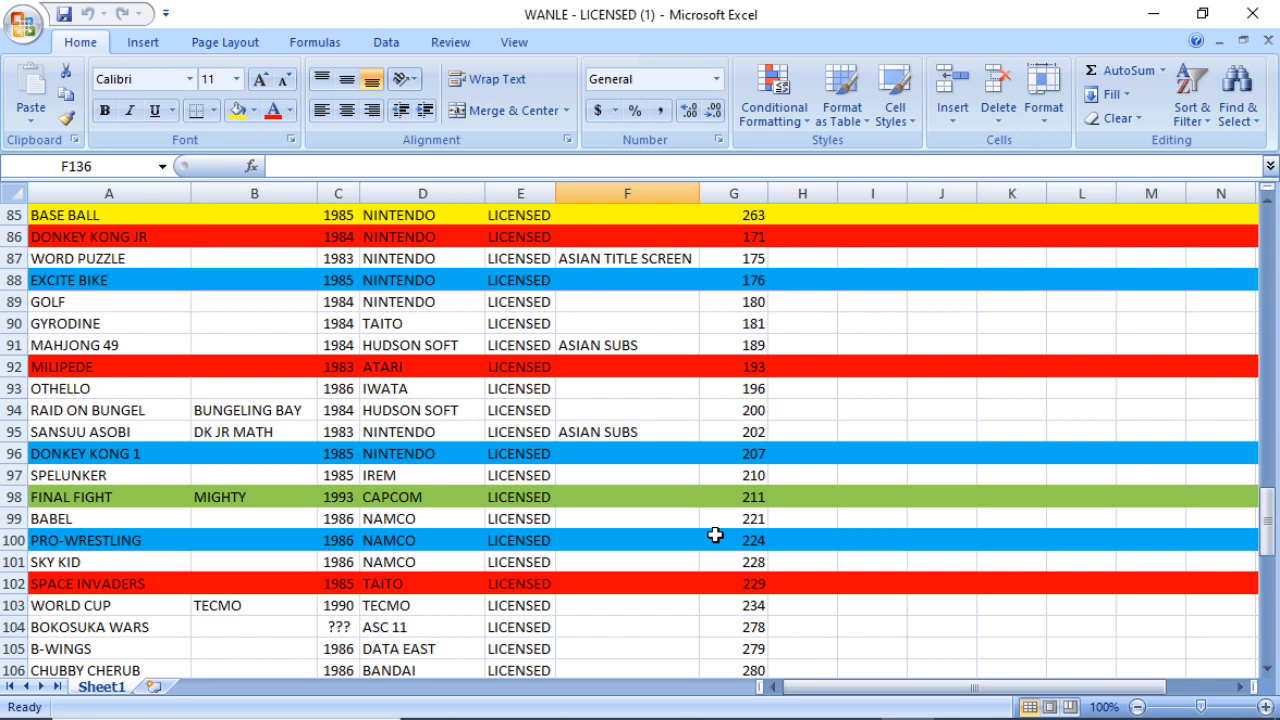
Step: Scroll the WANLE - LICENSED sheet showing games with year, company, notes and number
scroll("down", 3)
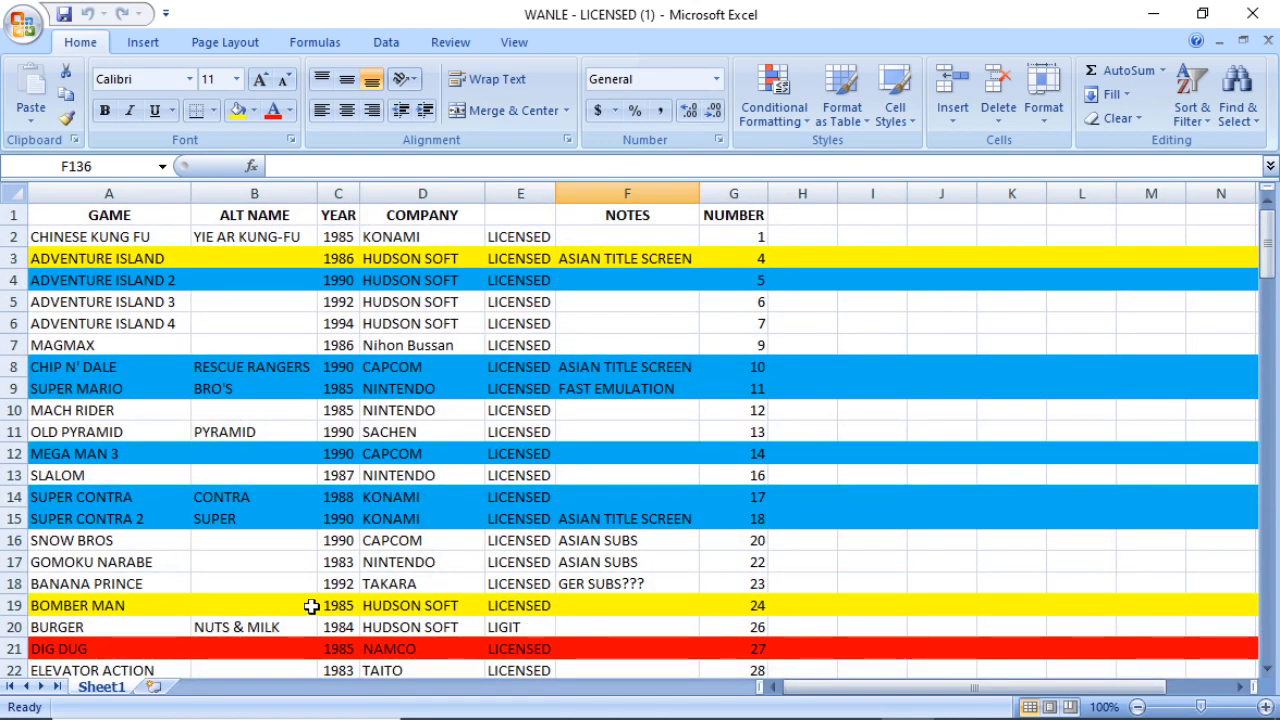
mouse_move(315, 558)
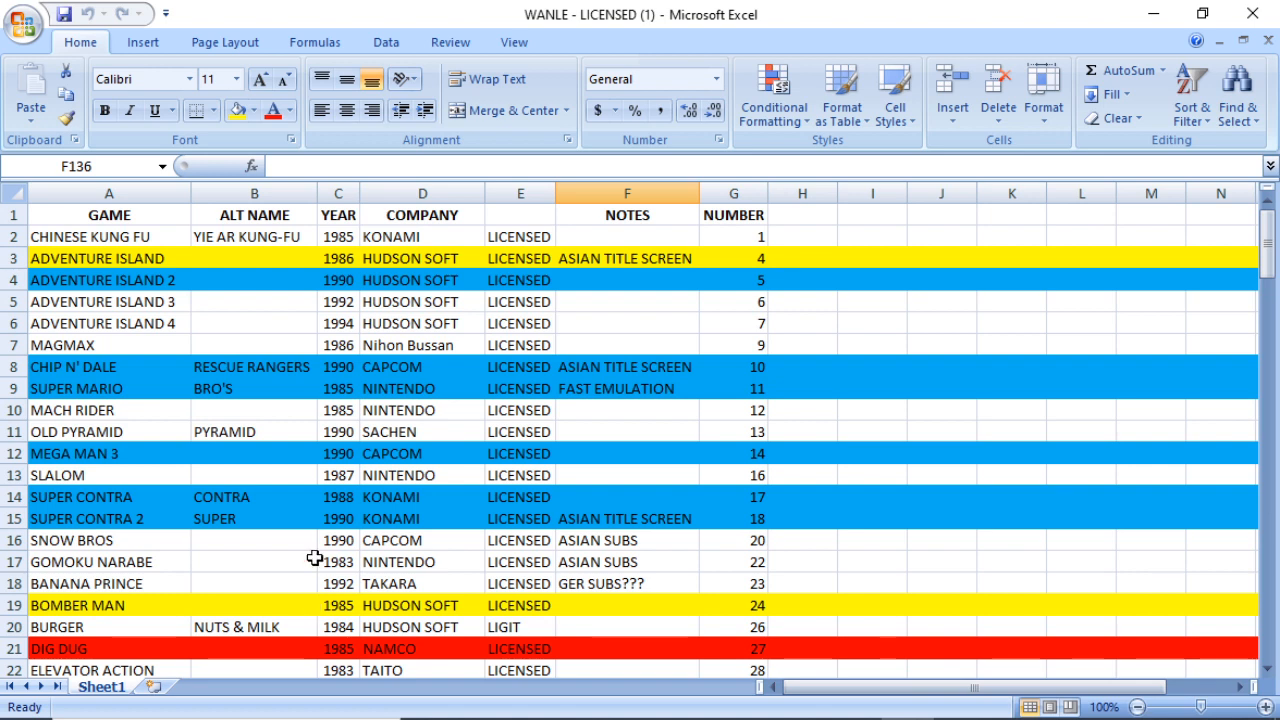
mouse_move(208, 510)
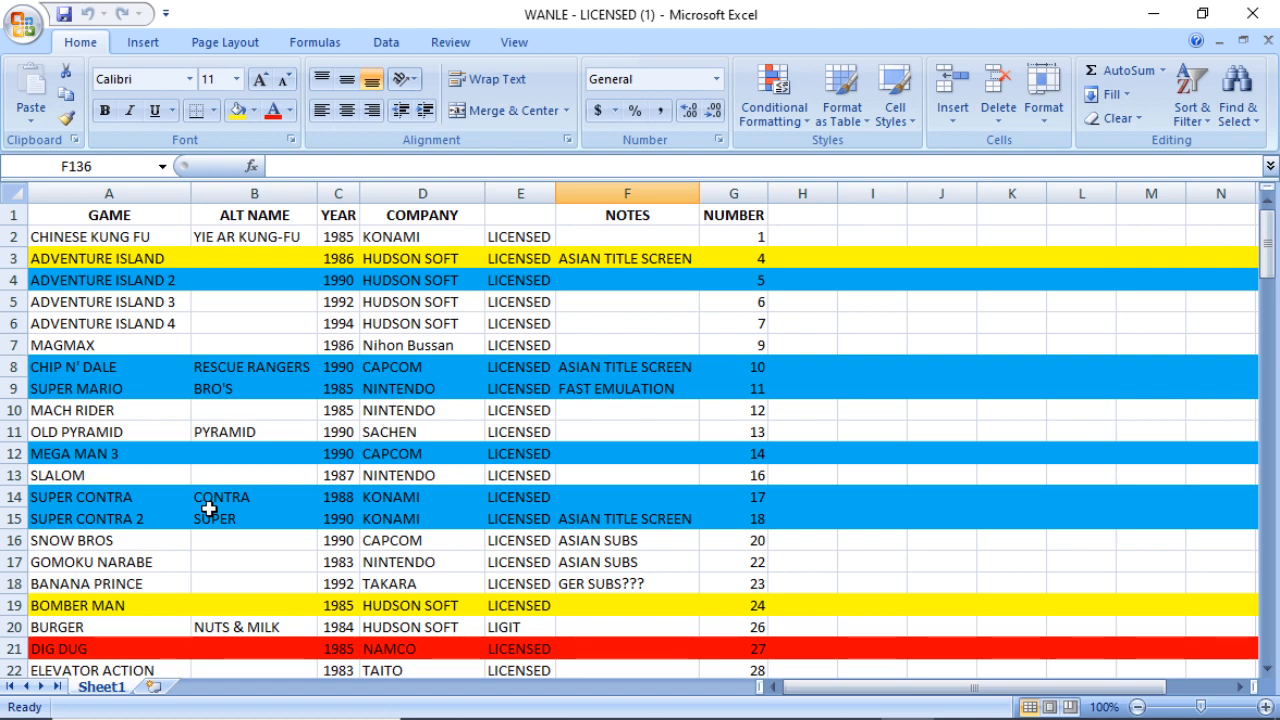
scroll("down", 3)
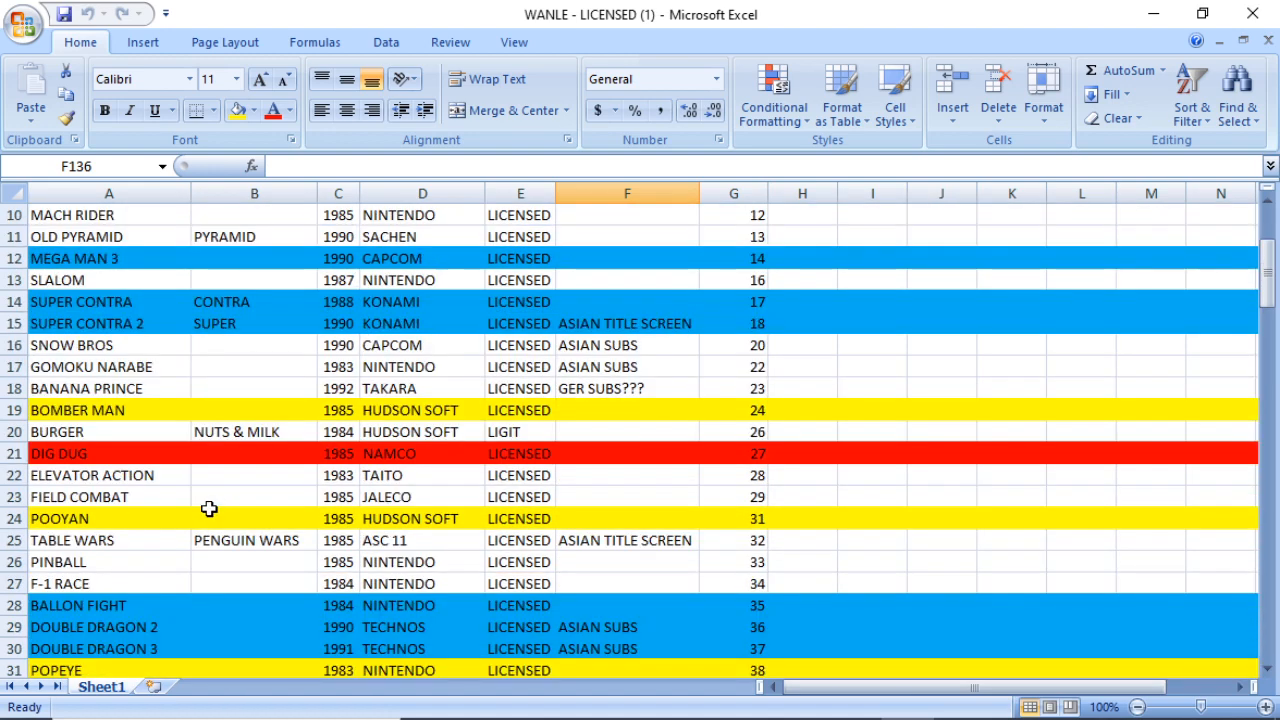
scroll("down", 3)
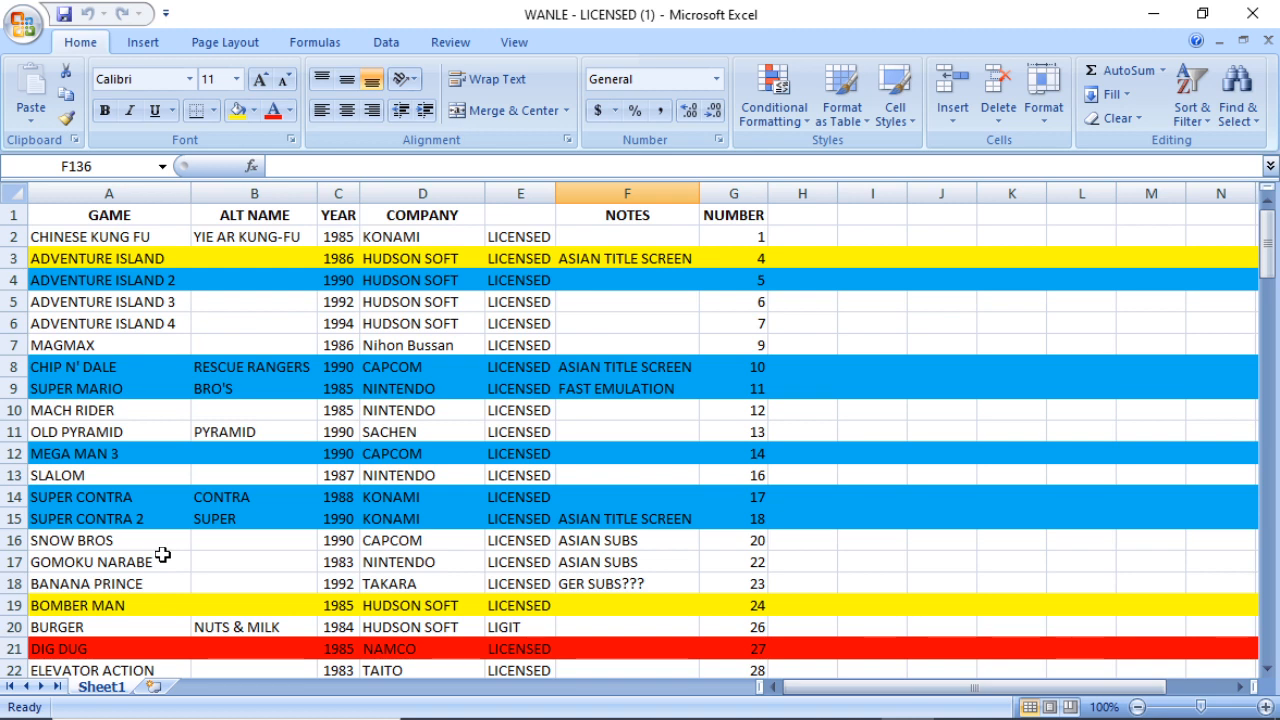
scroll("down", 3)
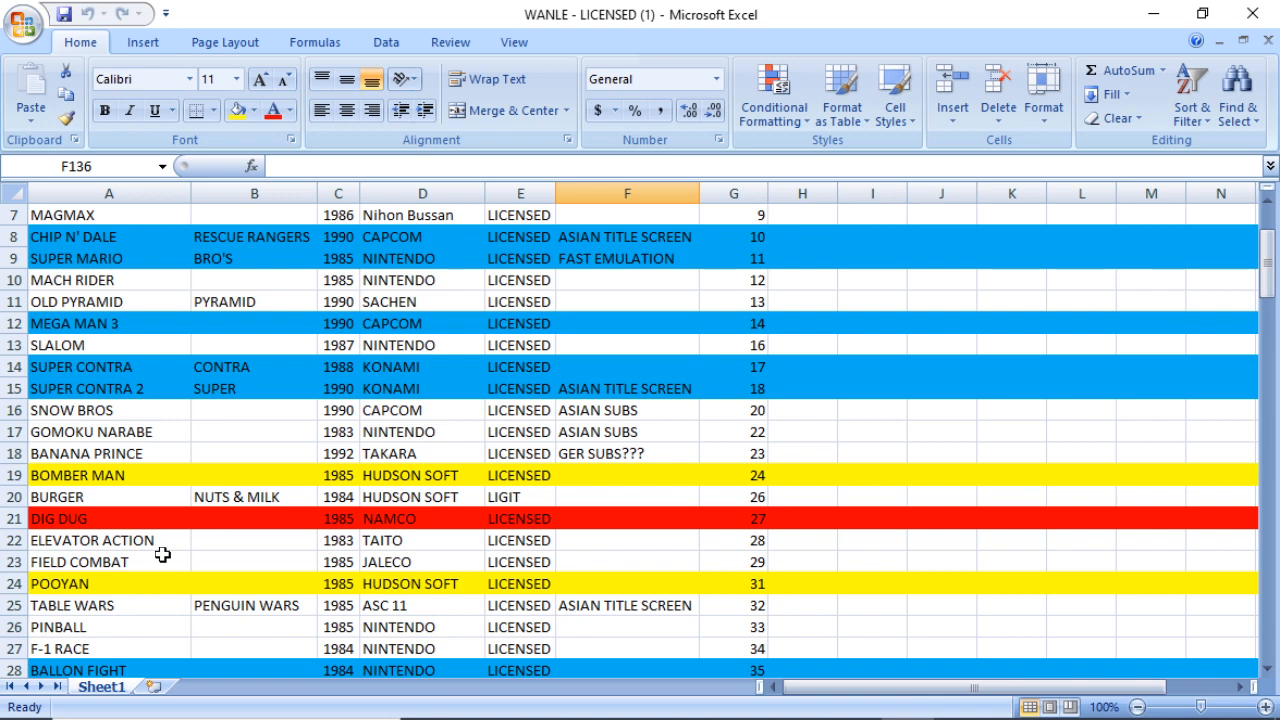
mouse_move(171, 568)
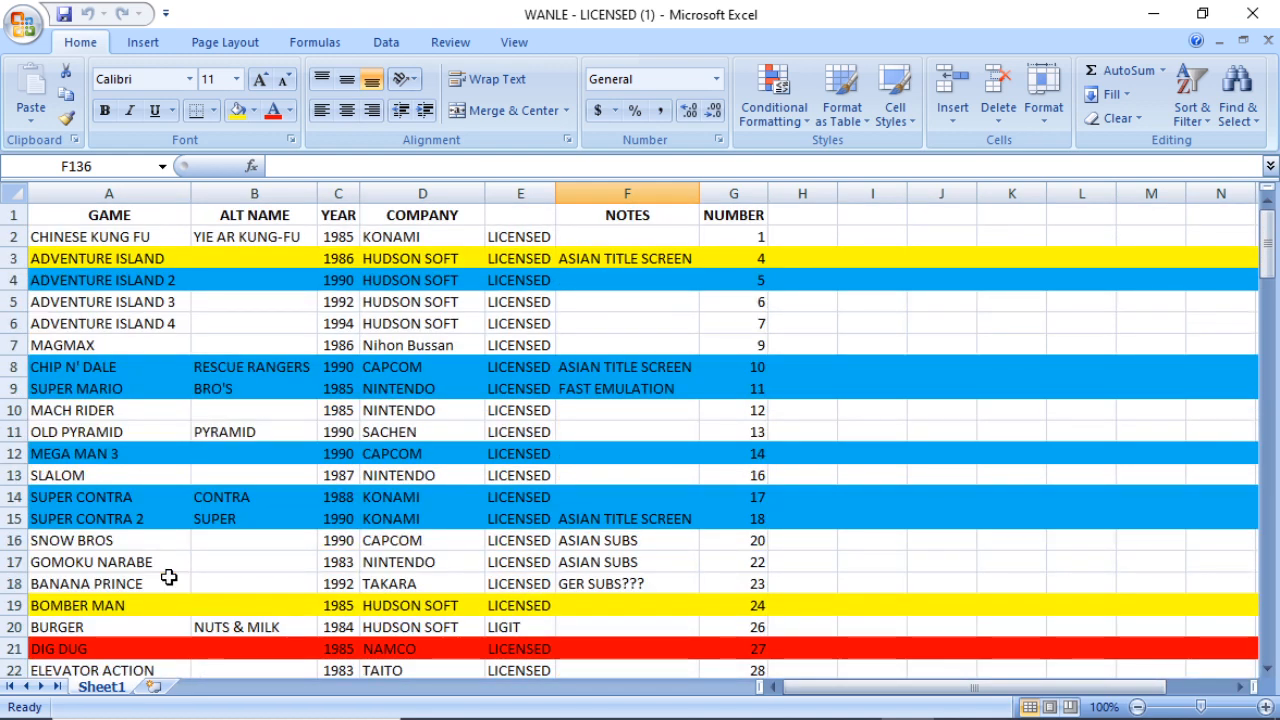
mouse_move(337, 582)
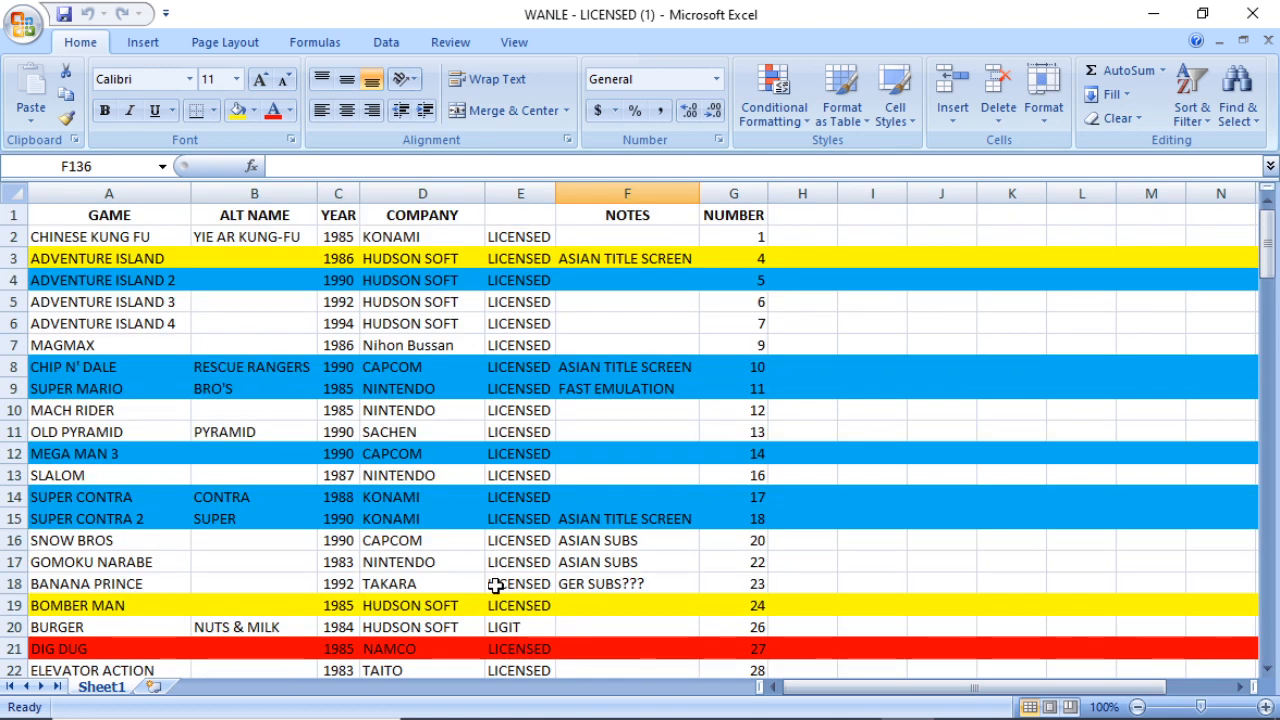
mouse_move(513, 584)
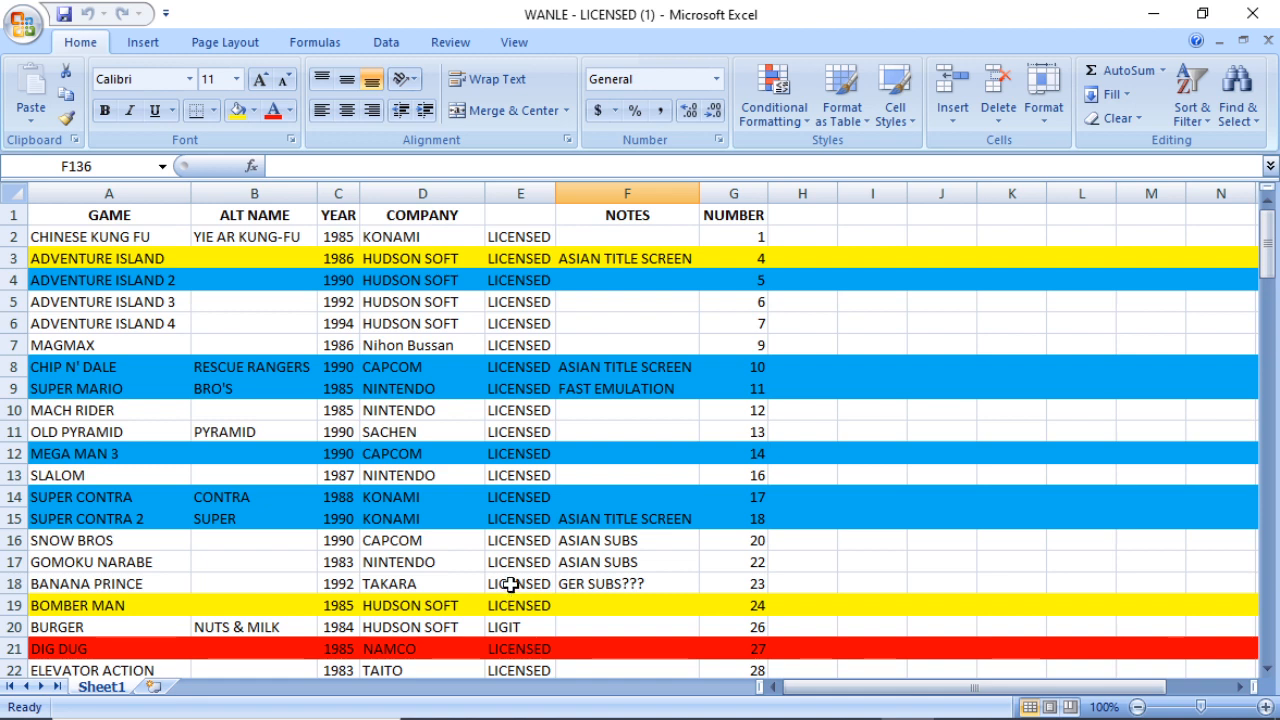
scroll("down", 3)
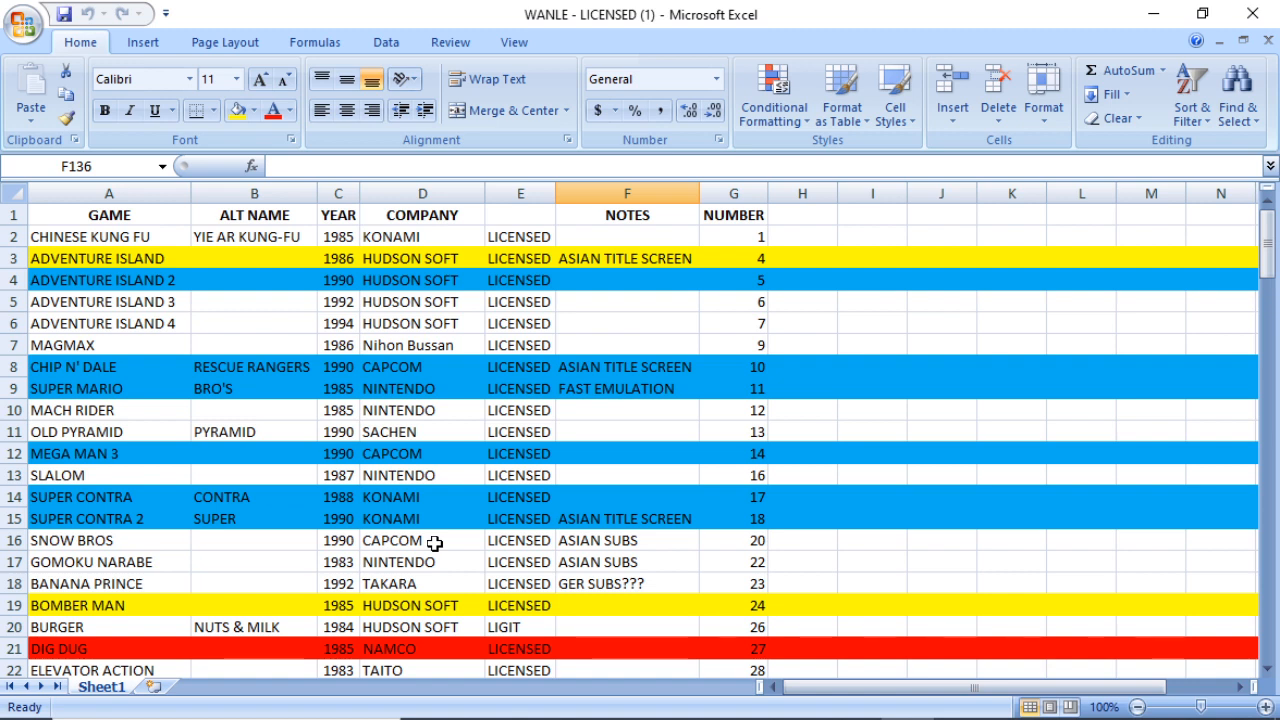
mouse_move(296, 349)
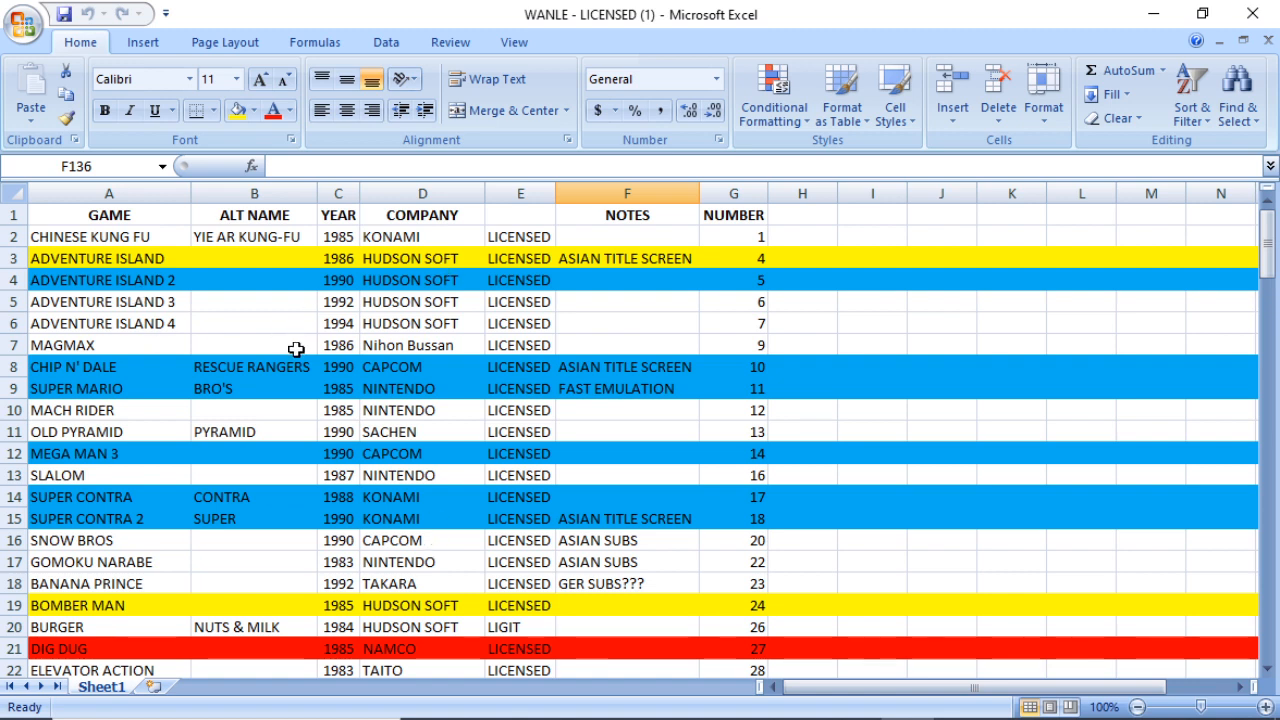
mouse_move(317, 491)
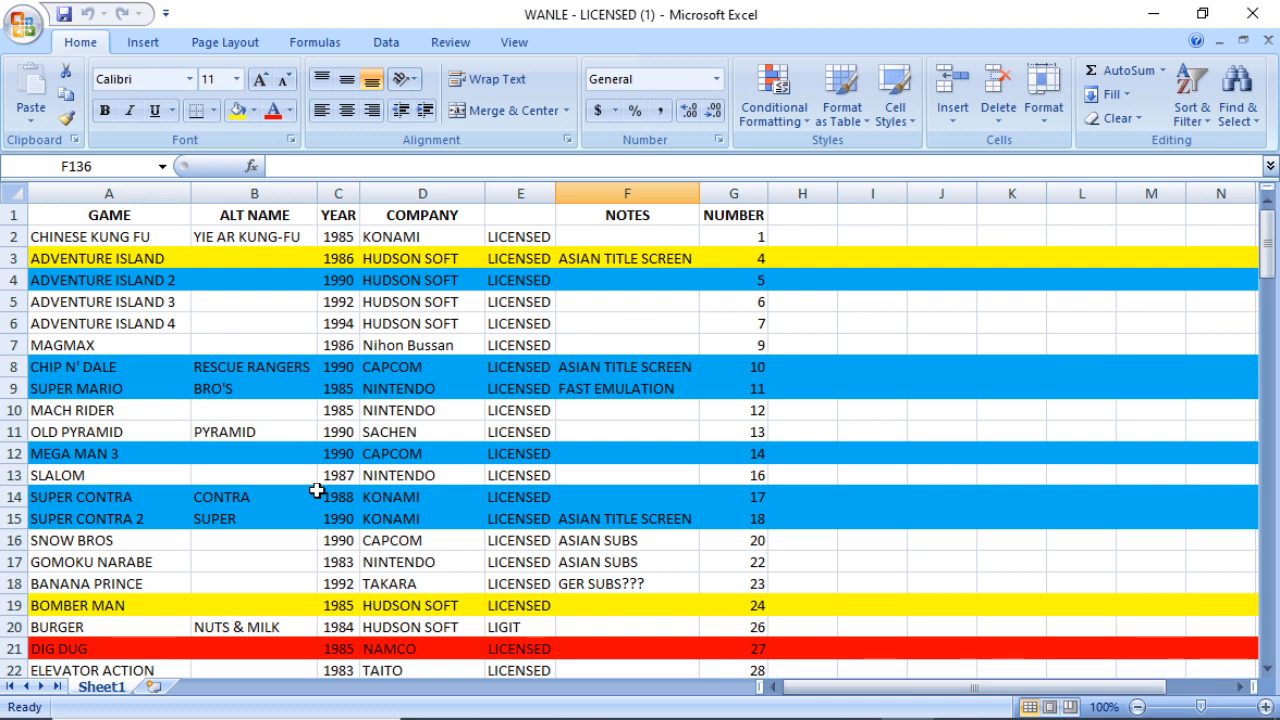
mouse_move(640, 218)
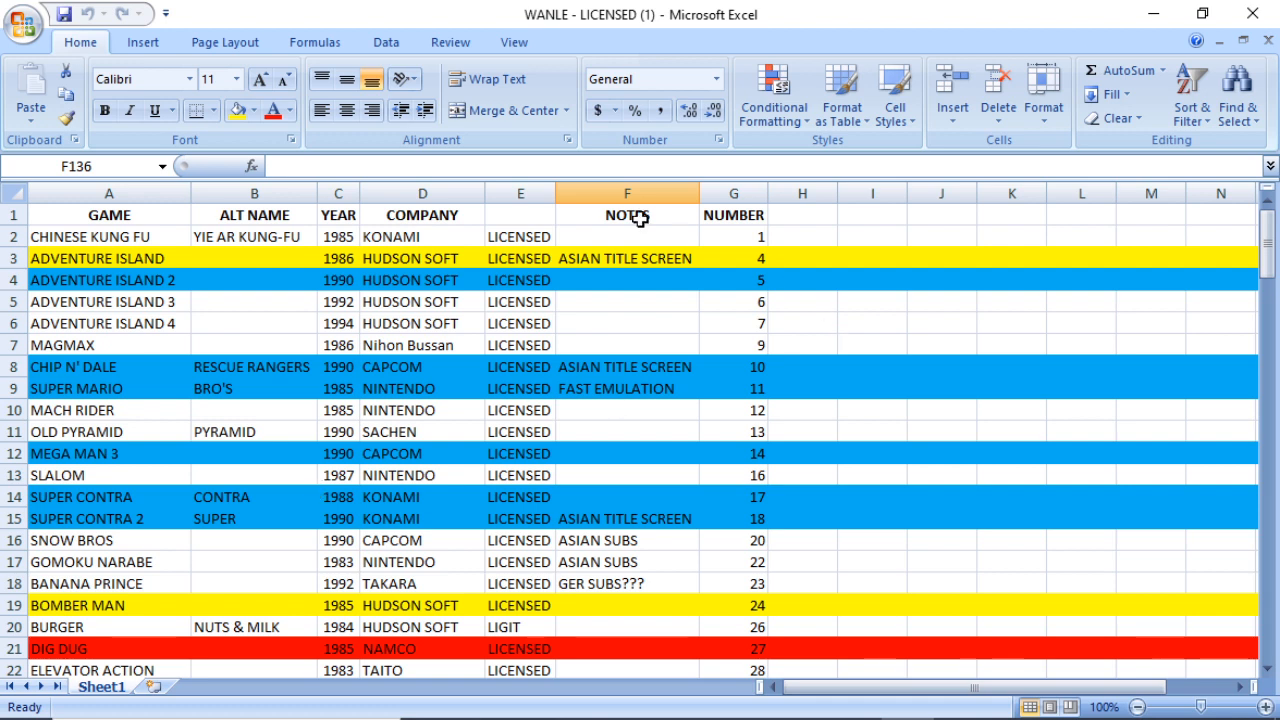
mouse_move(355, 409)
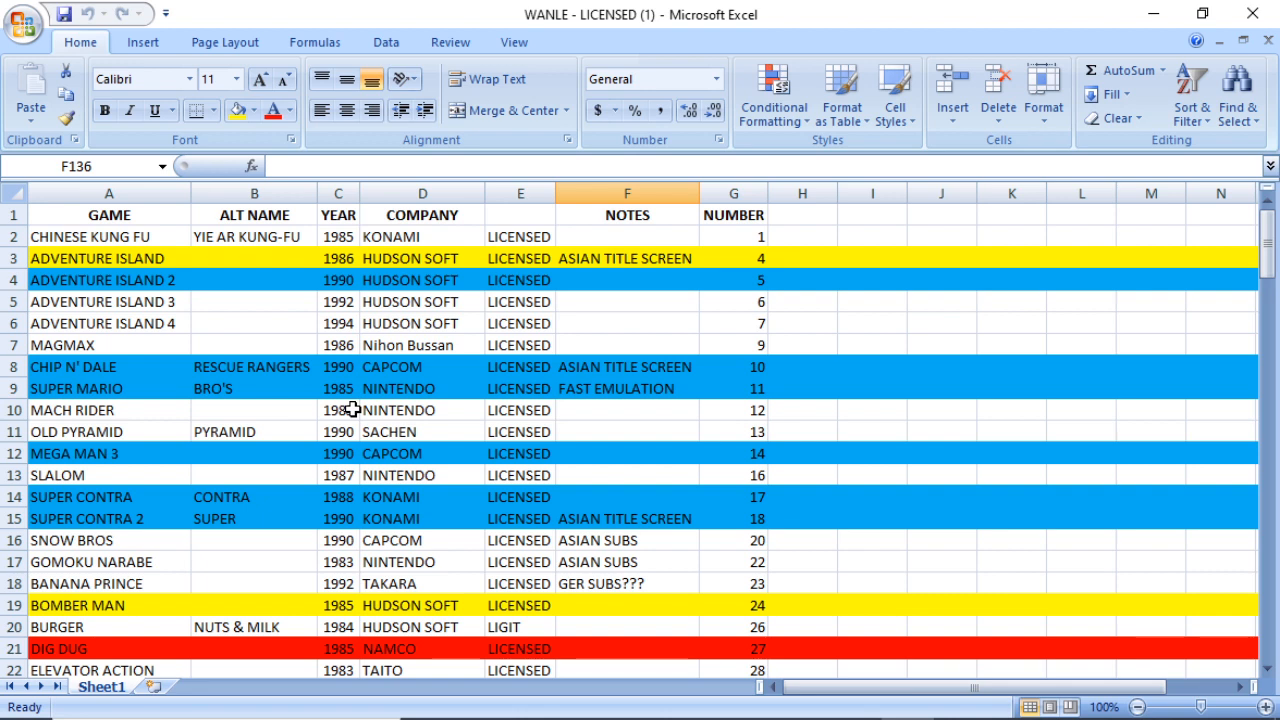
mouse_move(260, 397)
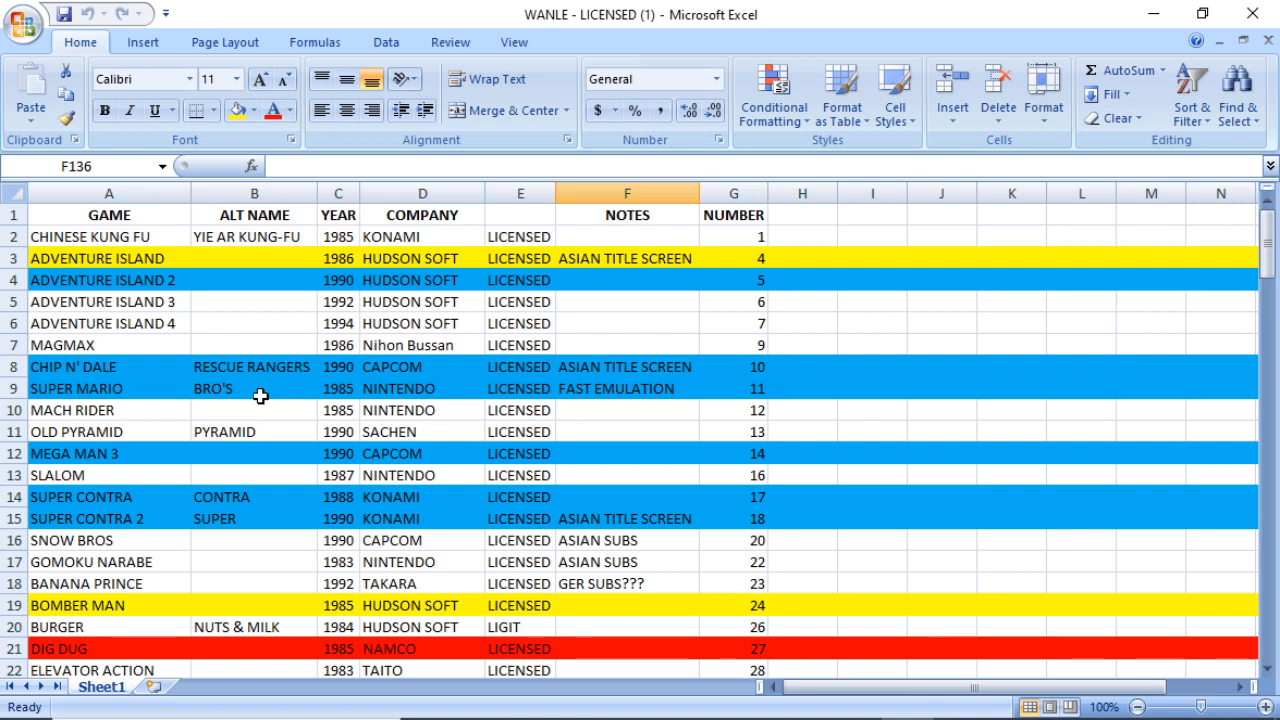
mouse_move(135, 274)
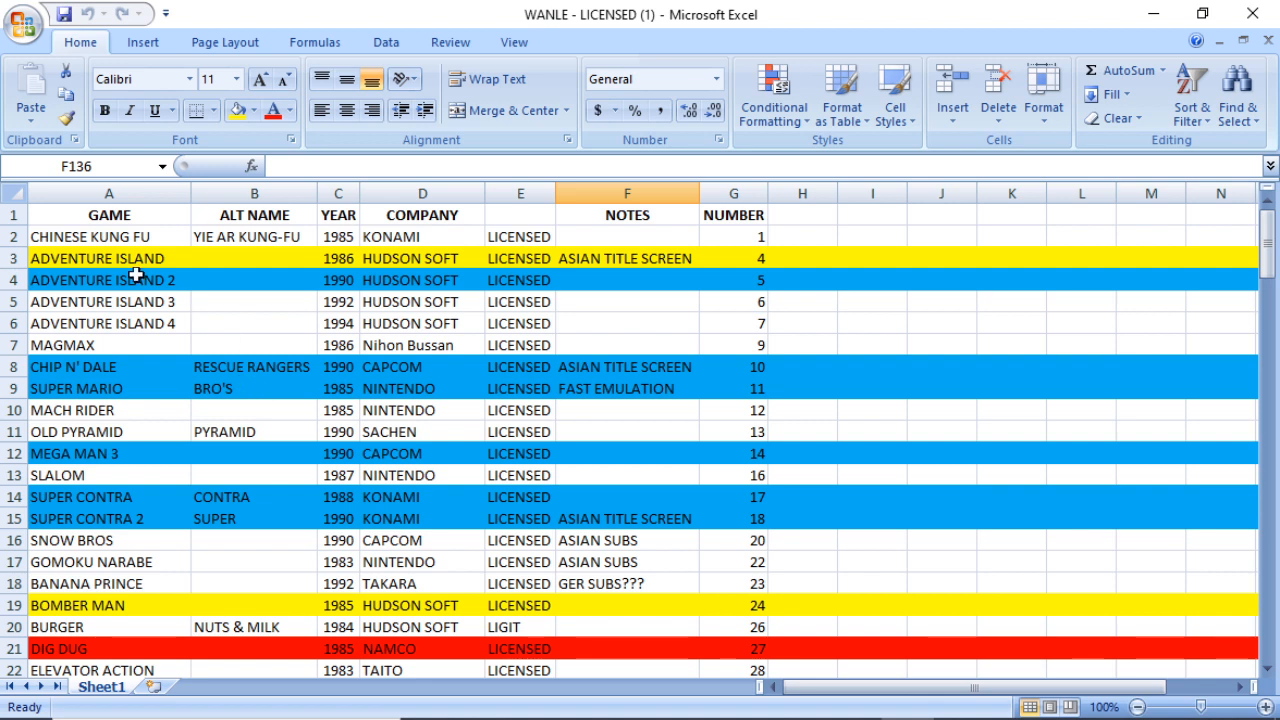
mouse_move(170, 550)
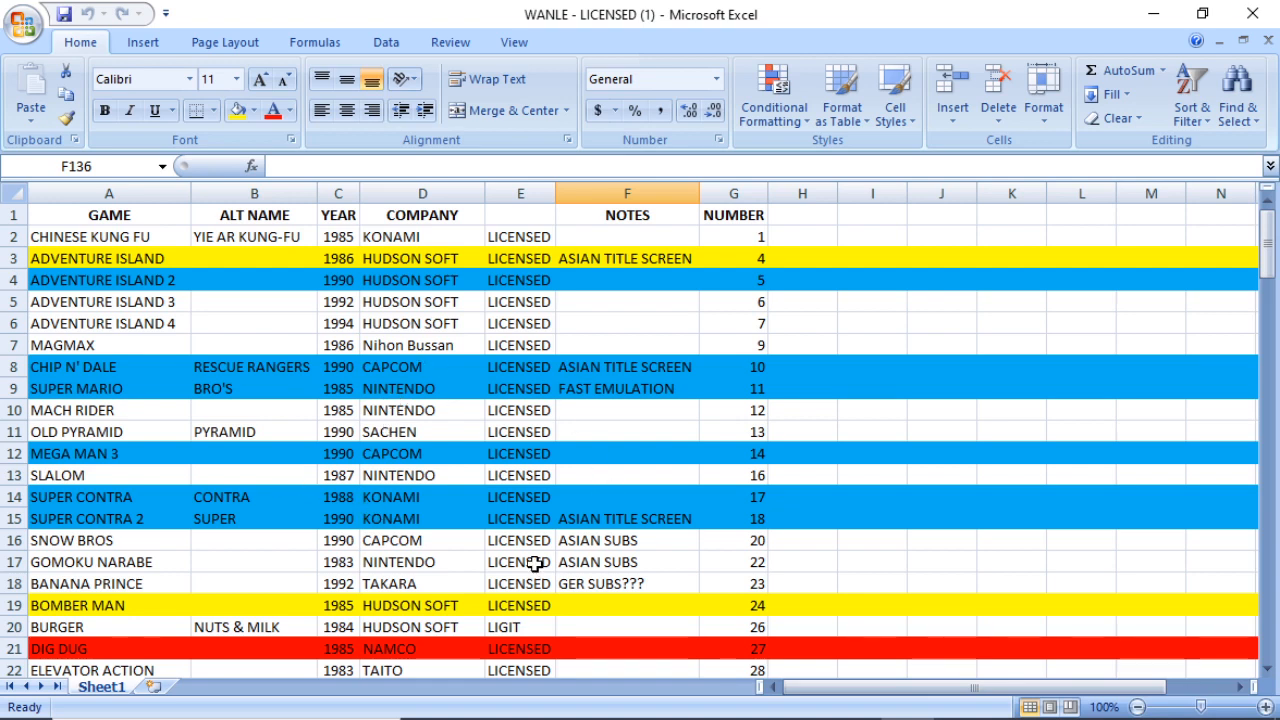
mouse_move(562, 495)
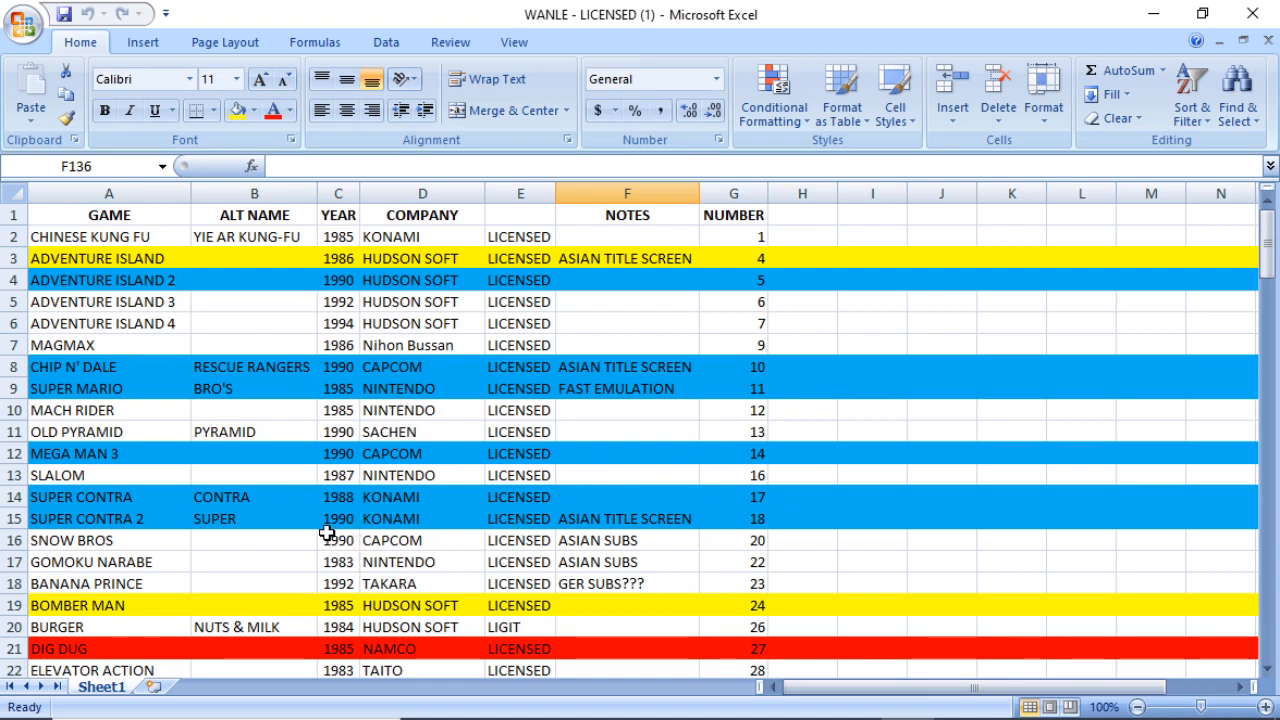
mouse_move(152, 522)
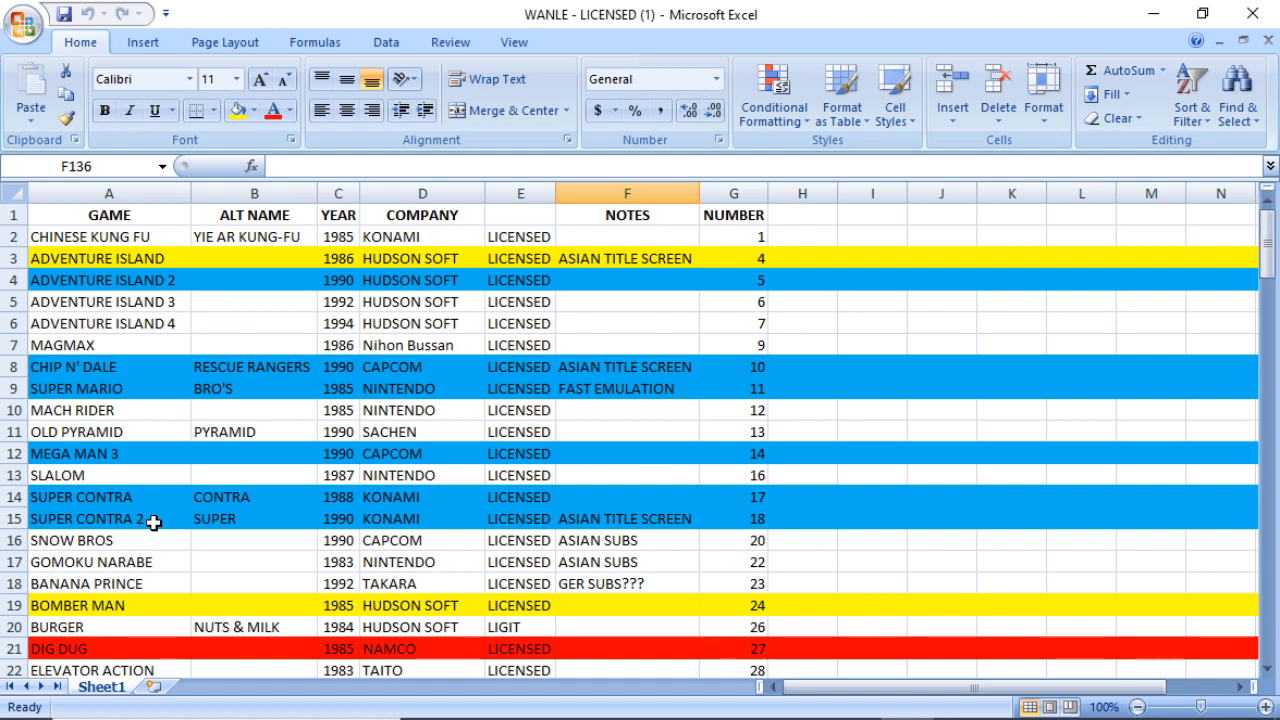
scroll("down", 3)
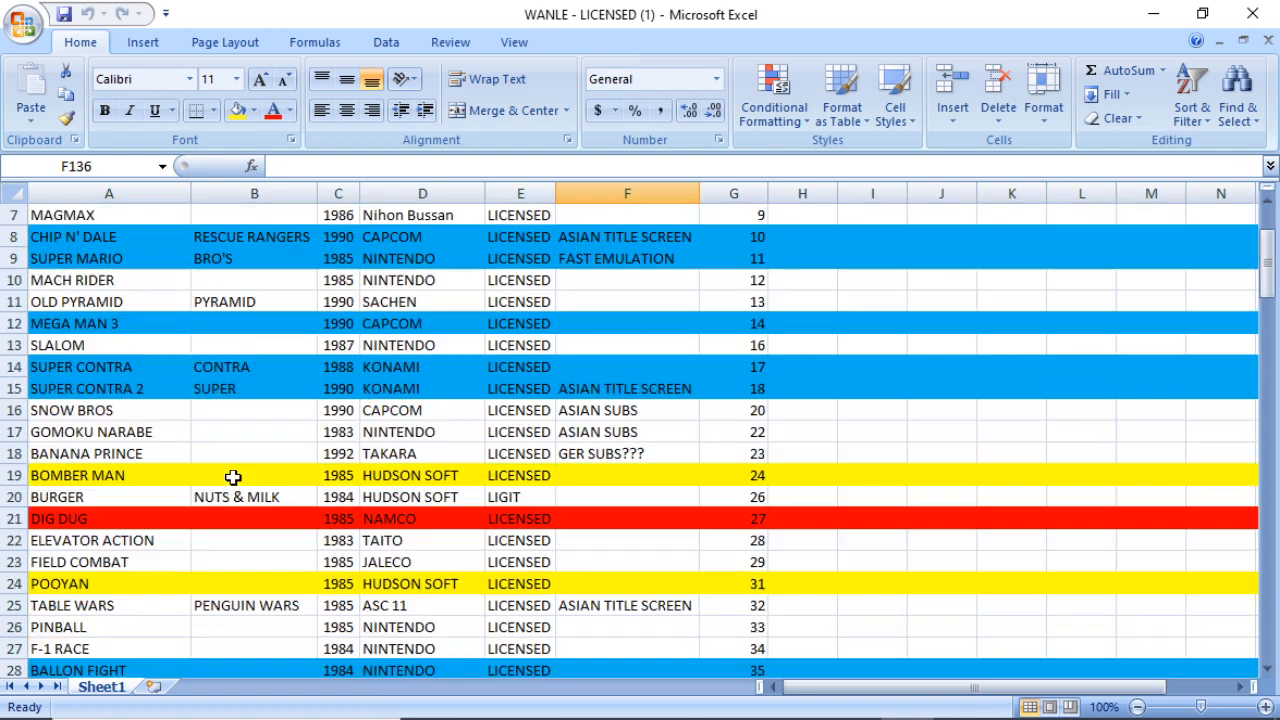
scroll("down", 3)
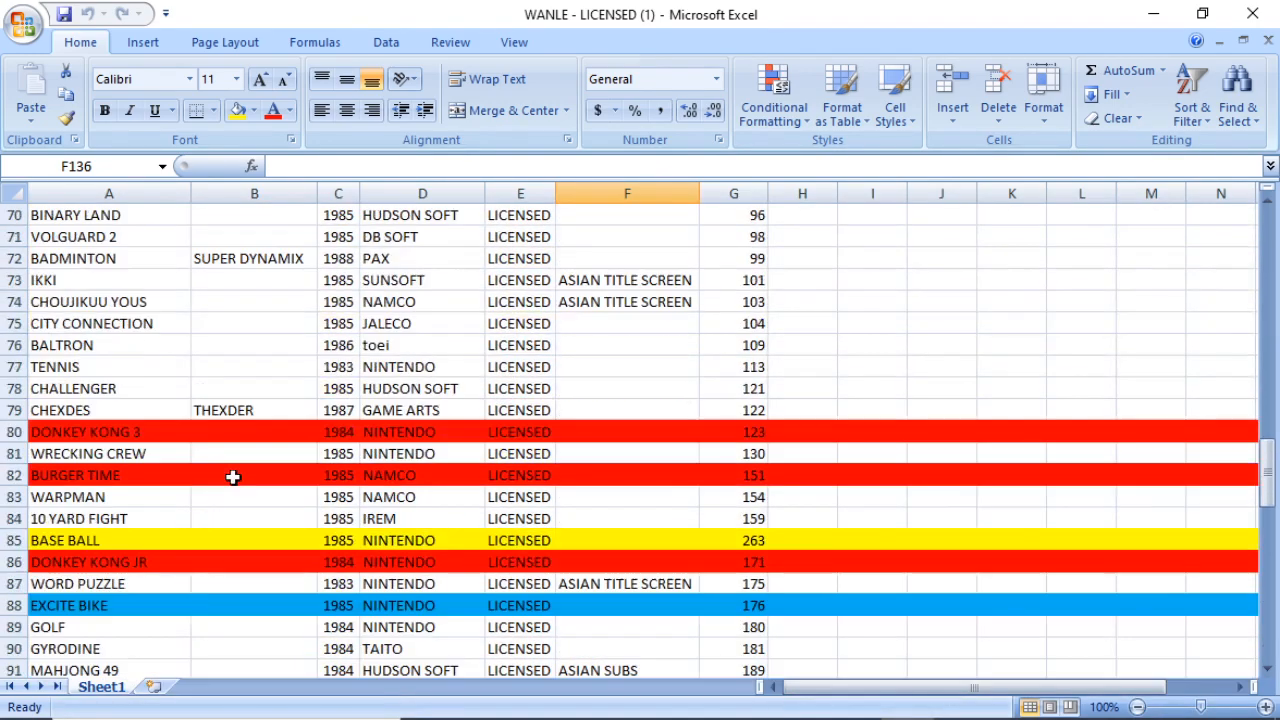
scroll("down", 3)
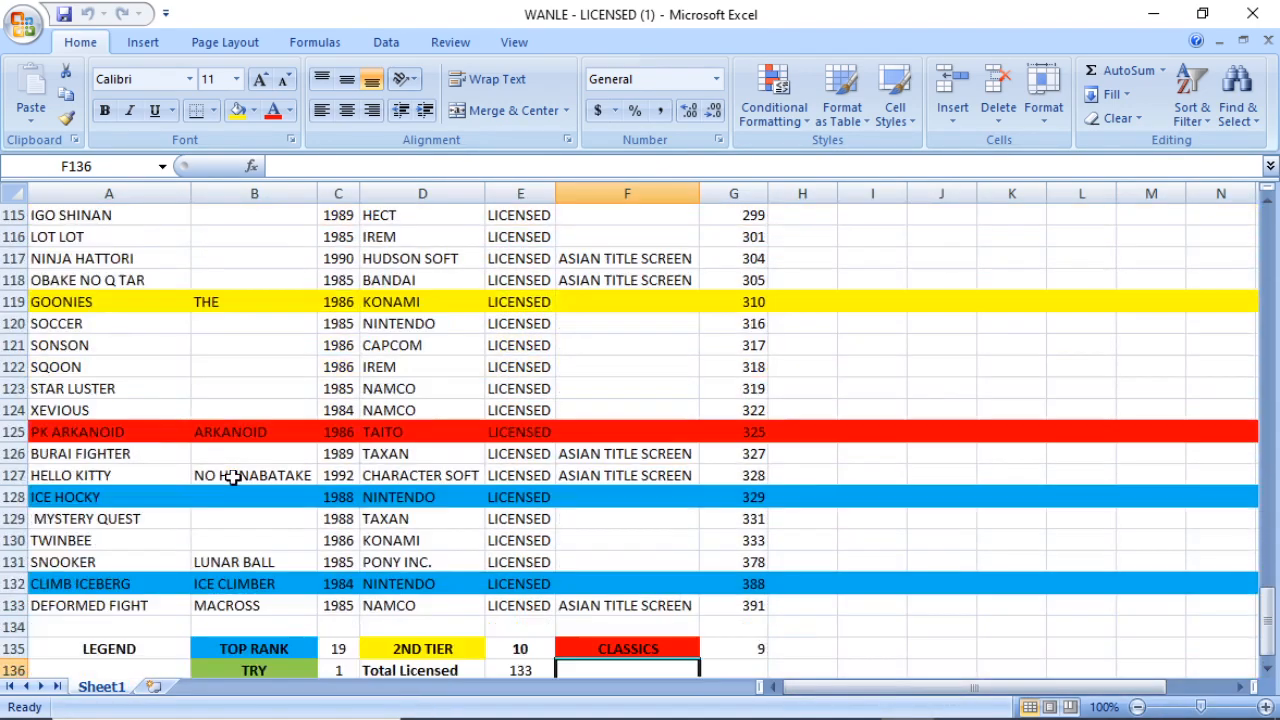
scroll("down", 3)
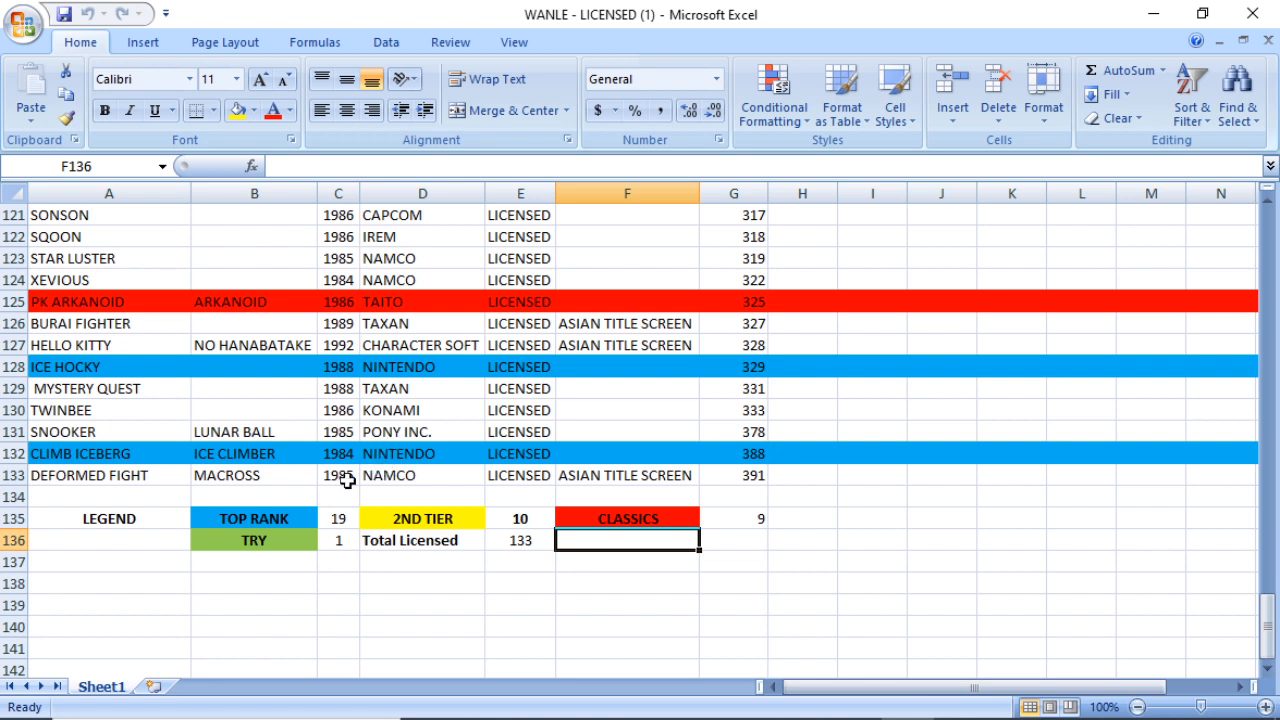
mouse_move(463, 398)
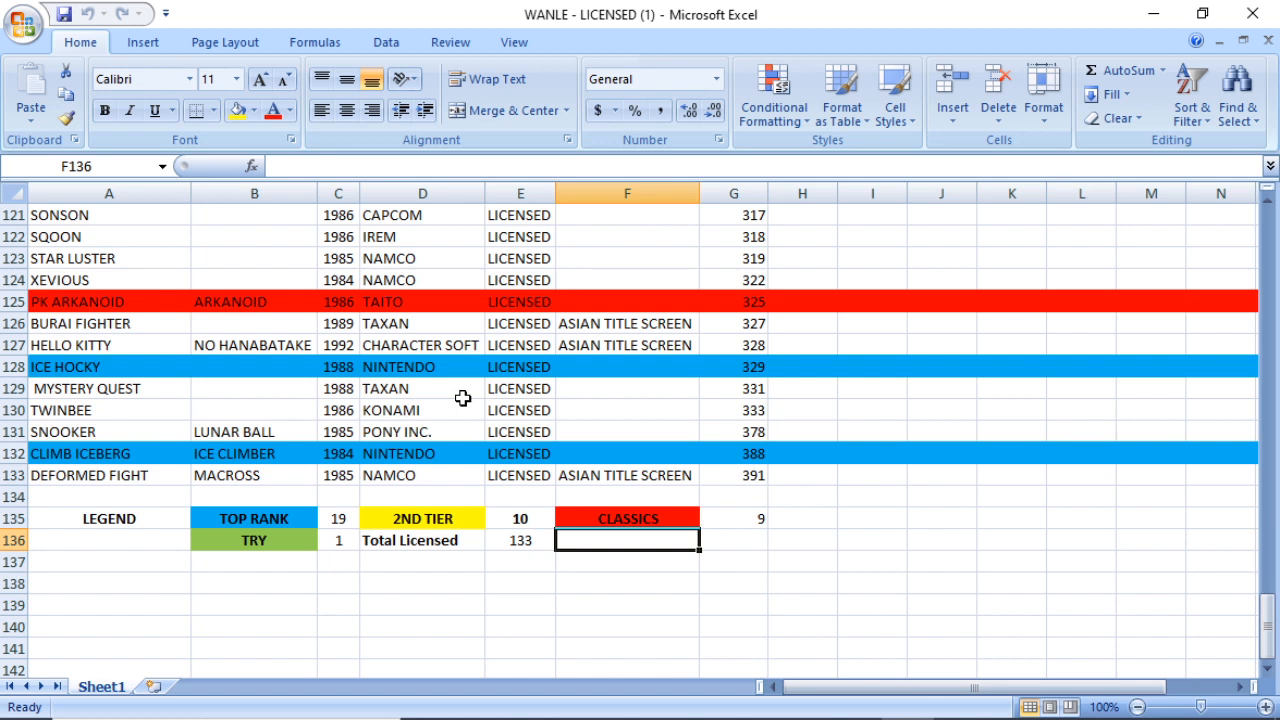
mouse_move(472, 393)
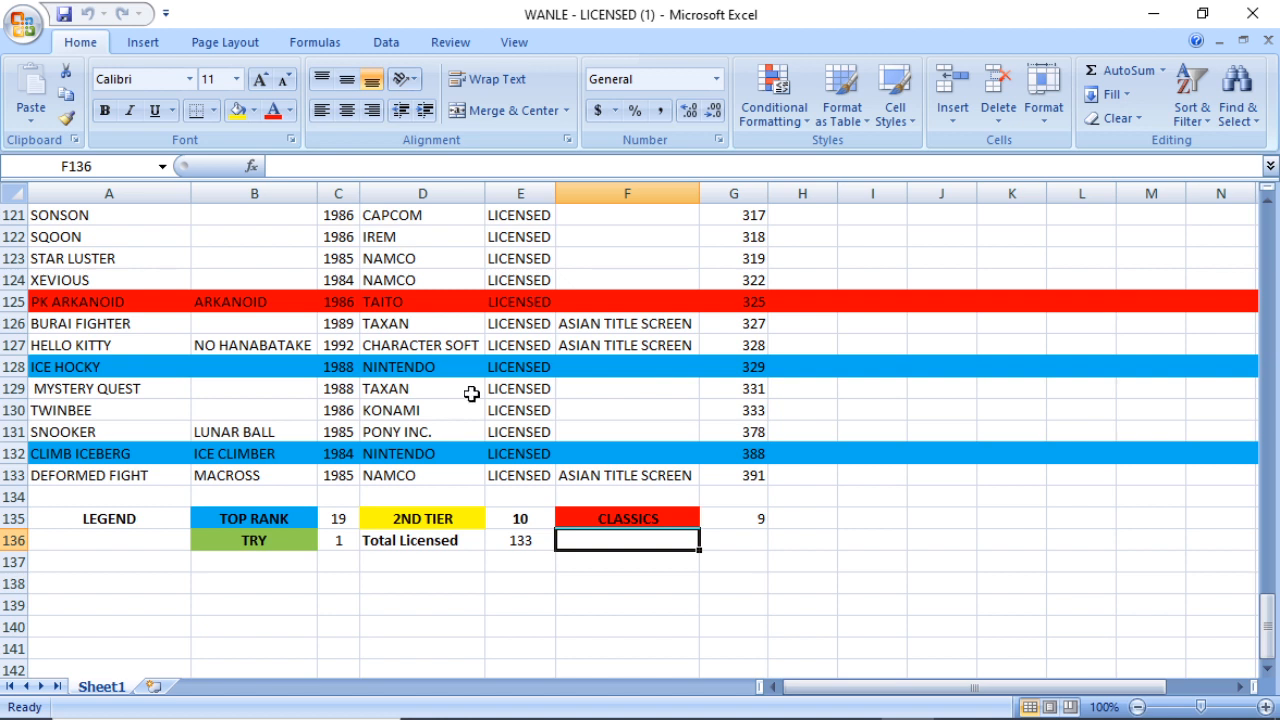
mouse_move(90, 345)
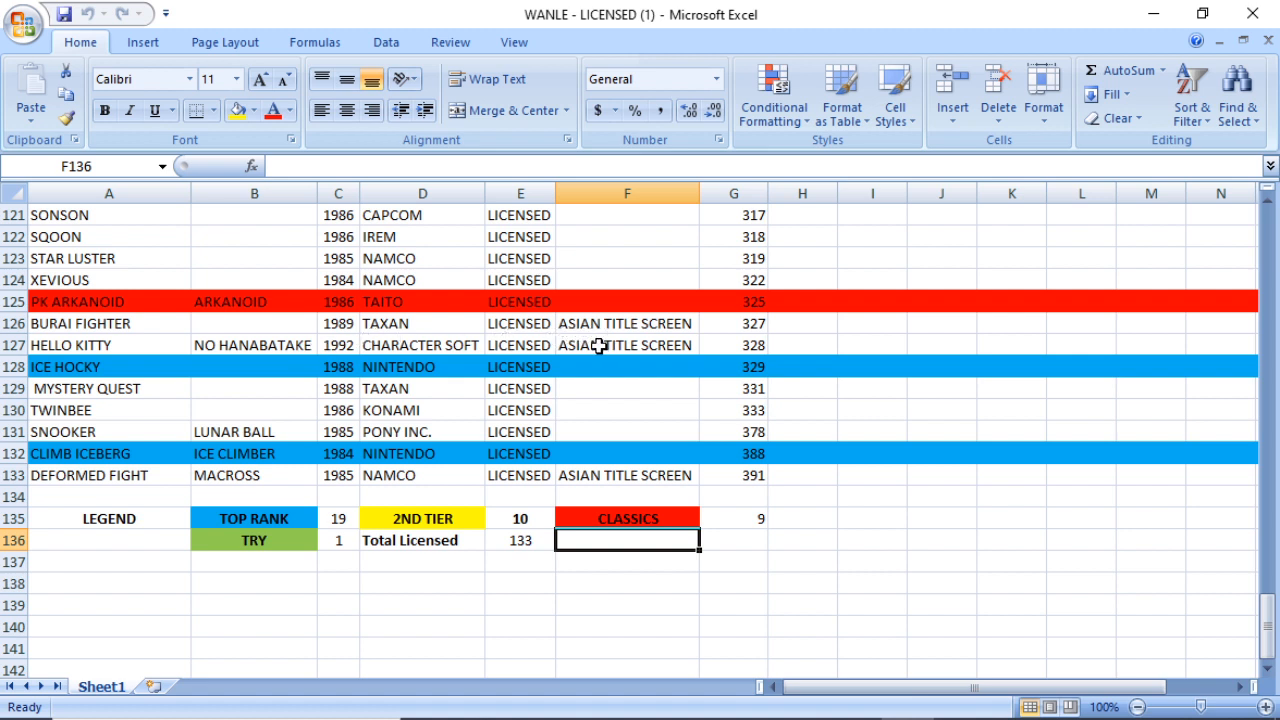
mouse_move(571, 358)
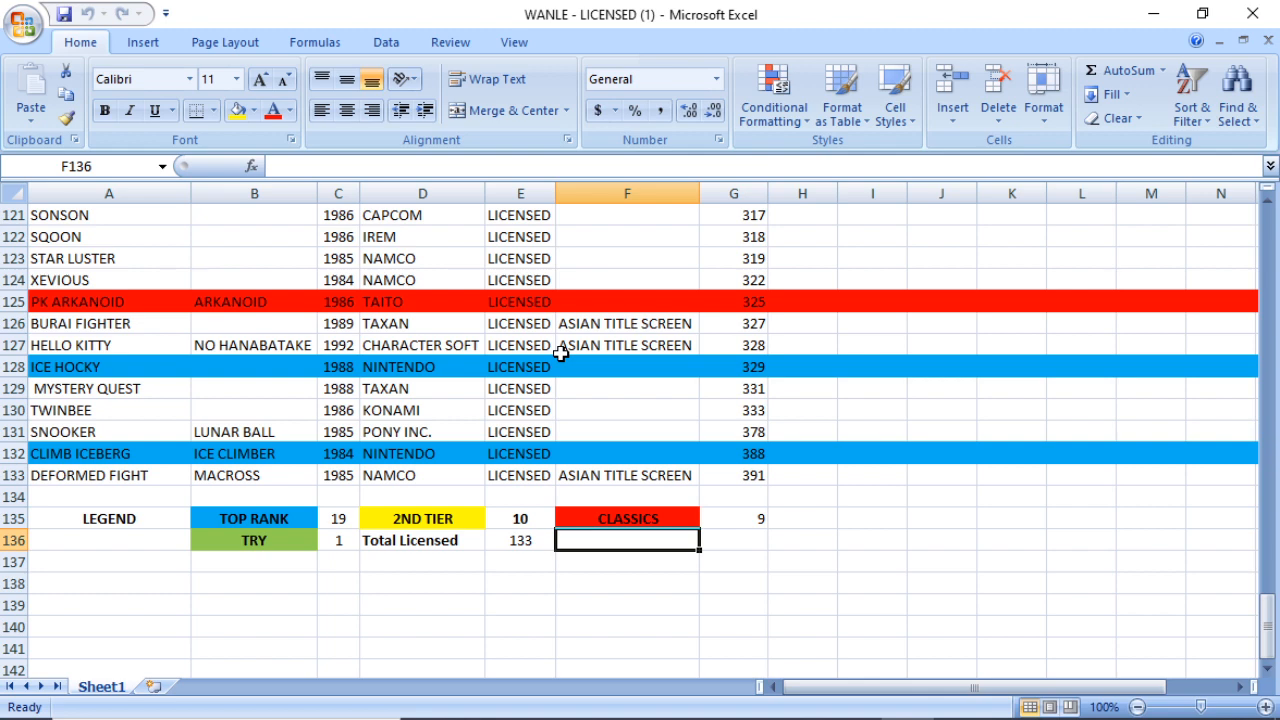
scroll("up", 3)
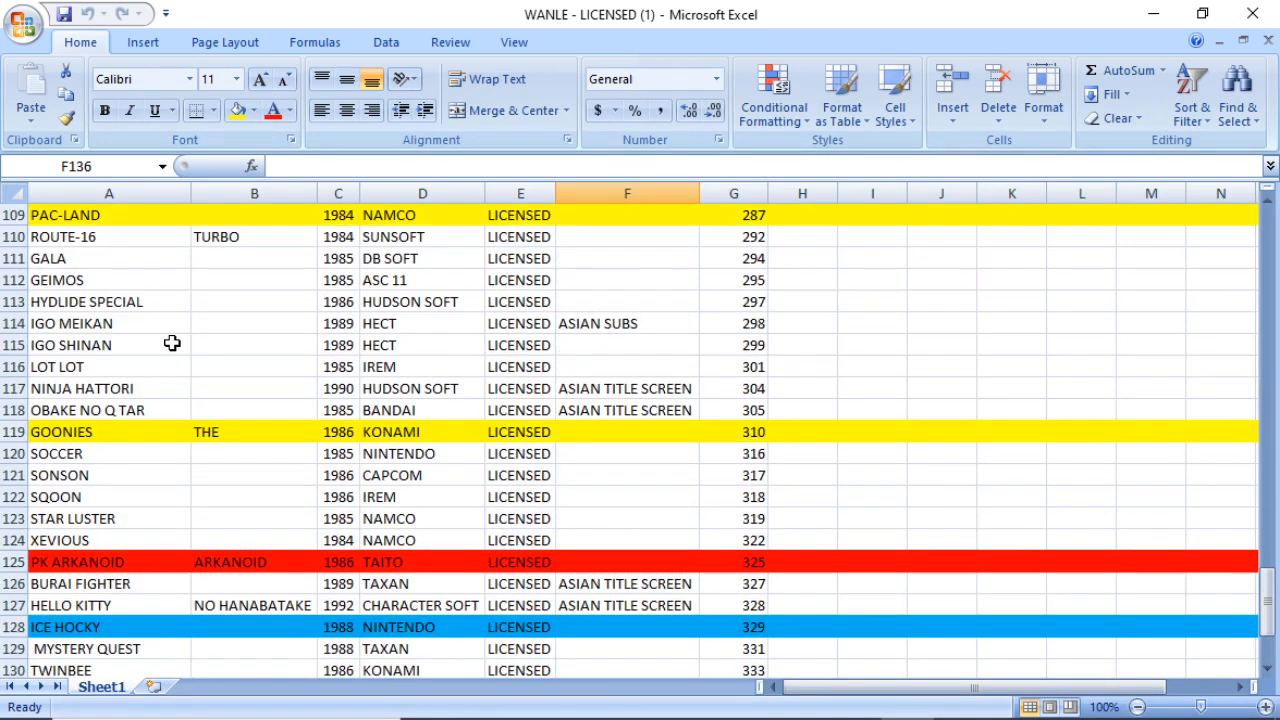
mouse_move(110, 323)
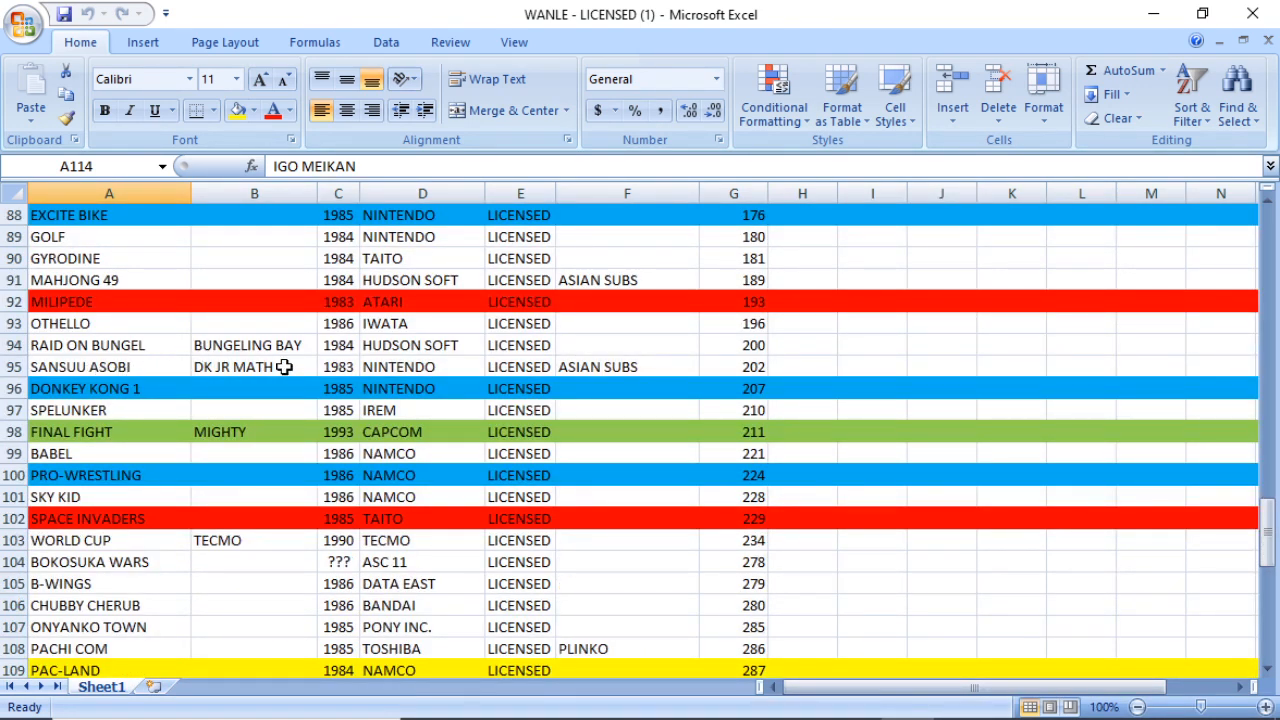
scroll("up", 3)
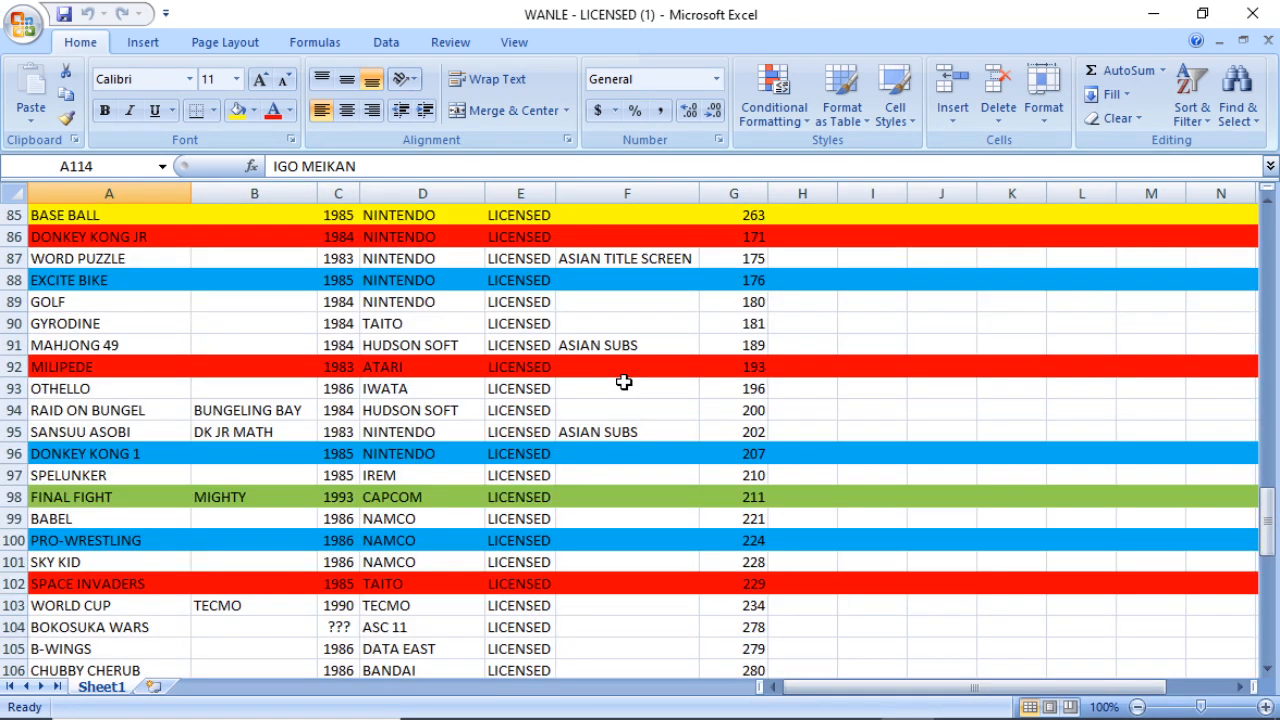
scroll("up", 3)
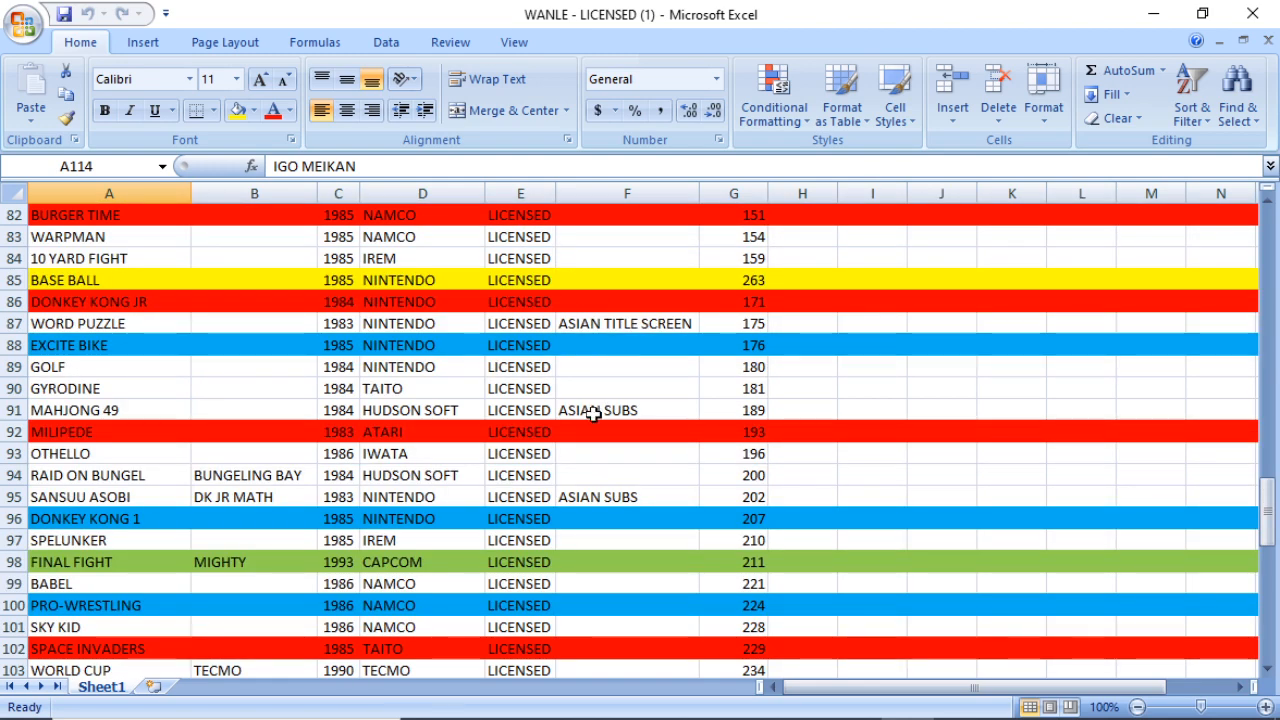
mouse_move(88, 410)
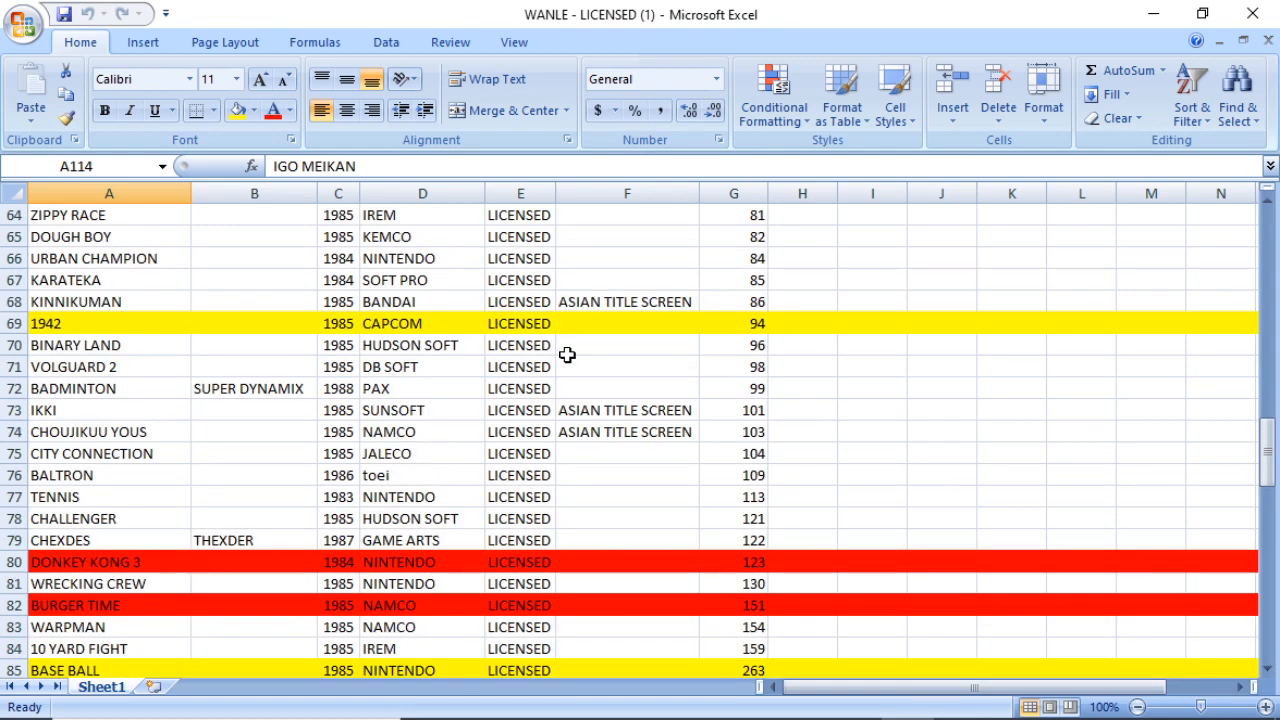
scroll("up", 3)
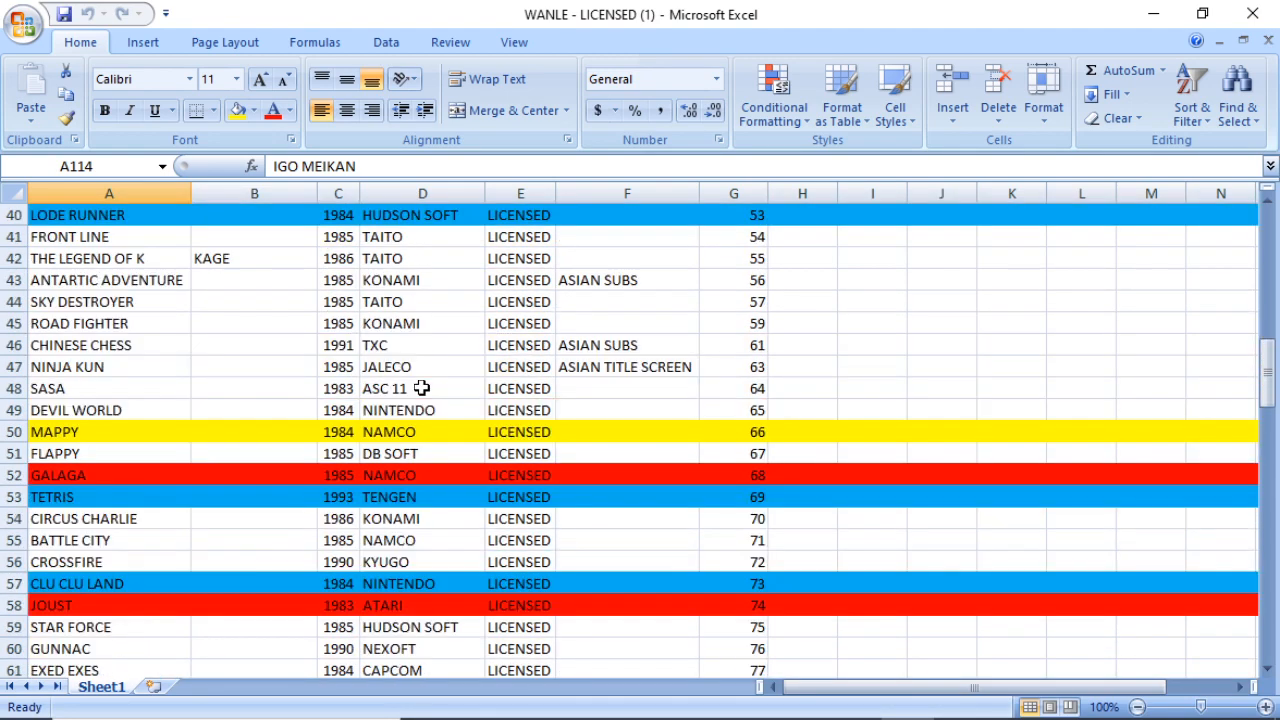
scroll("up", 3)
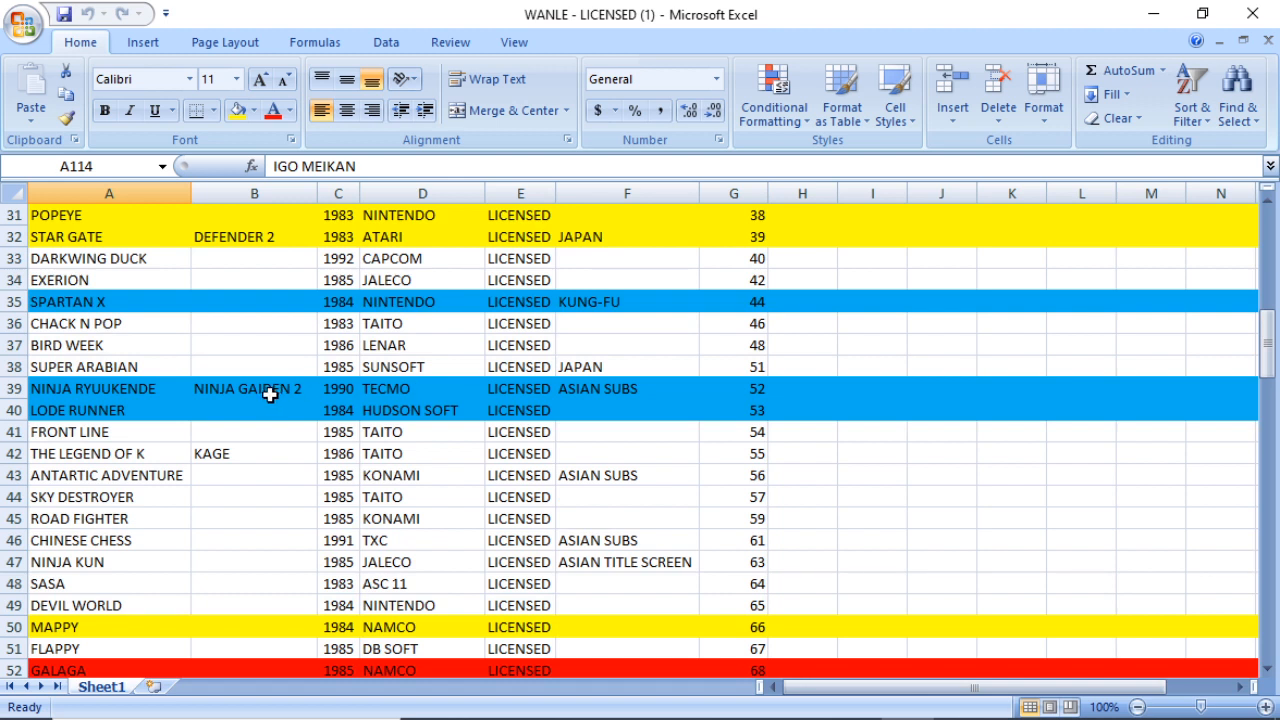
mouse_move(358, 405)
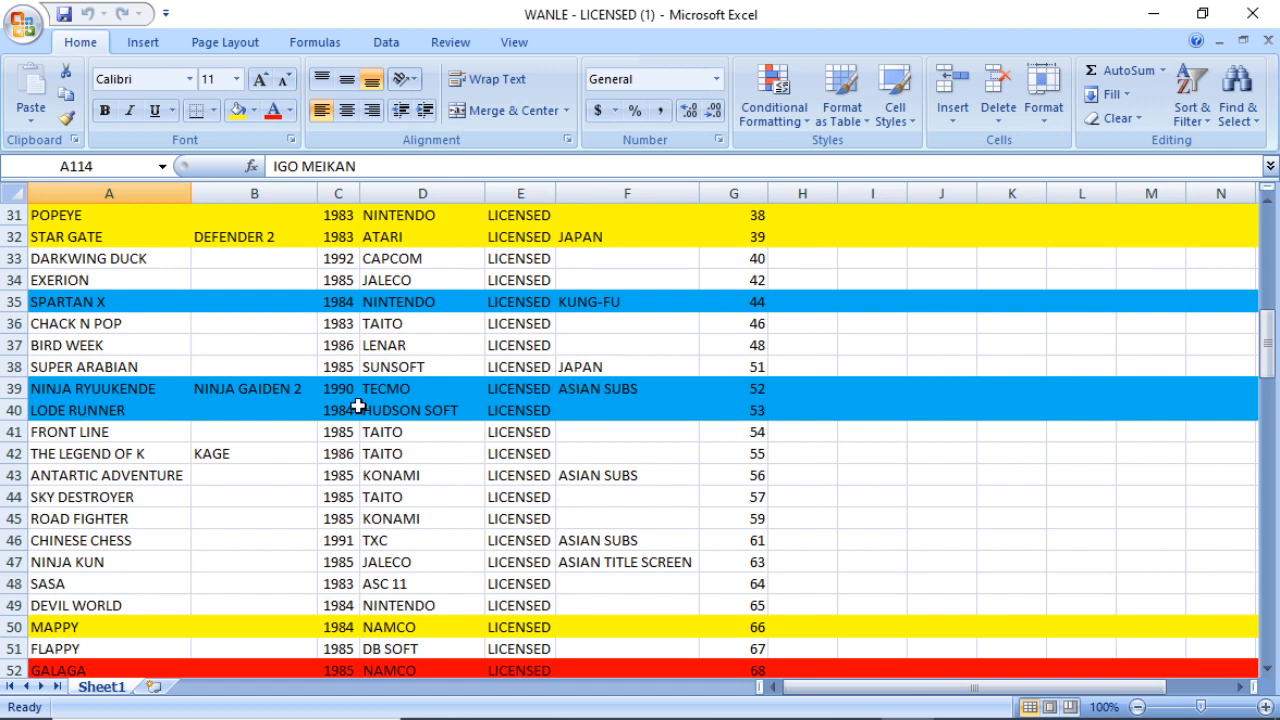
mouse_move(612, 388)
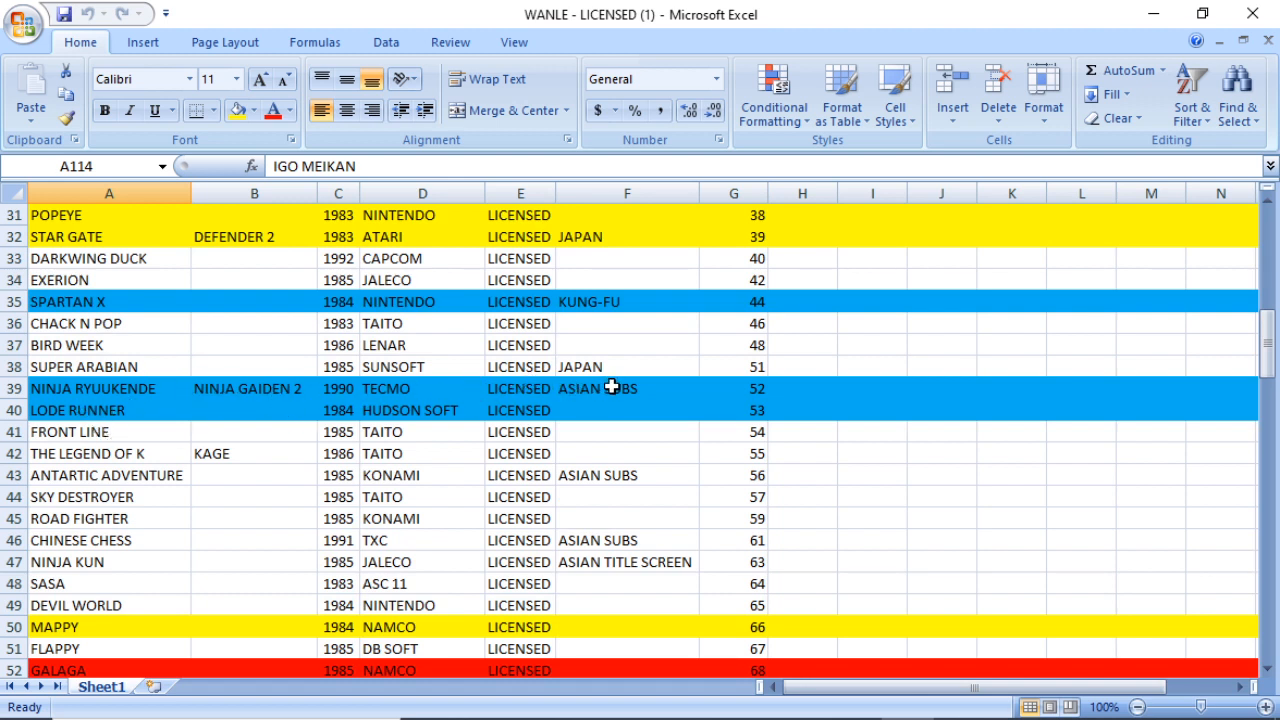
mouse_move(607, 388)
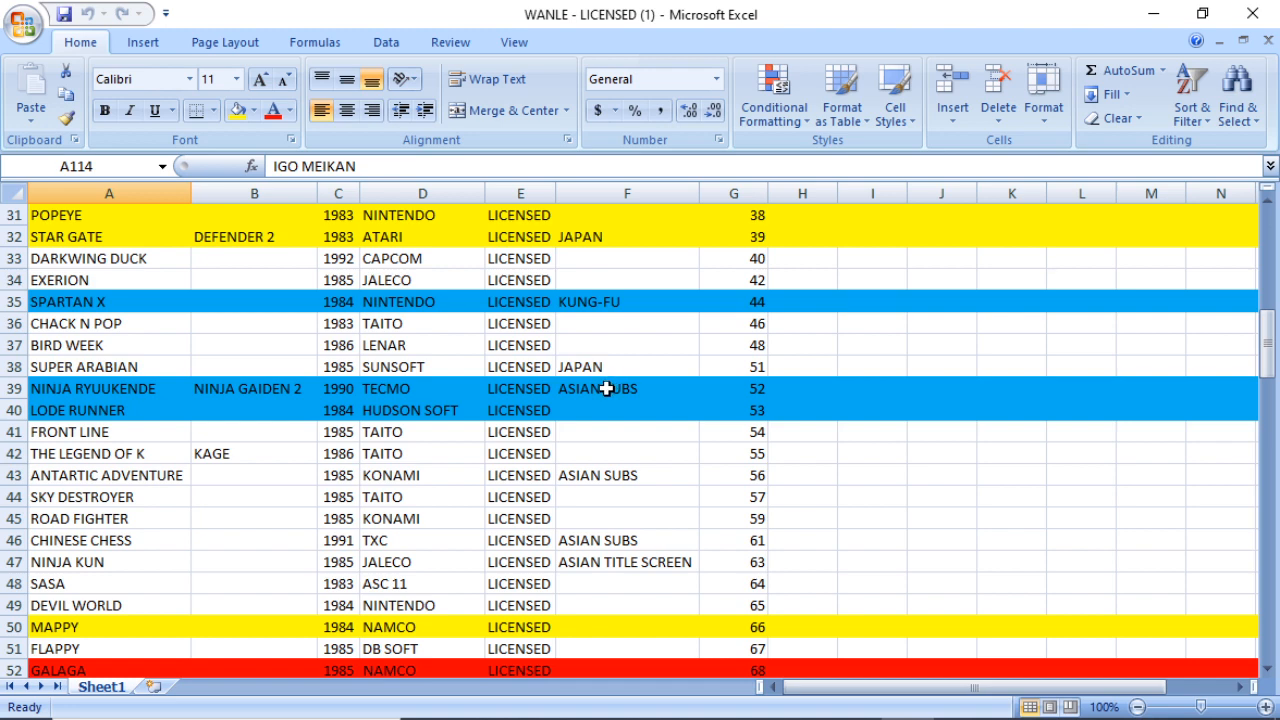
scroll("up", 3)
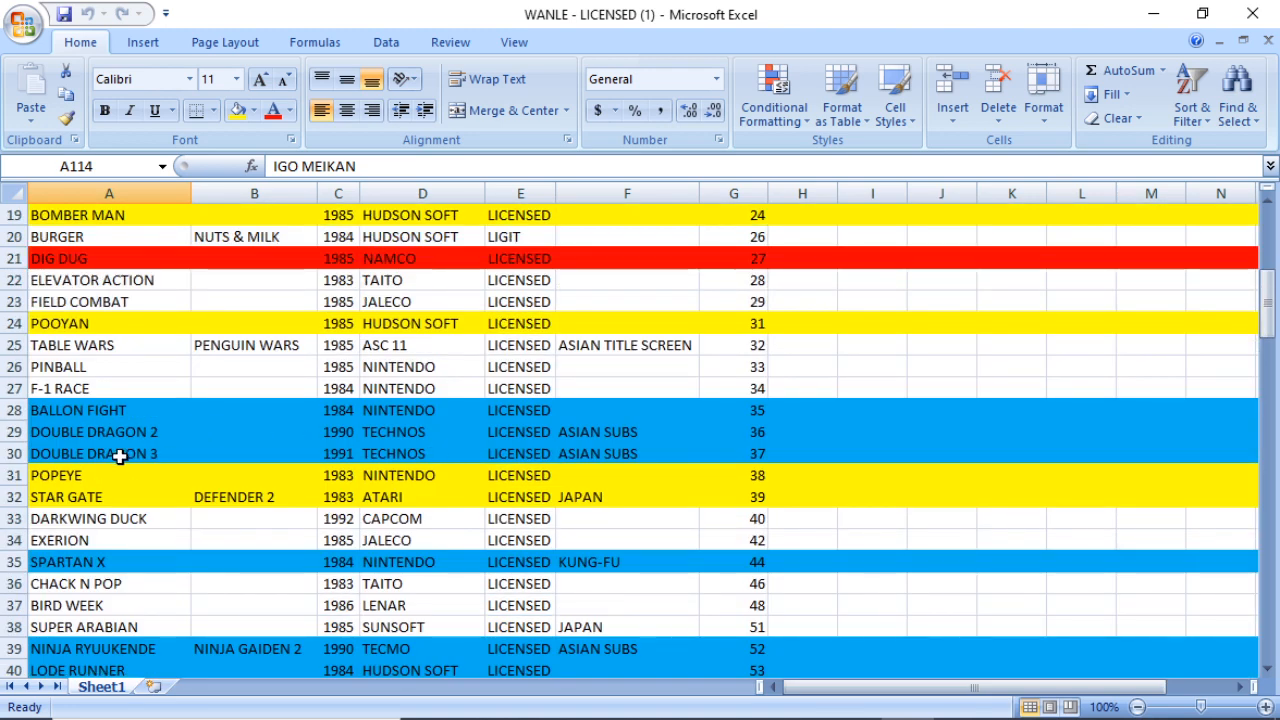
mouse_move(147, 455)
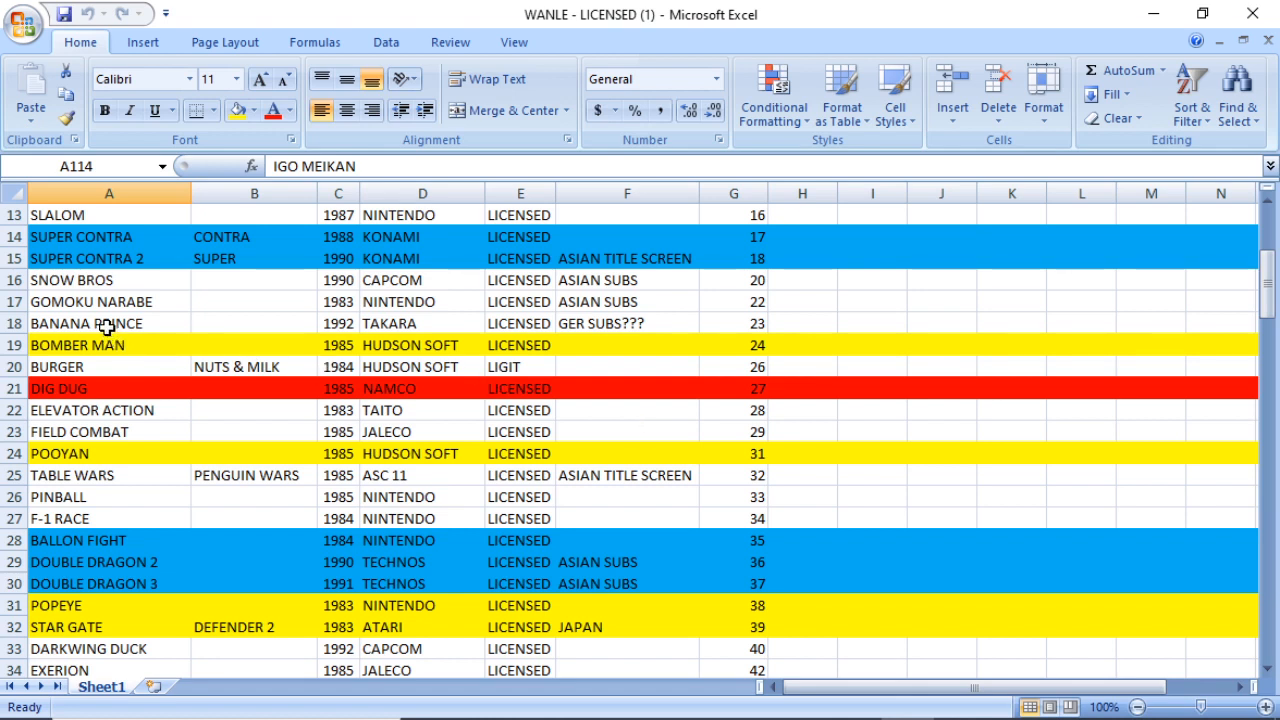
Step: Select cell F18 holding Banana Prince's 'GER SUBS???' note
left_click(108, 322)
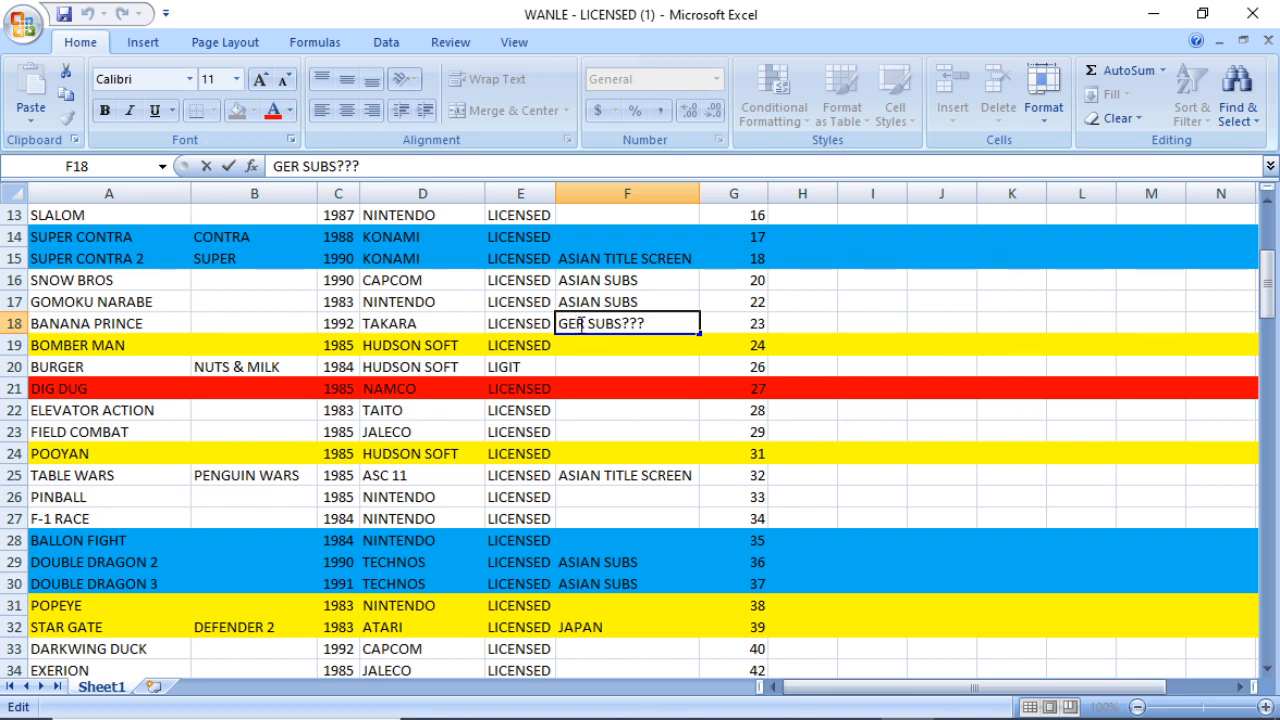
mouse_move(543, 363)
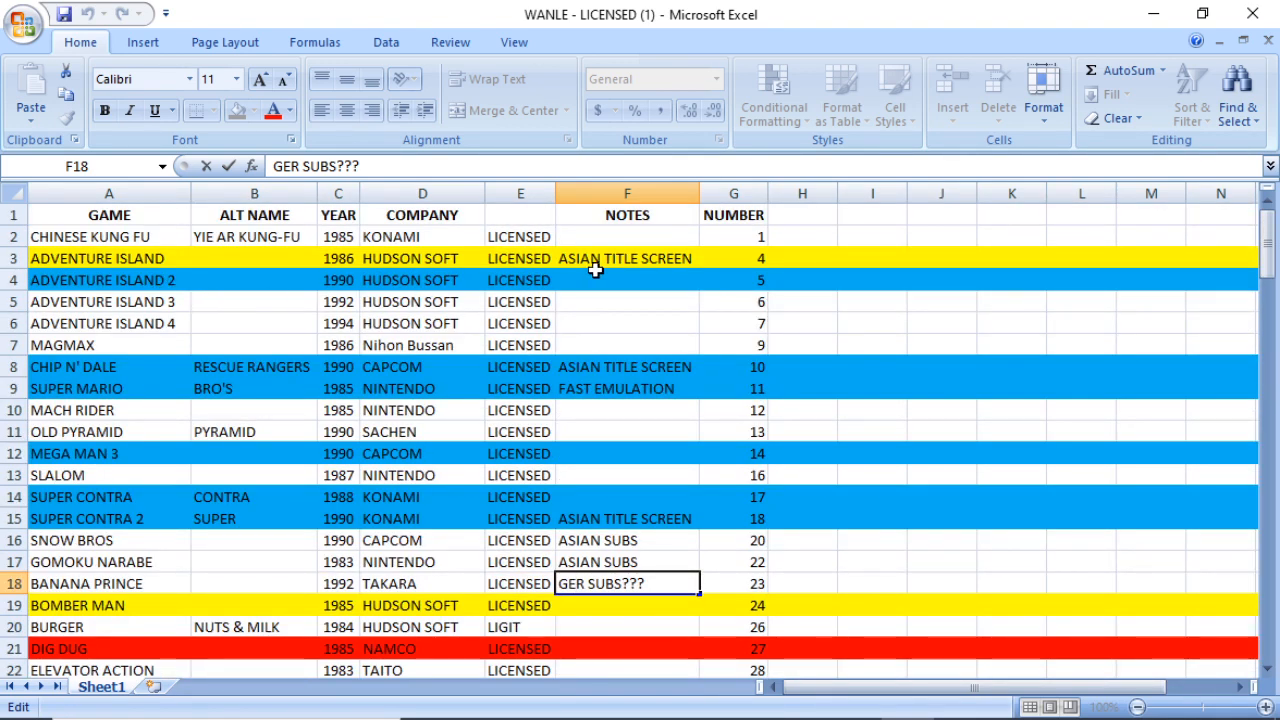
Step: Scroll down to row 135 to show the LEGEND tier counts and 133 Total Licensed
scroll("down", 3)
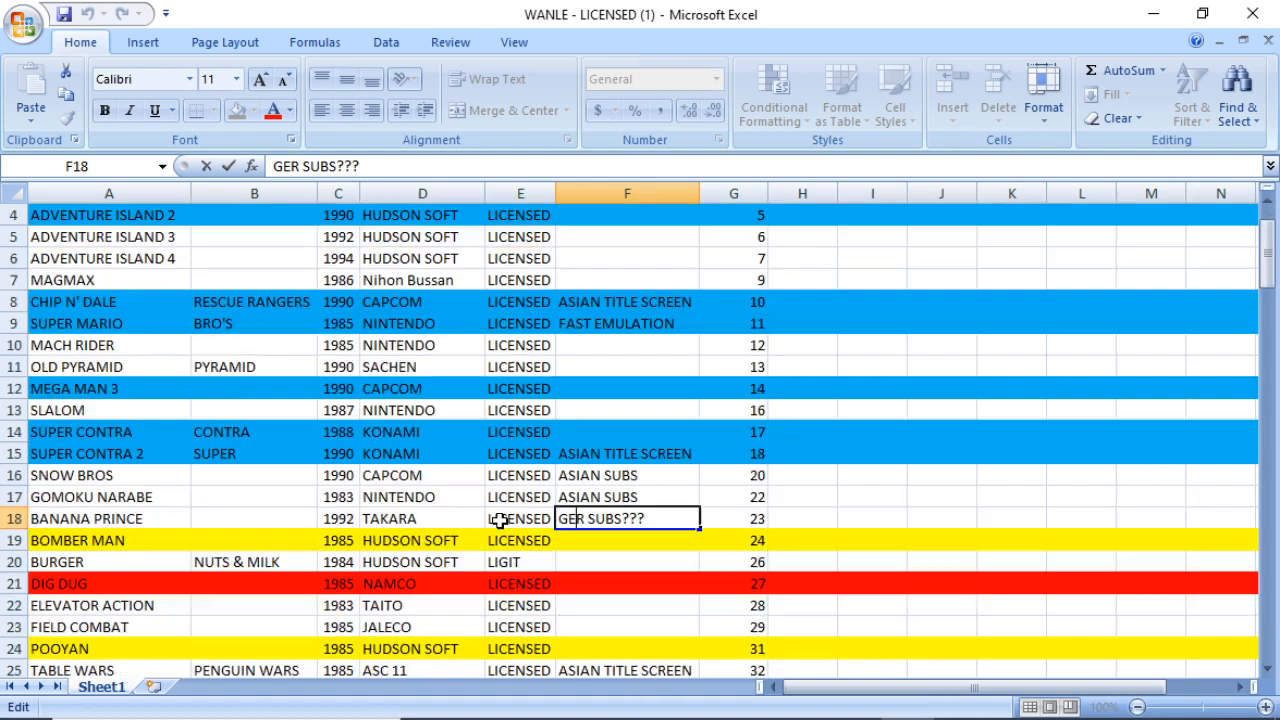
scroll("down", 3)
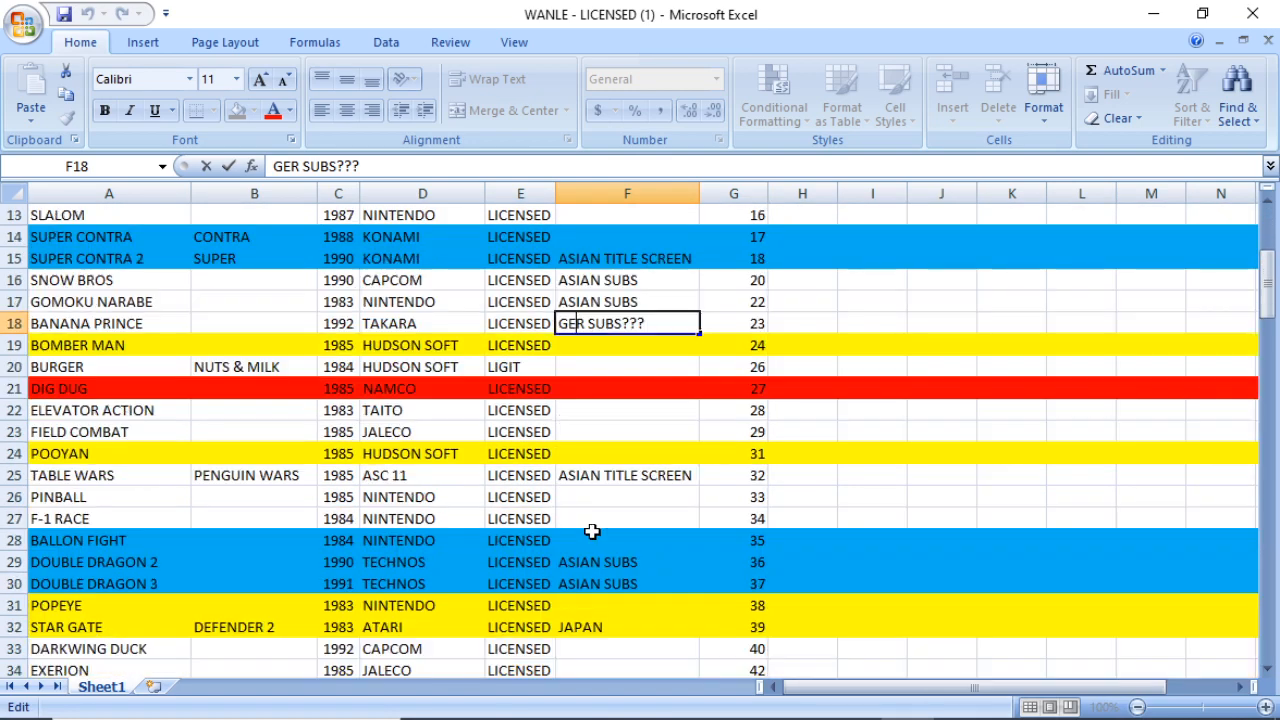
scroll("down", 3)
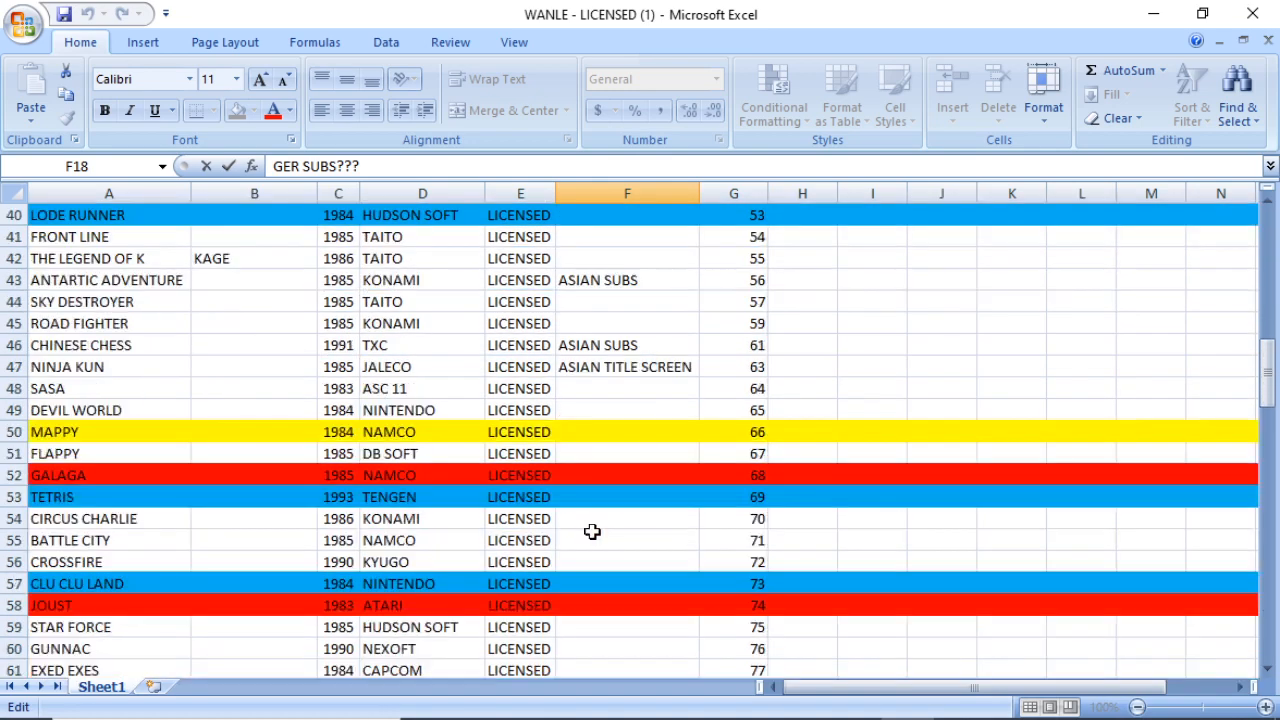
scroll("down", 3)
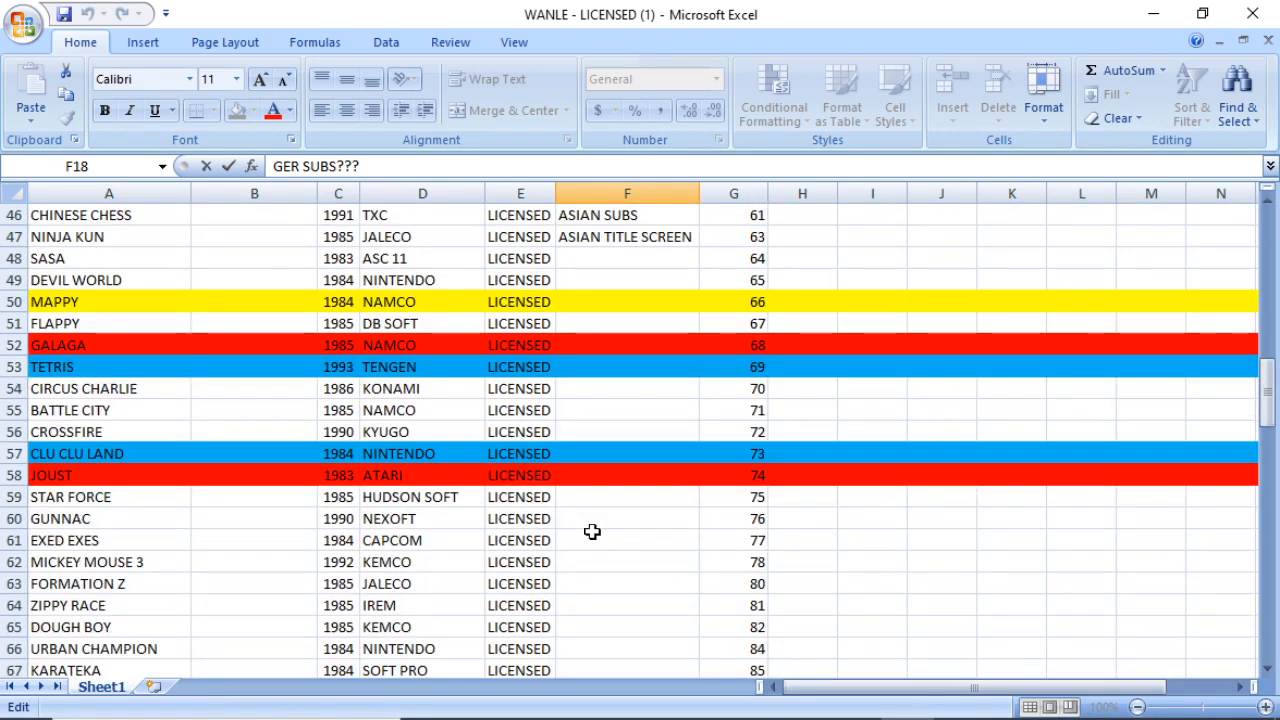
scroll("down", 3)
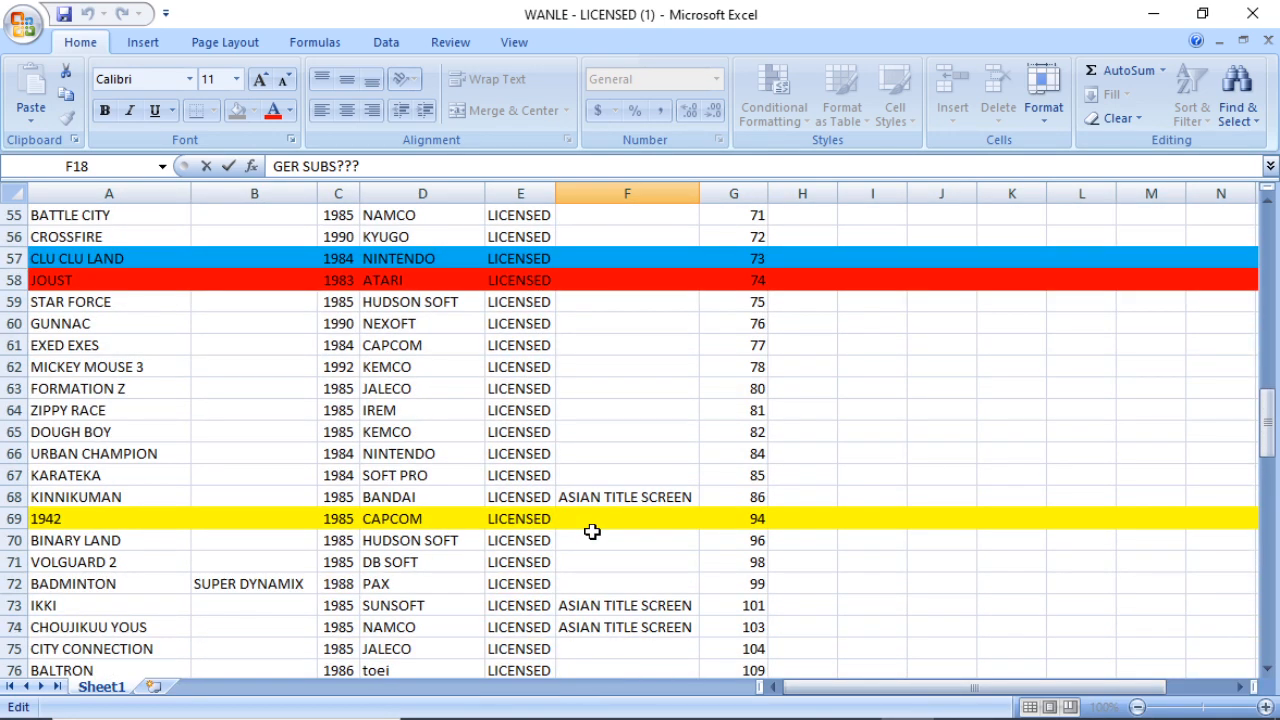
scroll("down", 3)
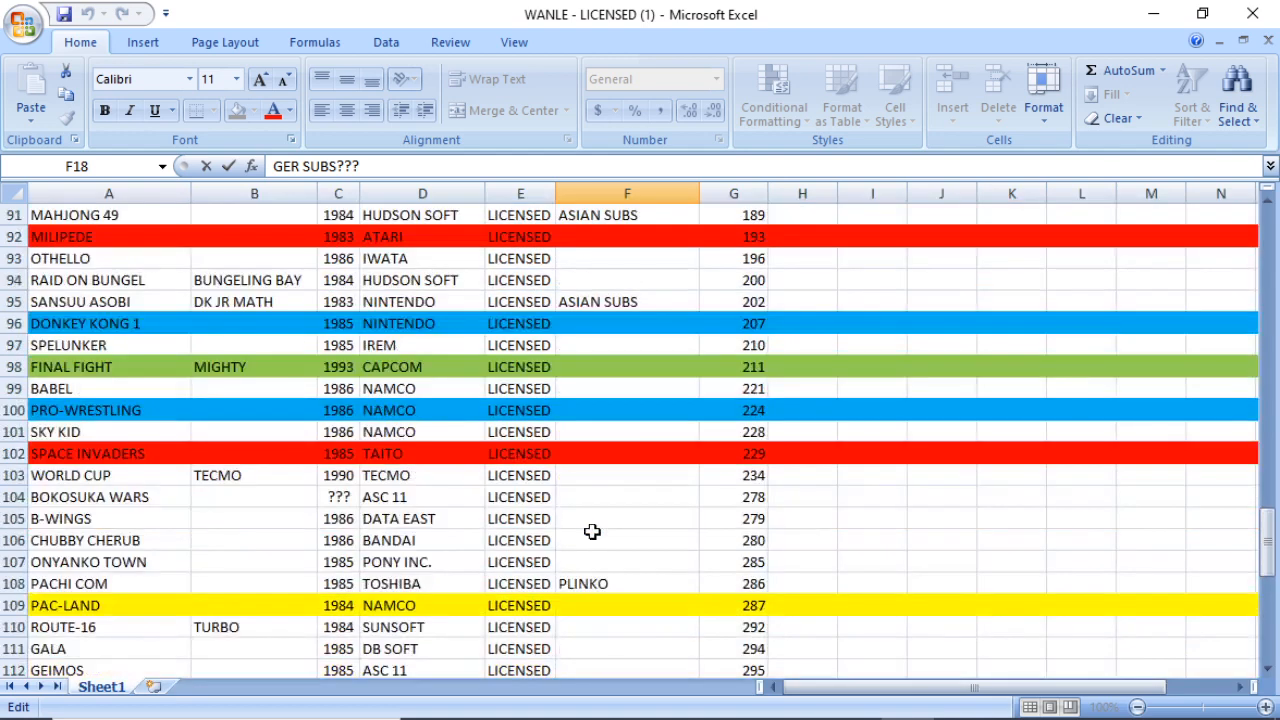
scroll("up", 3)
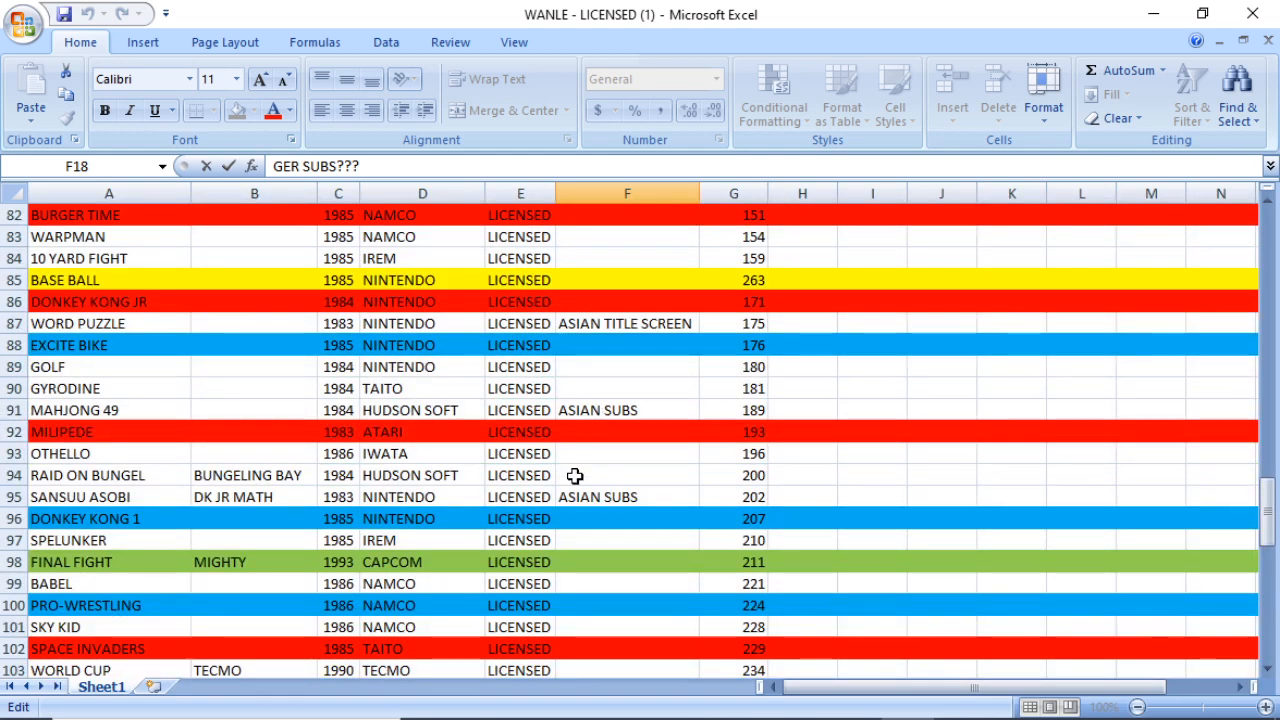
scroll("down", 3)
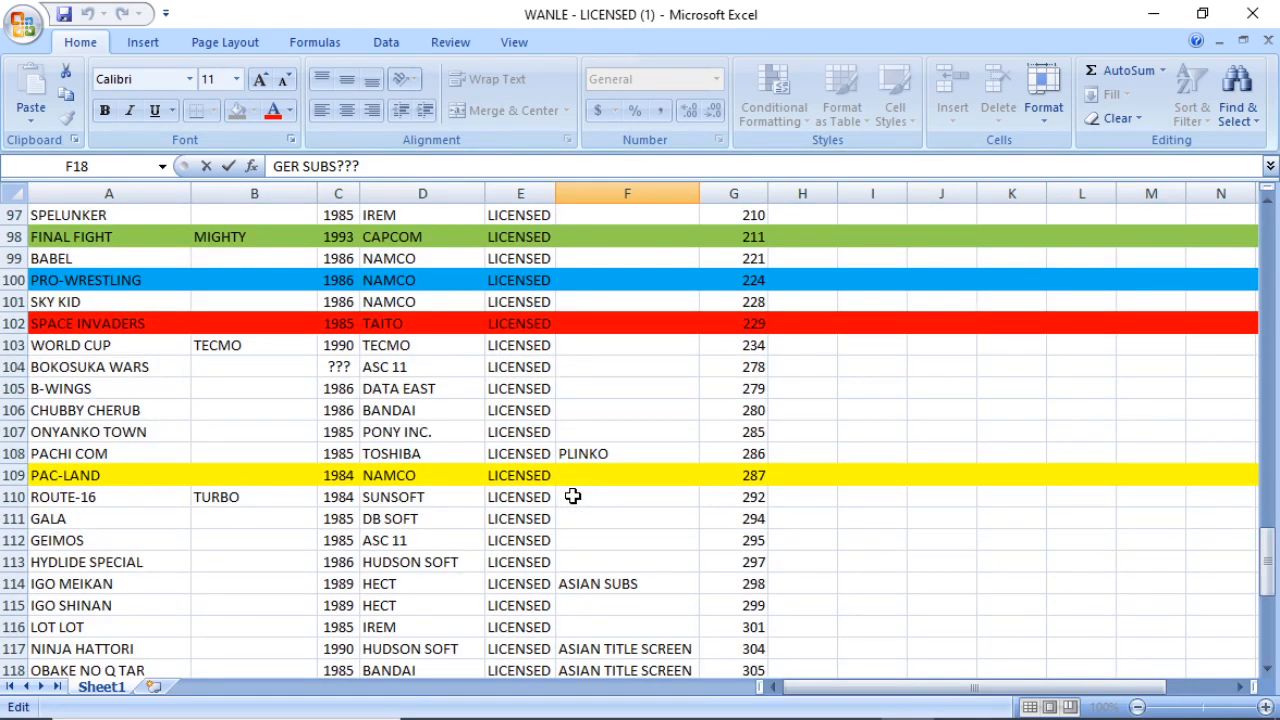
scroll("down", 3)
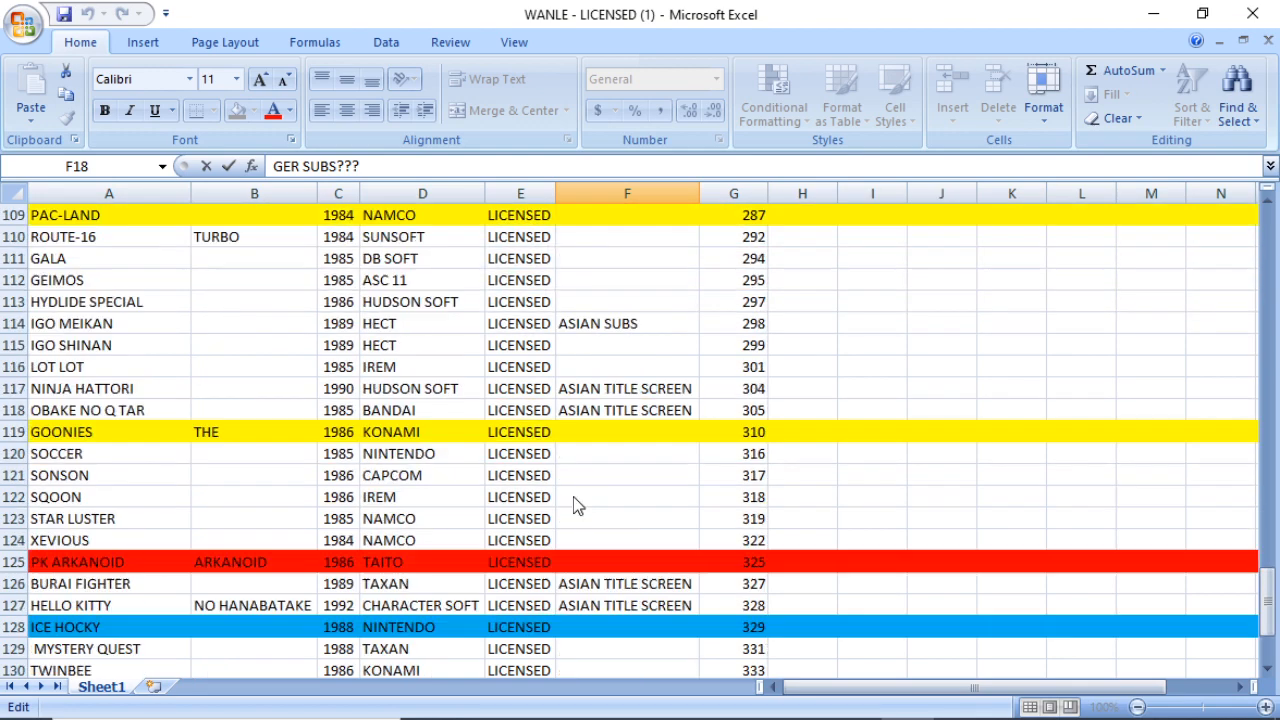
scroll("down", 3)
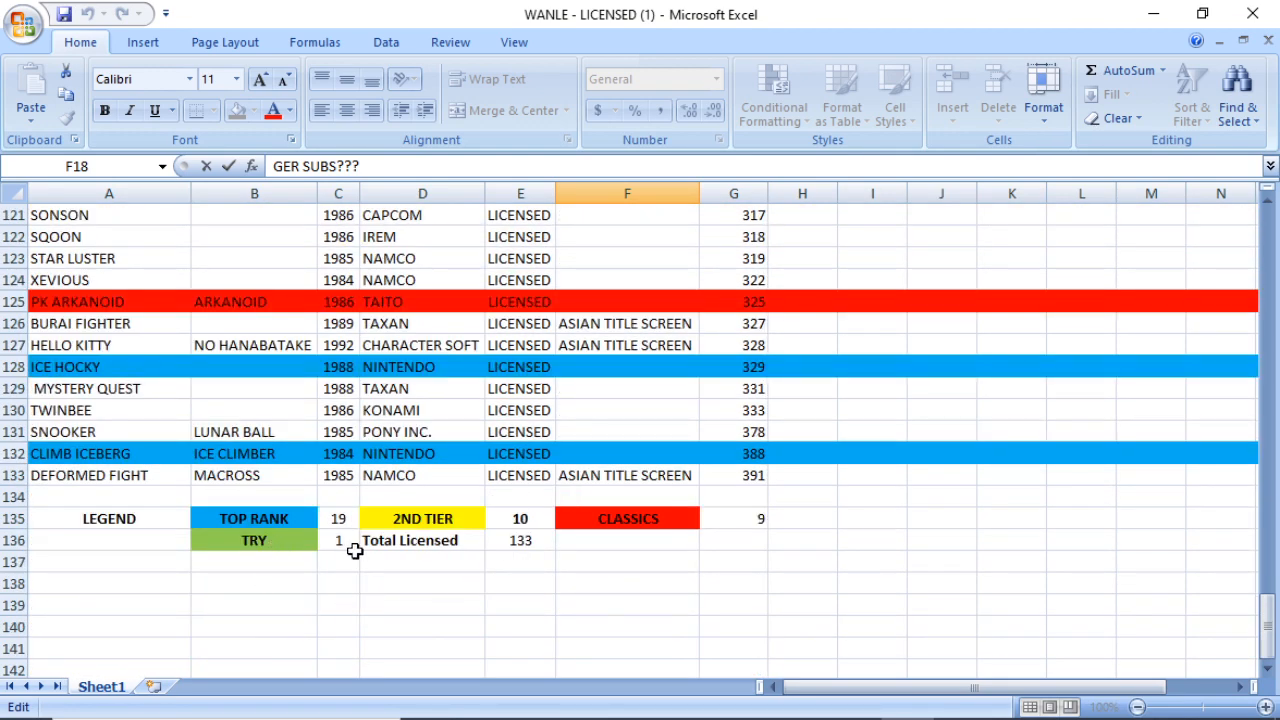
mouse_move(275, 589)
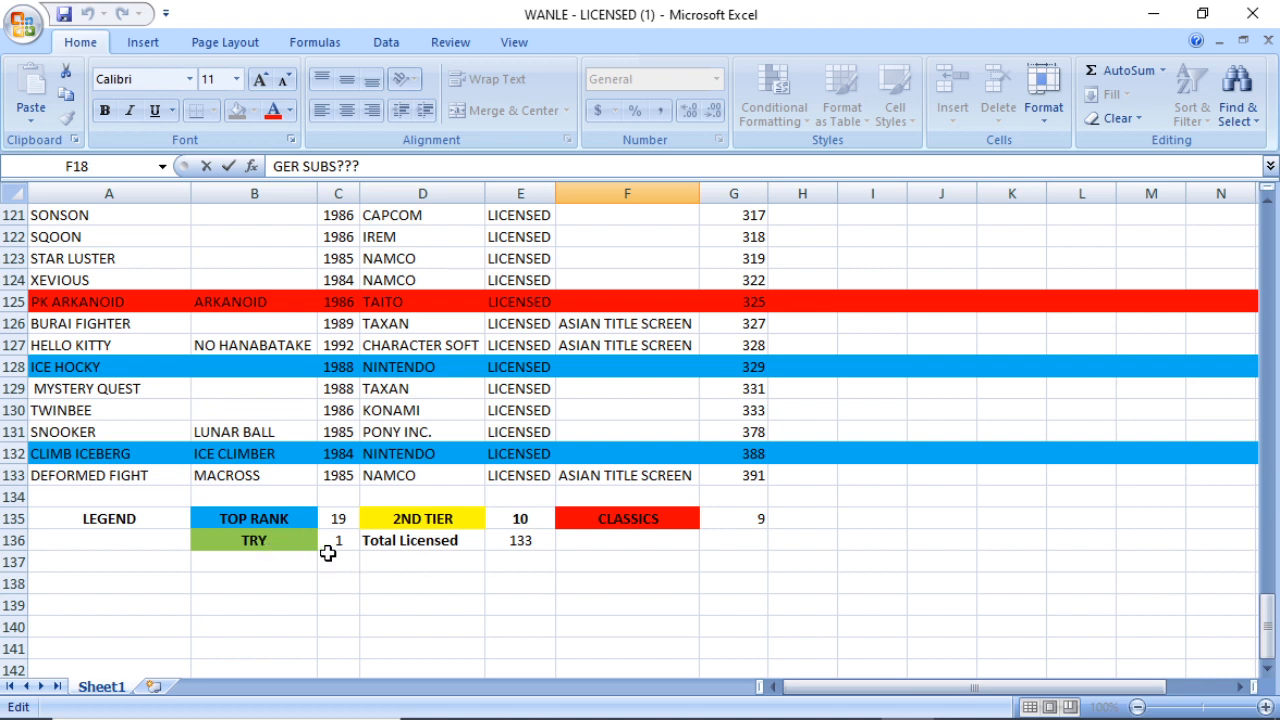
mouse_move(298, 616)
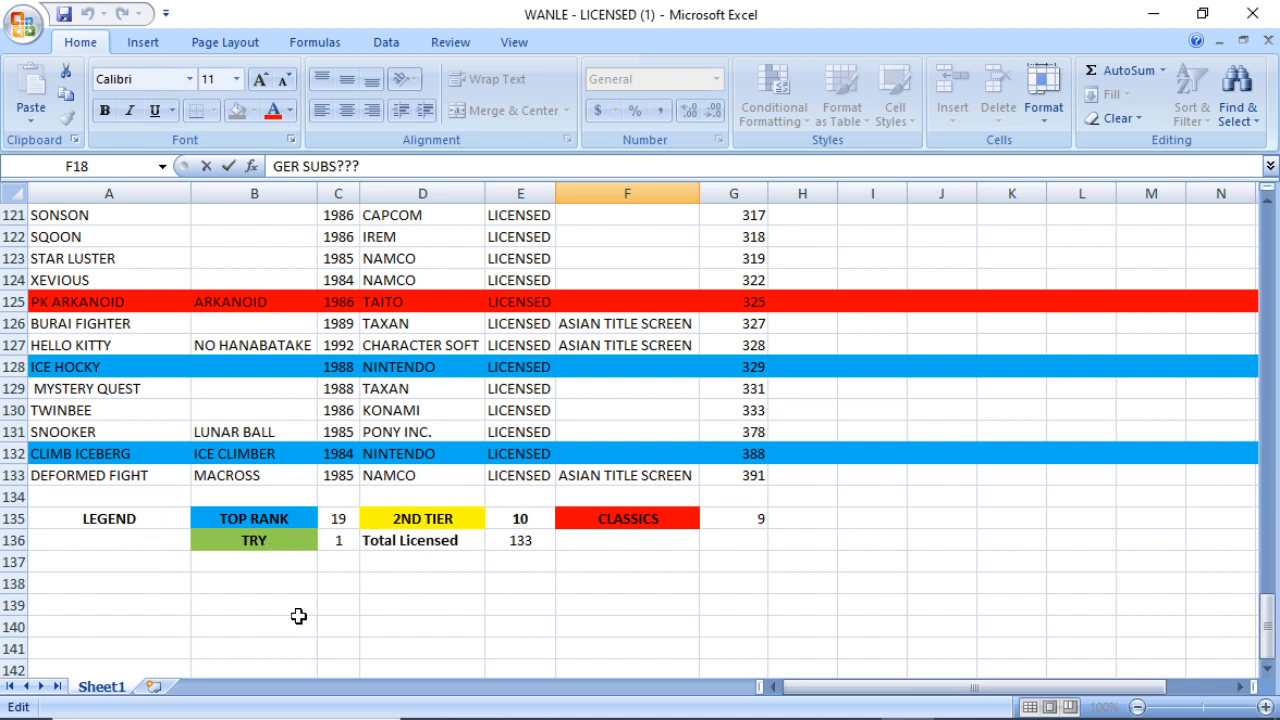
mouse_move(234, 517)
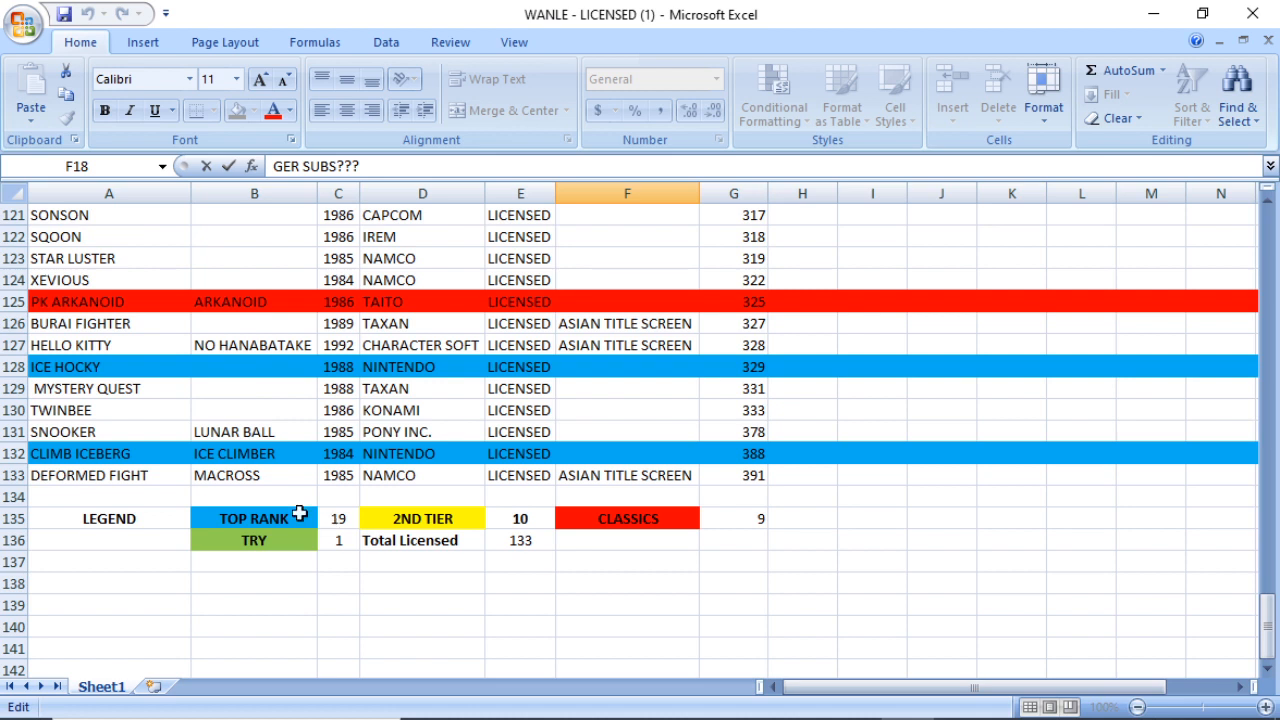
mouse_move(258, 494)
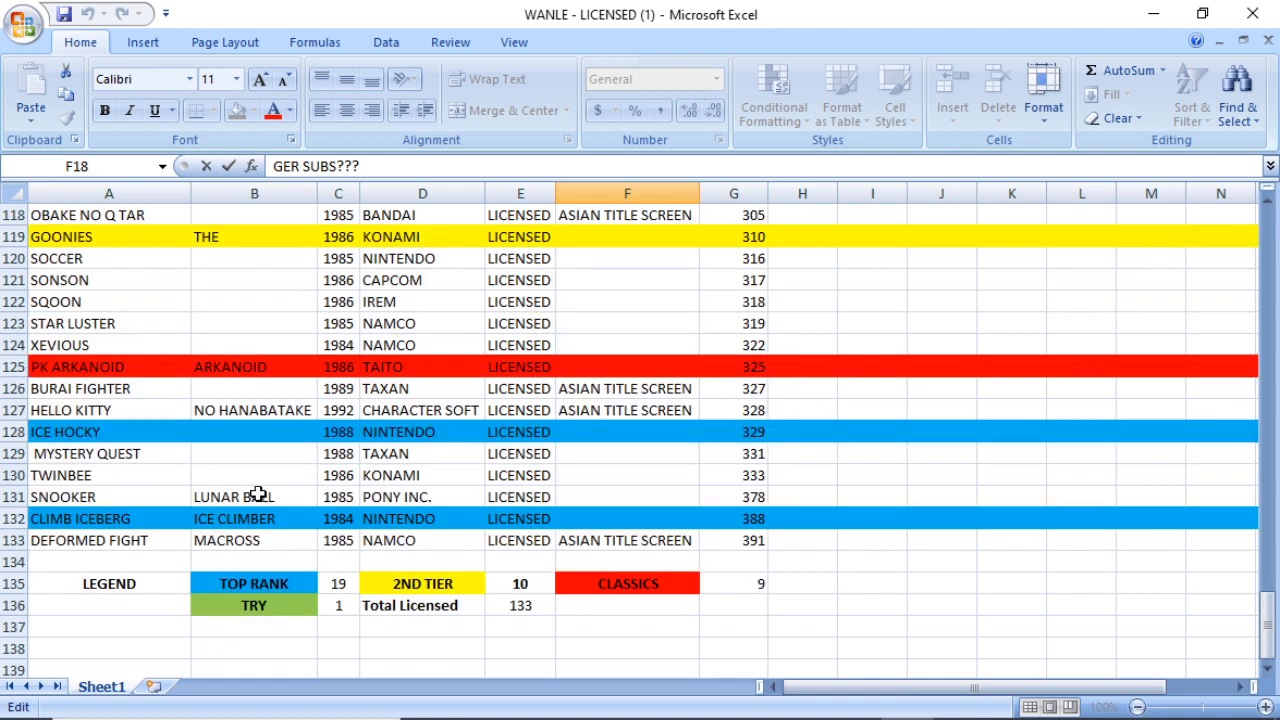
Step: Scroll up to row 1 showing the GAME, ALT NAME, YEAR, COMPANY, NOTES, NUMBER headers
scroll("down", 3)
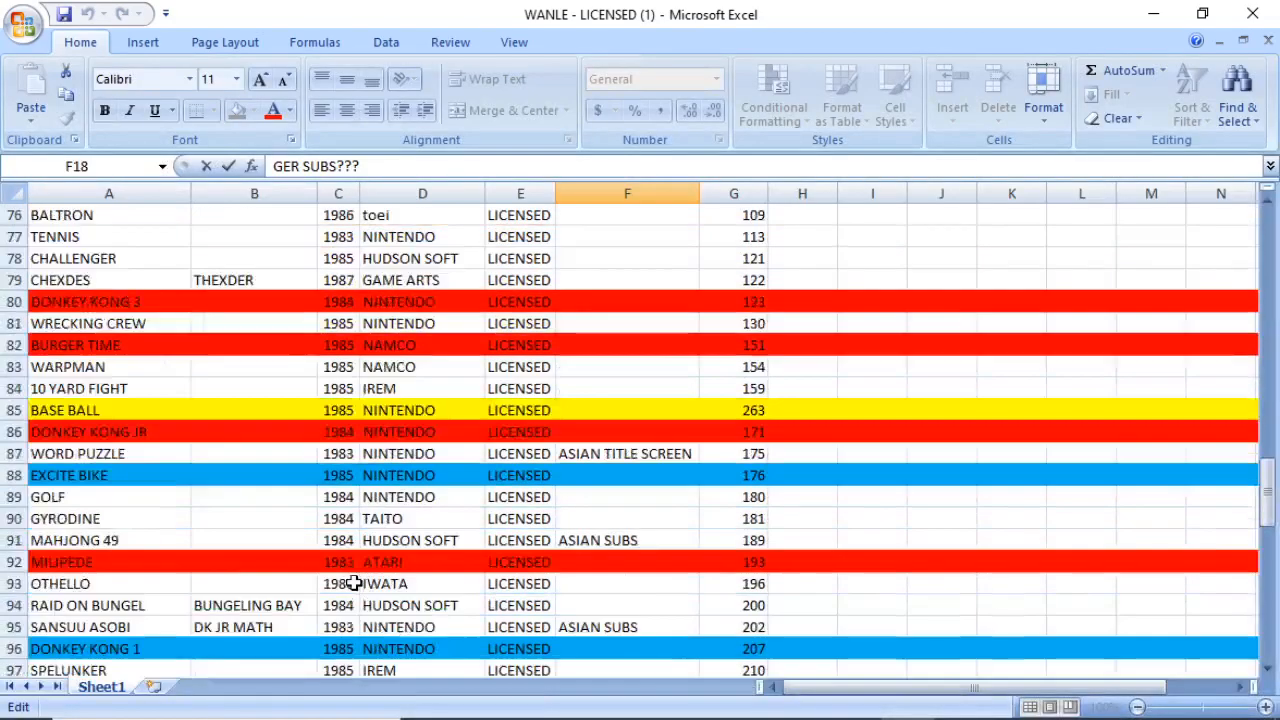
scroll("up", 3)
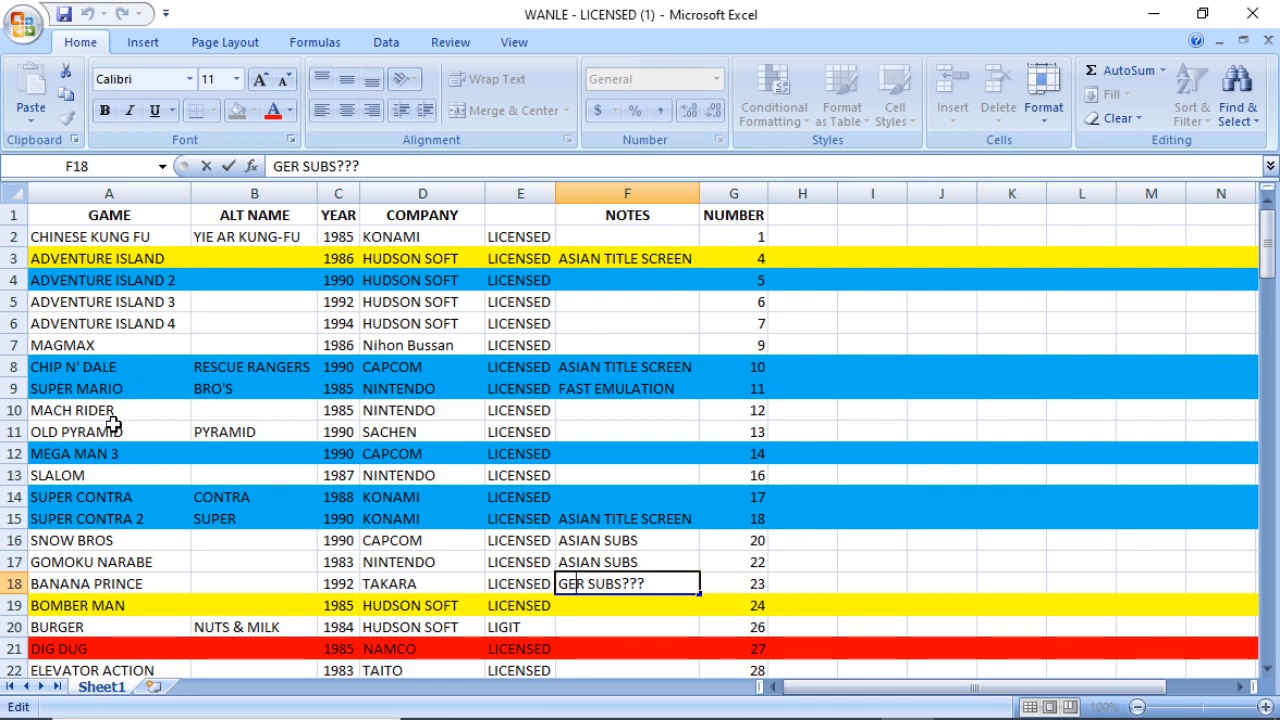
mouse_move(283, 398)
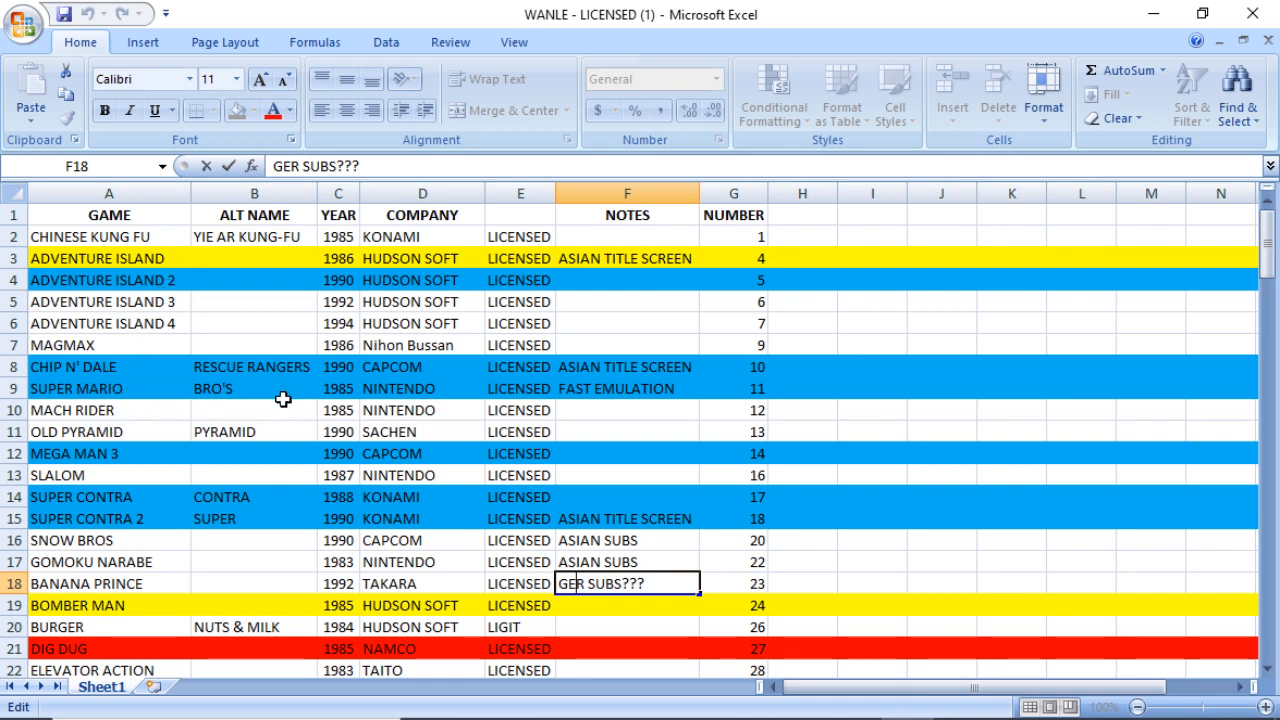
mouse_move(588, 388)
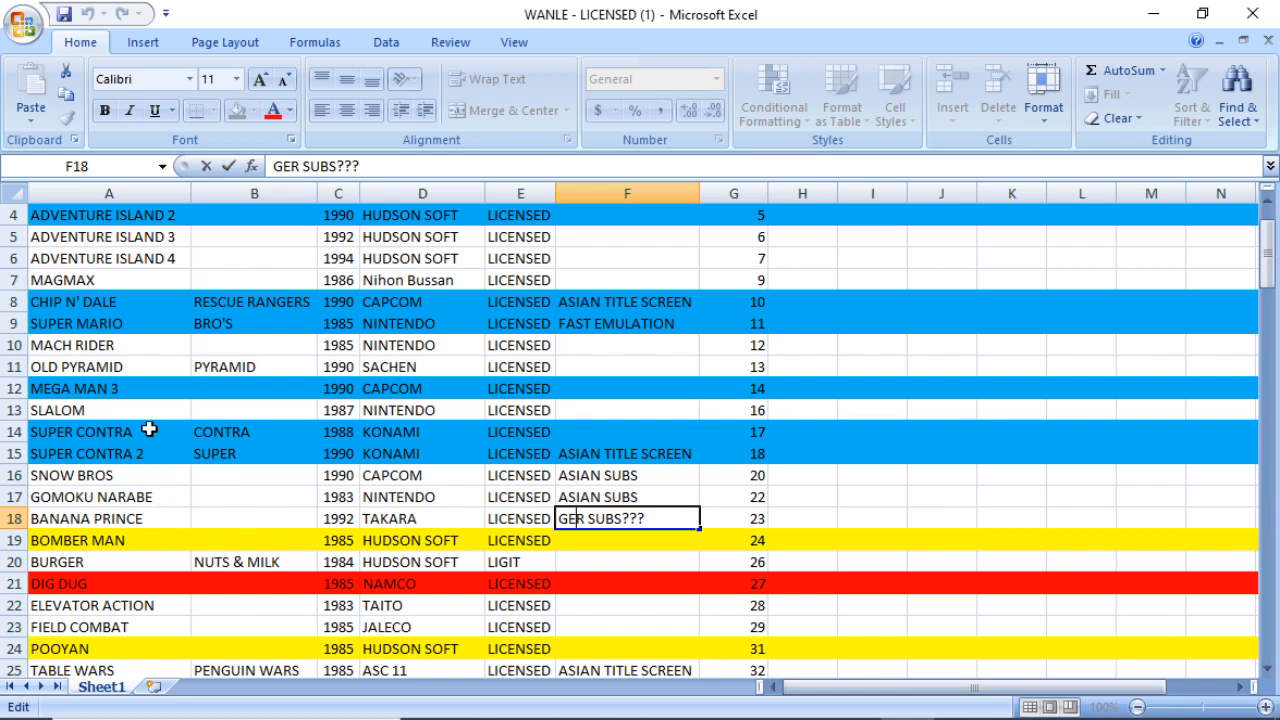
mouse_move(472, 464)
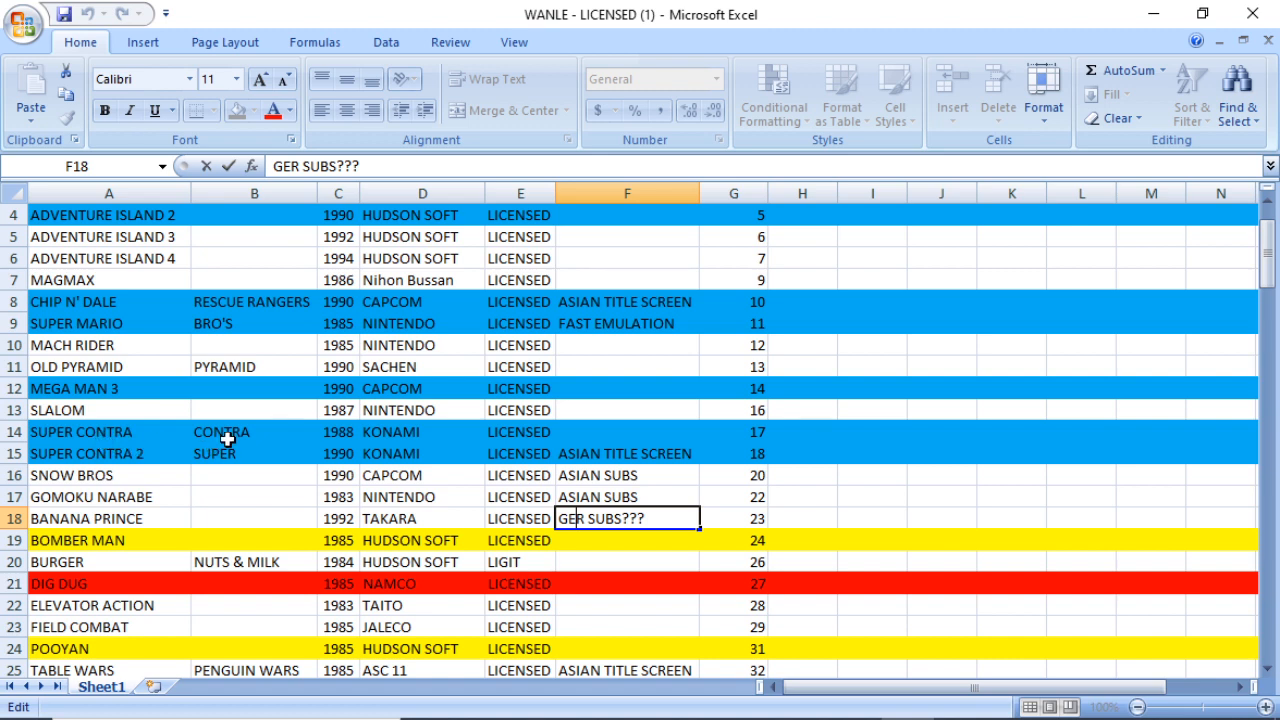
mouse_move(152, 441)
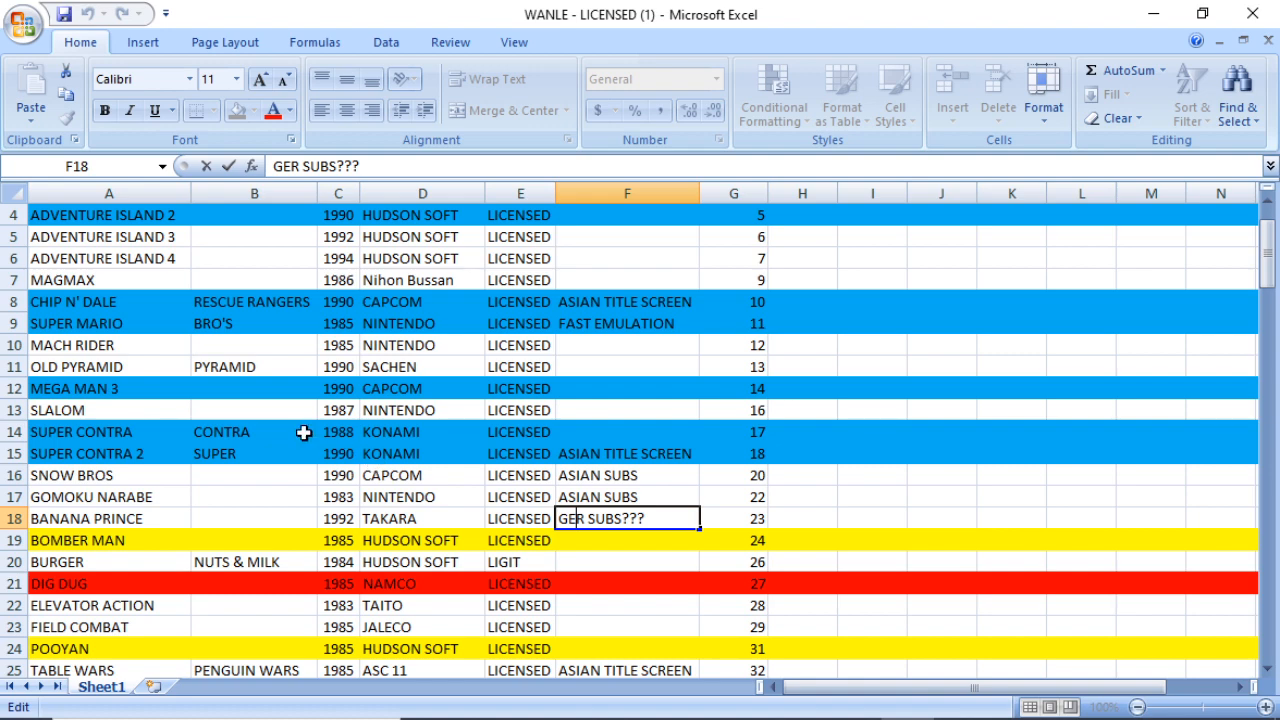
scroll("down", 3)
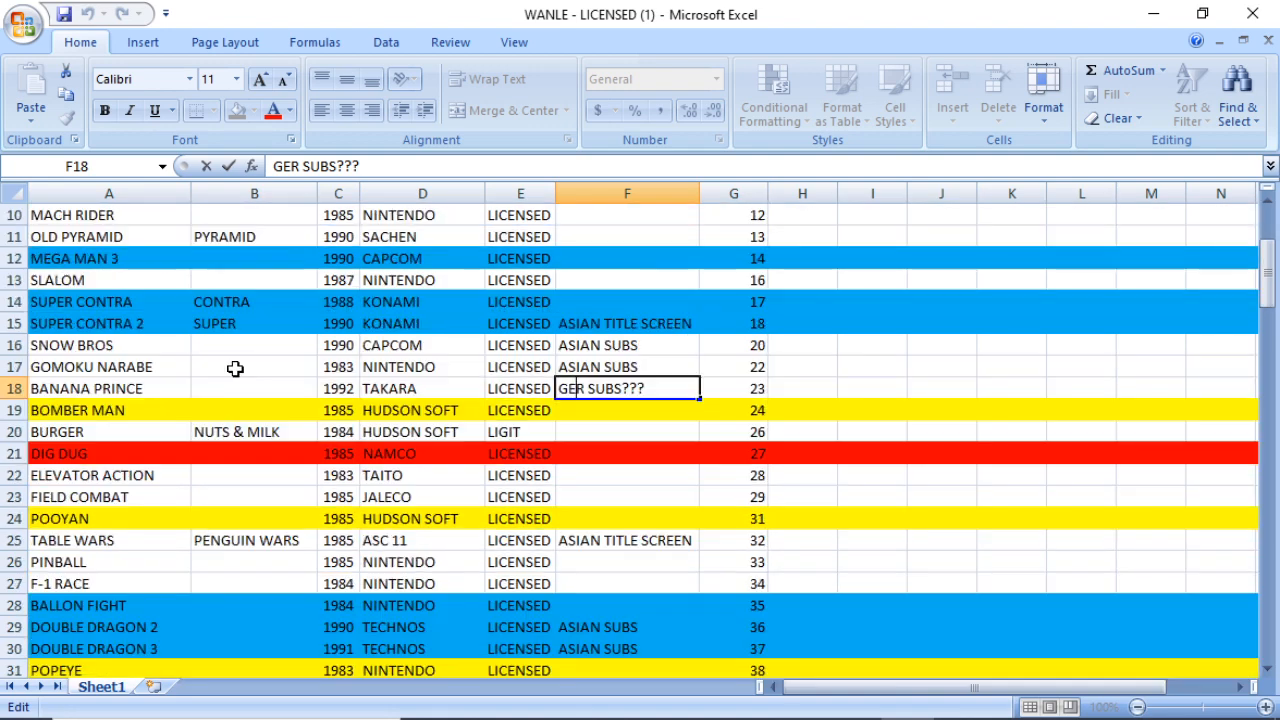
scroll("down", 3)
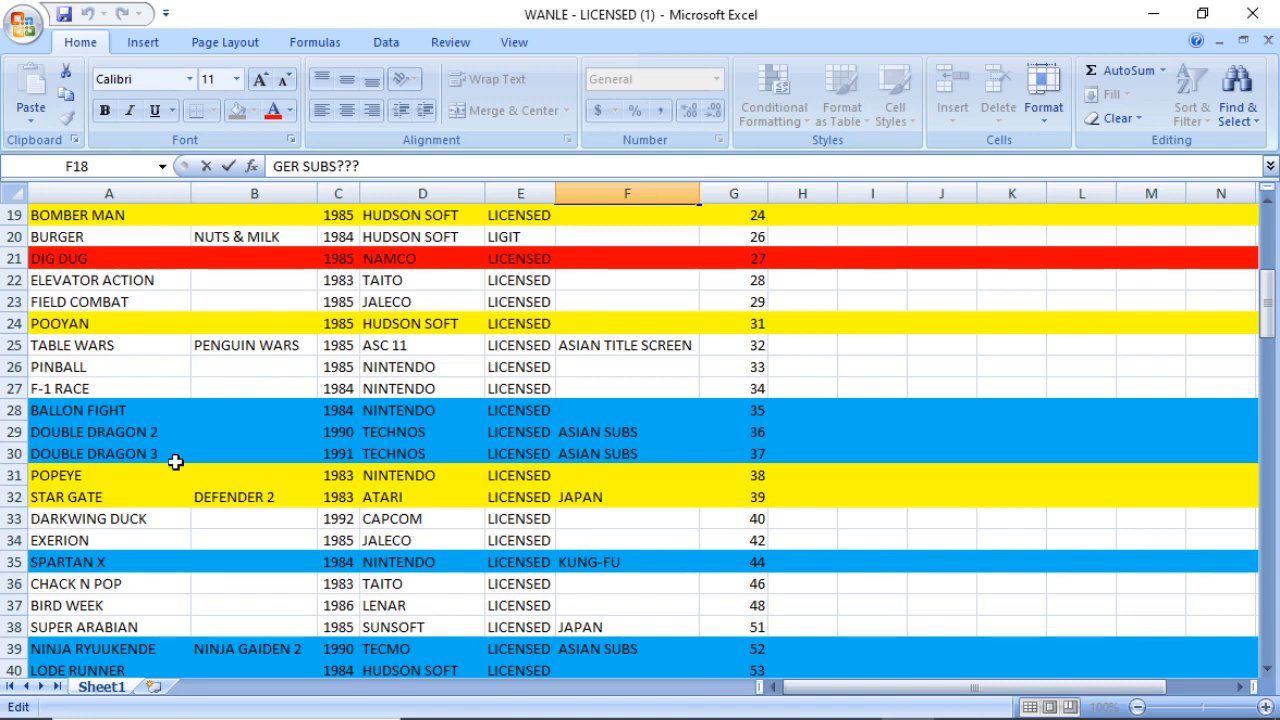
scroll("down", 3)
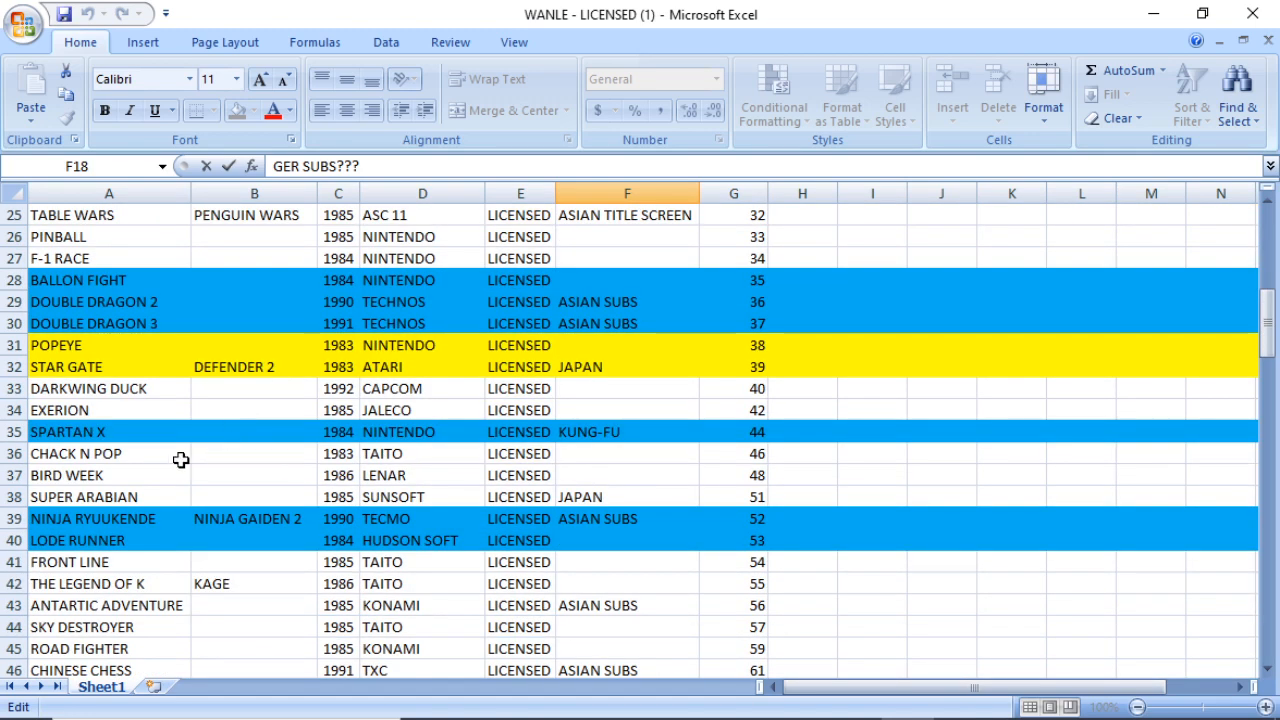
mouse_move(557, 438)
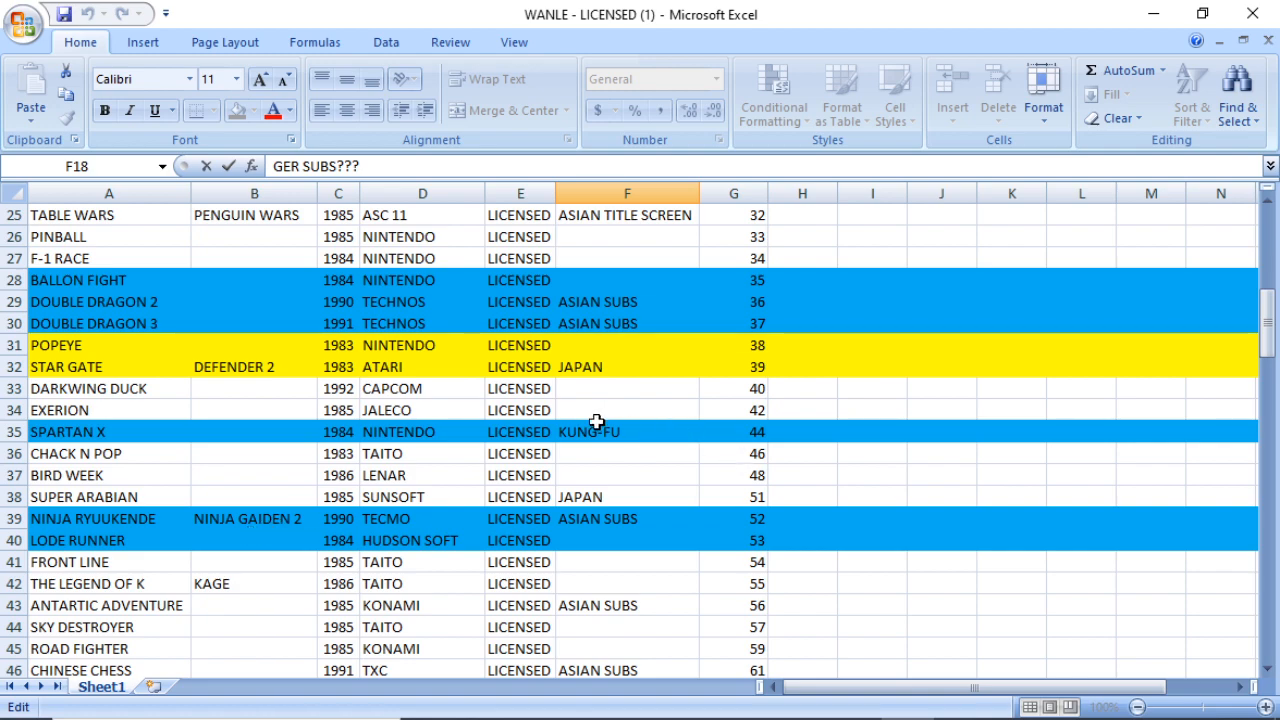
scroll("down", 3)
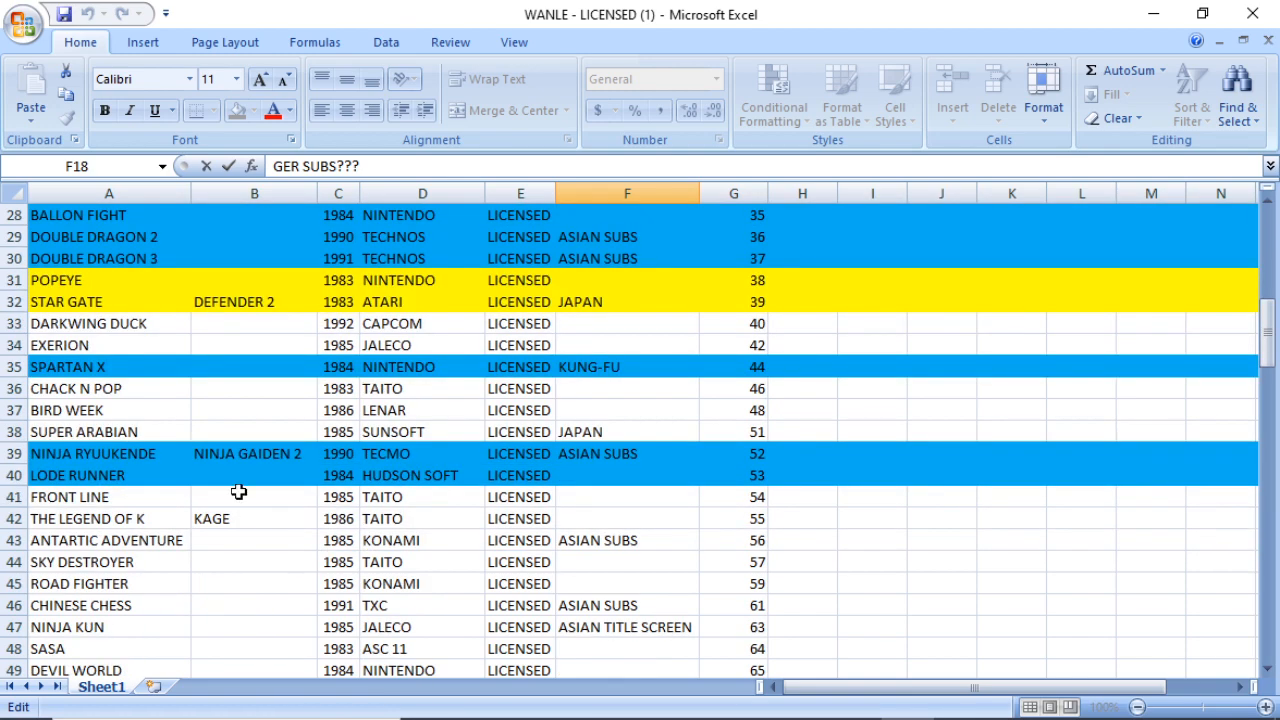
scroll("down", 3)
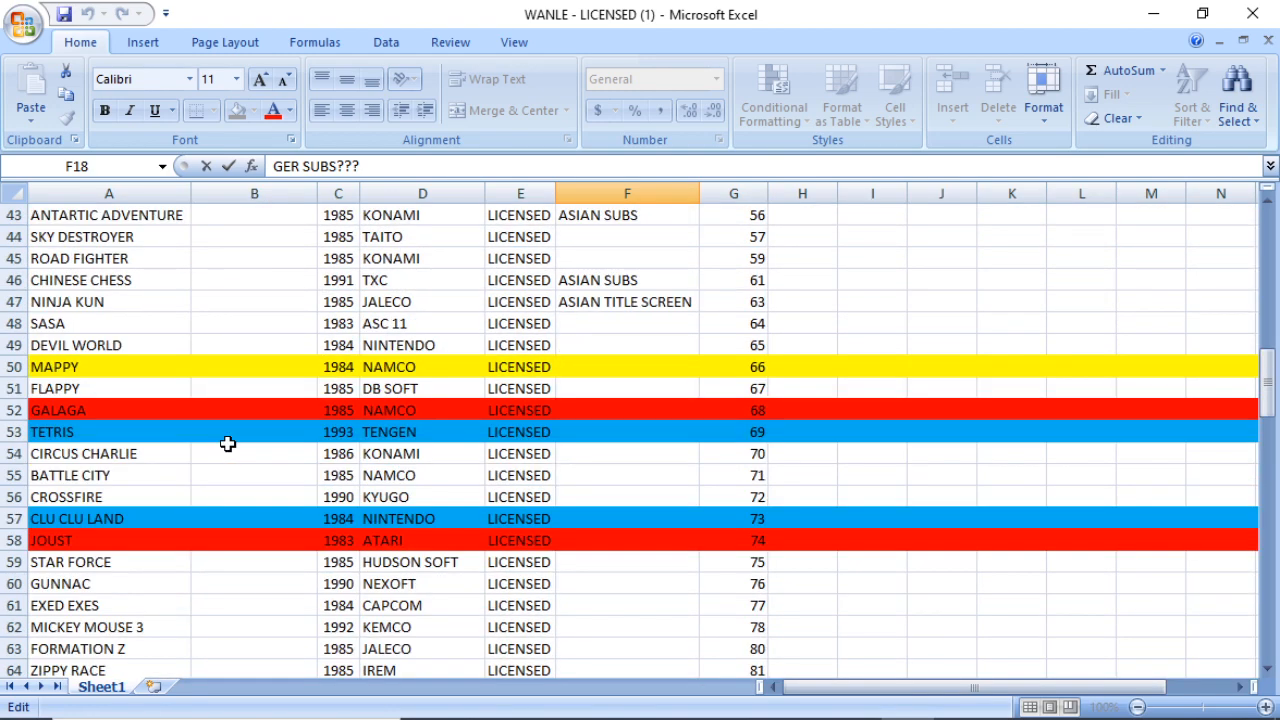
scroll("down", 3)
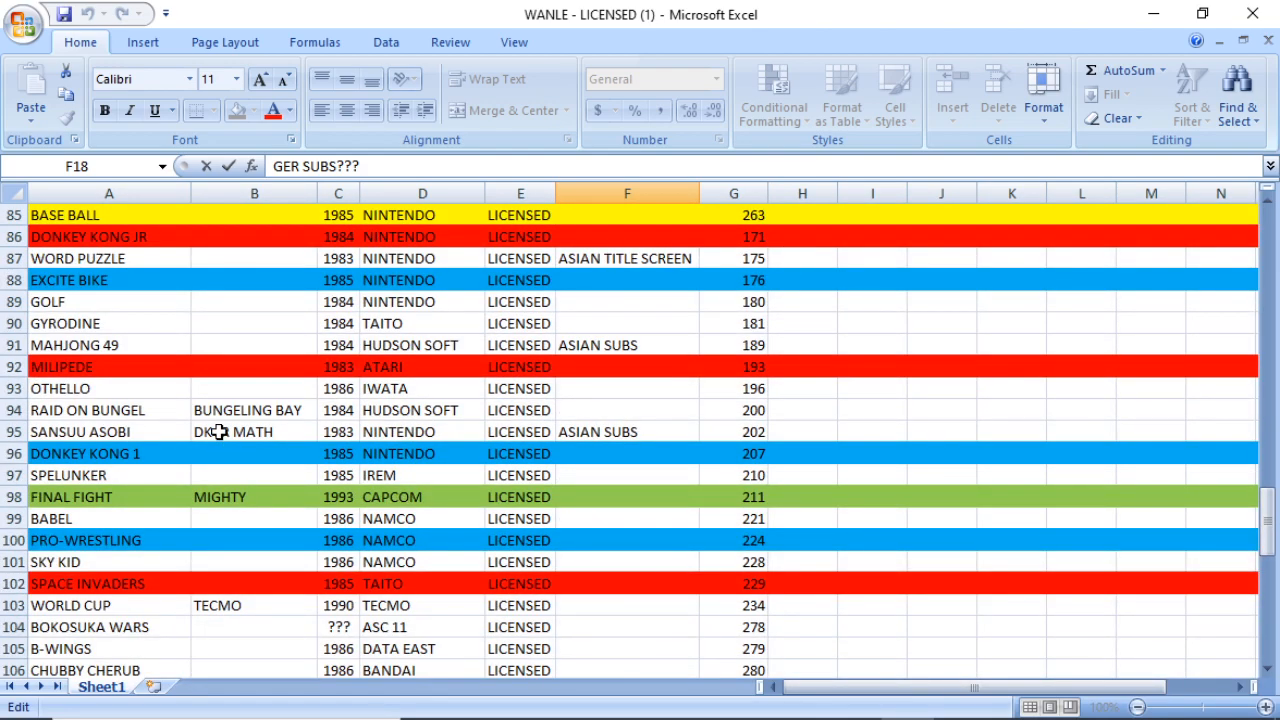
scroll("down", 3)
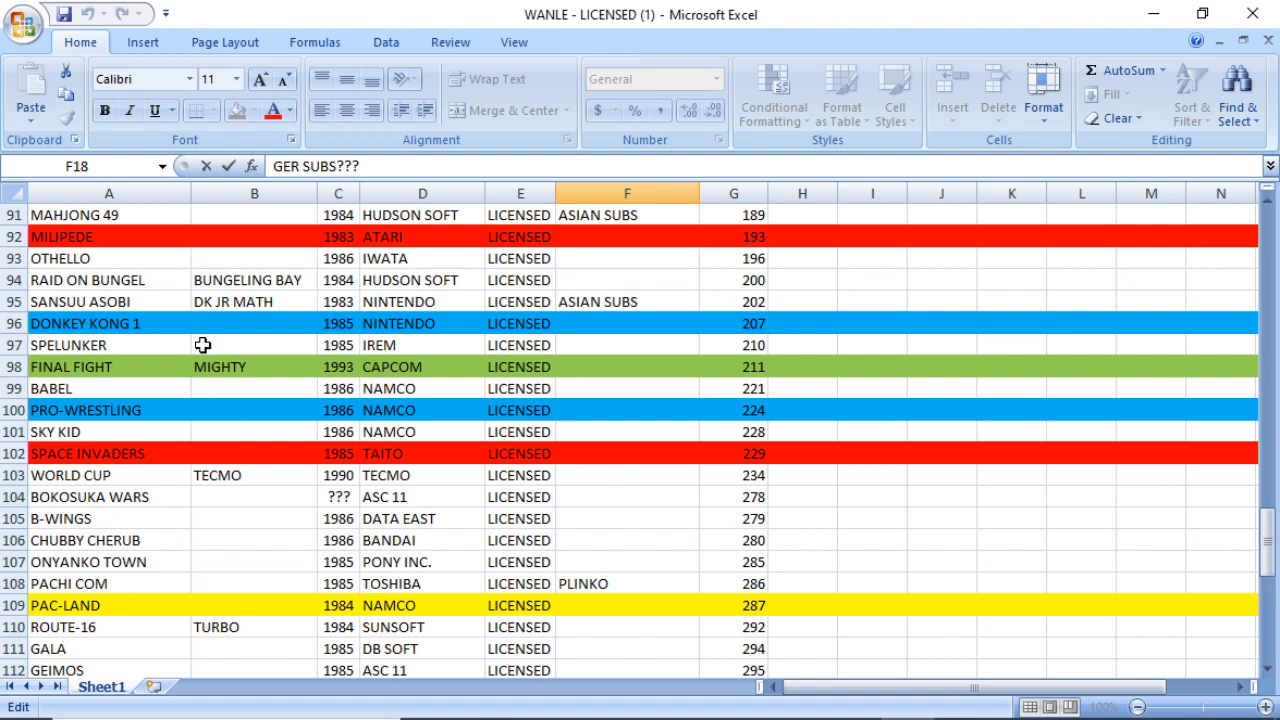
scroll("down", 3)
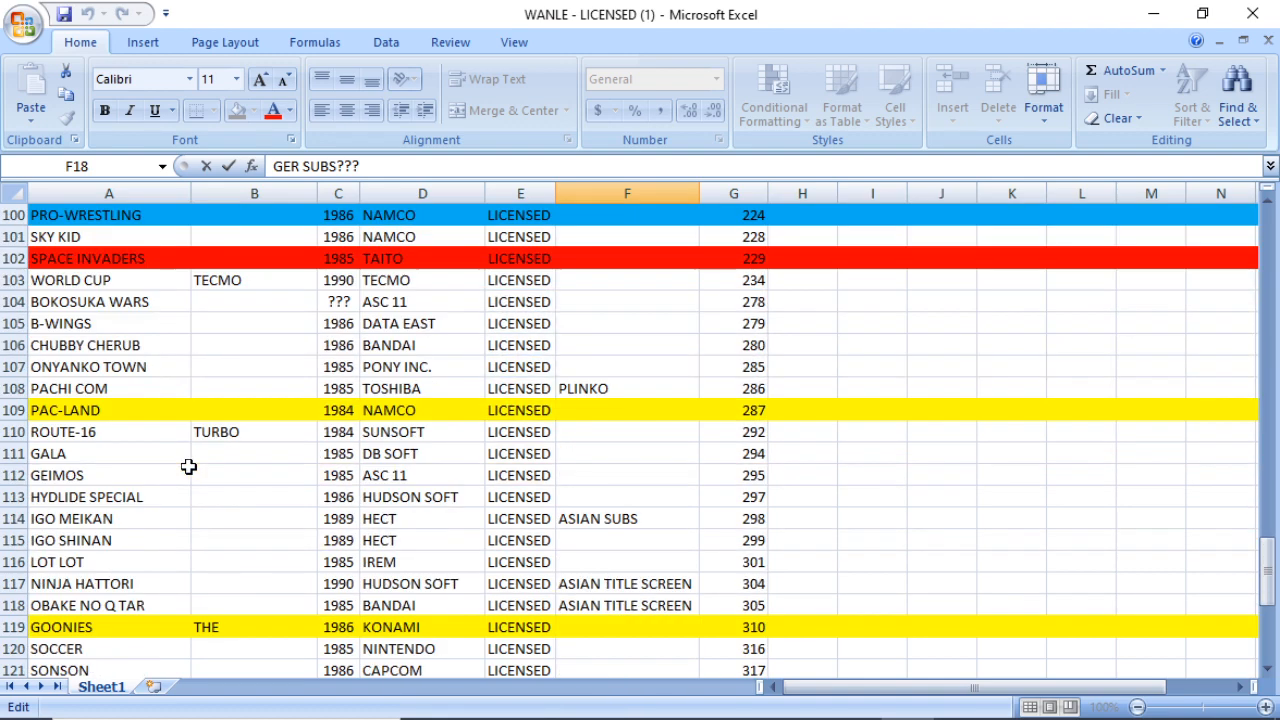
scroll("down", 3)
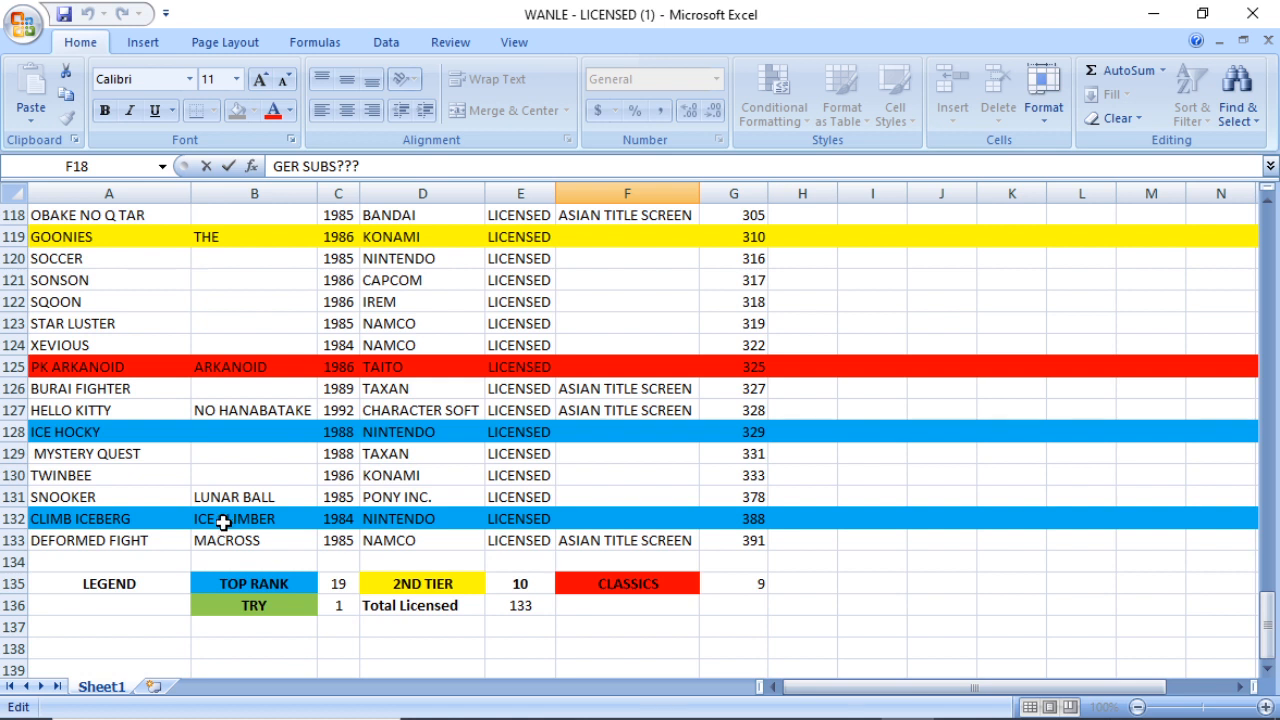
mouse_move(440, 590)
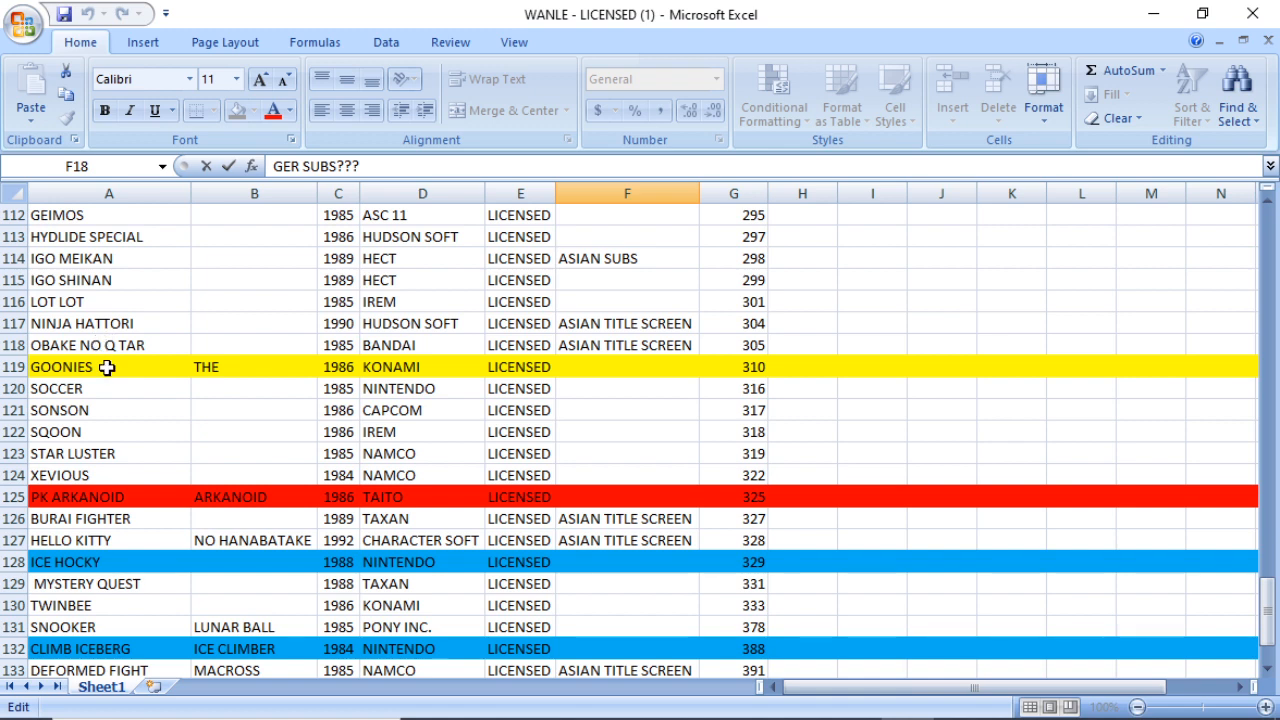
mouse_move(173, 366)
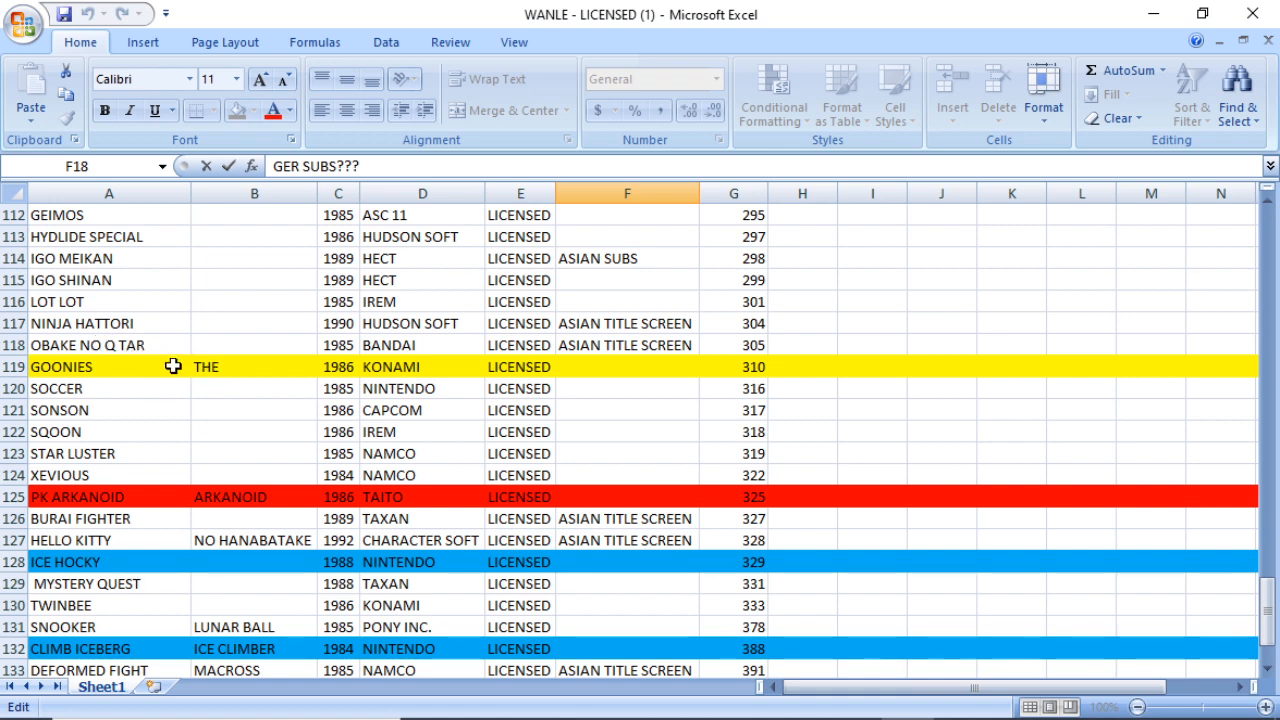
mouse_move(312, 362)
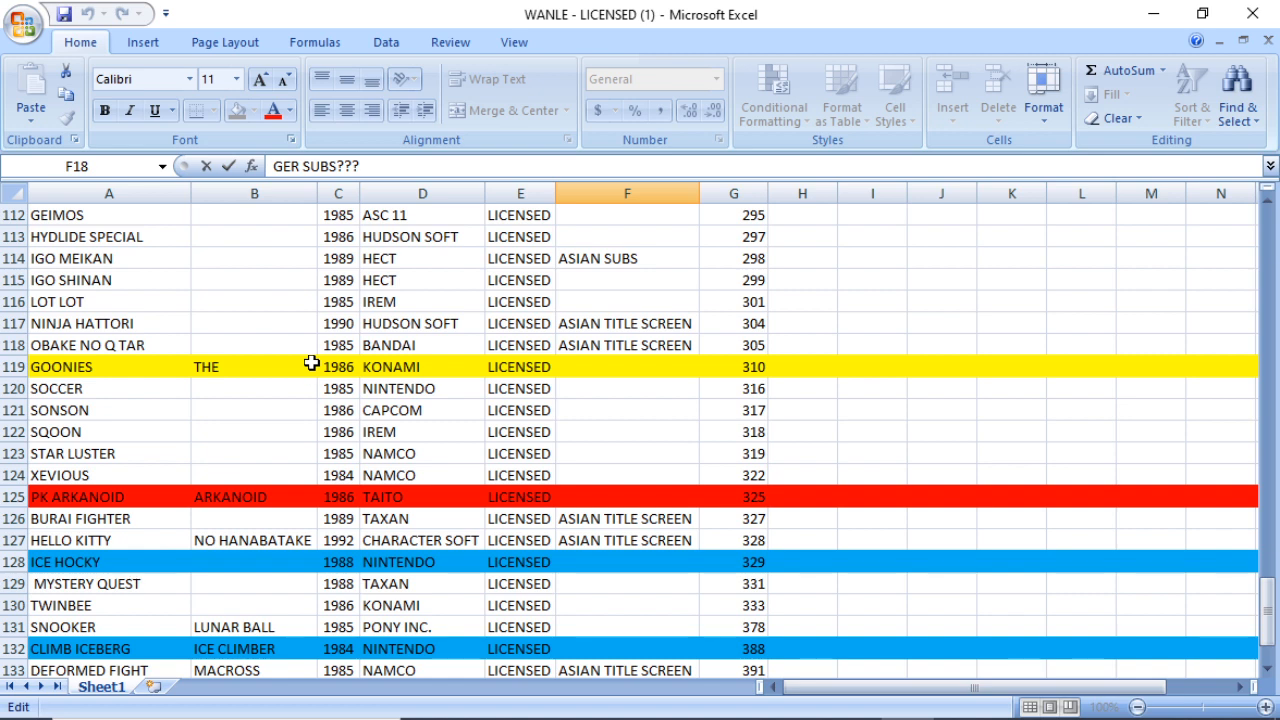
mouse_move(91, 390)
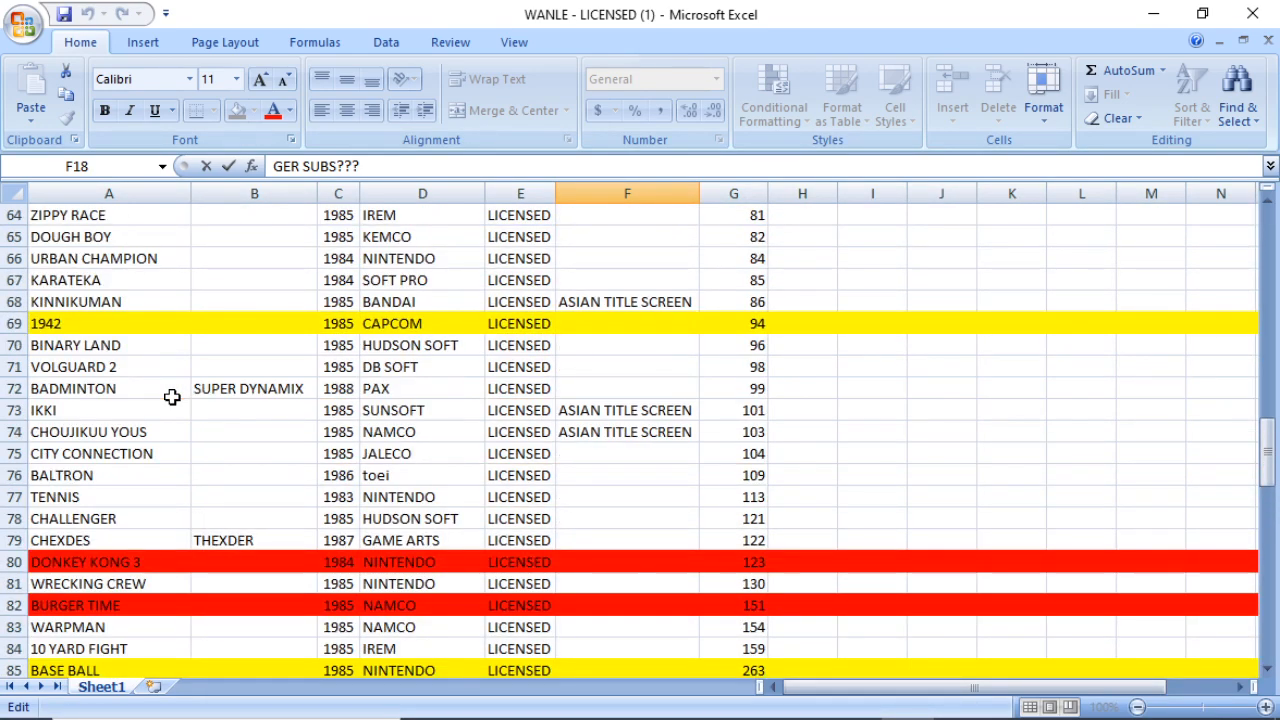
scroll("up", 3)
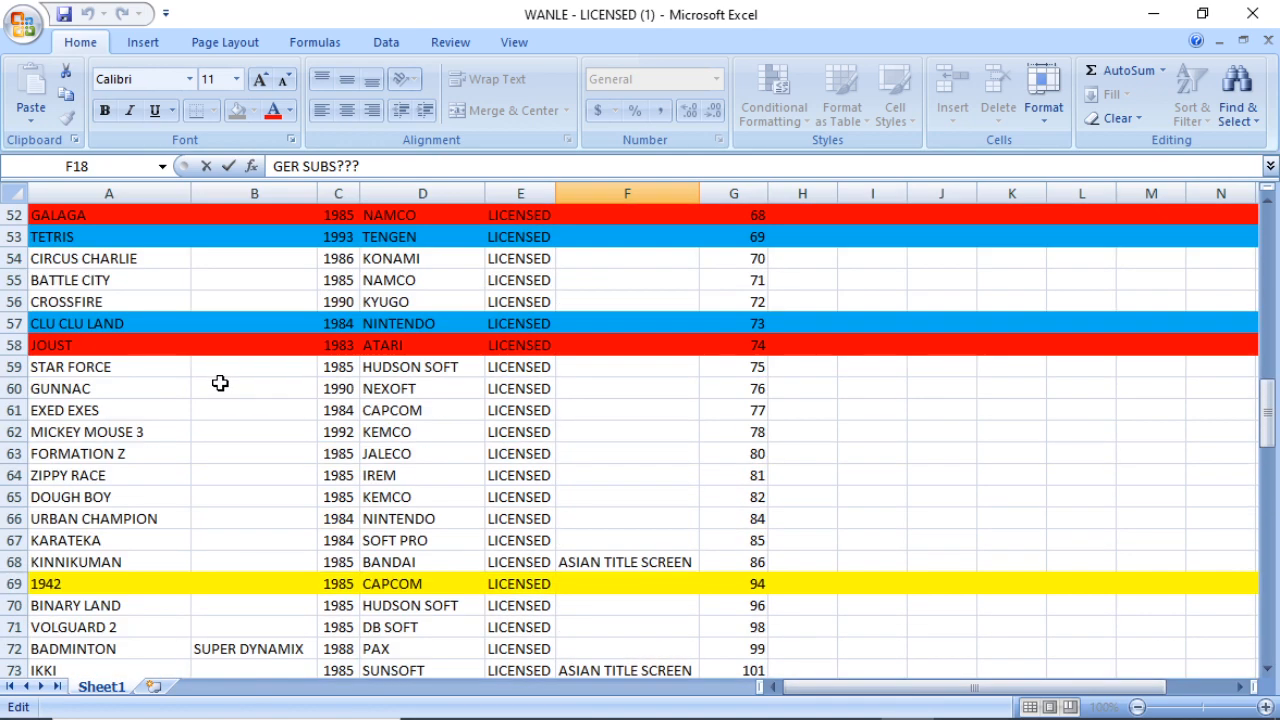
scroll("up", 3)
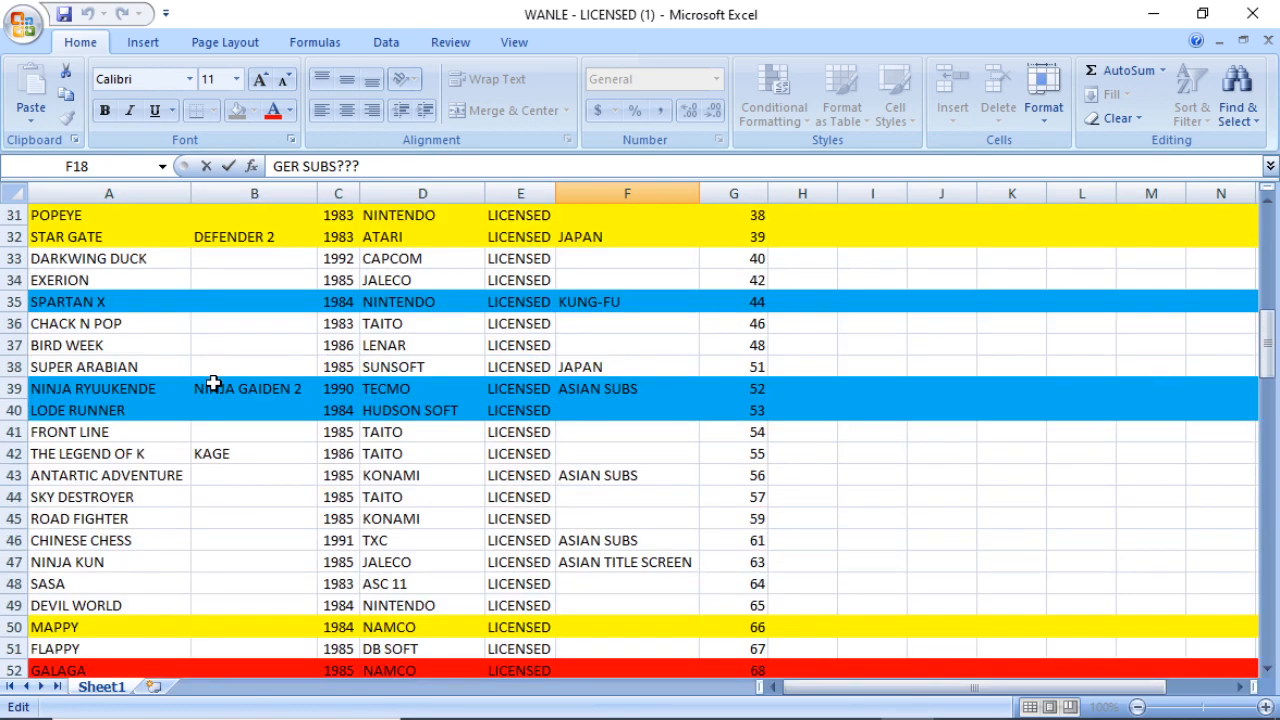
scroll("up", 3)
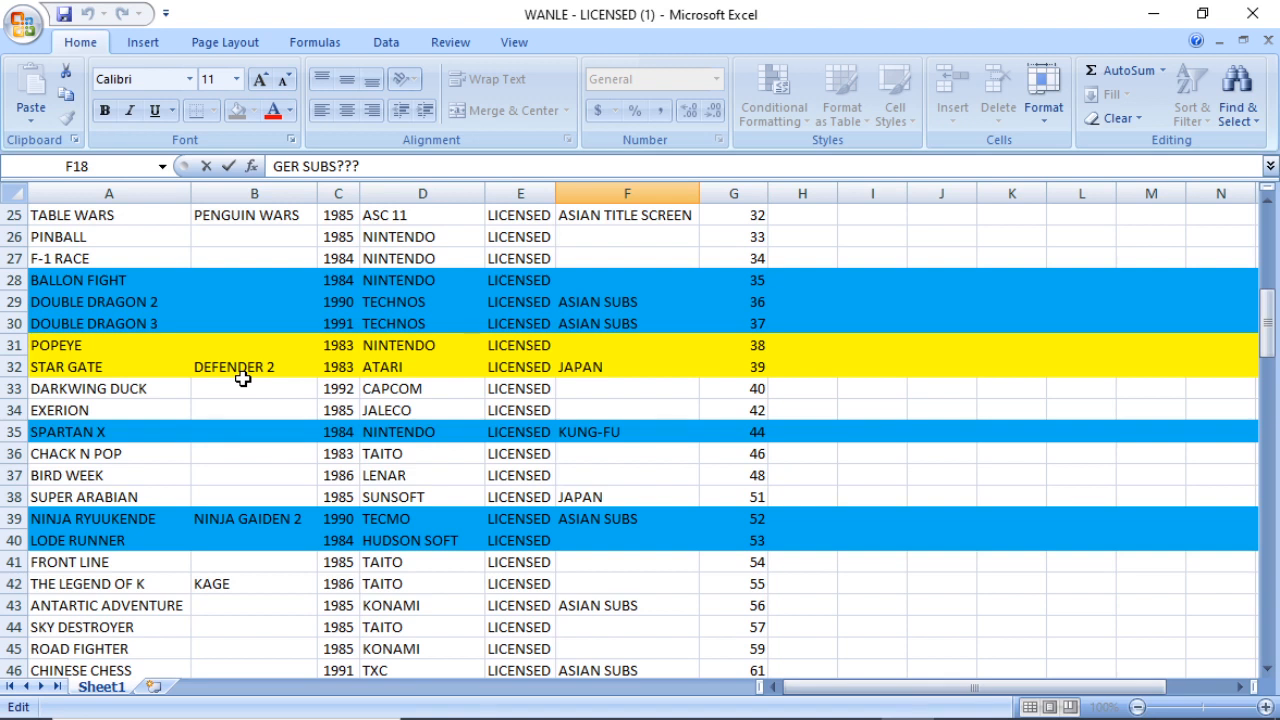
mouse_move(587, 368)
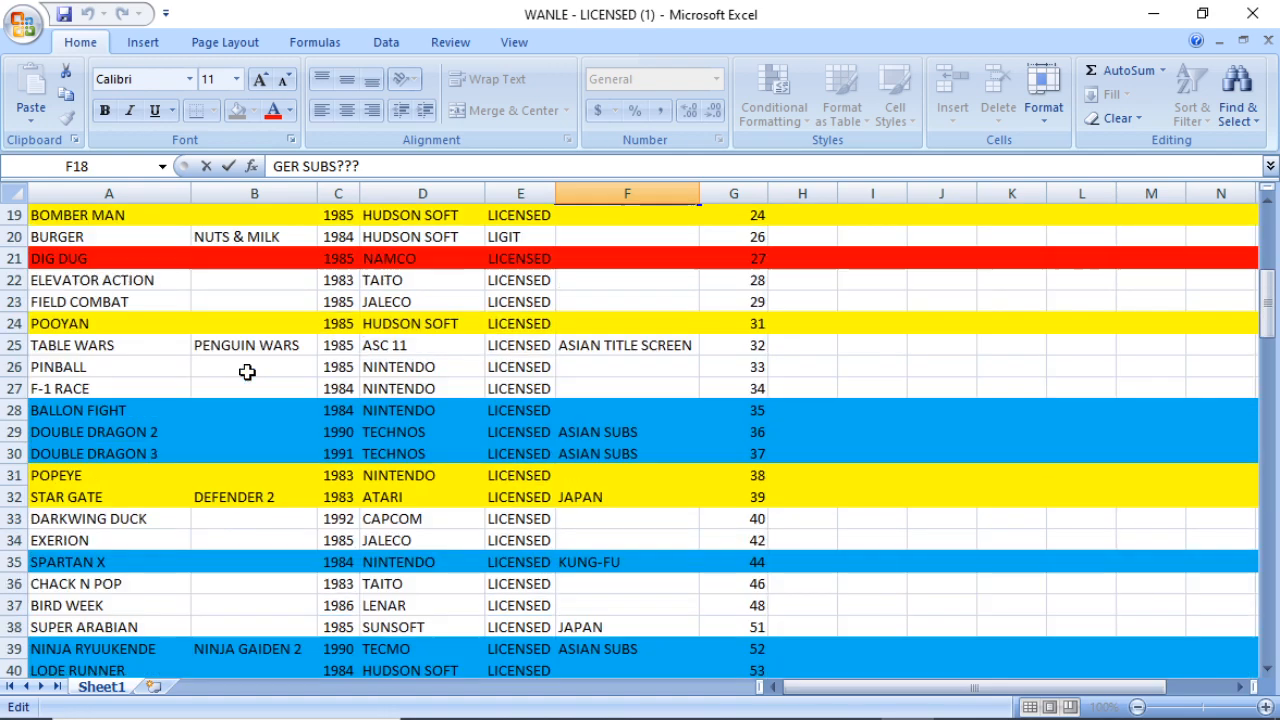
scroll("up", 3)
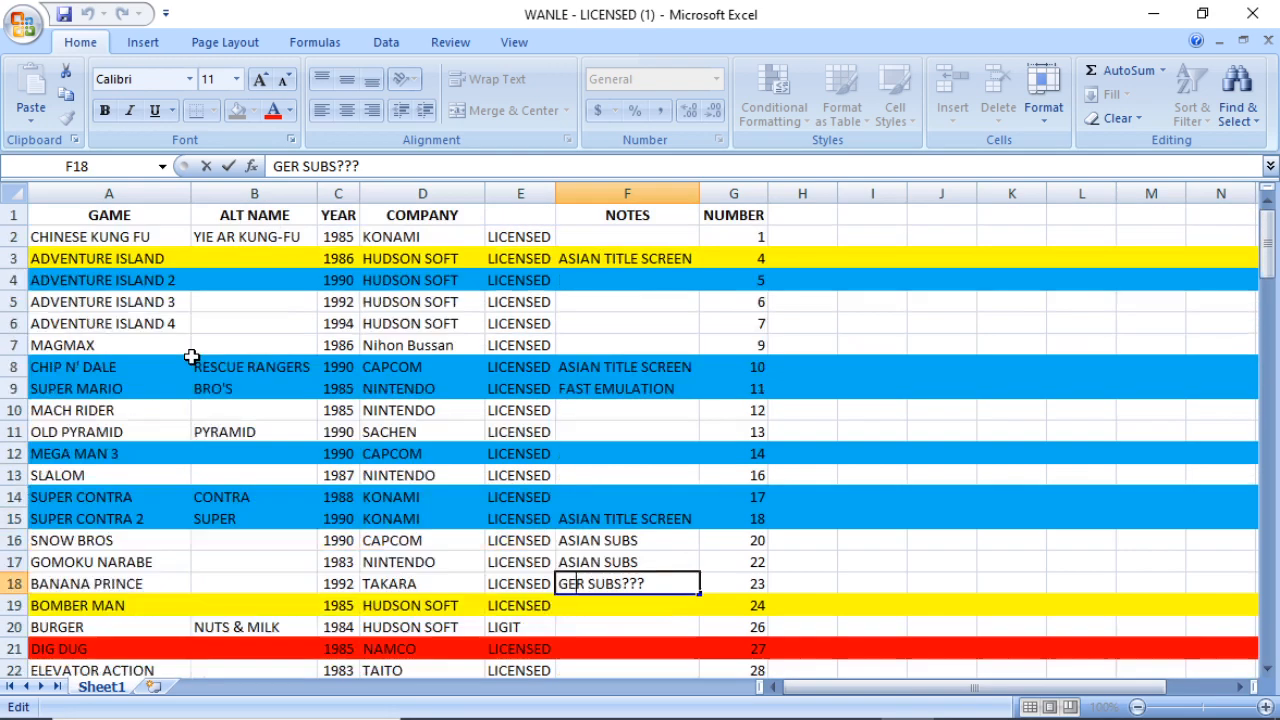
mouse_move(143, 287)
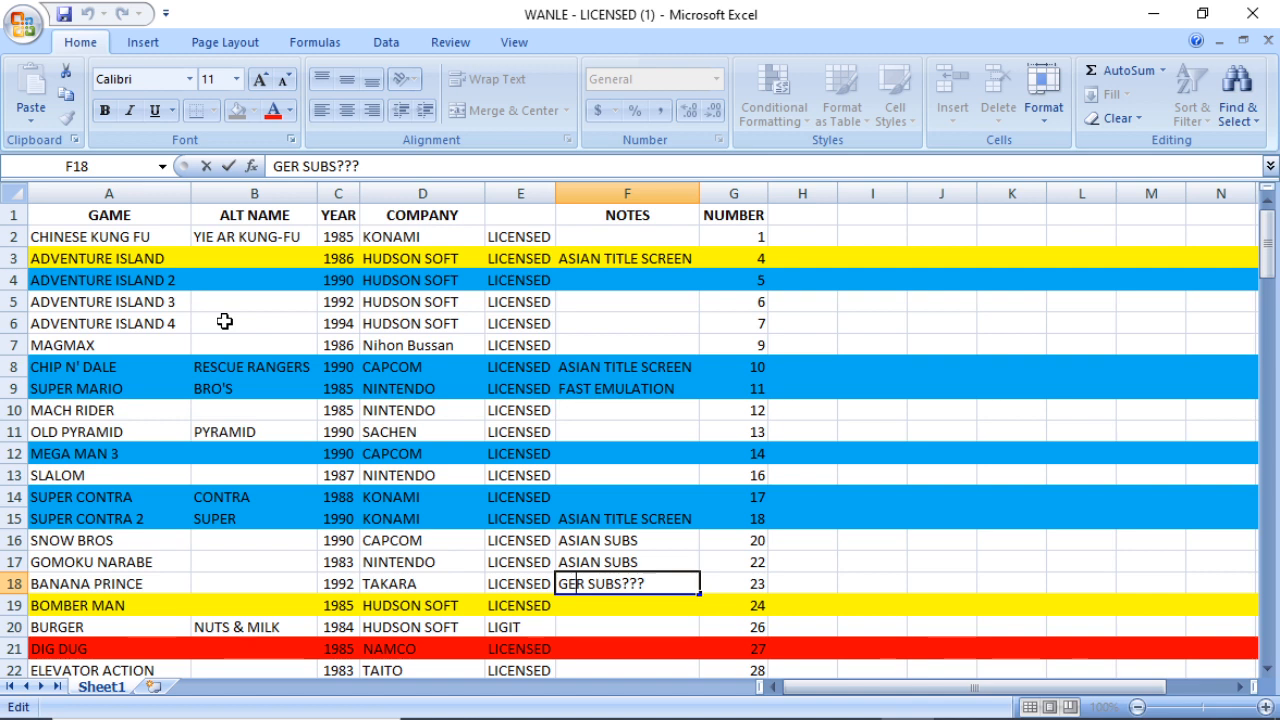
scroll("down", 3)
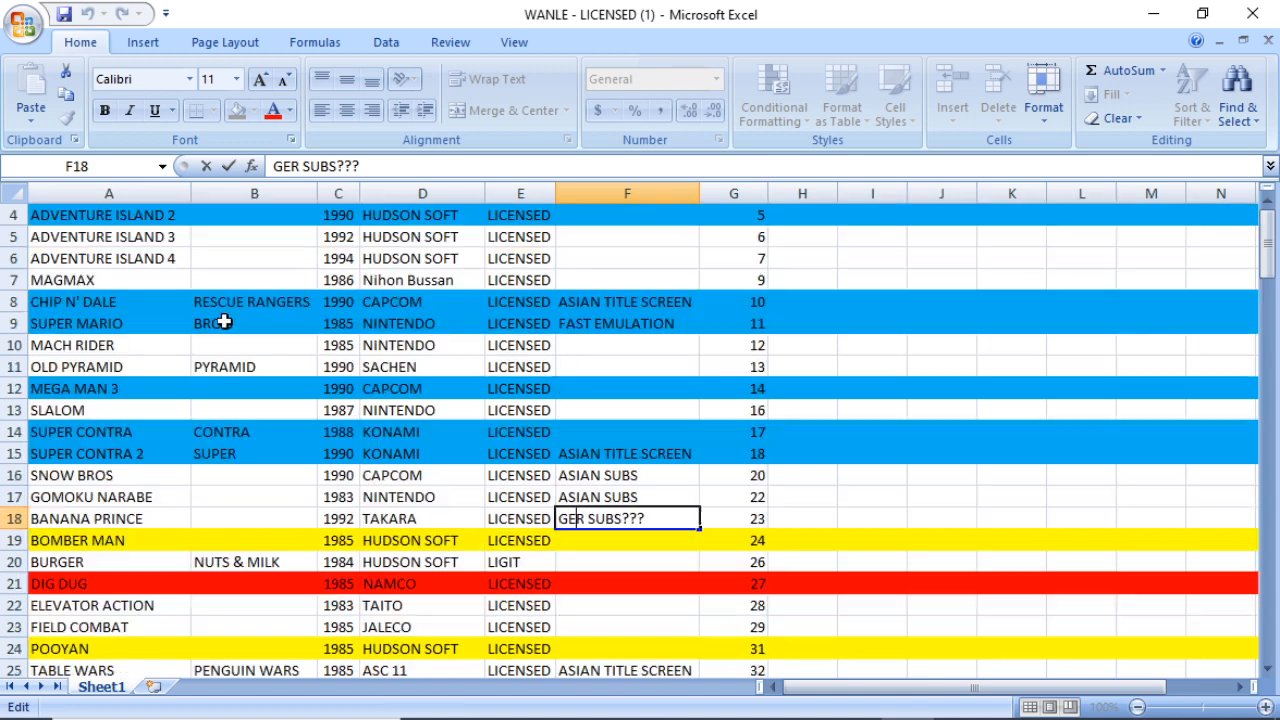
Step: Scroll down to the LEGEND and 133 Total Licensed, then back up to Mahjong 49
scroll("down", 3)
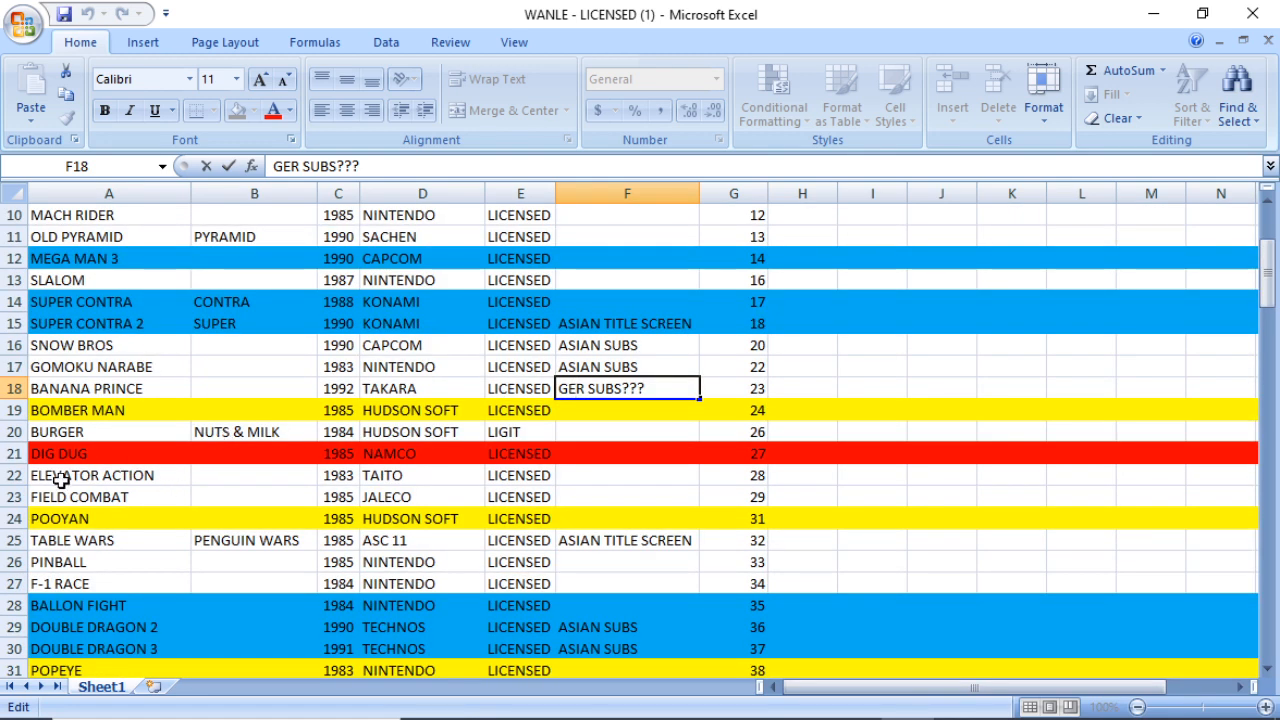
scroll("down", 3)
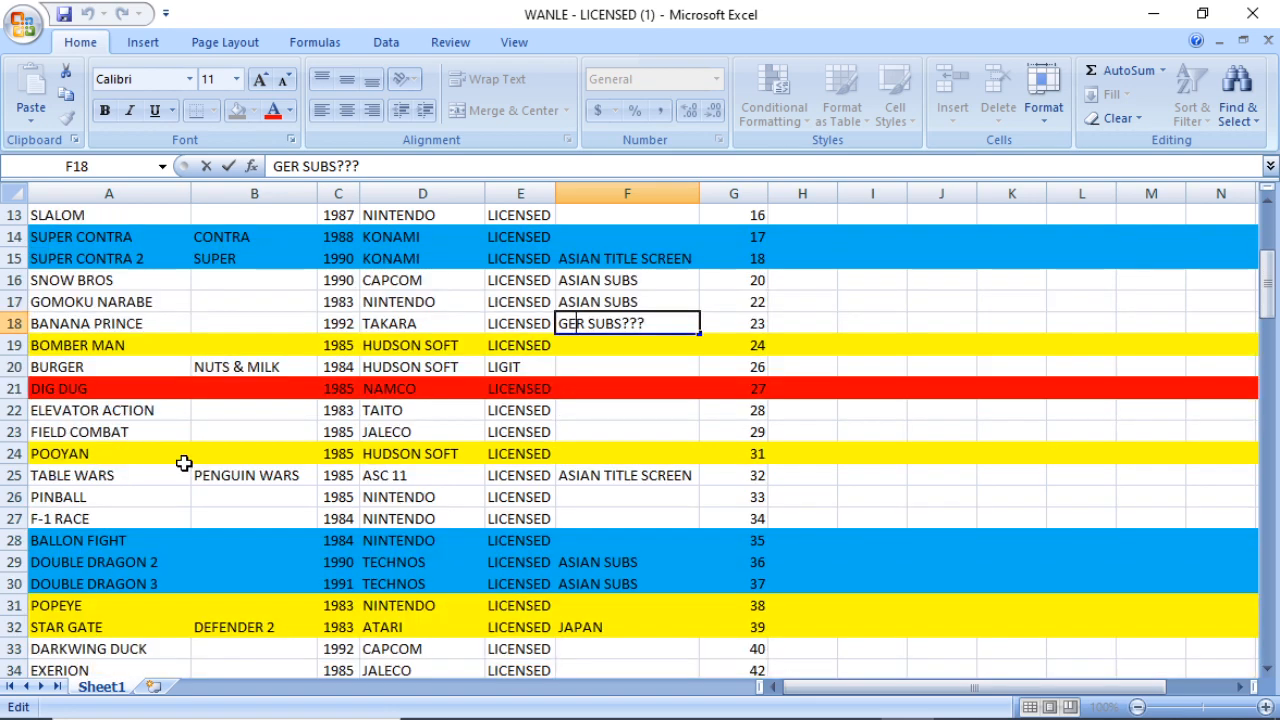
scroll("down", 3)
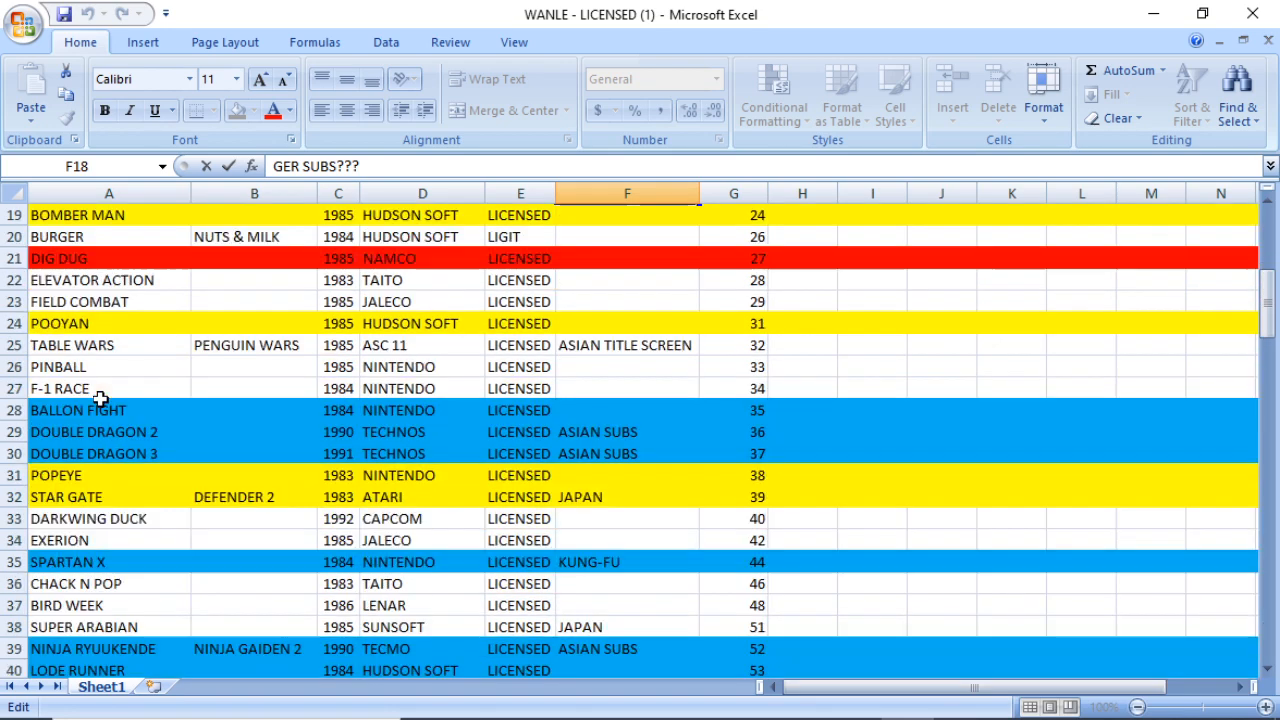
scroll("down", 3)
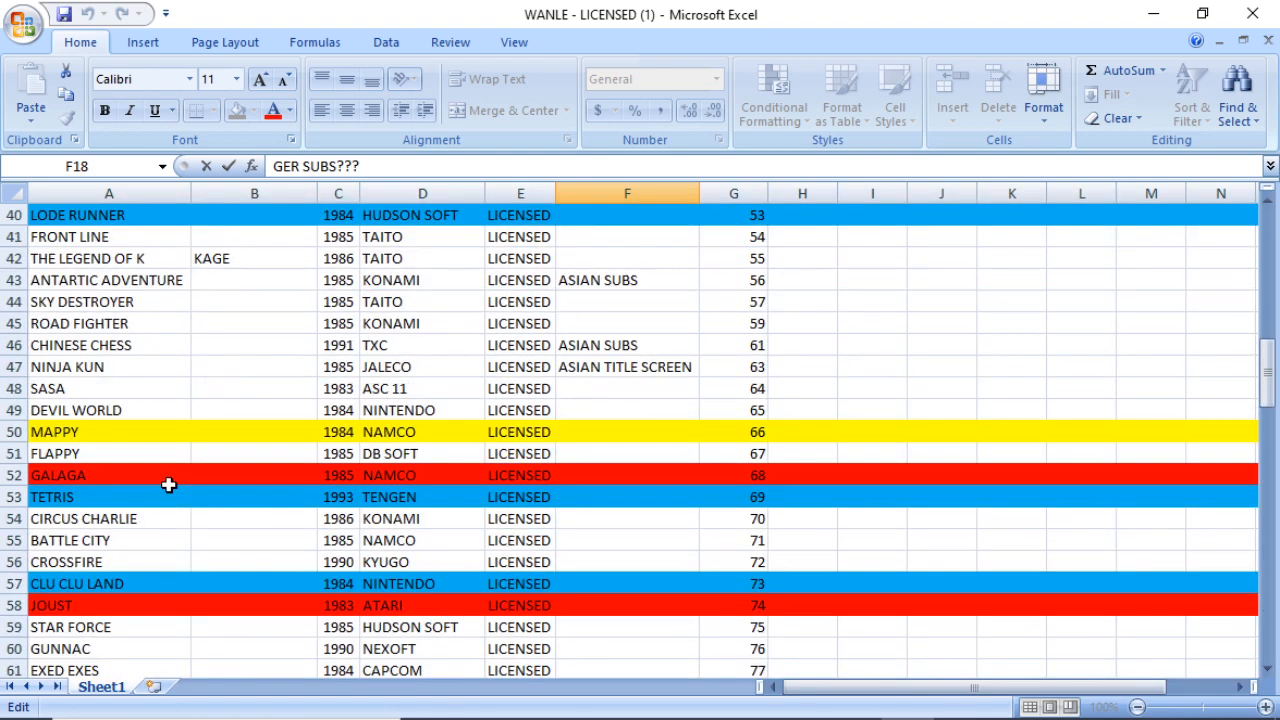
scroll("down", 3)
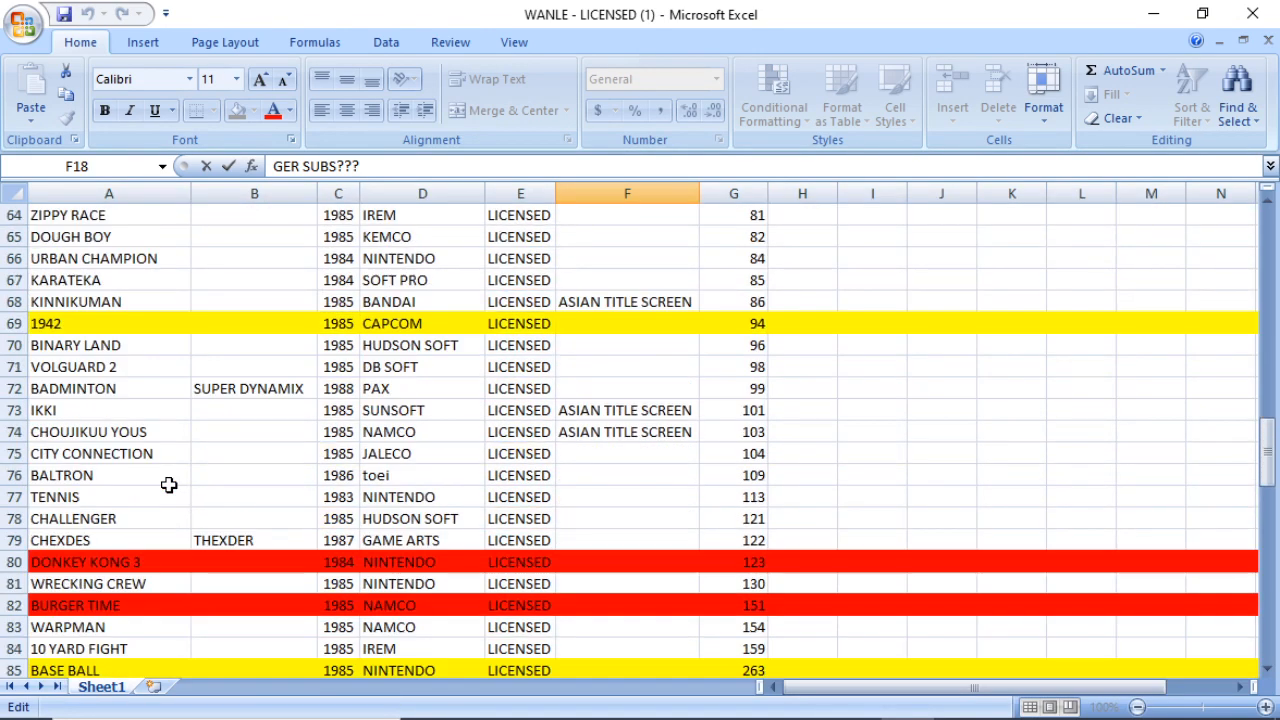
scroll("down", 3)
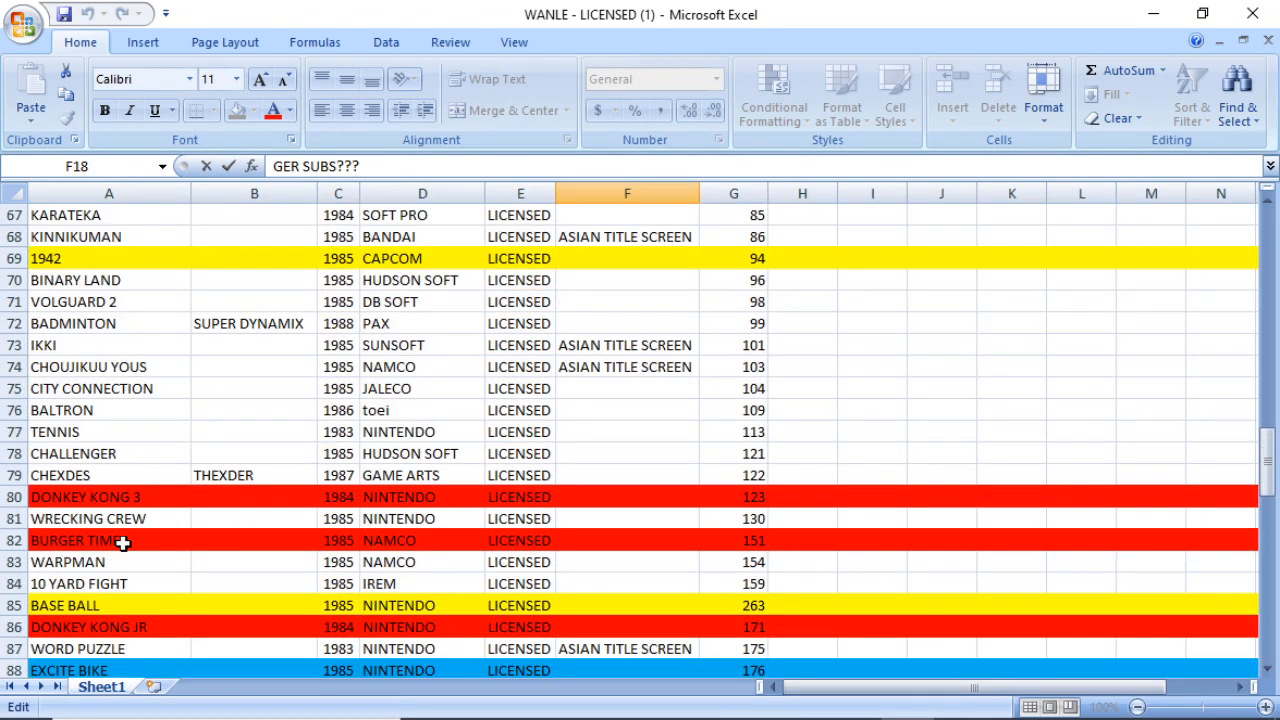
scroll("down", 3)
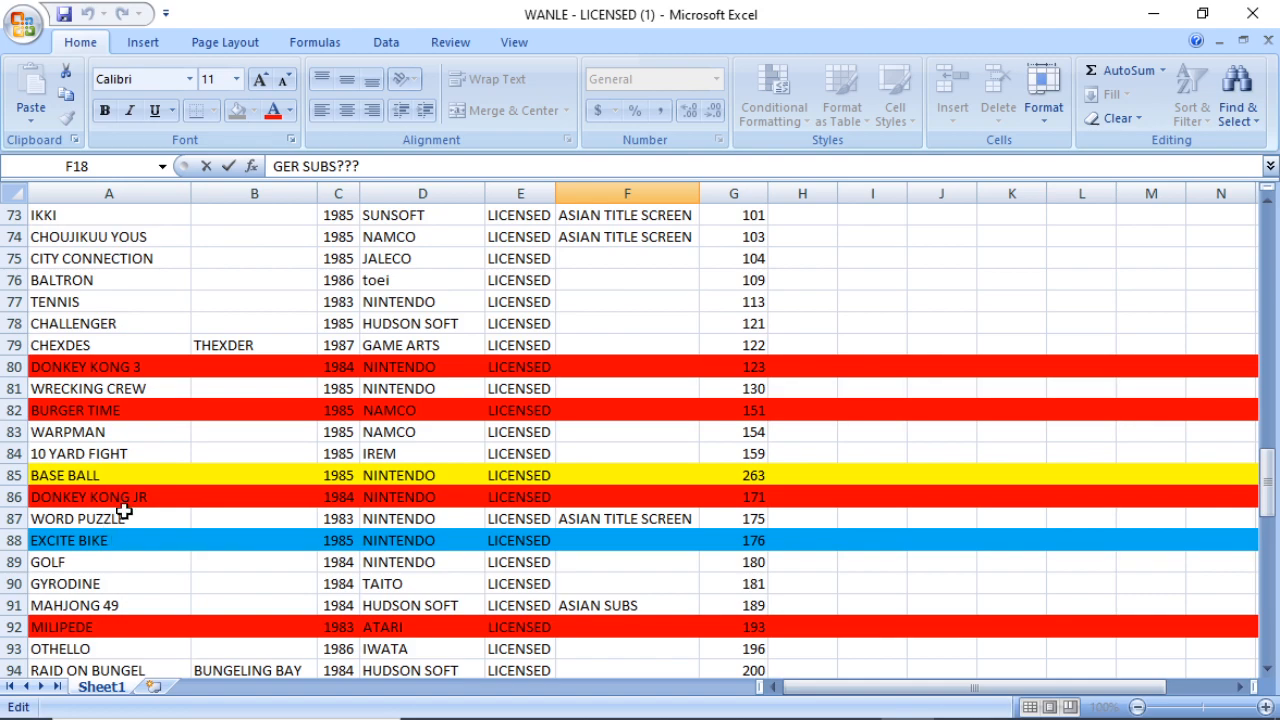
scroll("down", 3)
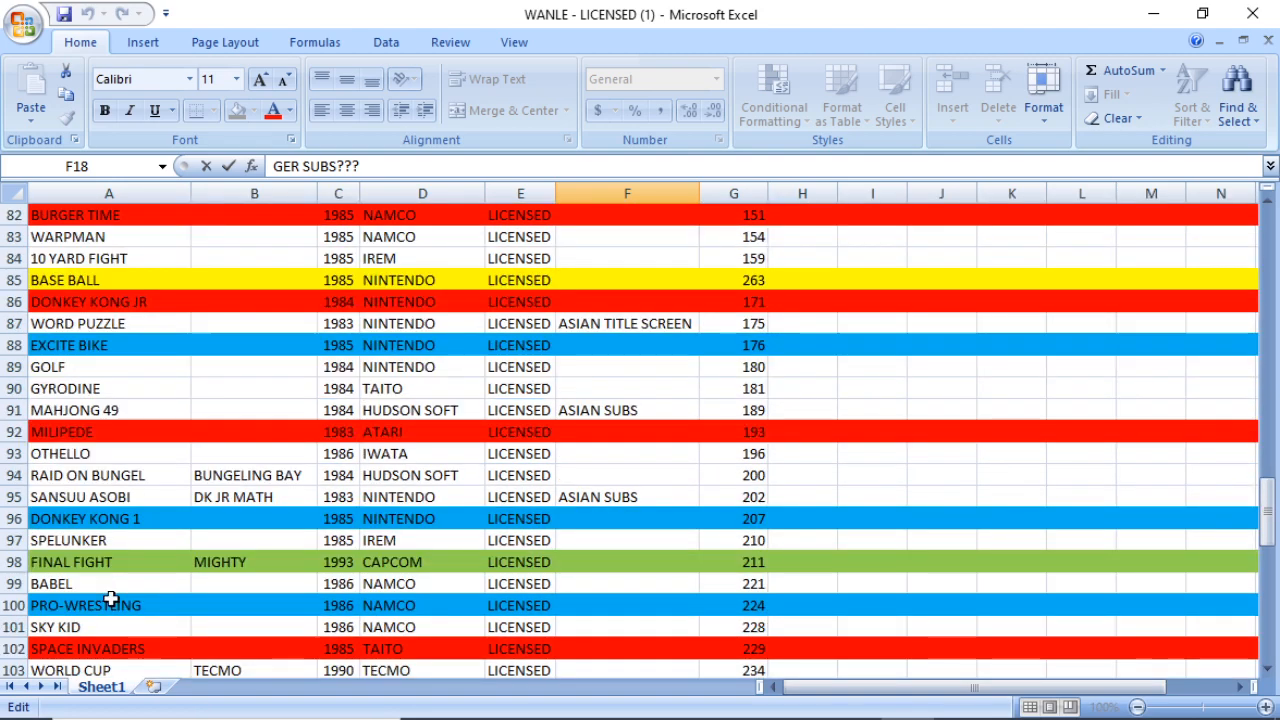
scroll("down", 3)
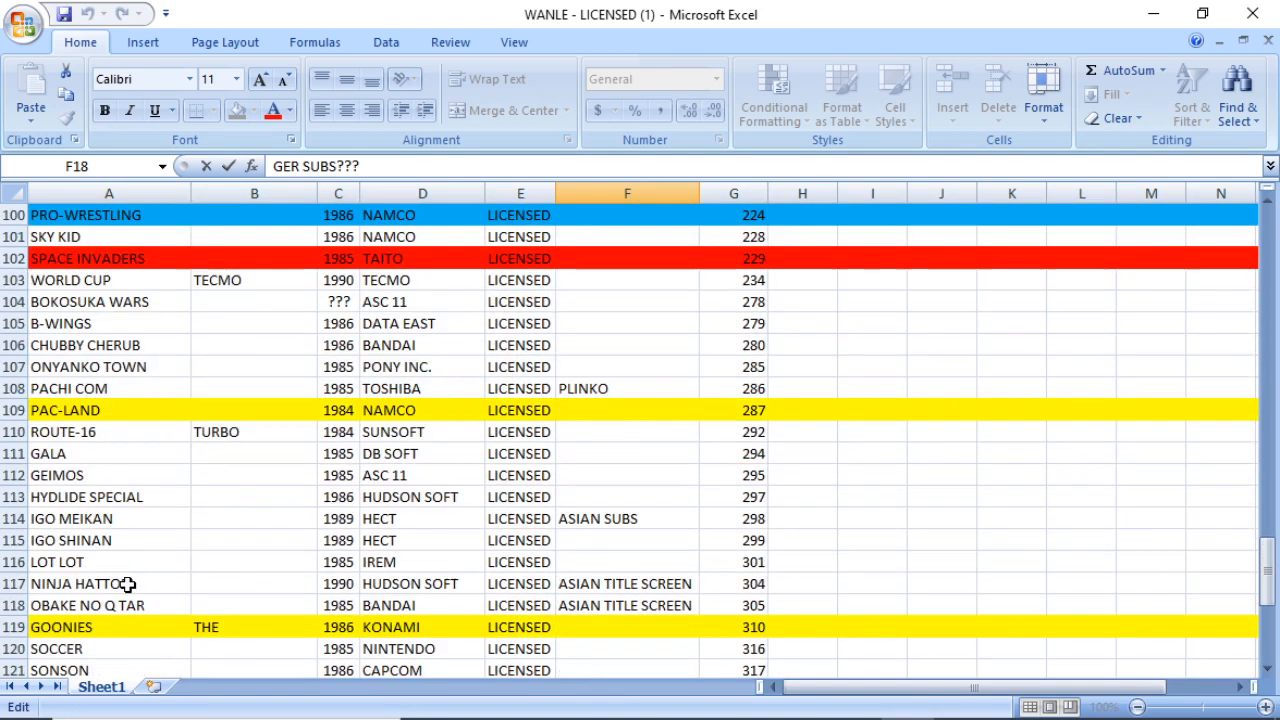
scroll("down", 3)
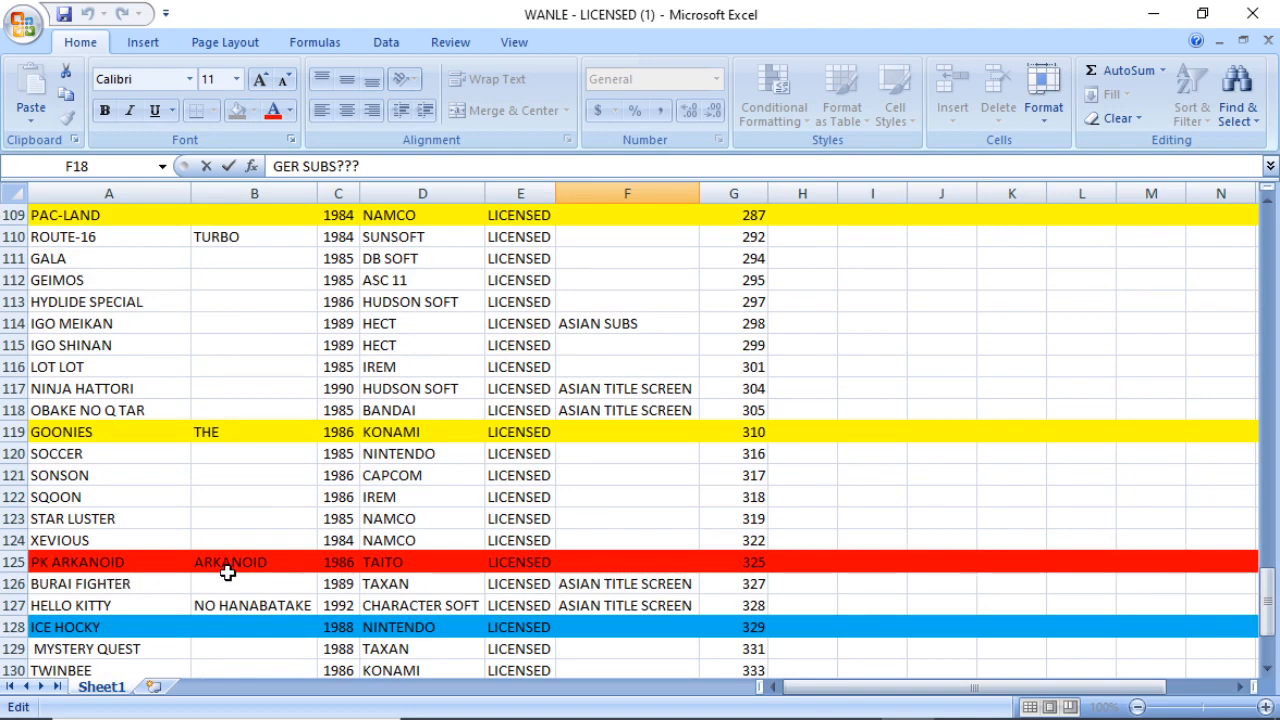
scroll("down", 3)
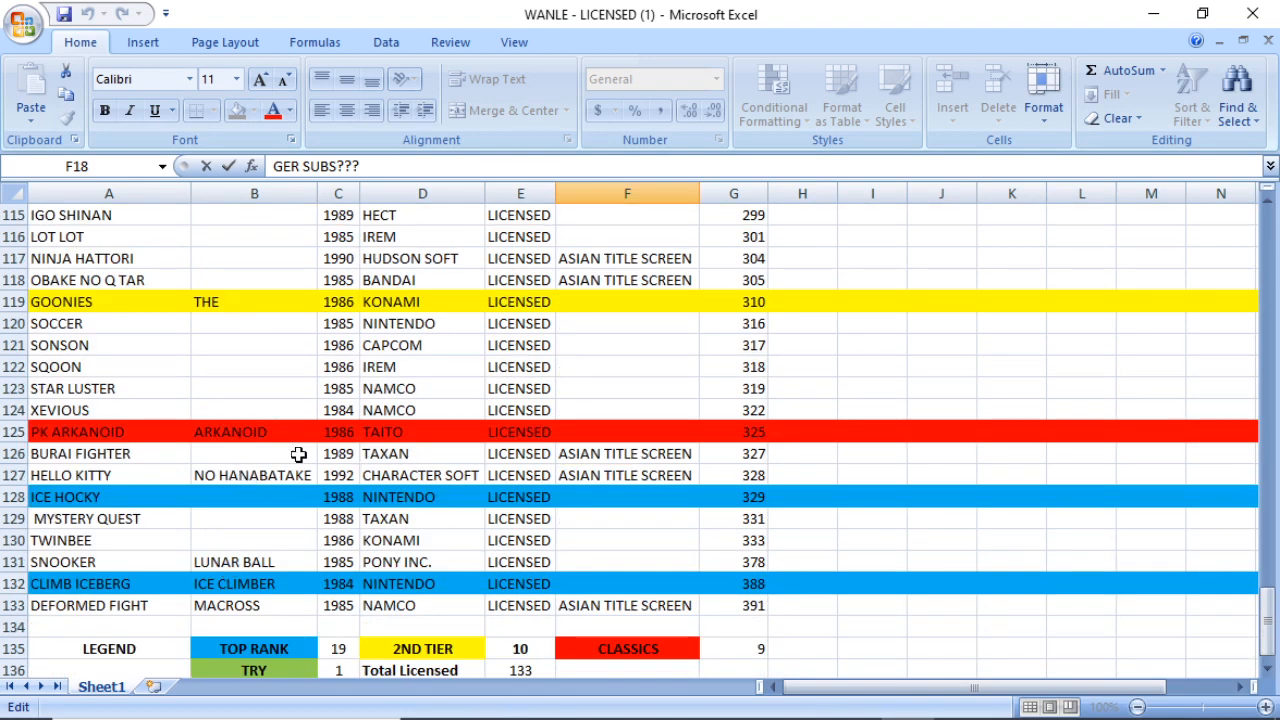
scroll("down", 3)
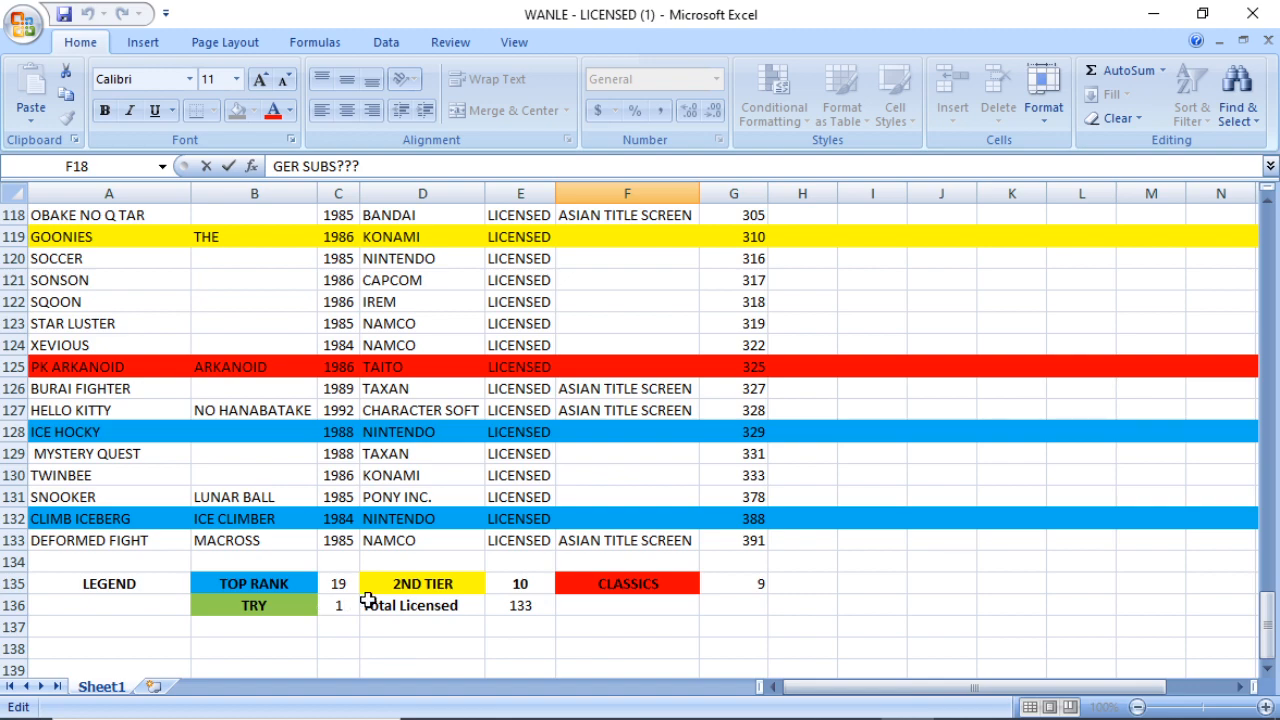
scroll("up", 3)
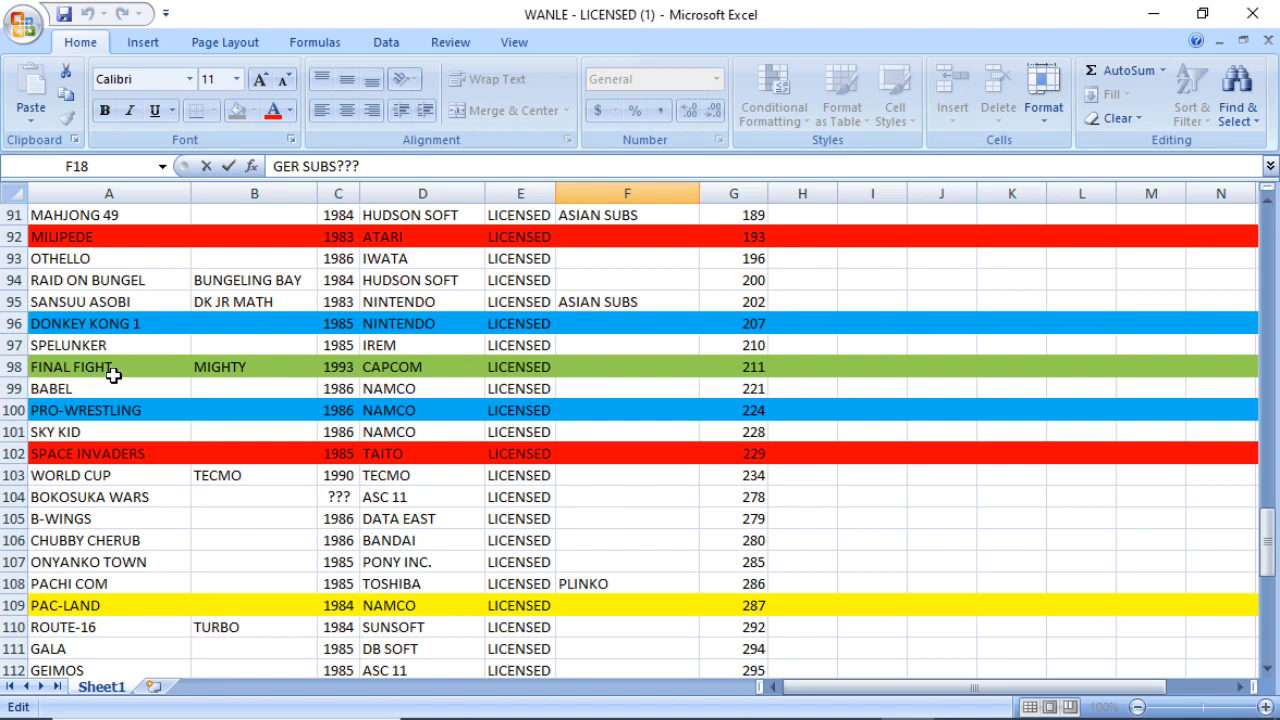
scroll("down", 3)
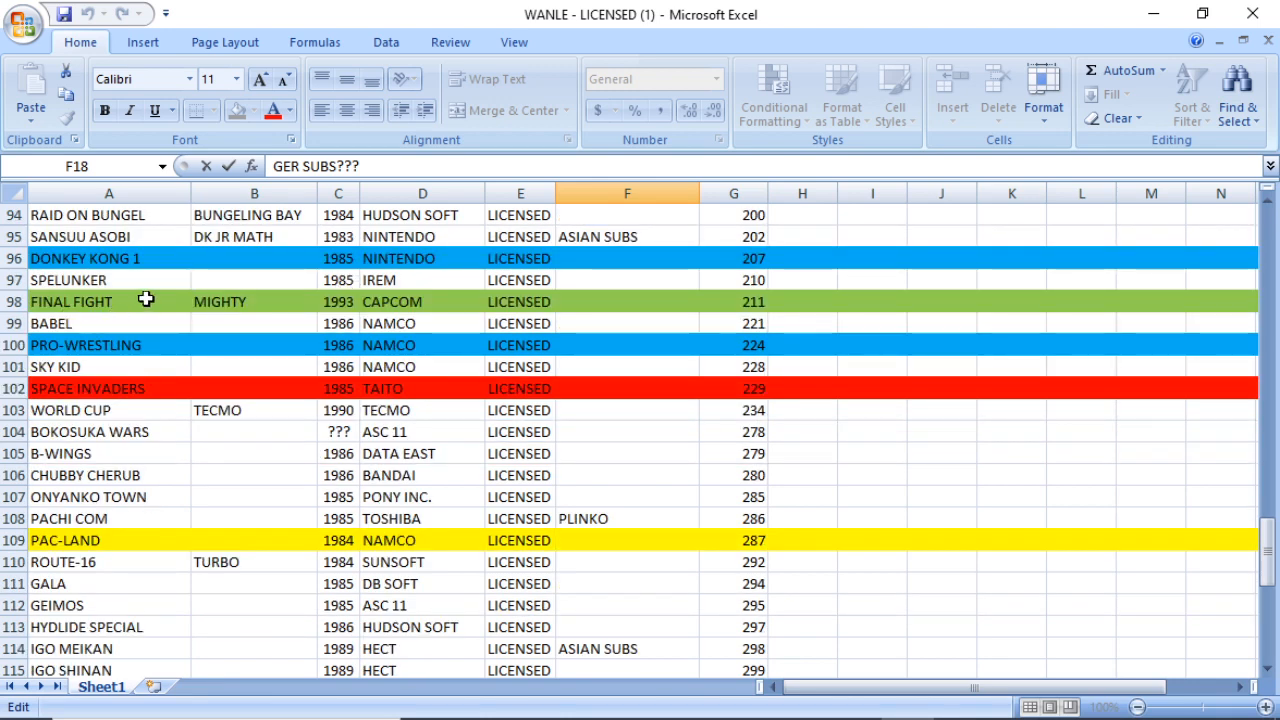
scroll("down", 3)
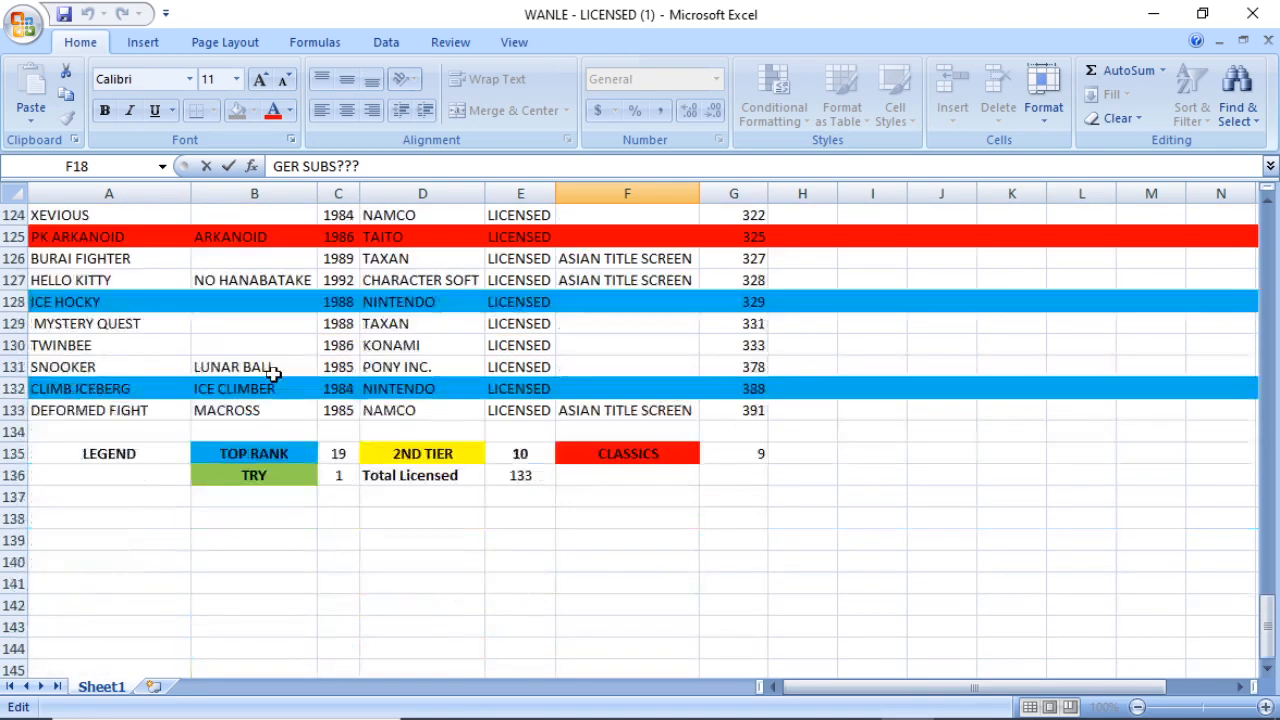
scroll("up", 3)
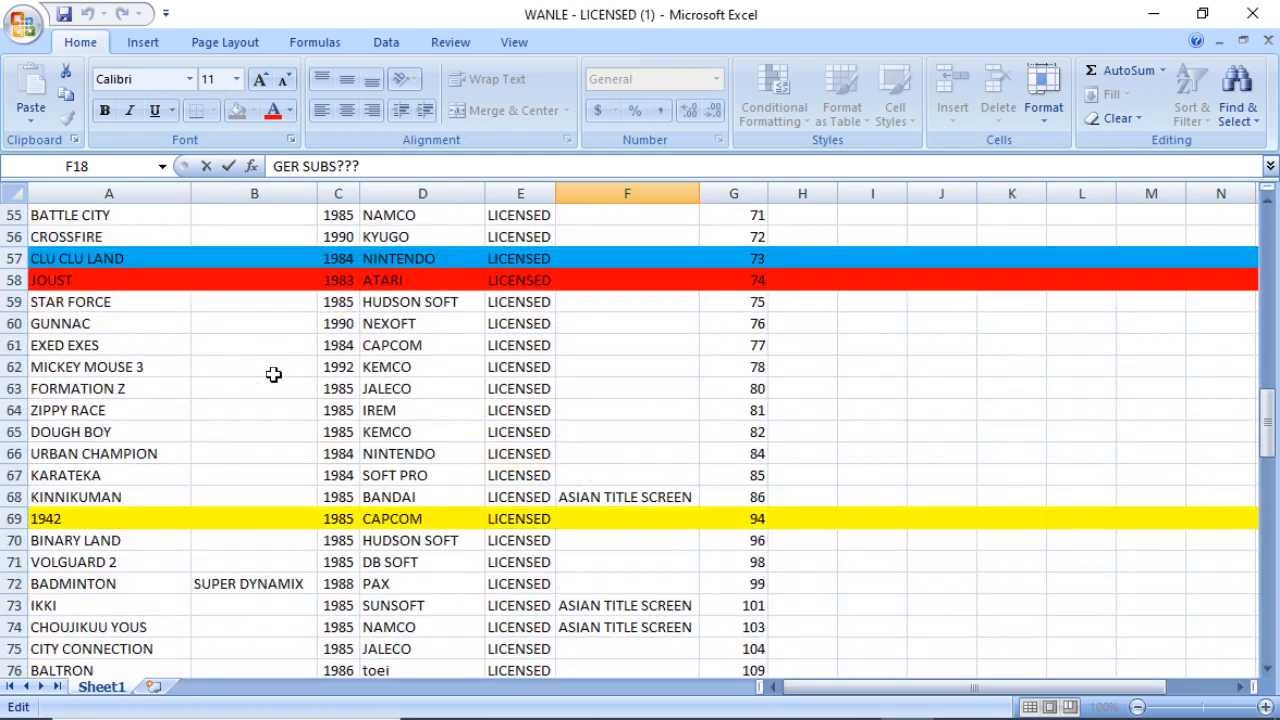
mouse_move(240, 321)
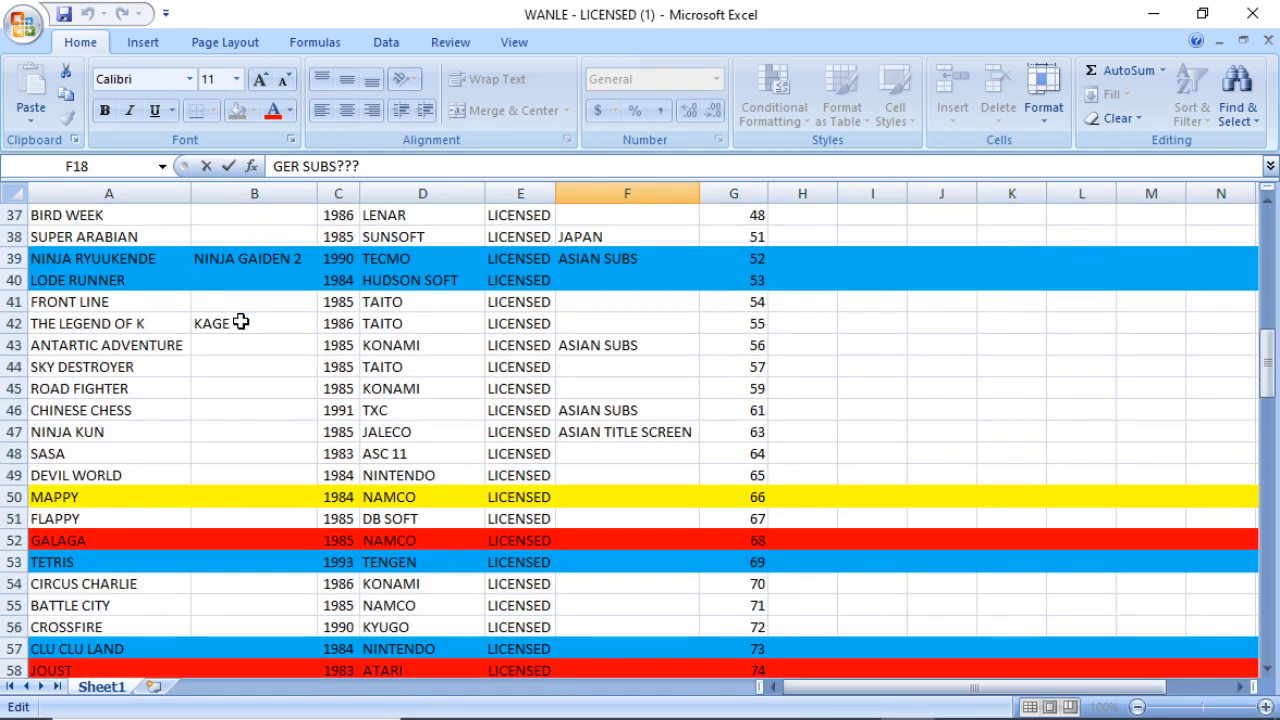
scroll("up", 3)
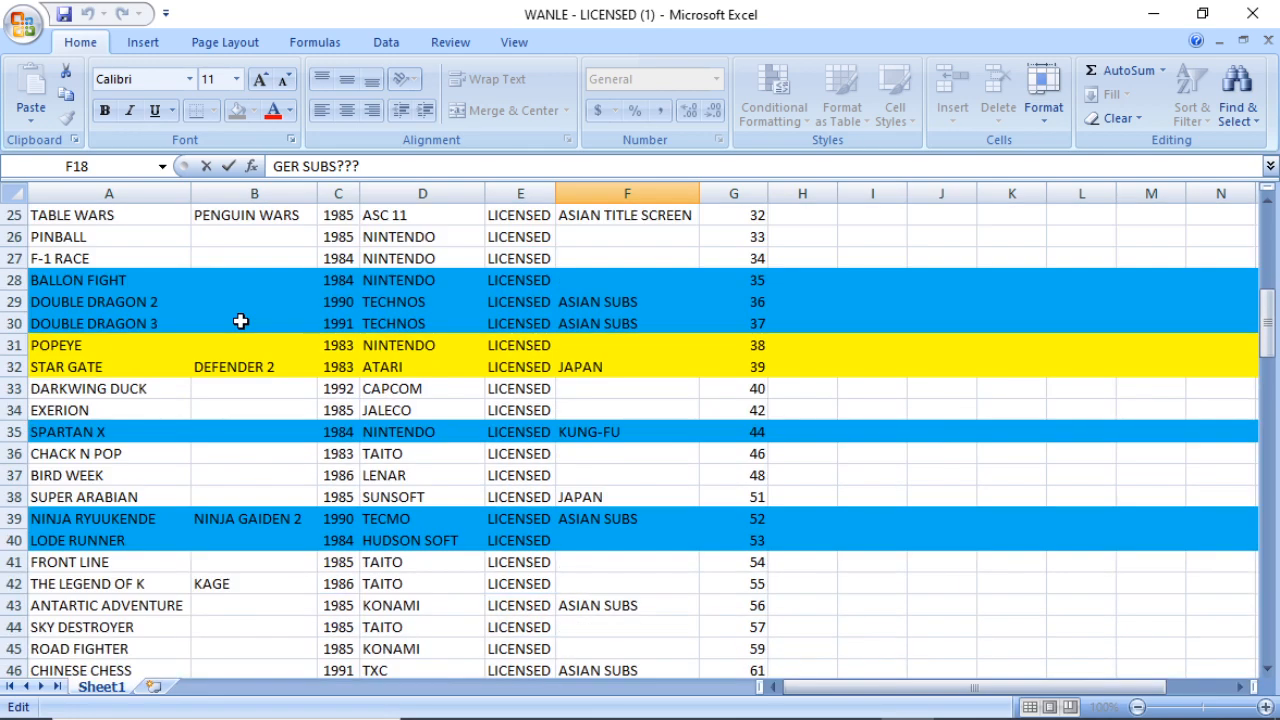
scroll("down", 3)
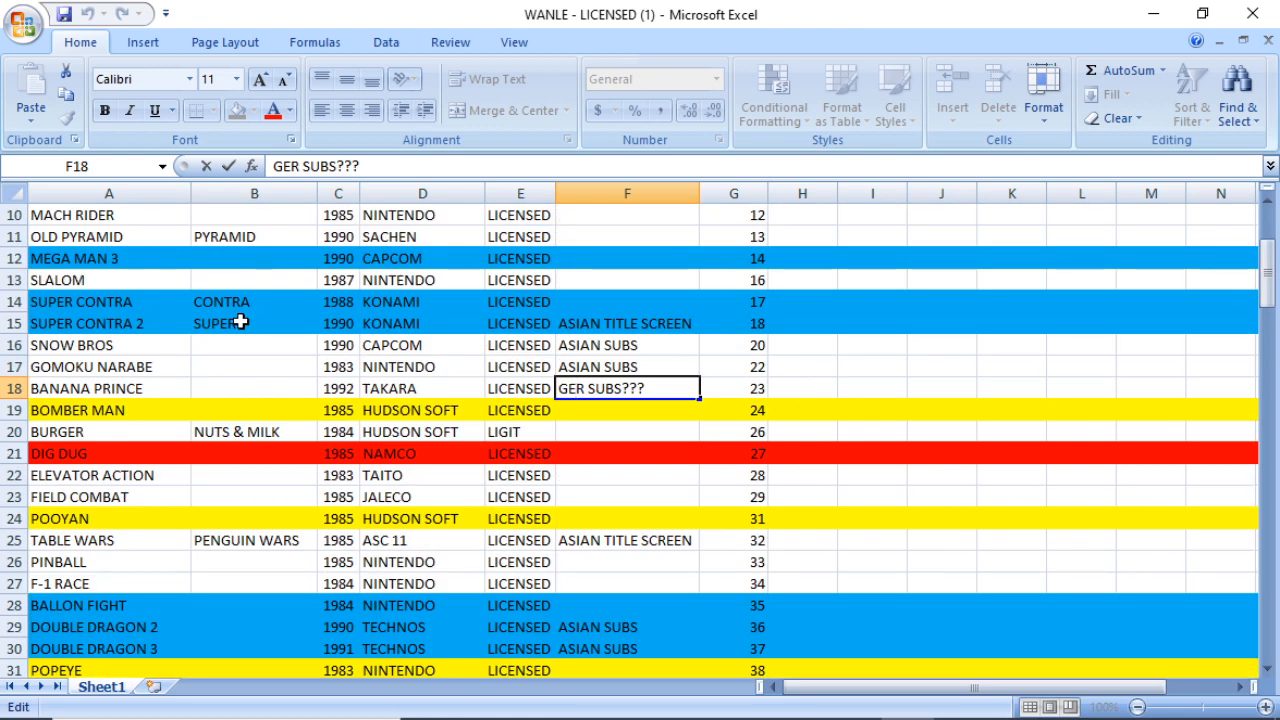
scroll("down", 3)
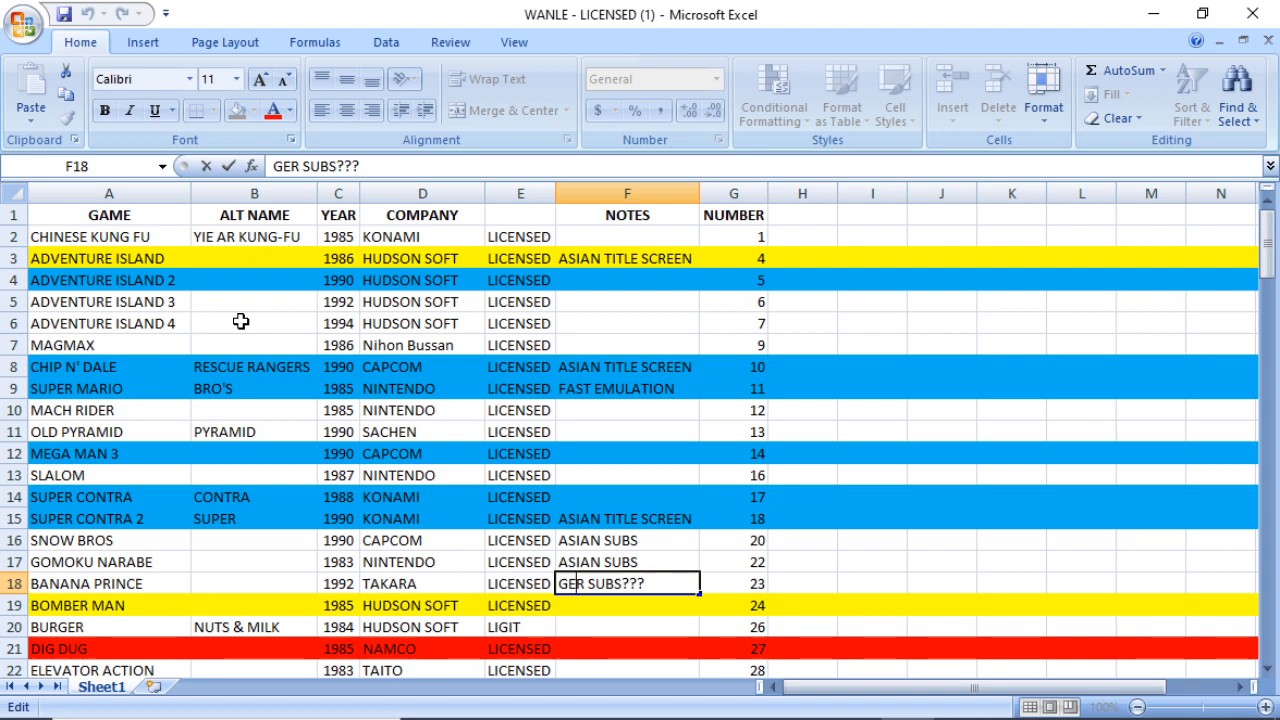
scroll("down", 3)
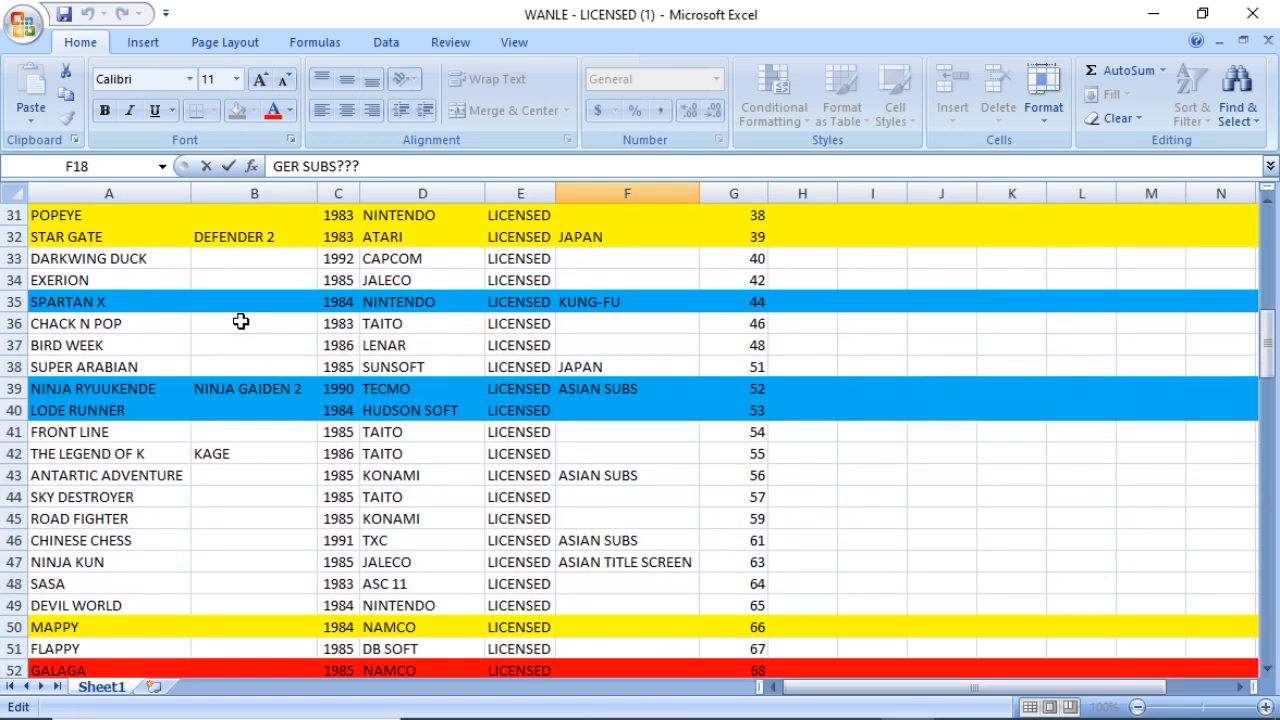
scroll("down", 3)
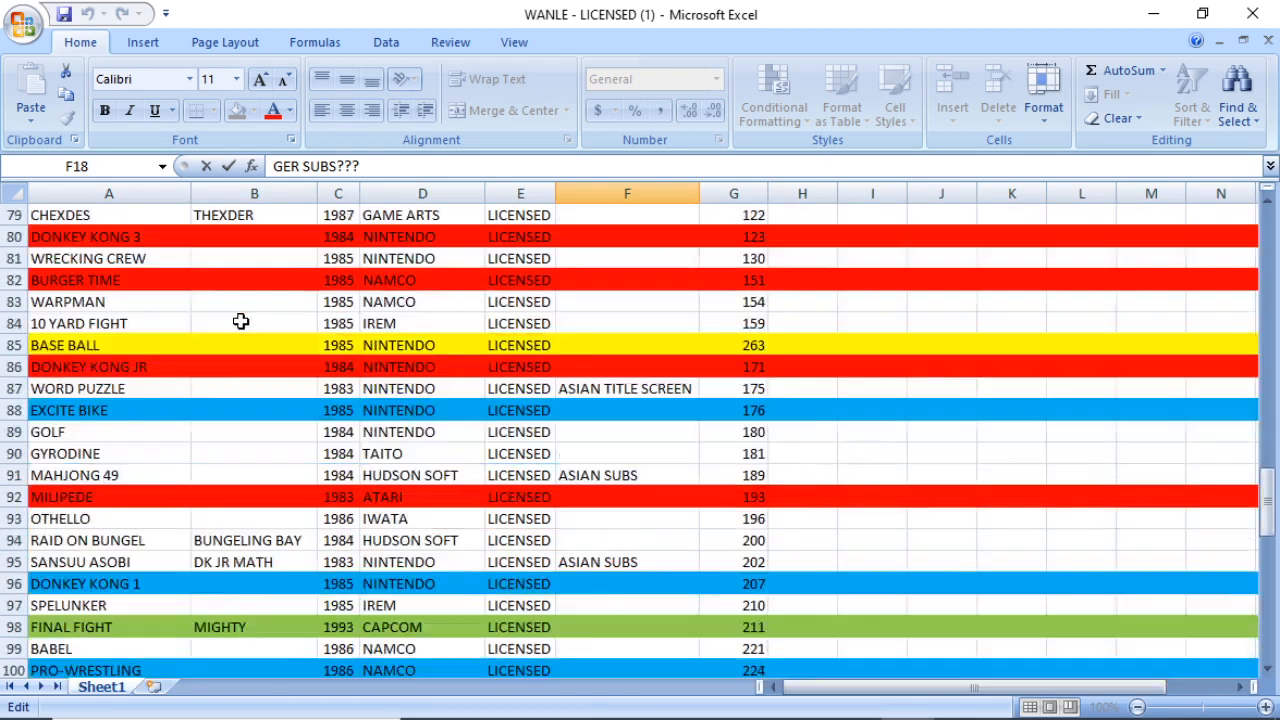
scroll("down", 3)
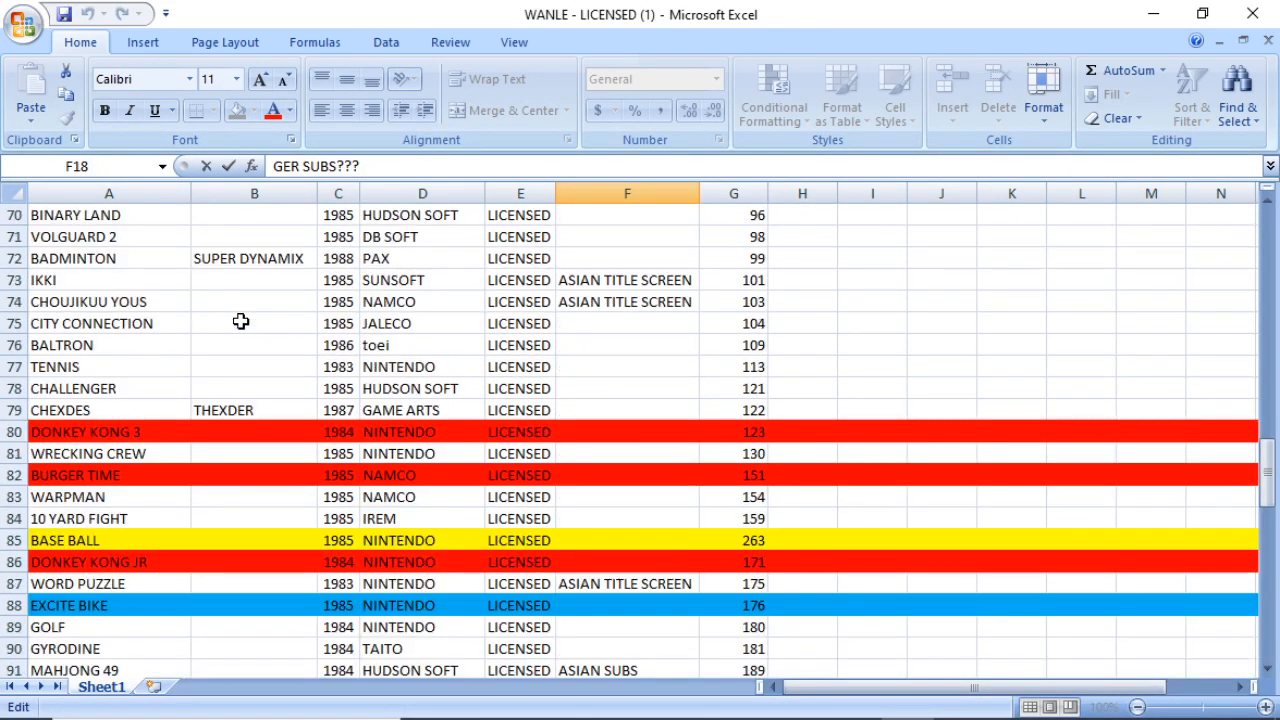
scroll("down", 3)
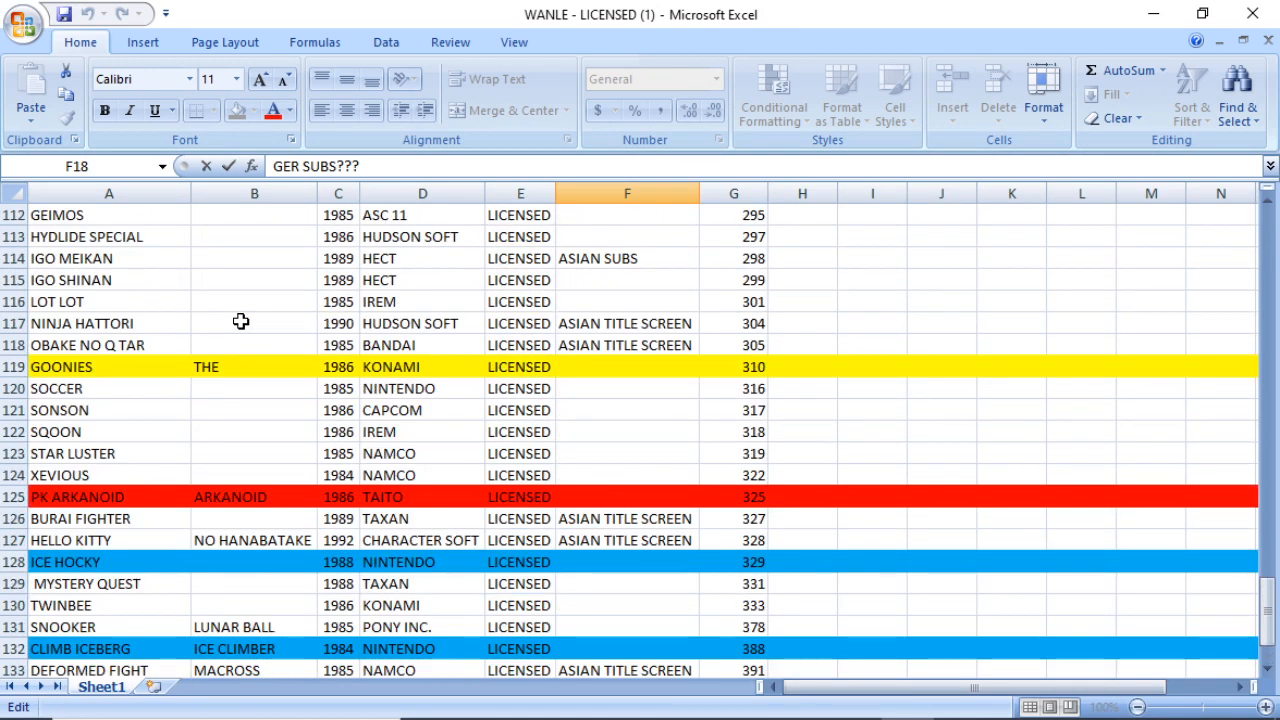
scroll("up", 3)
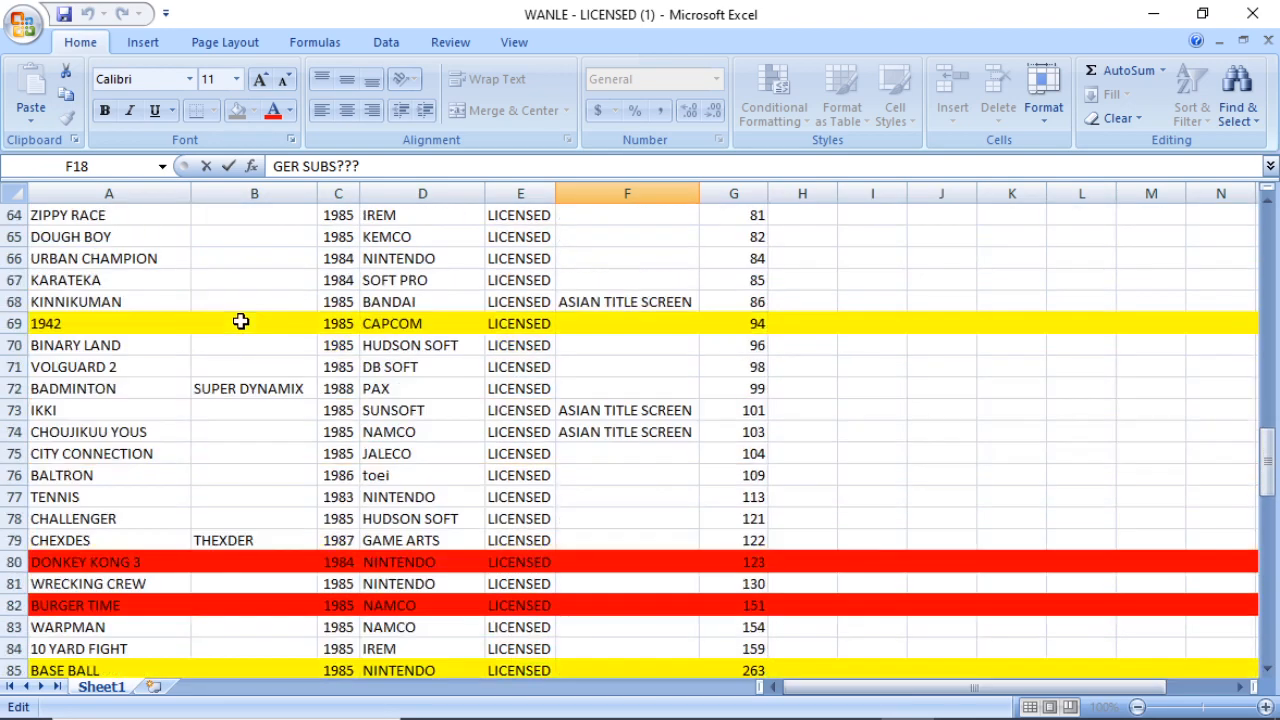